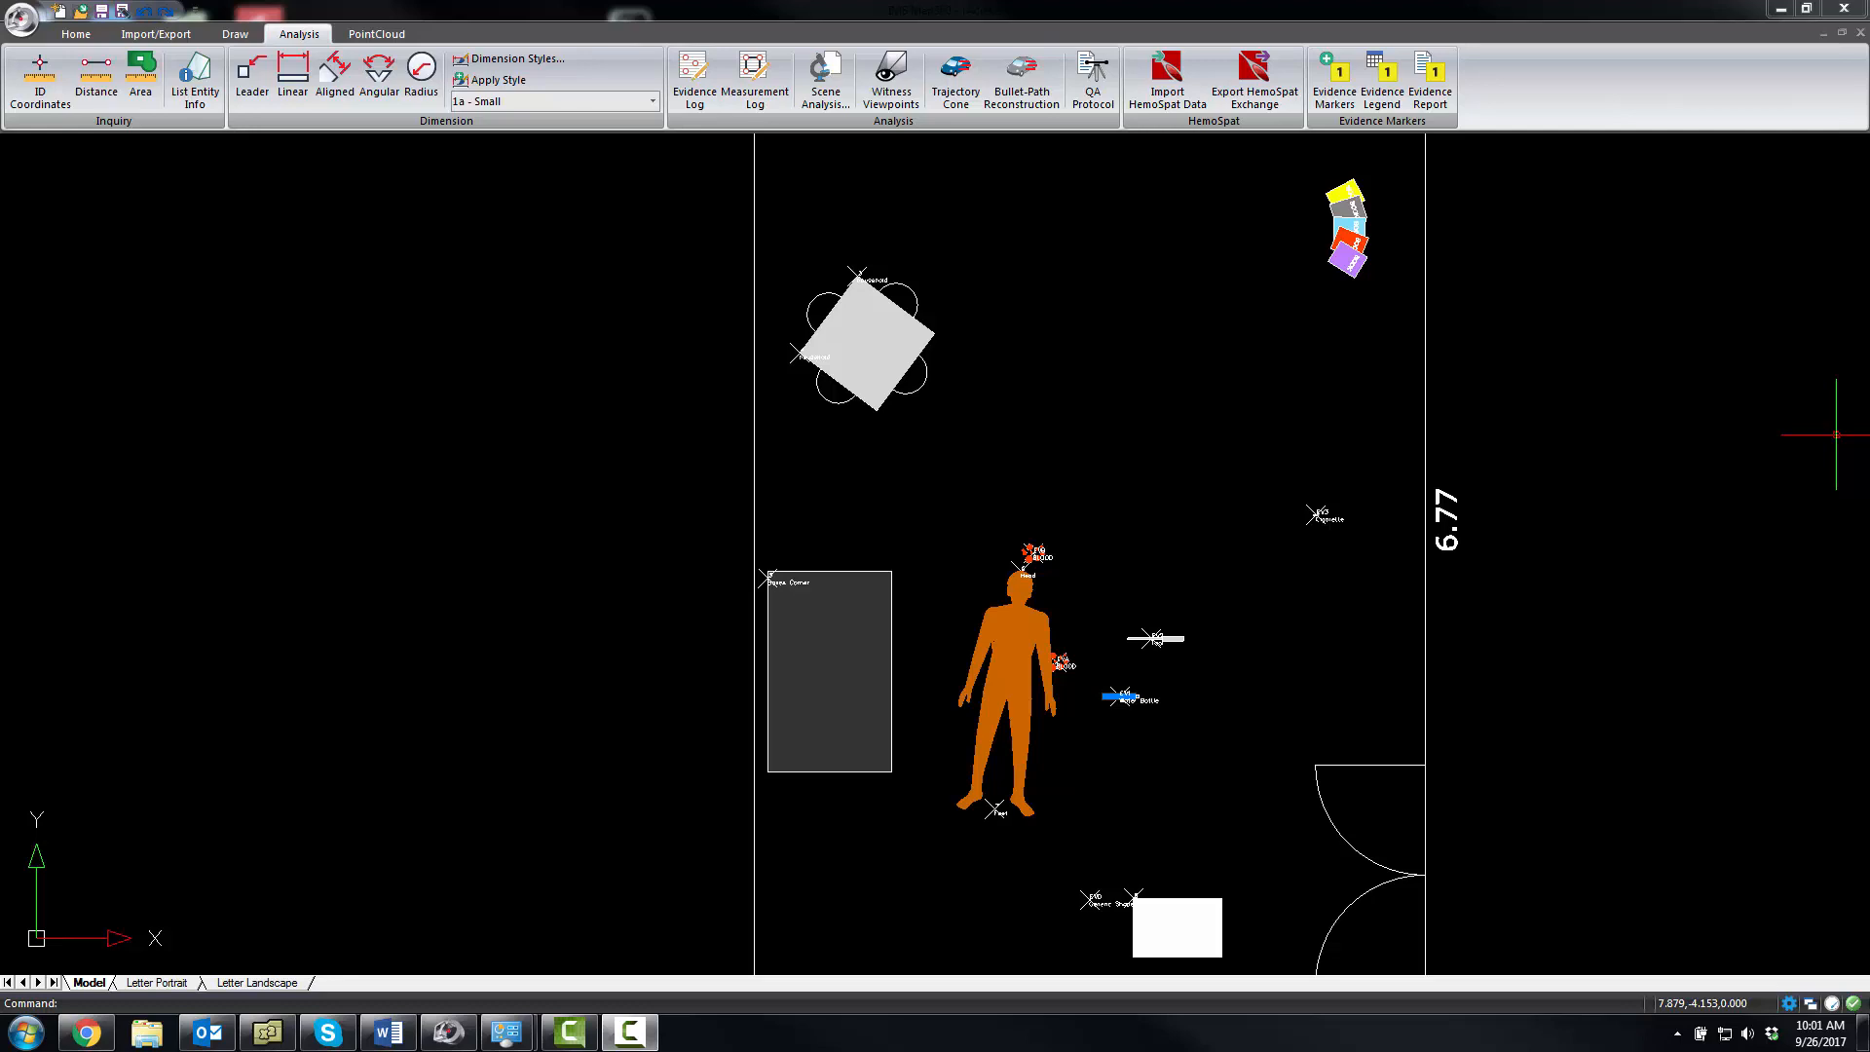
# Bring up the Evidence Log of surveyed points from the Analysis tab
pyautogui.click(1381, 78)
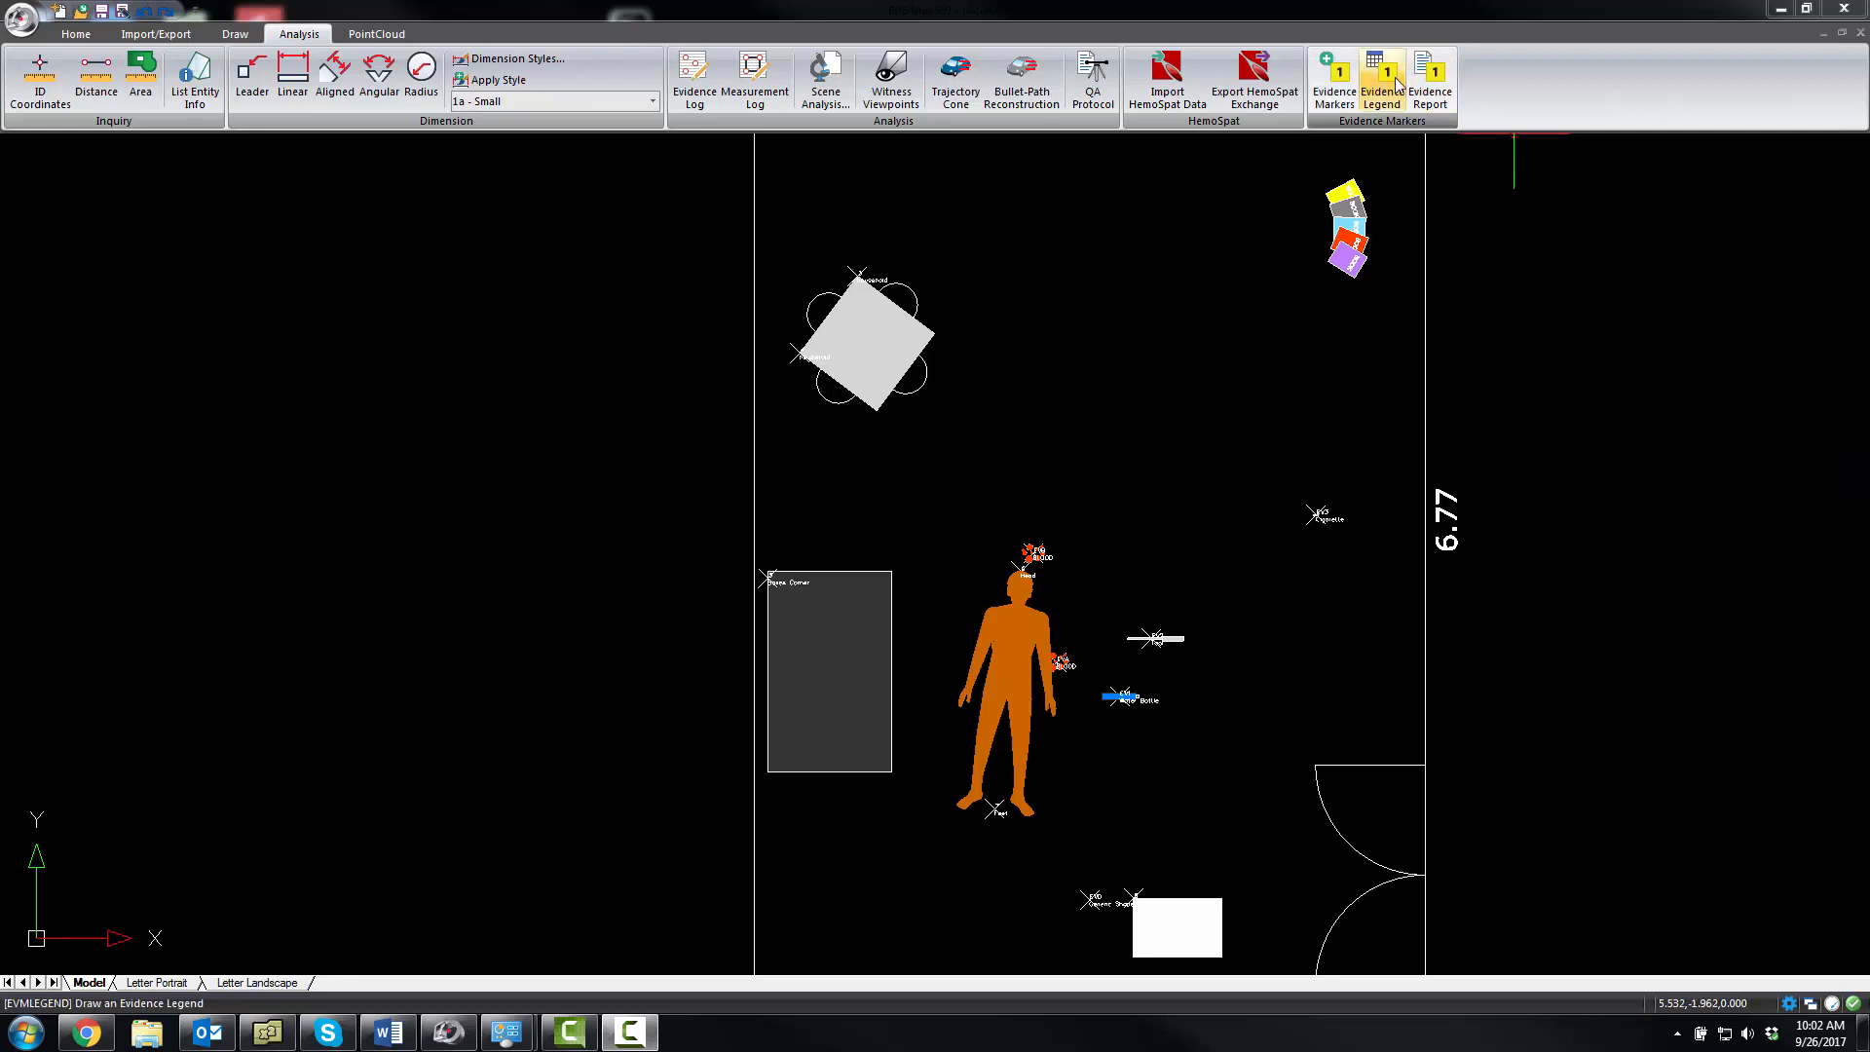
pyautogui.moveTo(1383, 84)
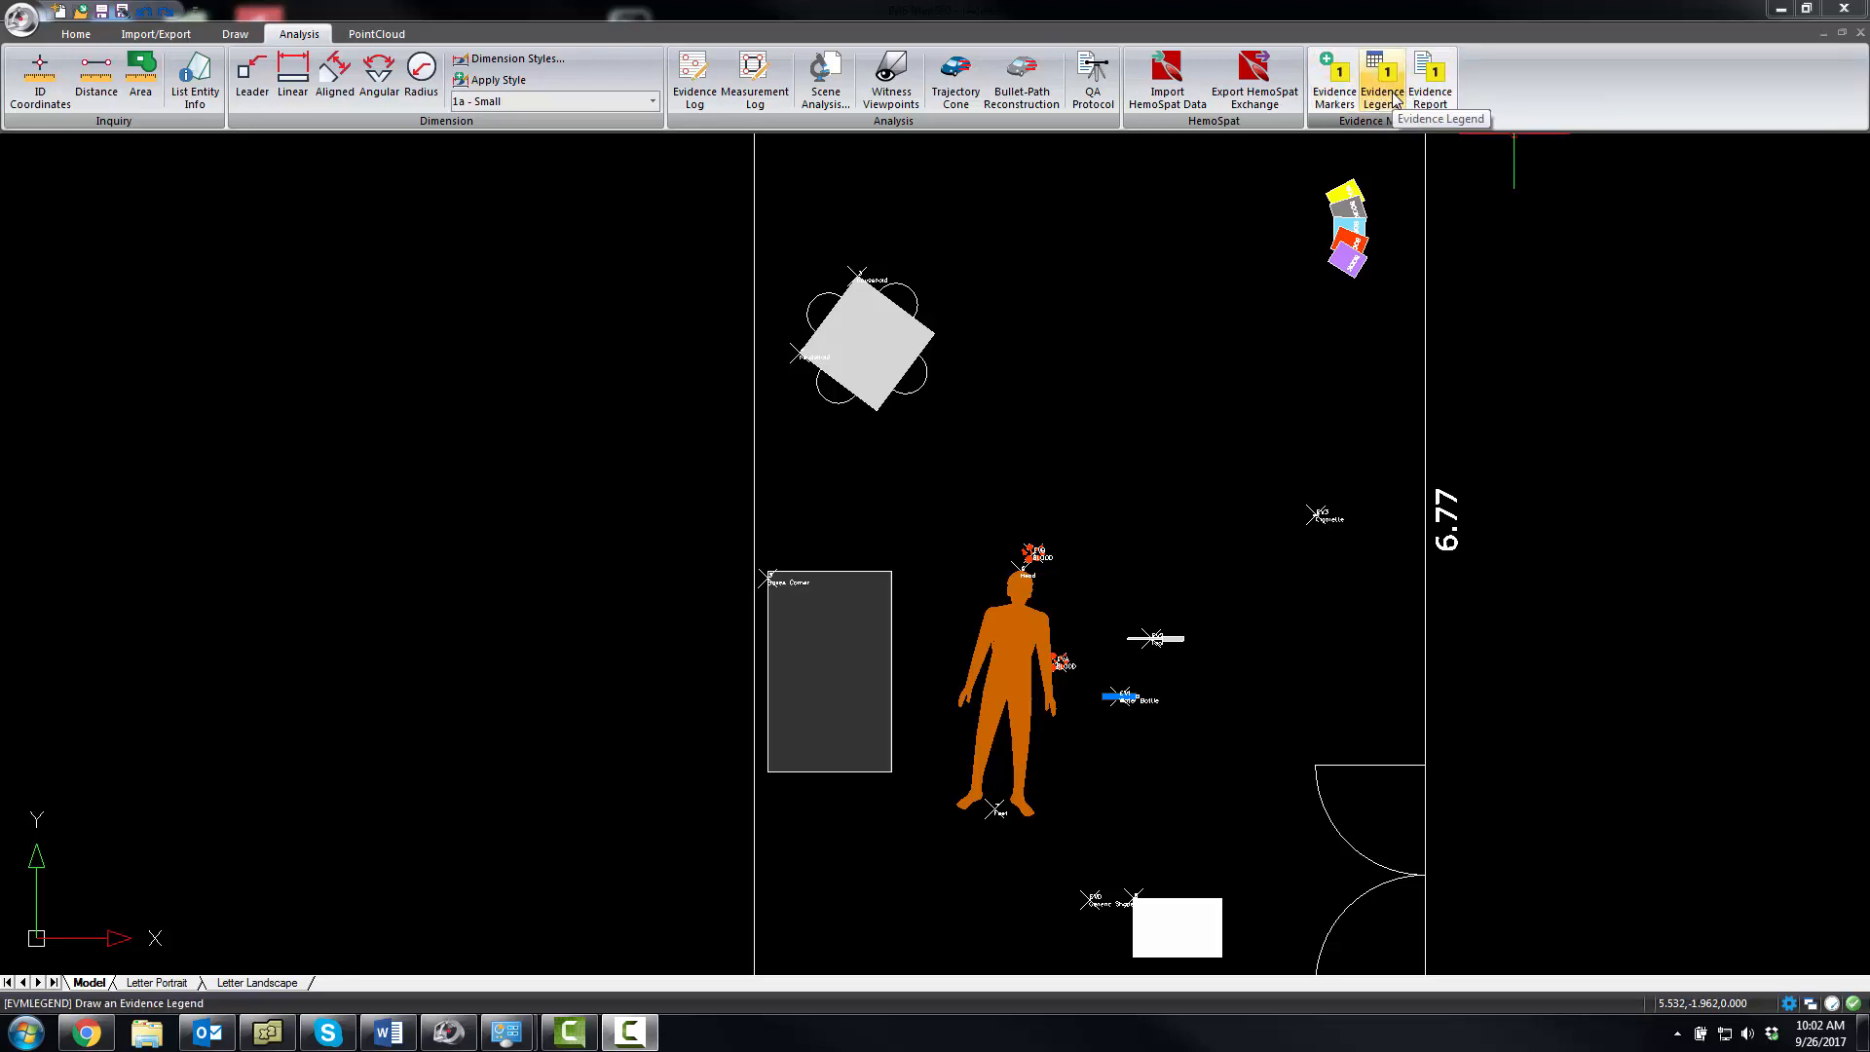
pyautogui.moveTo(1429, 78)
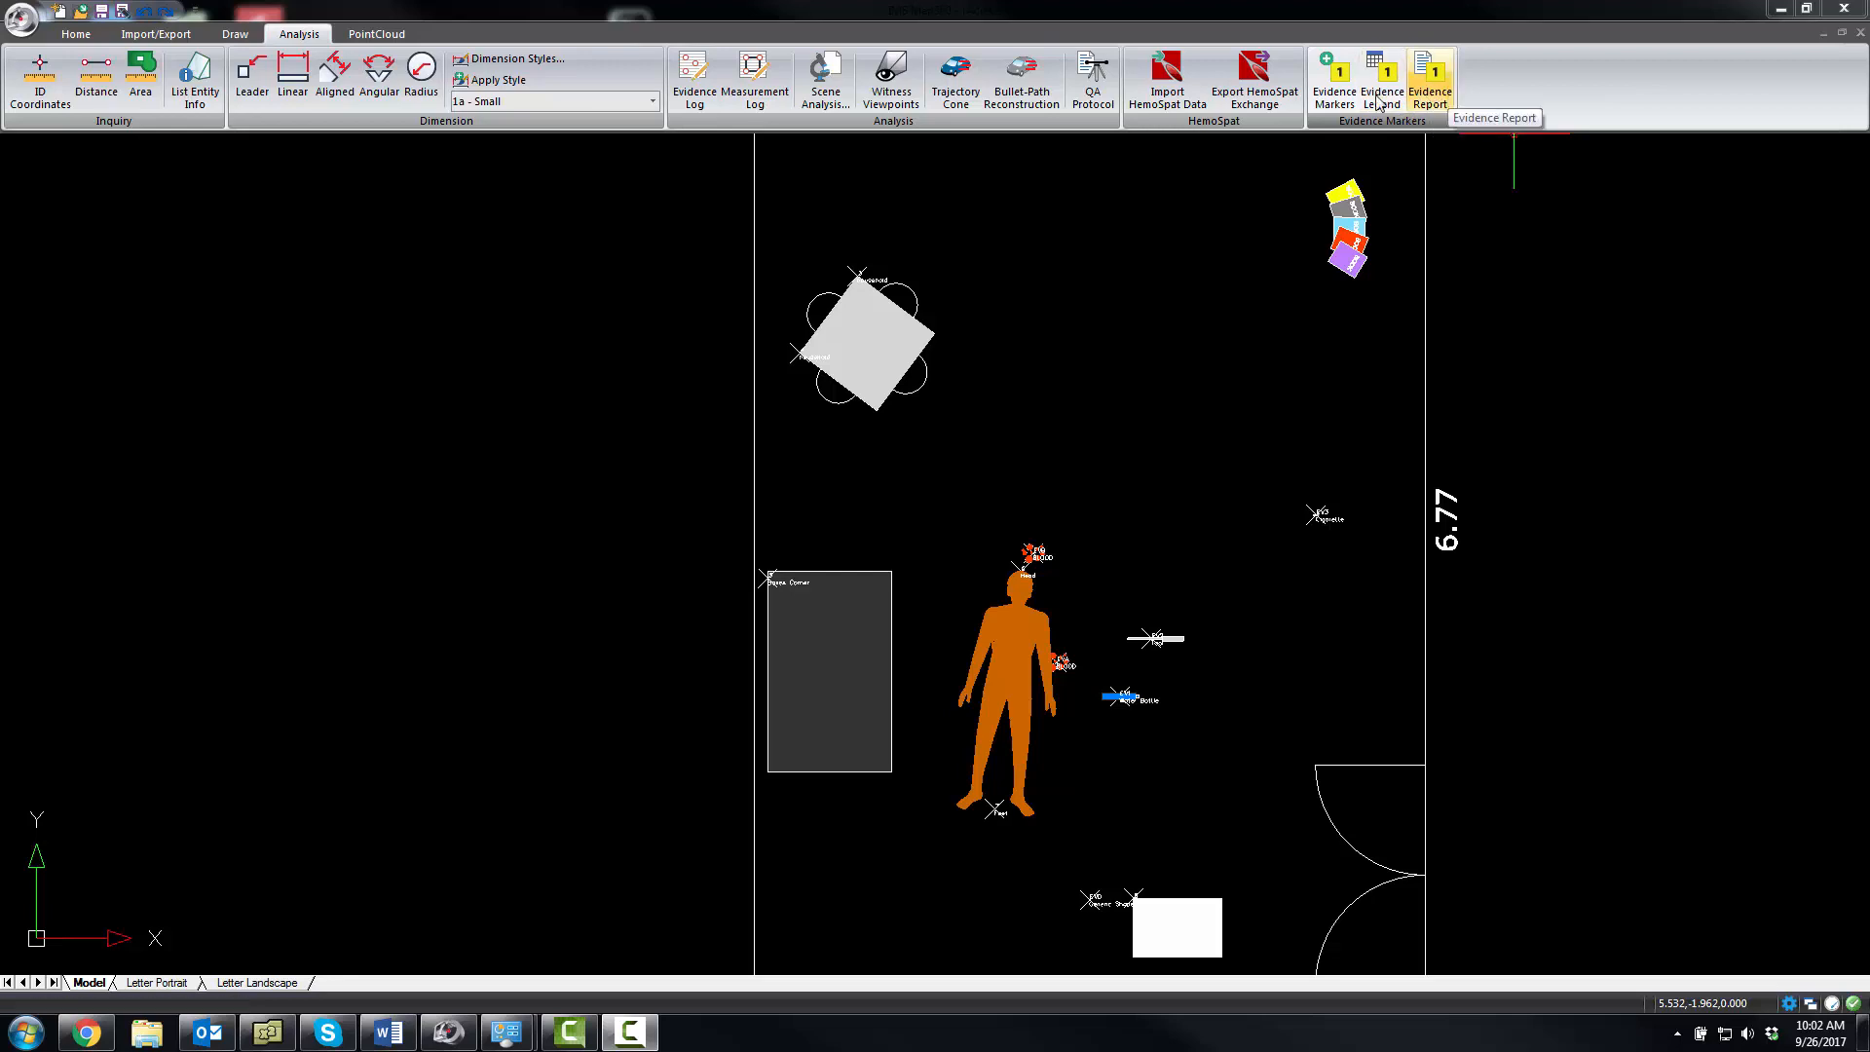
pyautogui.click(1428, 81)
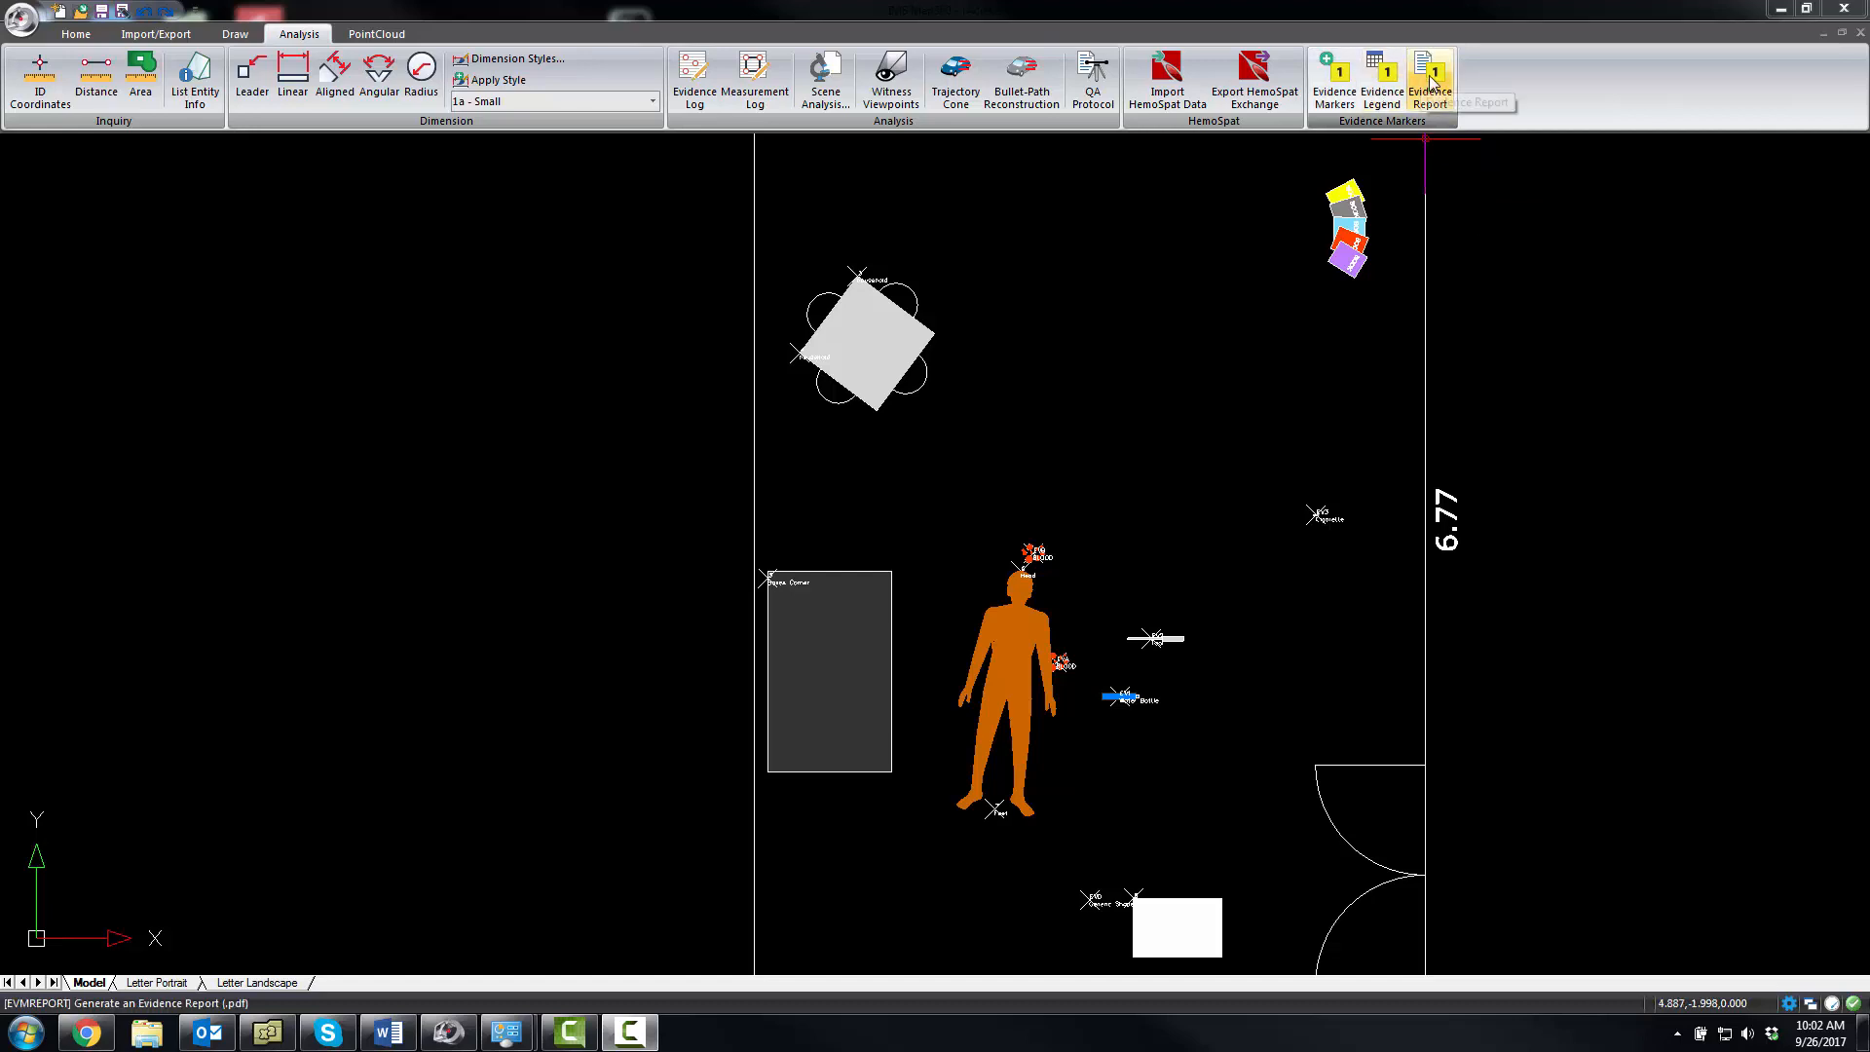
pyautogui.click(1430, 77)
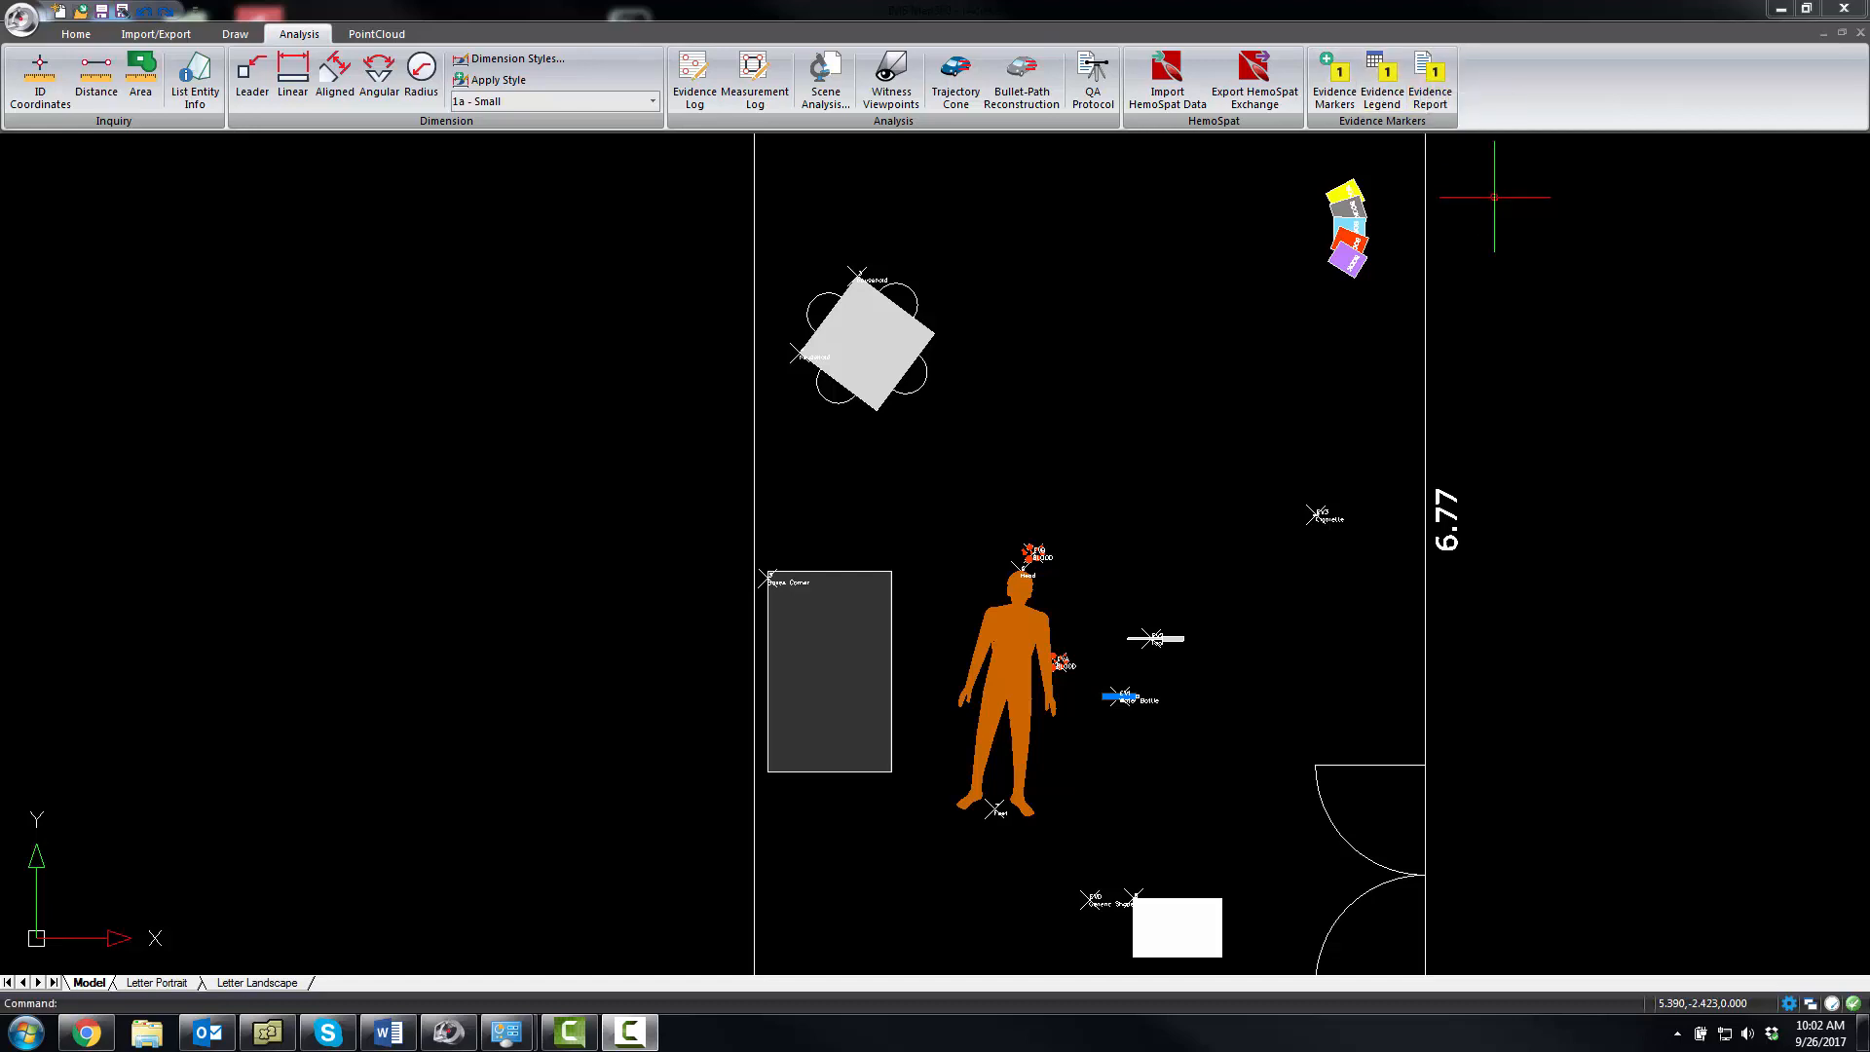
pyautogui.click(693, 78)
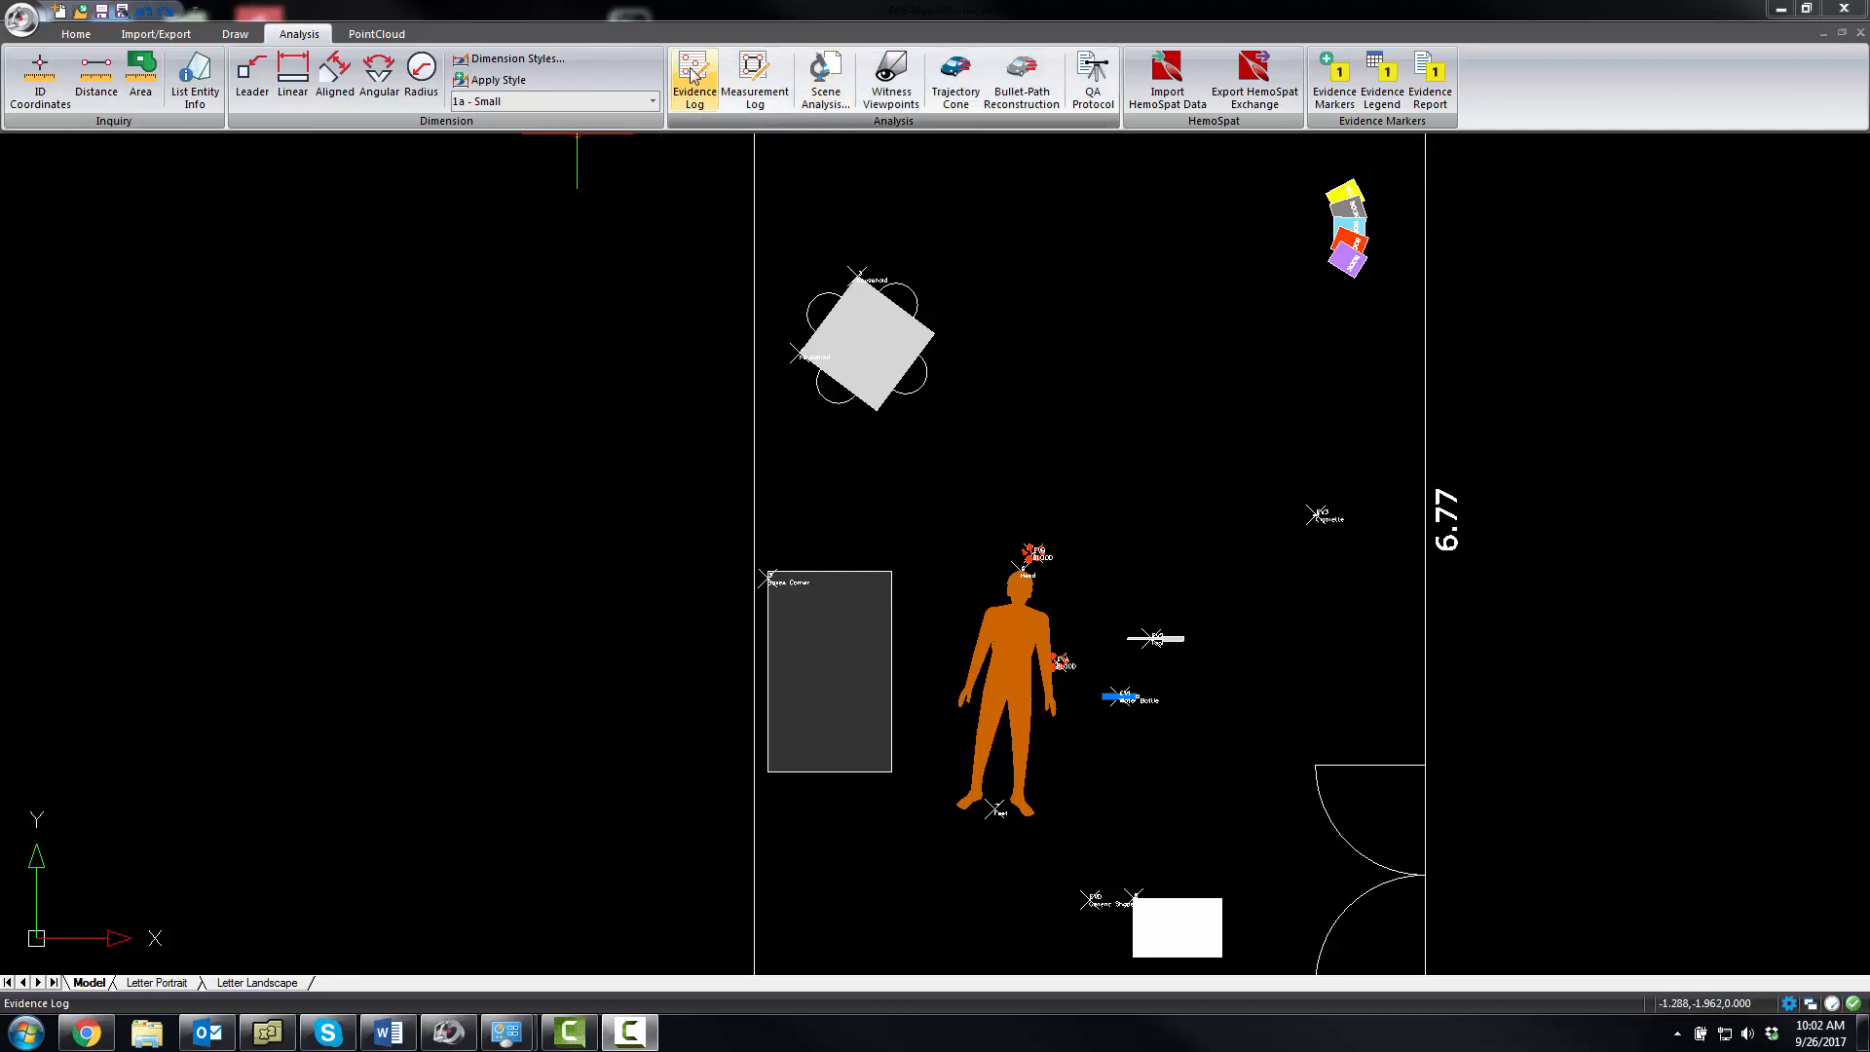
pyautogui.click(693, 82)
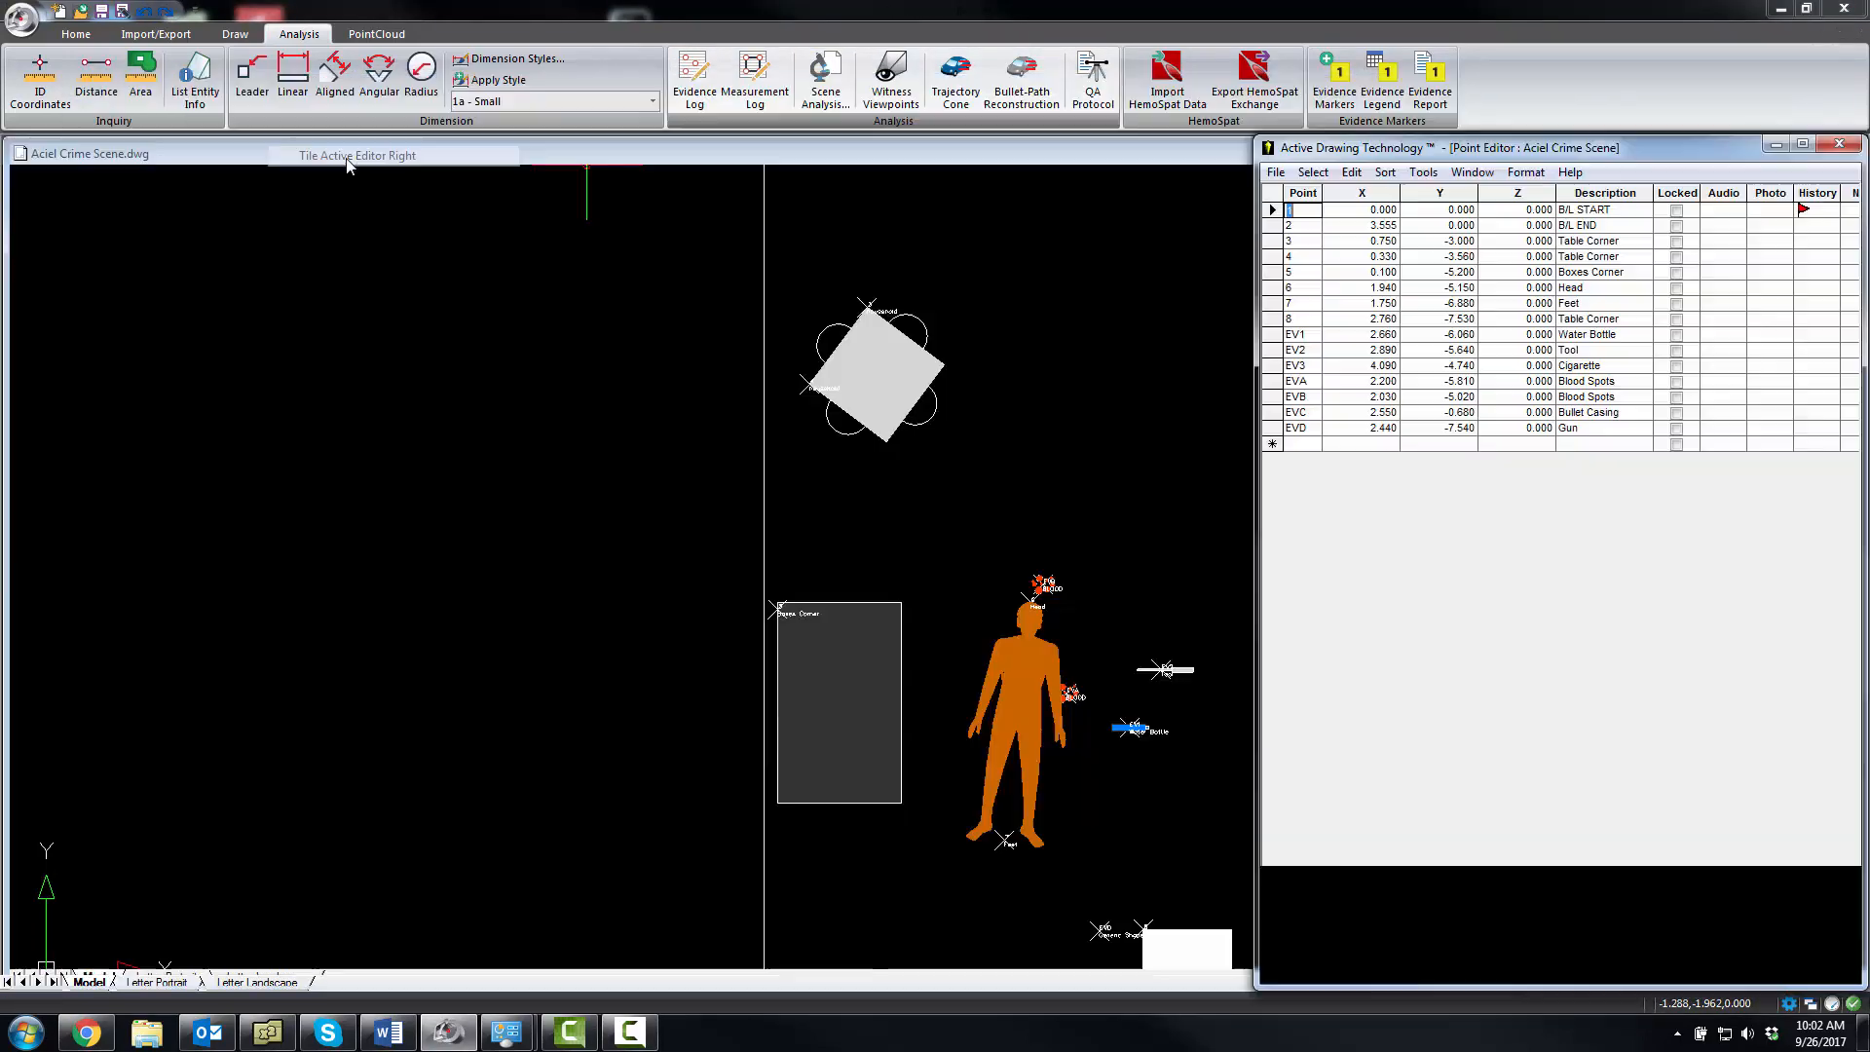
# Tile the Point Editor beside the drawing and highlight evidence points EV1 through EVD
pyautogui.click(357, 155)
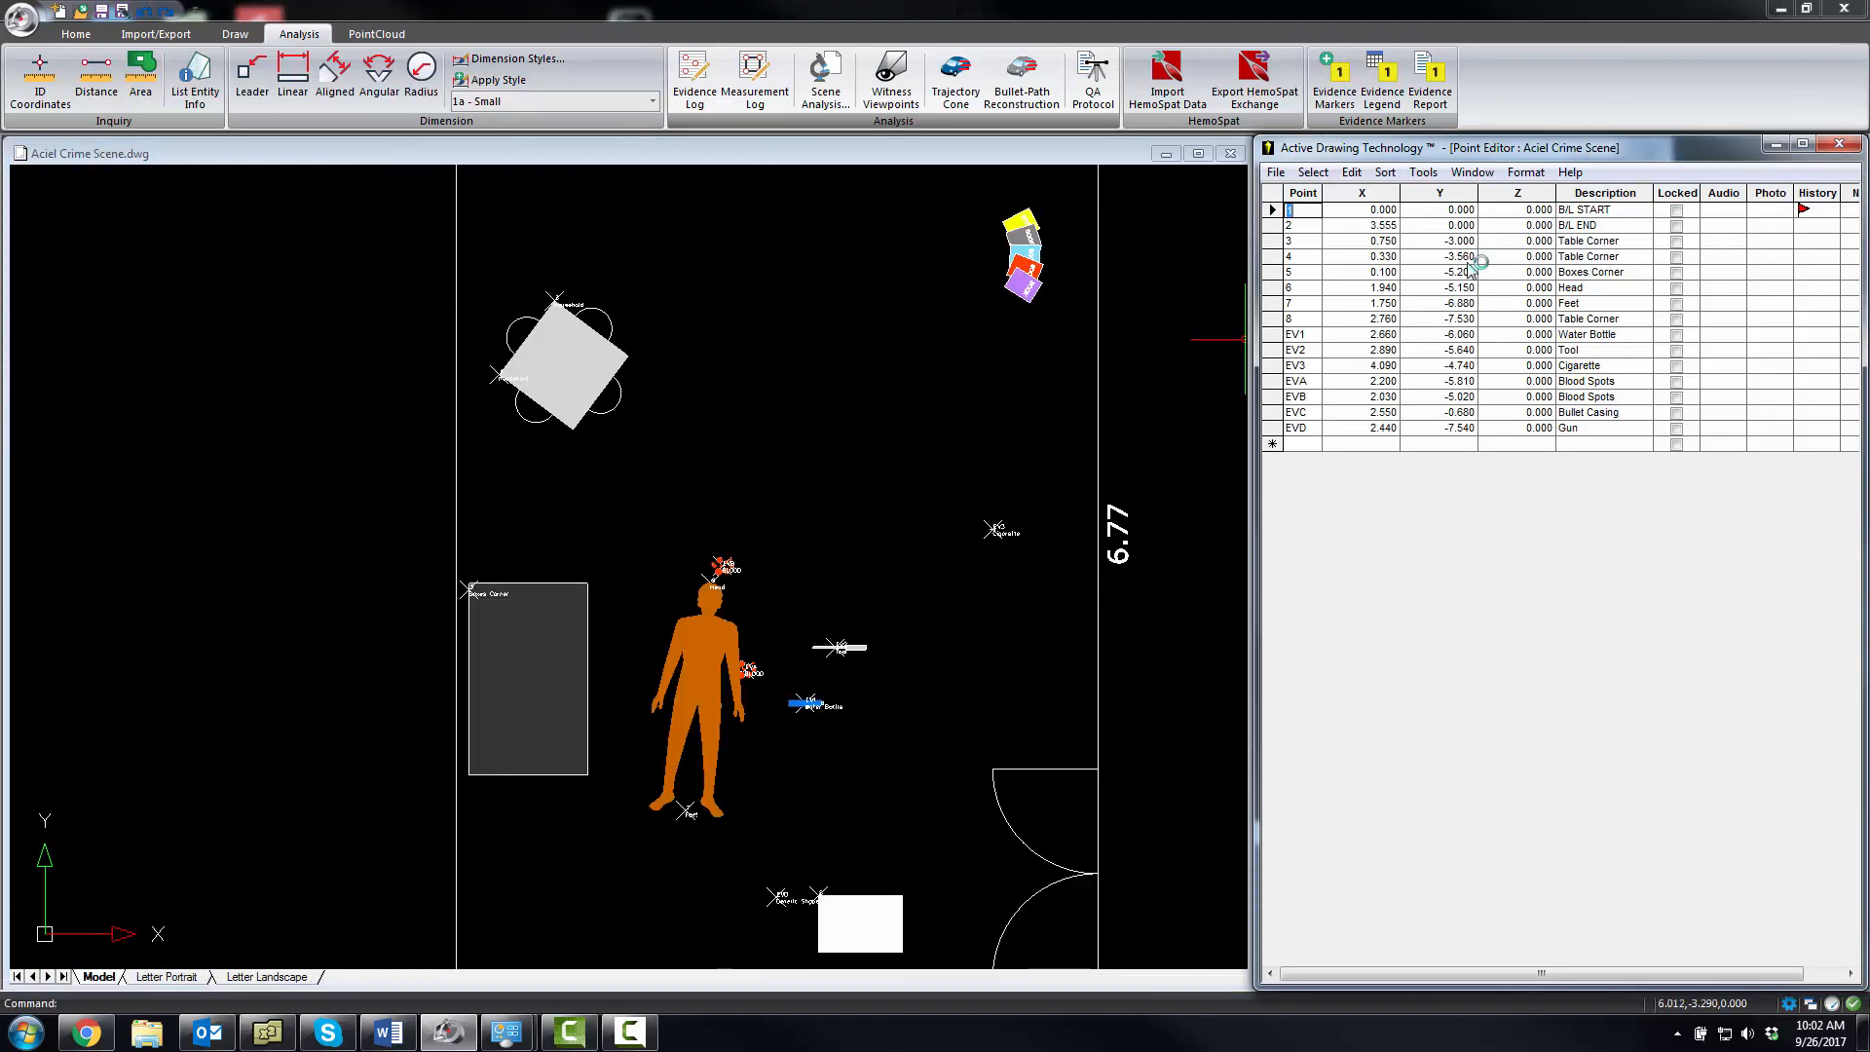
pyautogui.click(1288, 333)
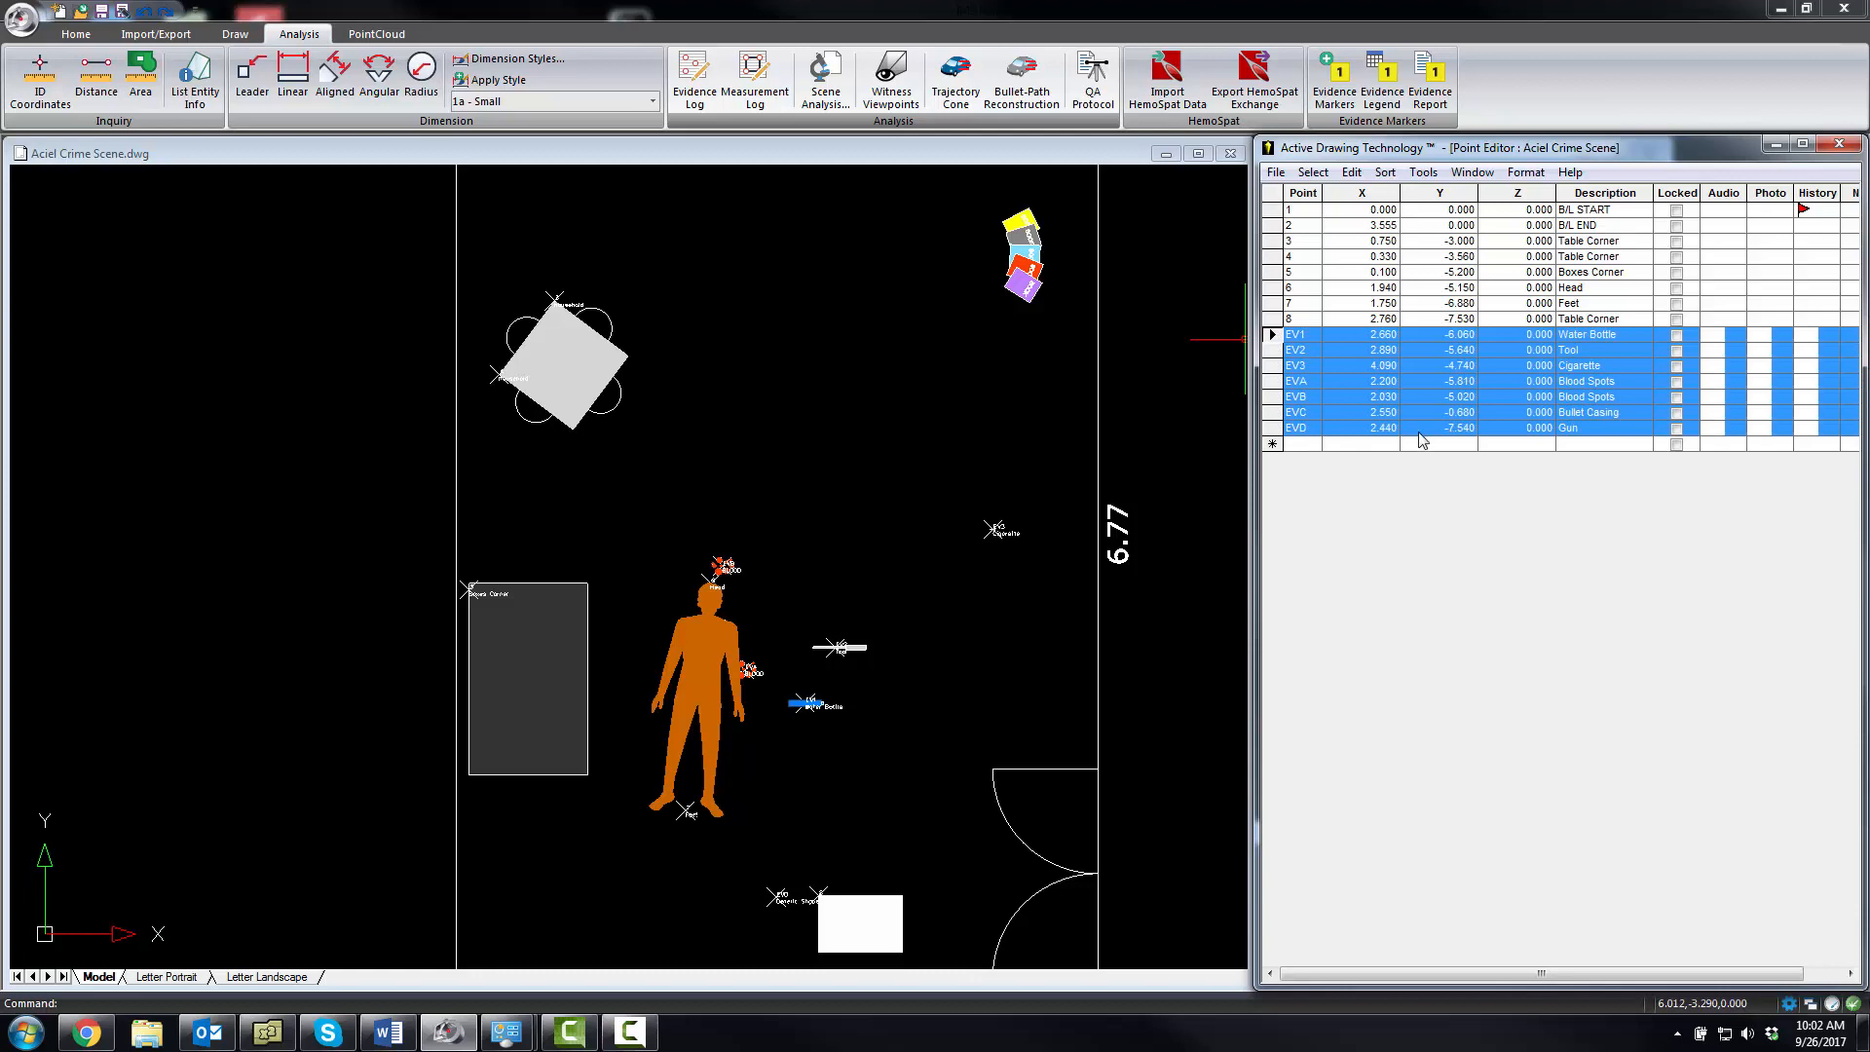
pyautogui.moveTo(1377, 450)
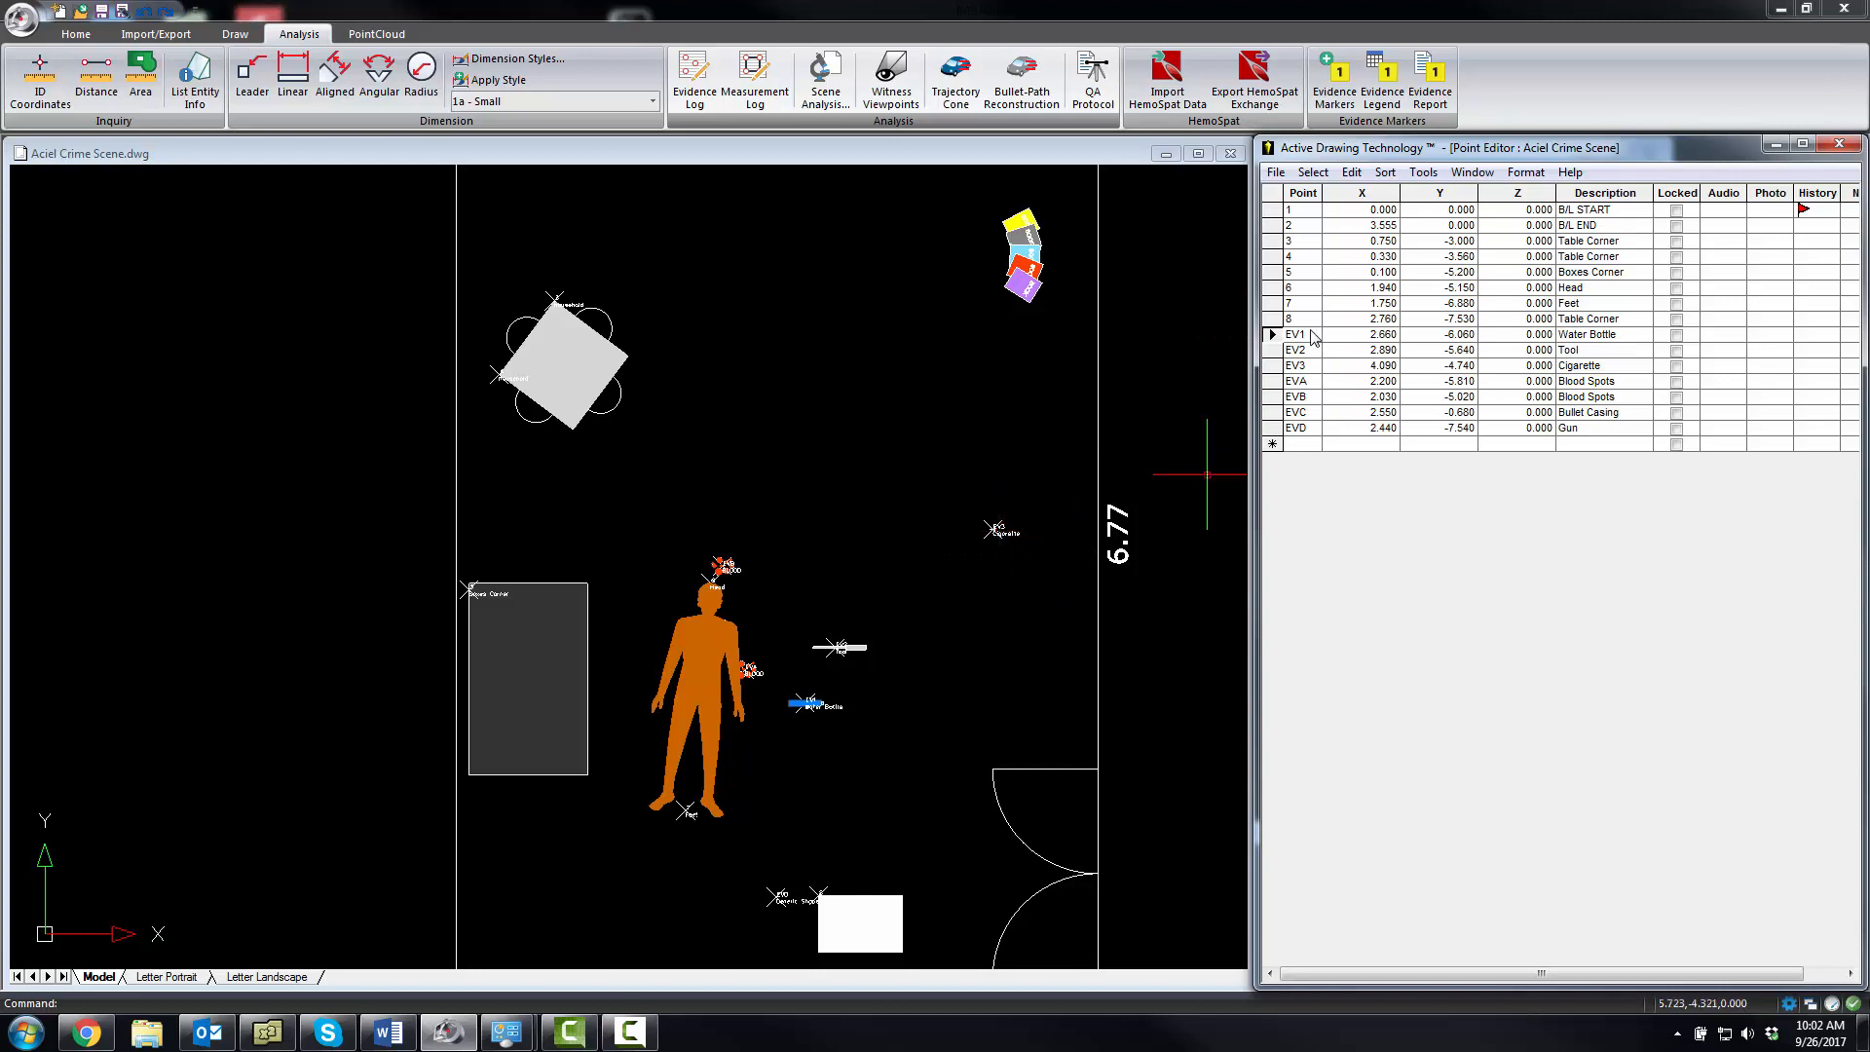
pyautogui.click(1332, 74)
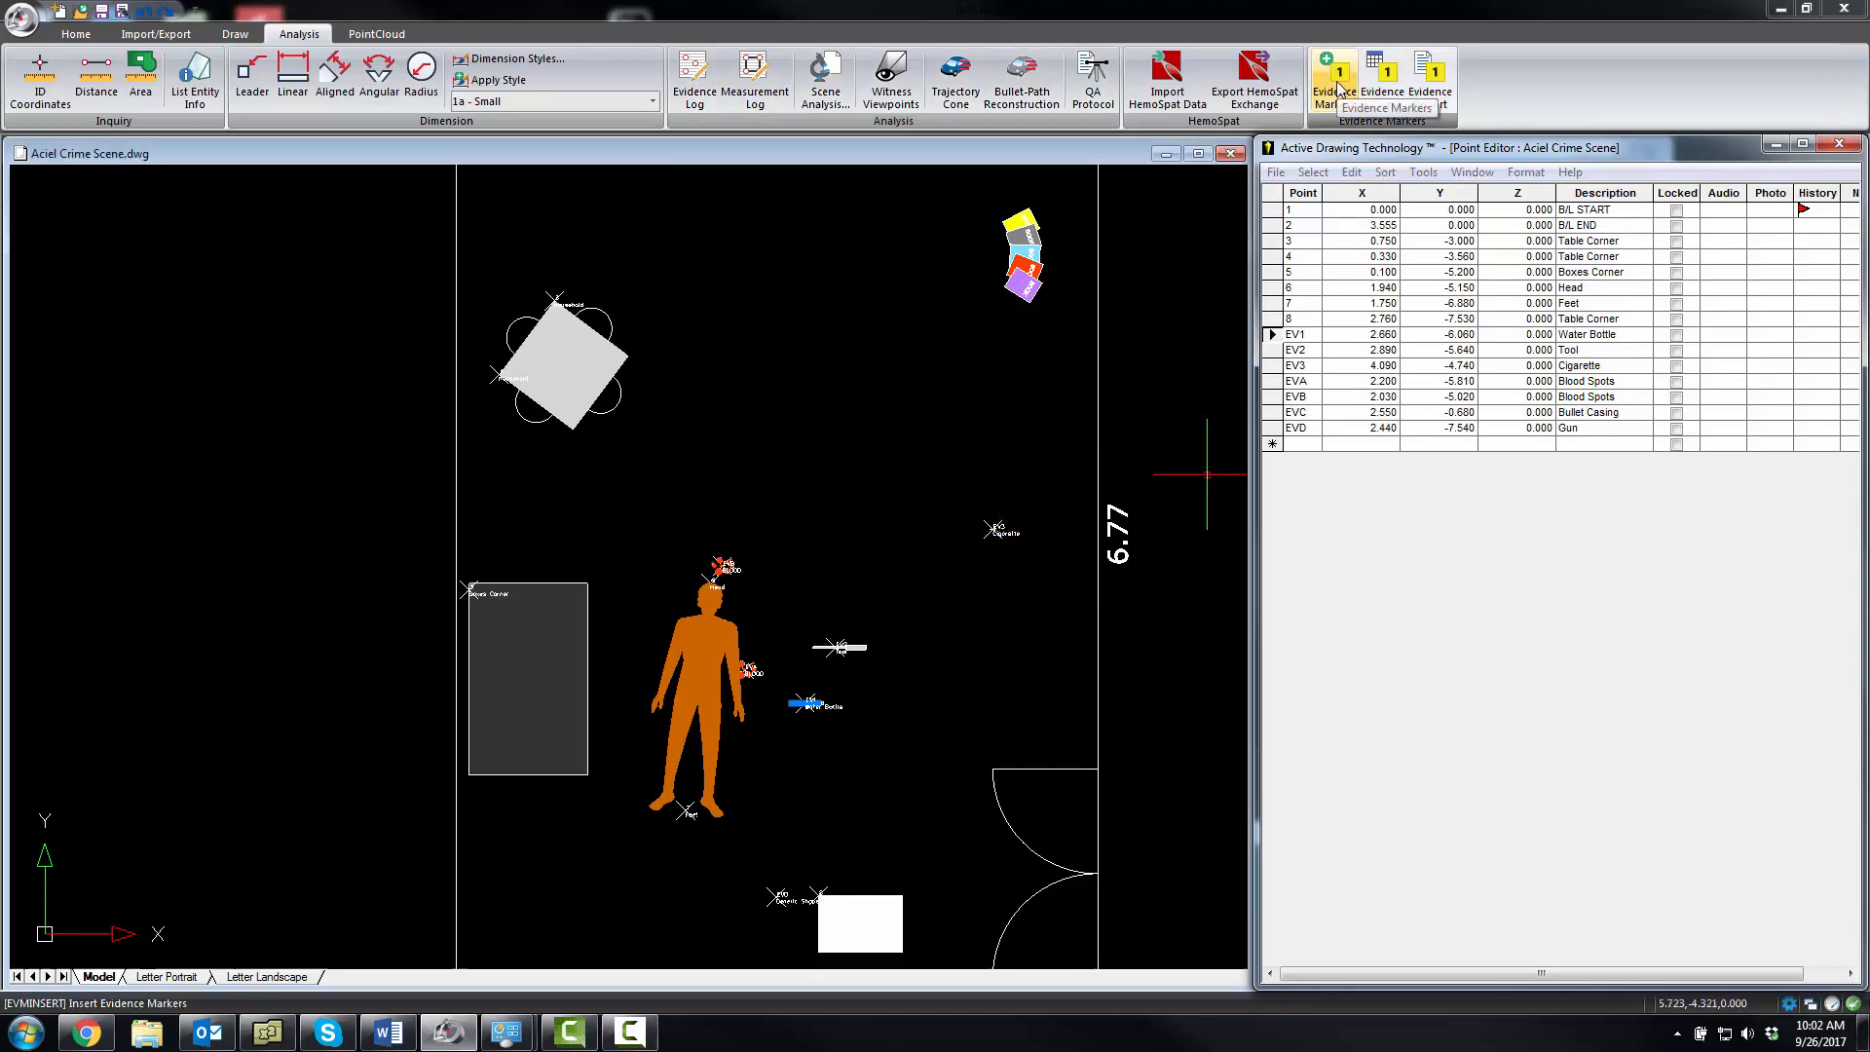
# Start an evidence marker for point ev1 as a yellow square without mirroring the point ID
pyautogui.click(1333, 78)
pyautogui.write('e')
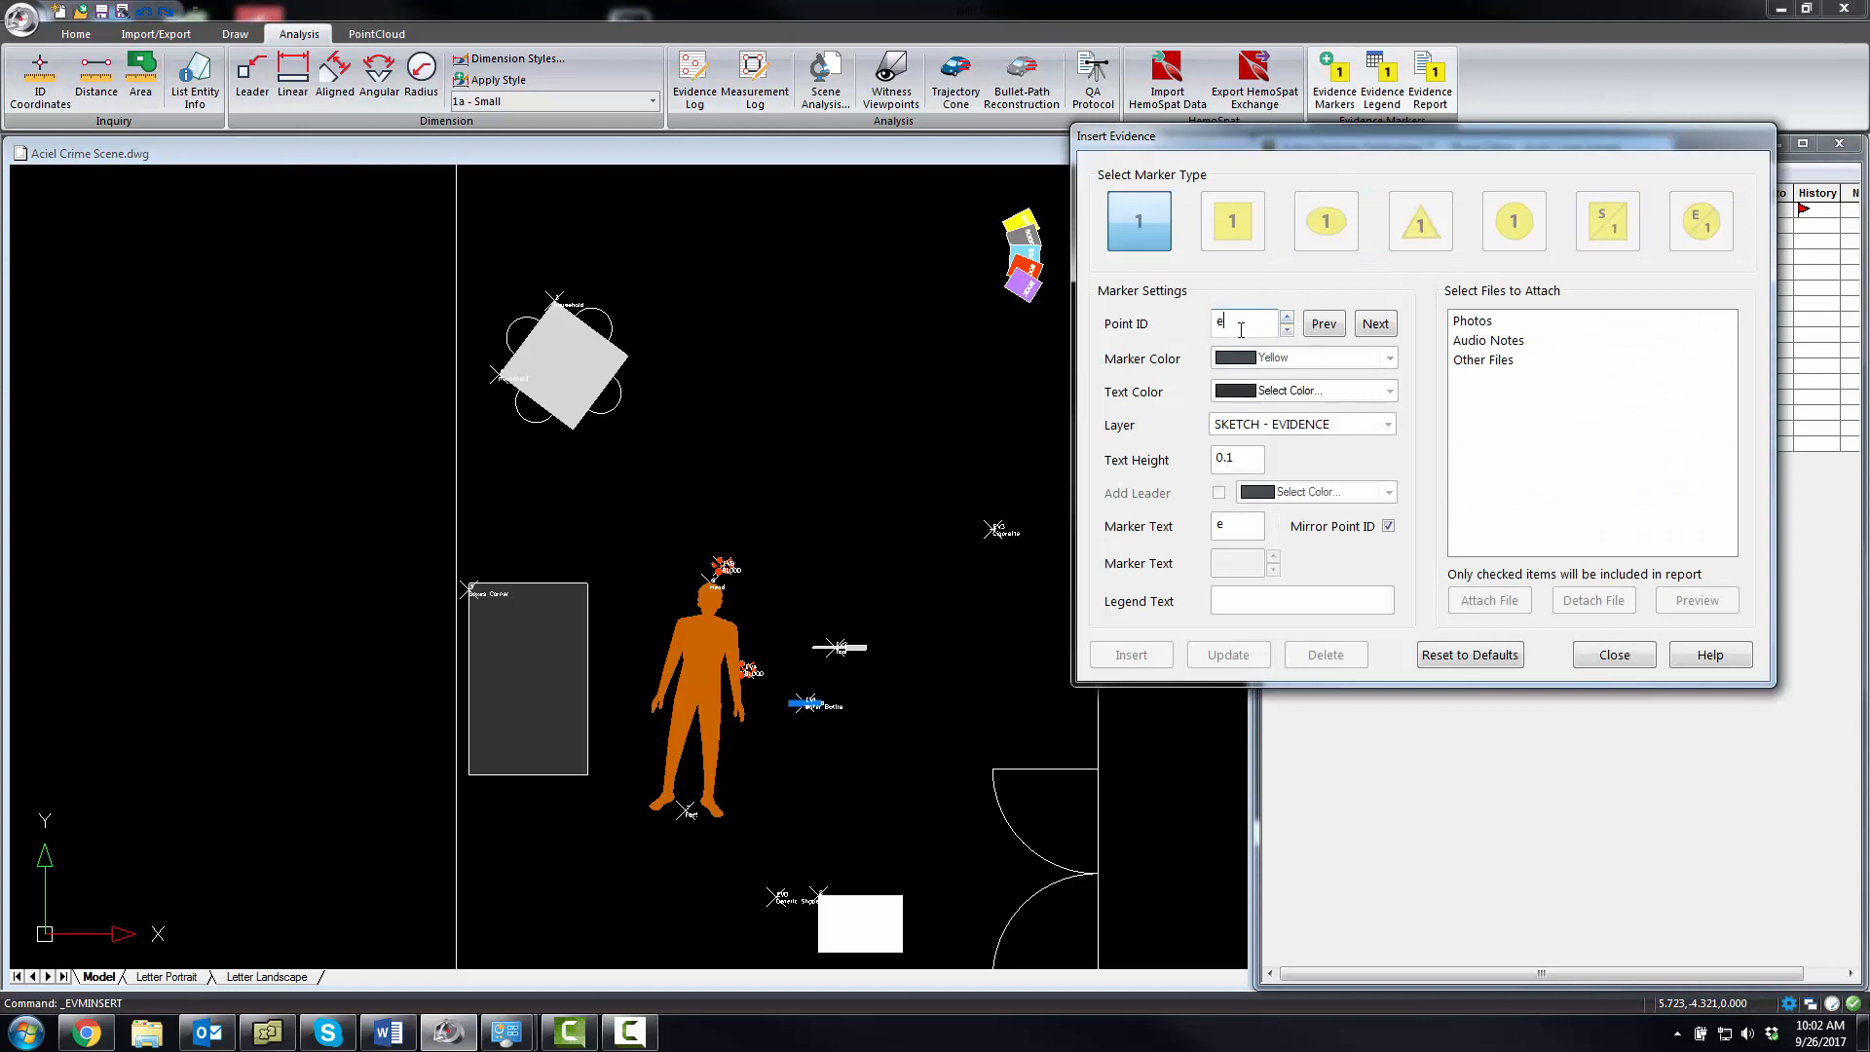
pyautogui.write('v1')
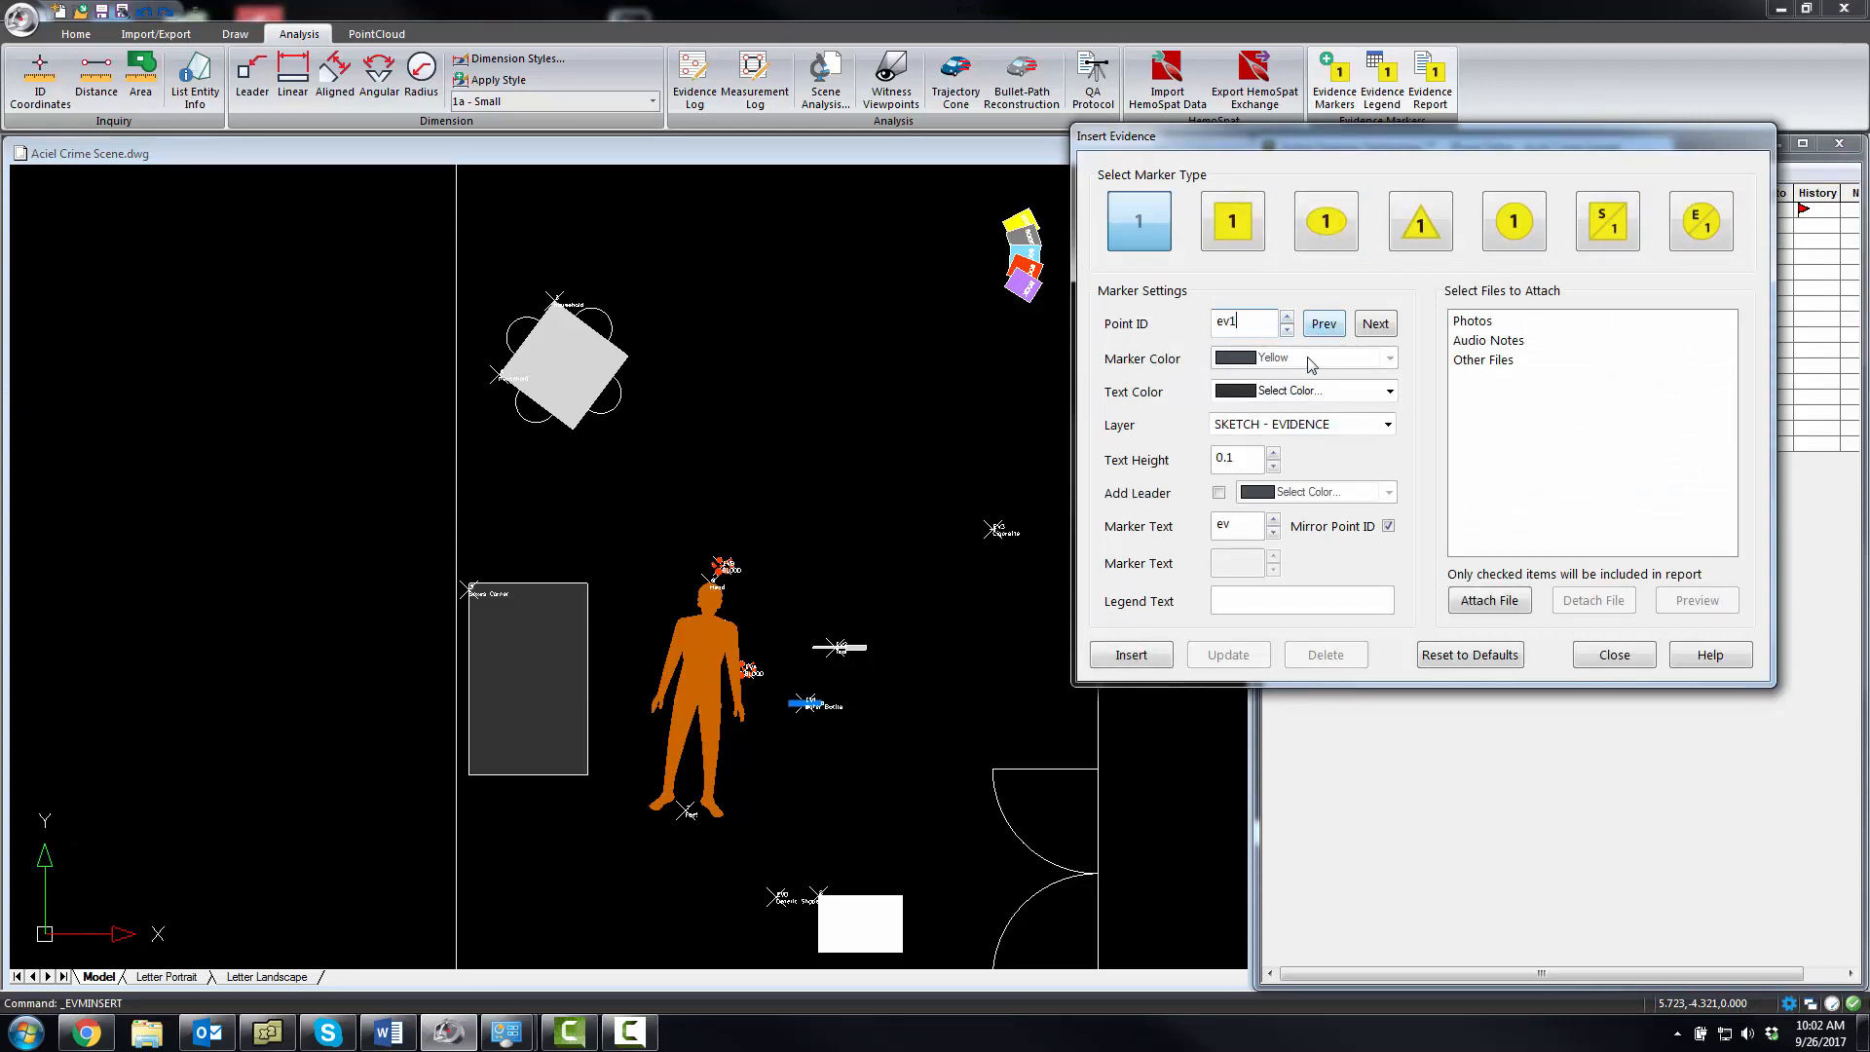
pyautogui.click(1231, 220)
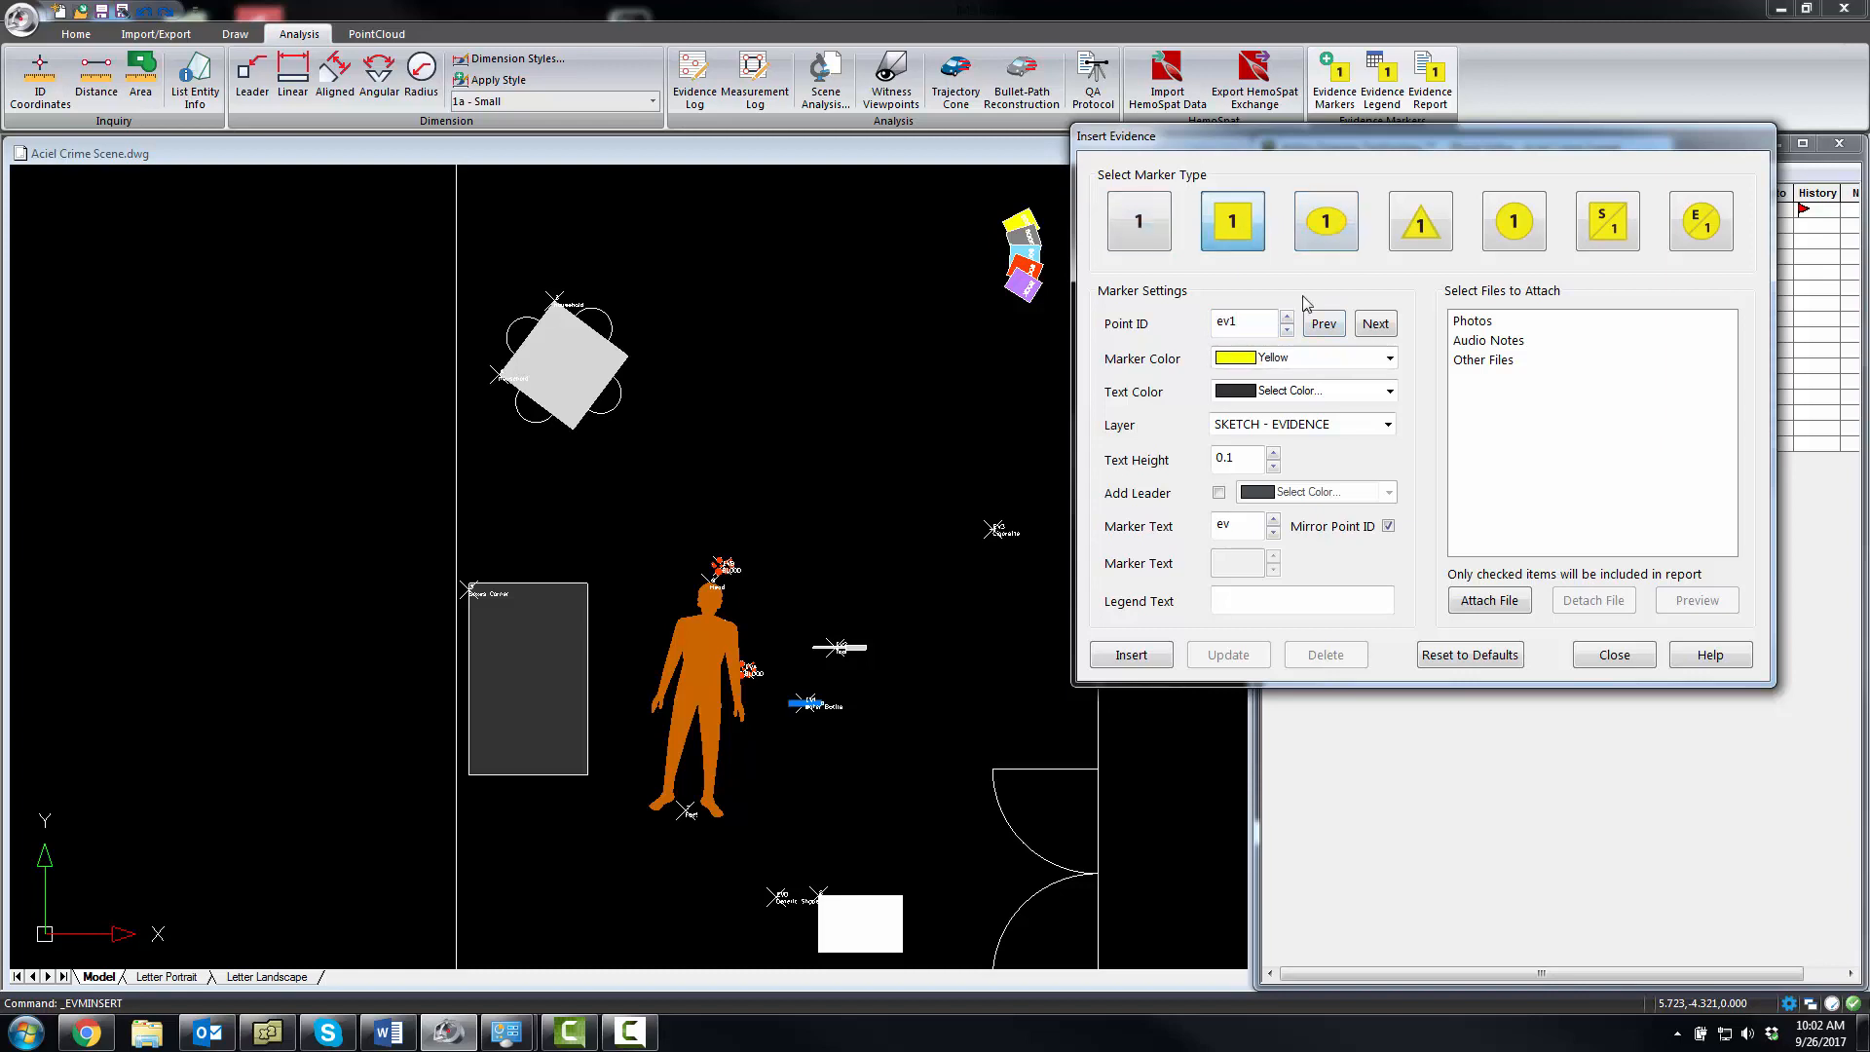
pyautogui.moveTo(1133, 370)
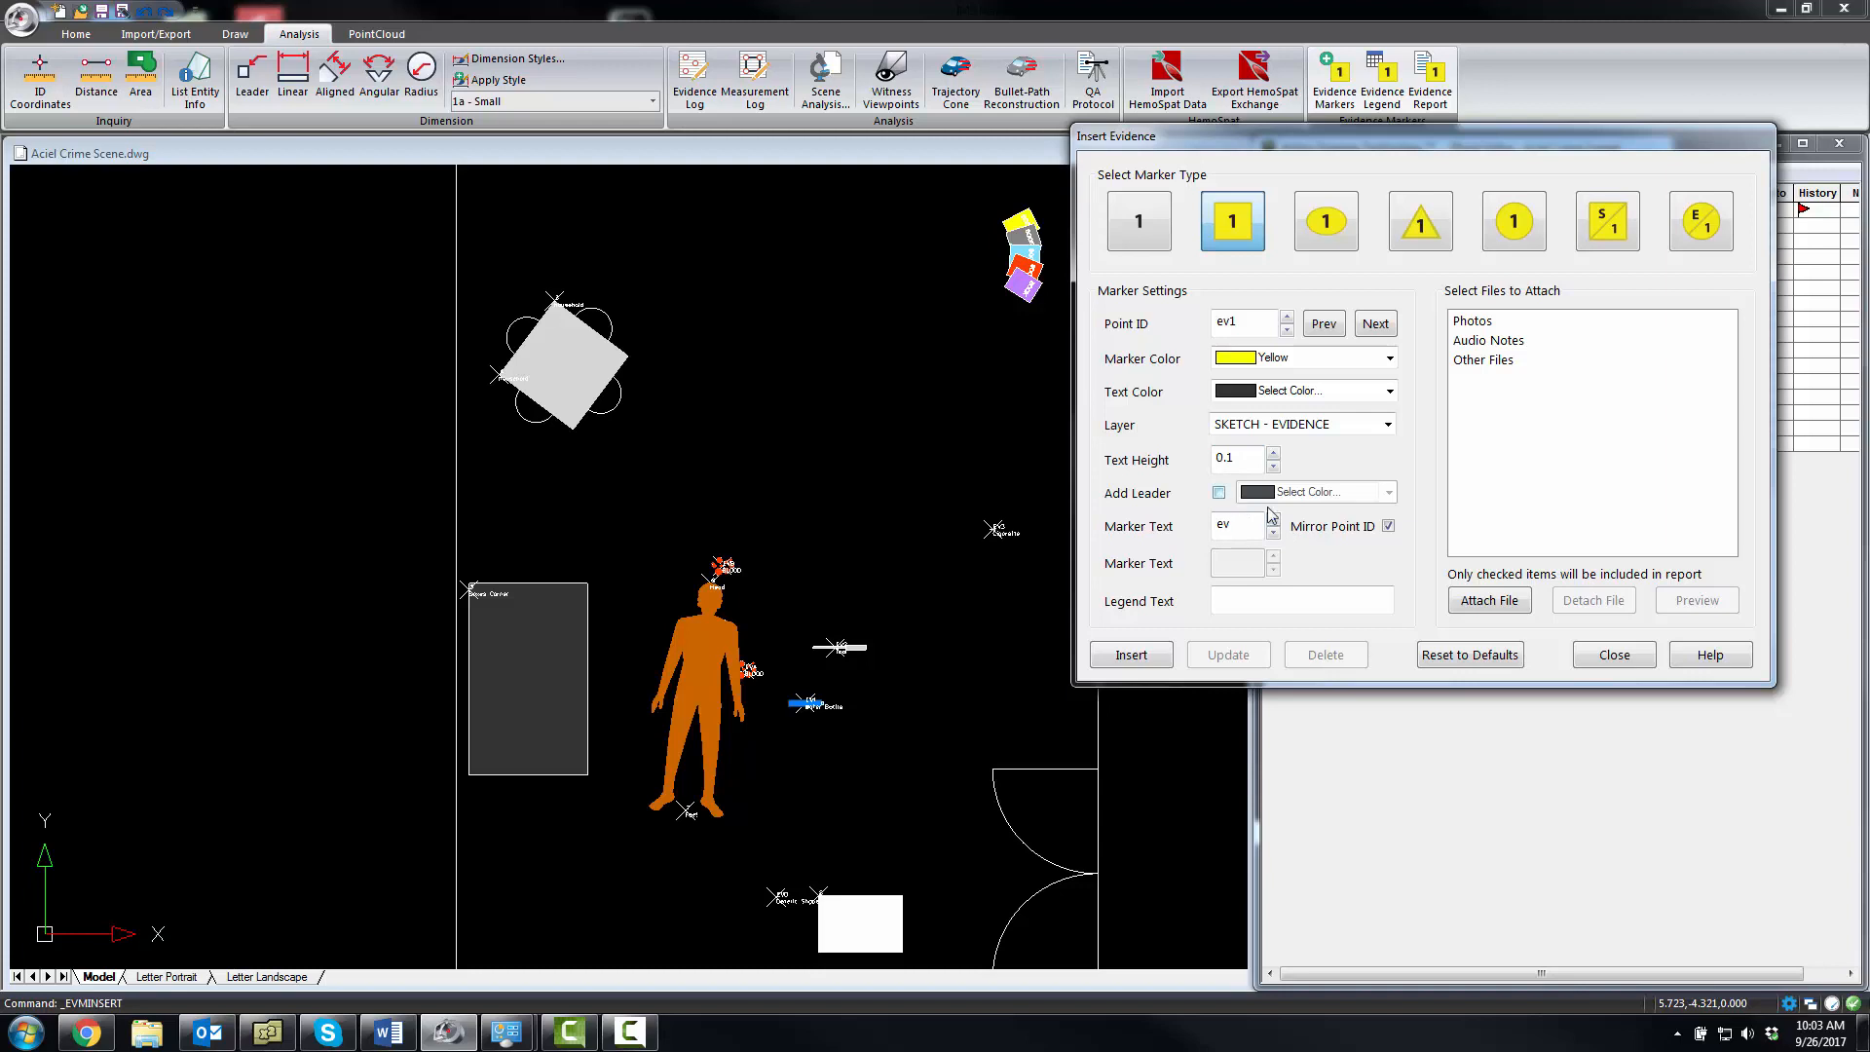
pyautogui.click(1387, 524)
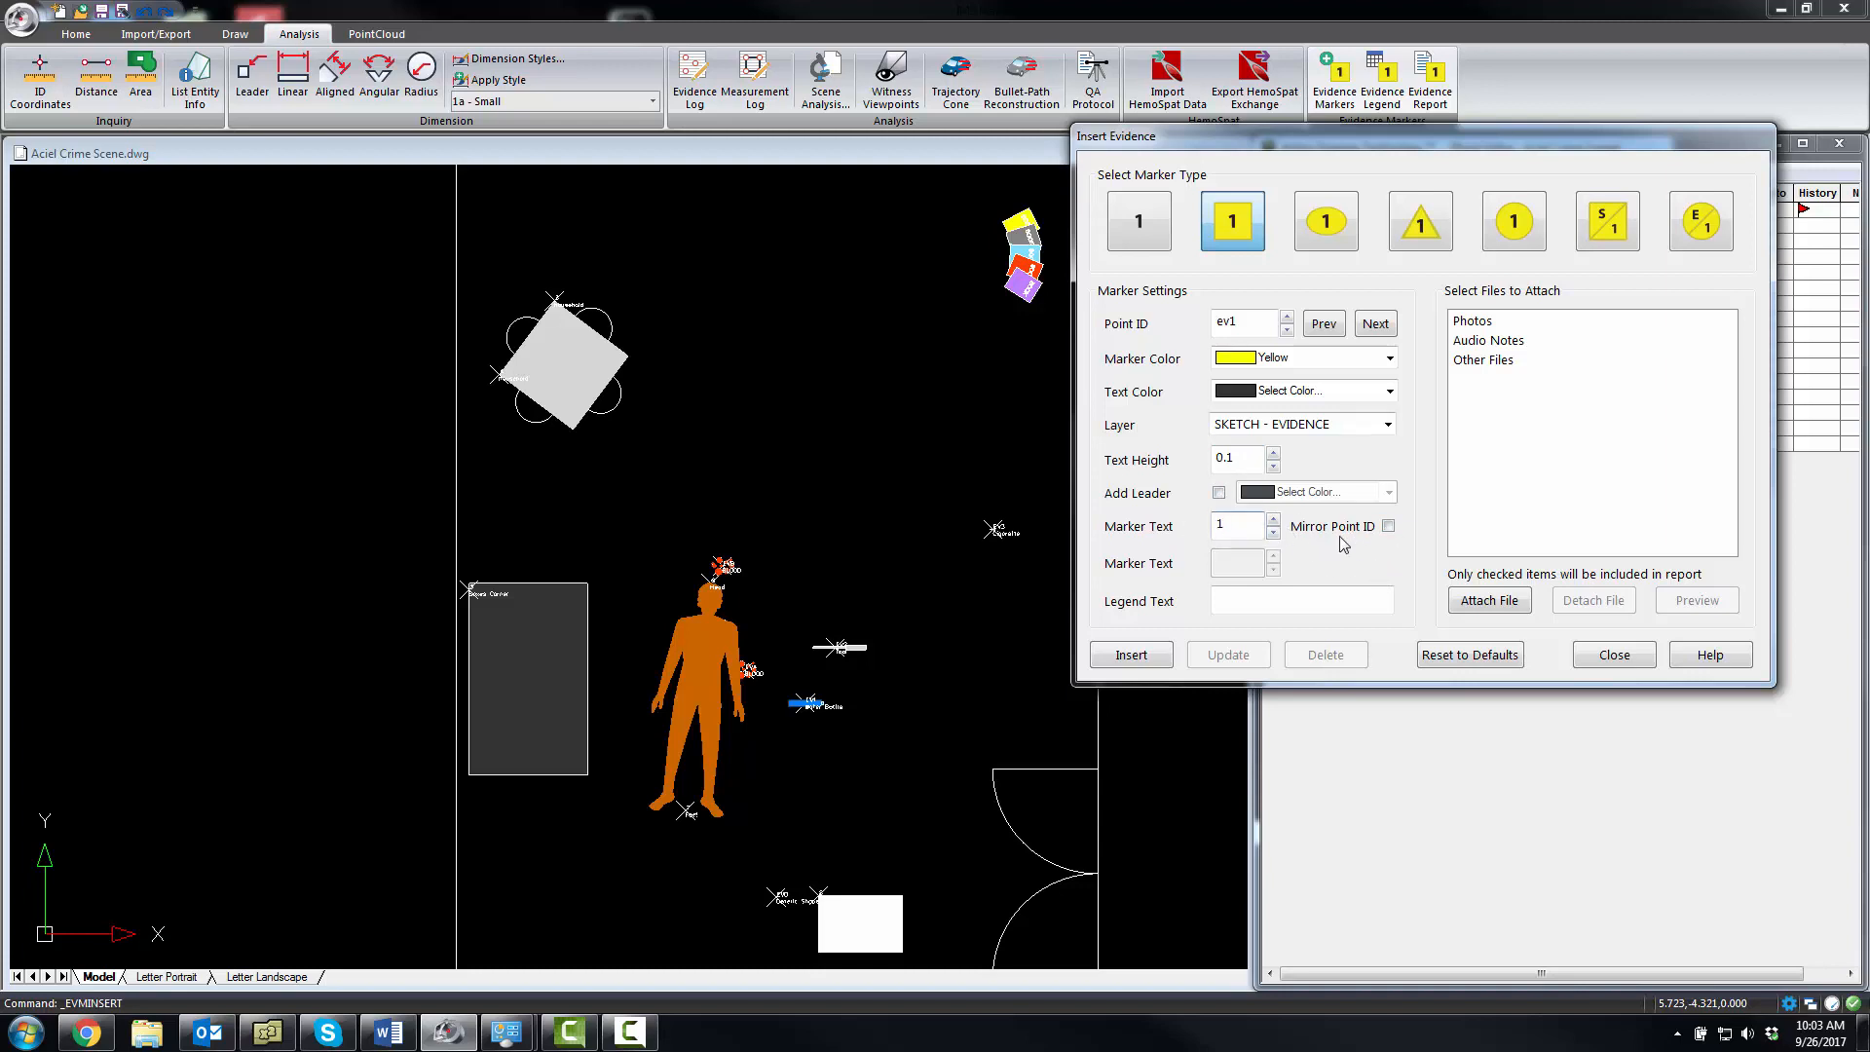
# Set the marker text to 1 and the legend text to Water bottle
pyautogui.click(1235, 524)
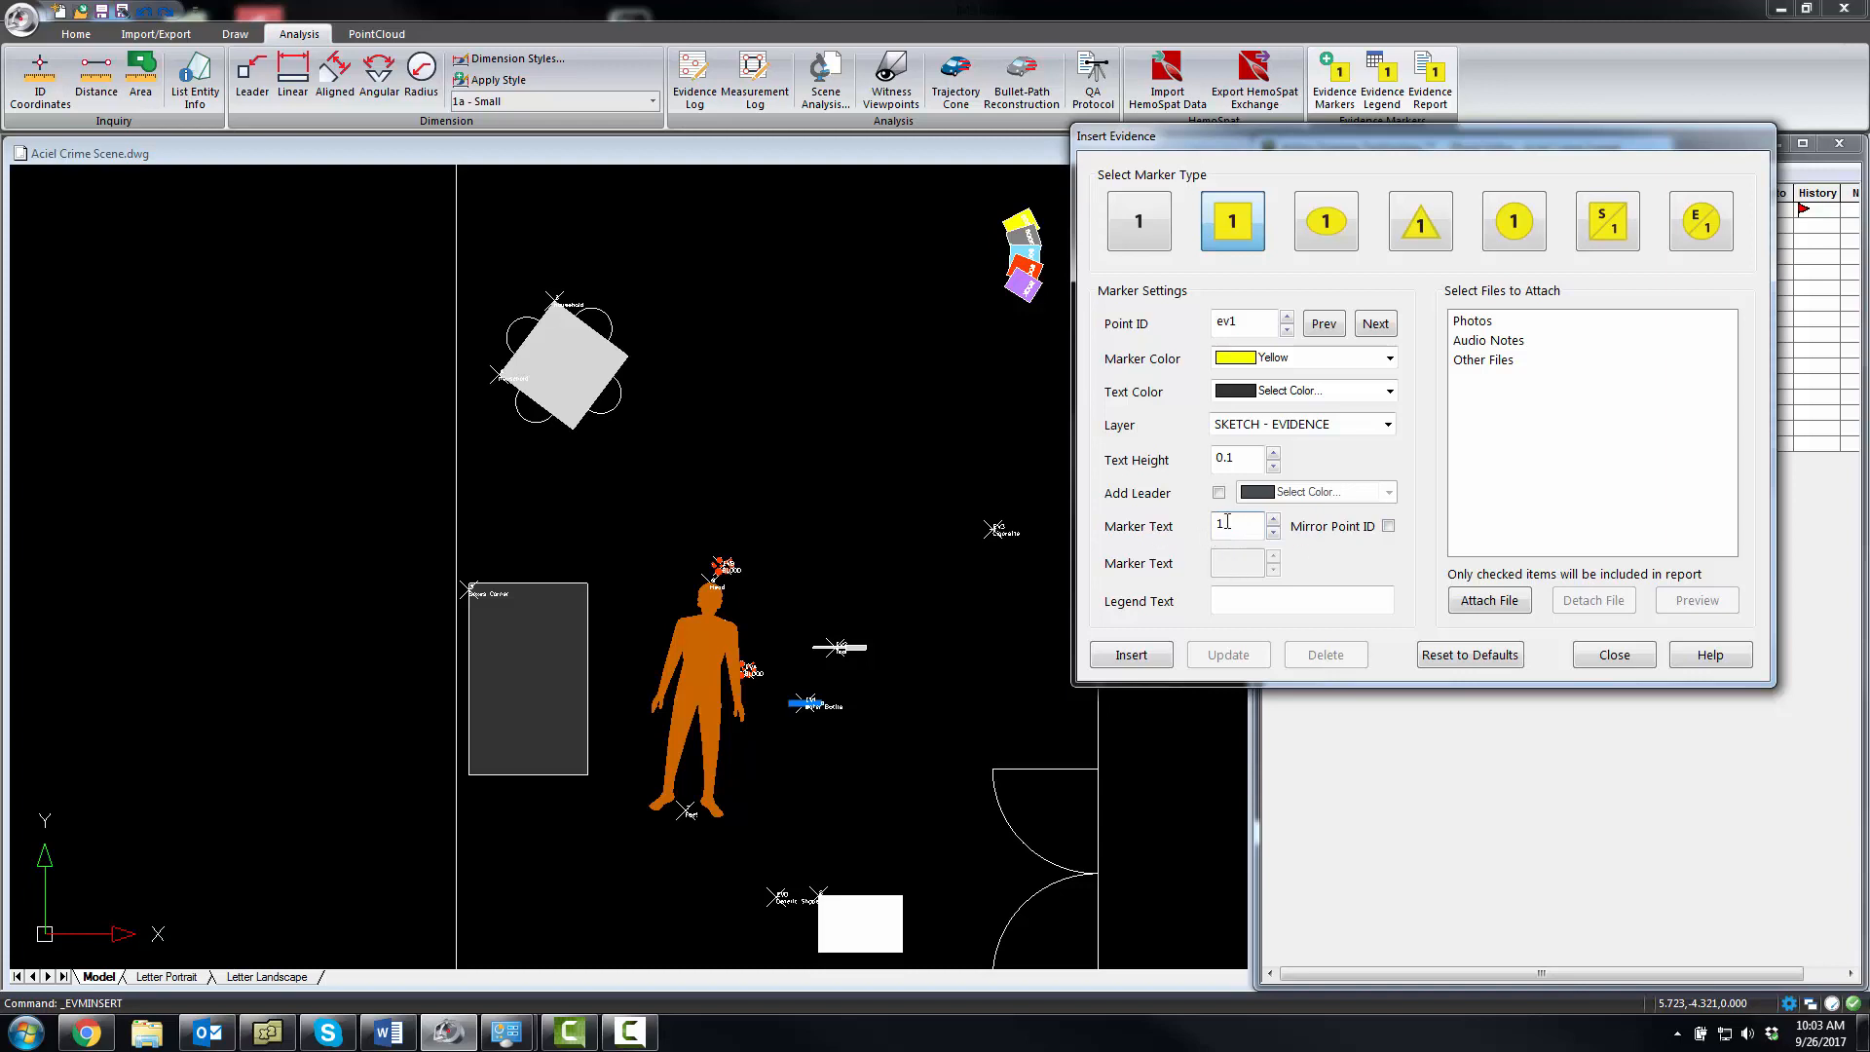
pyautogui.click(1301, 600)
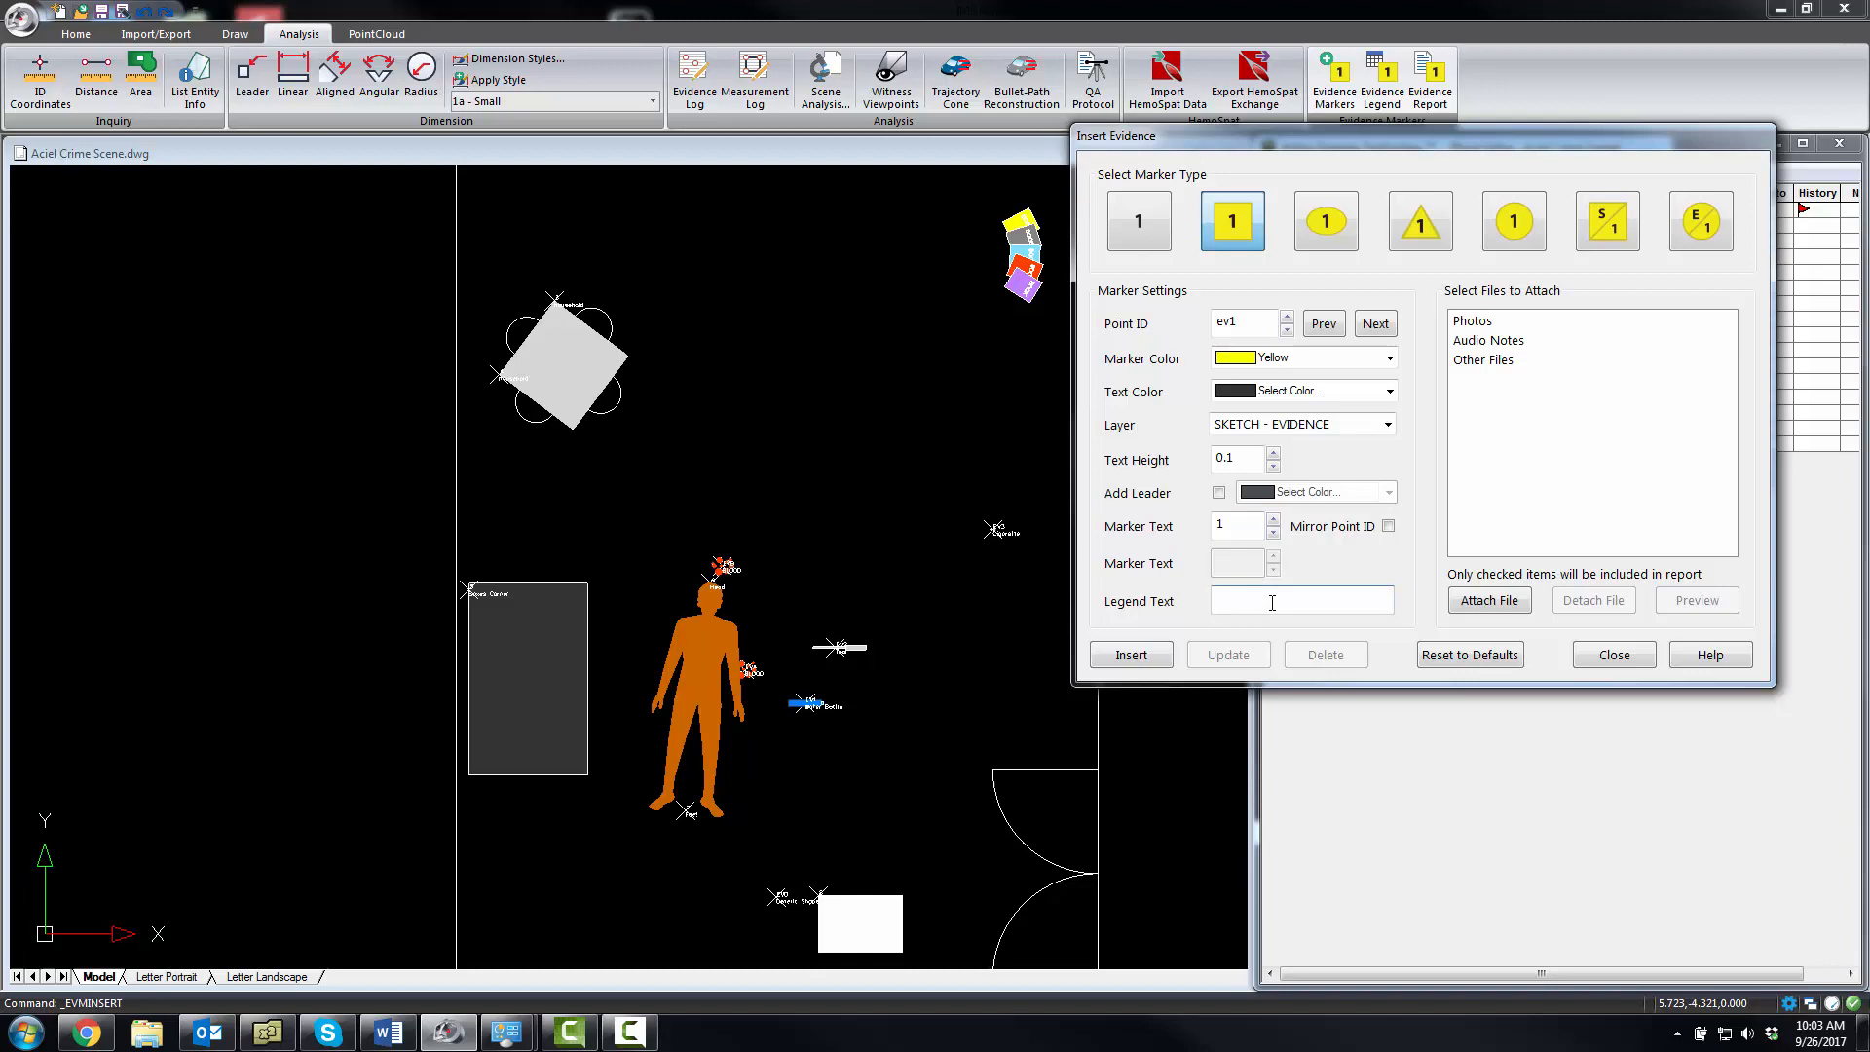
pyautogui.write('B')
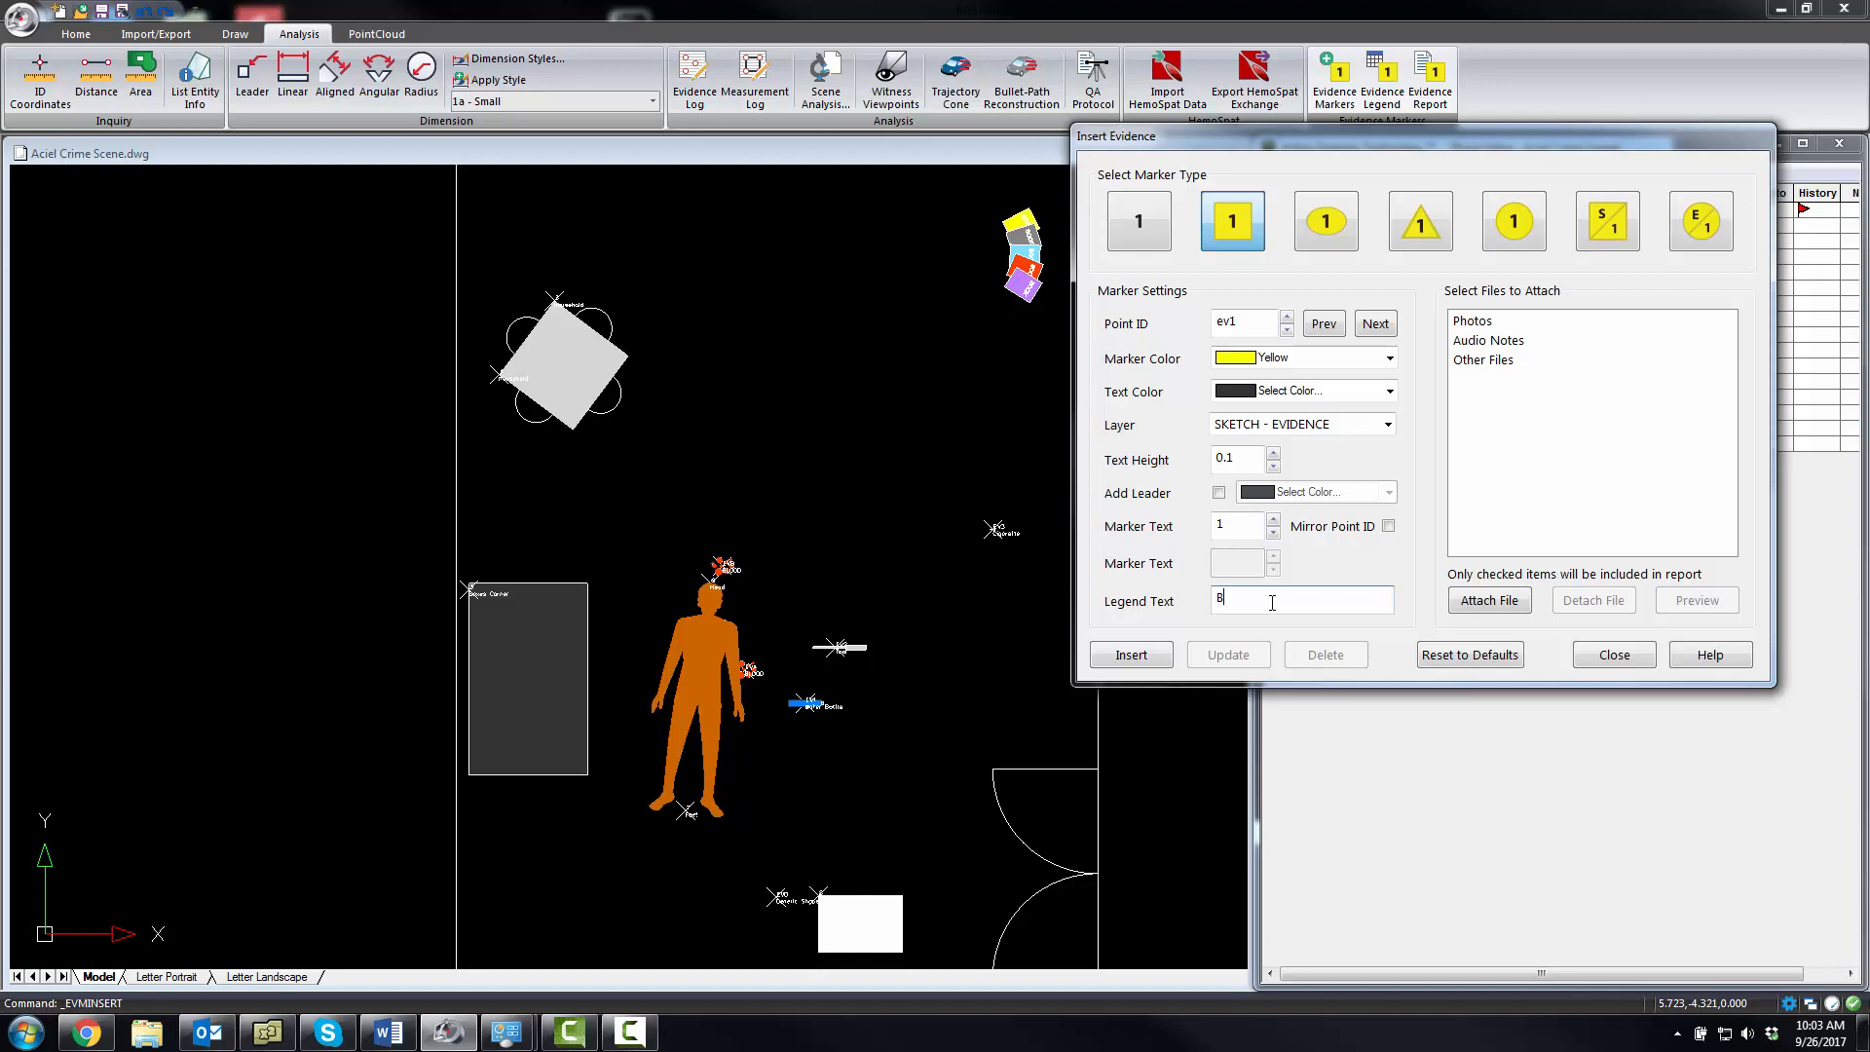
pyautogui.write('Water')
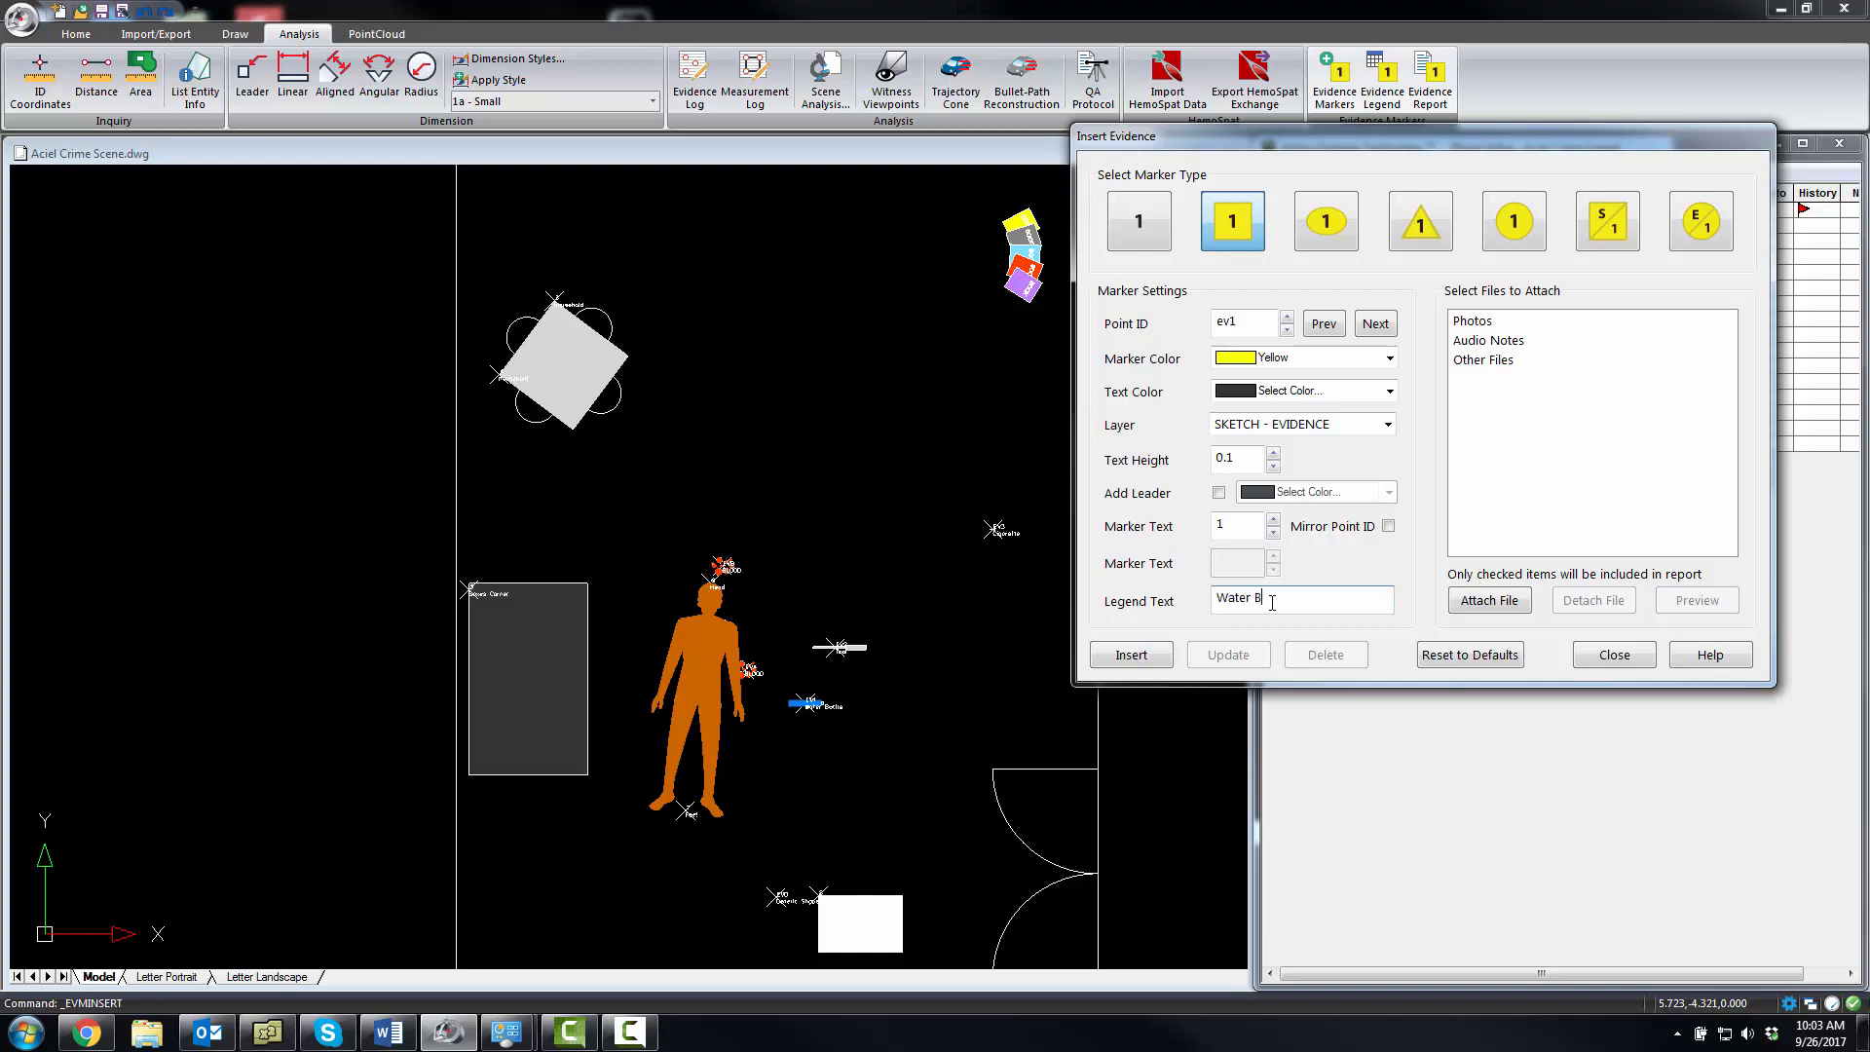
pyautogui.write('ottle')
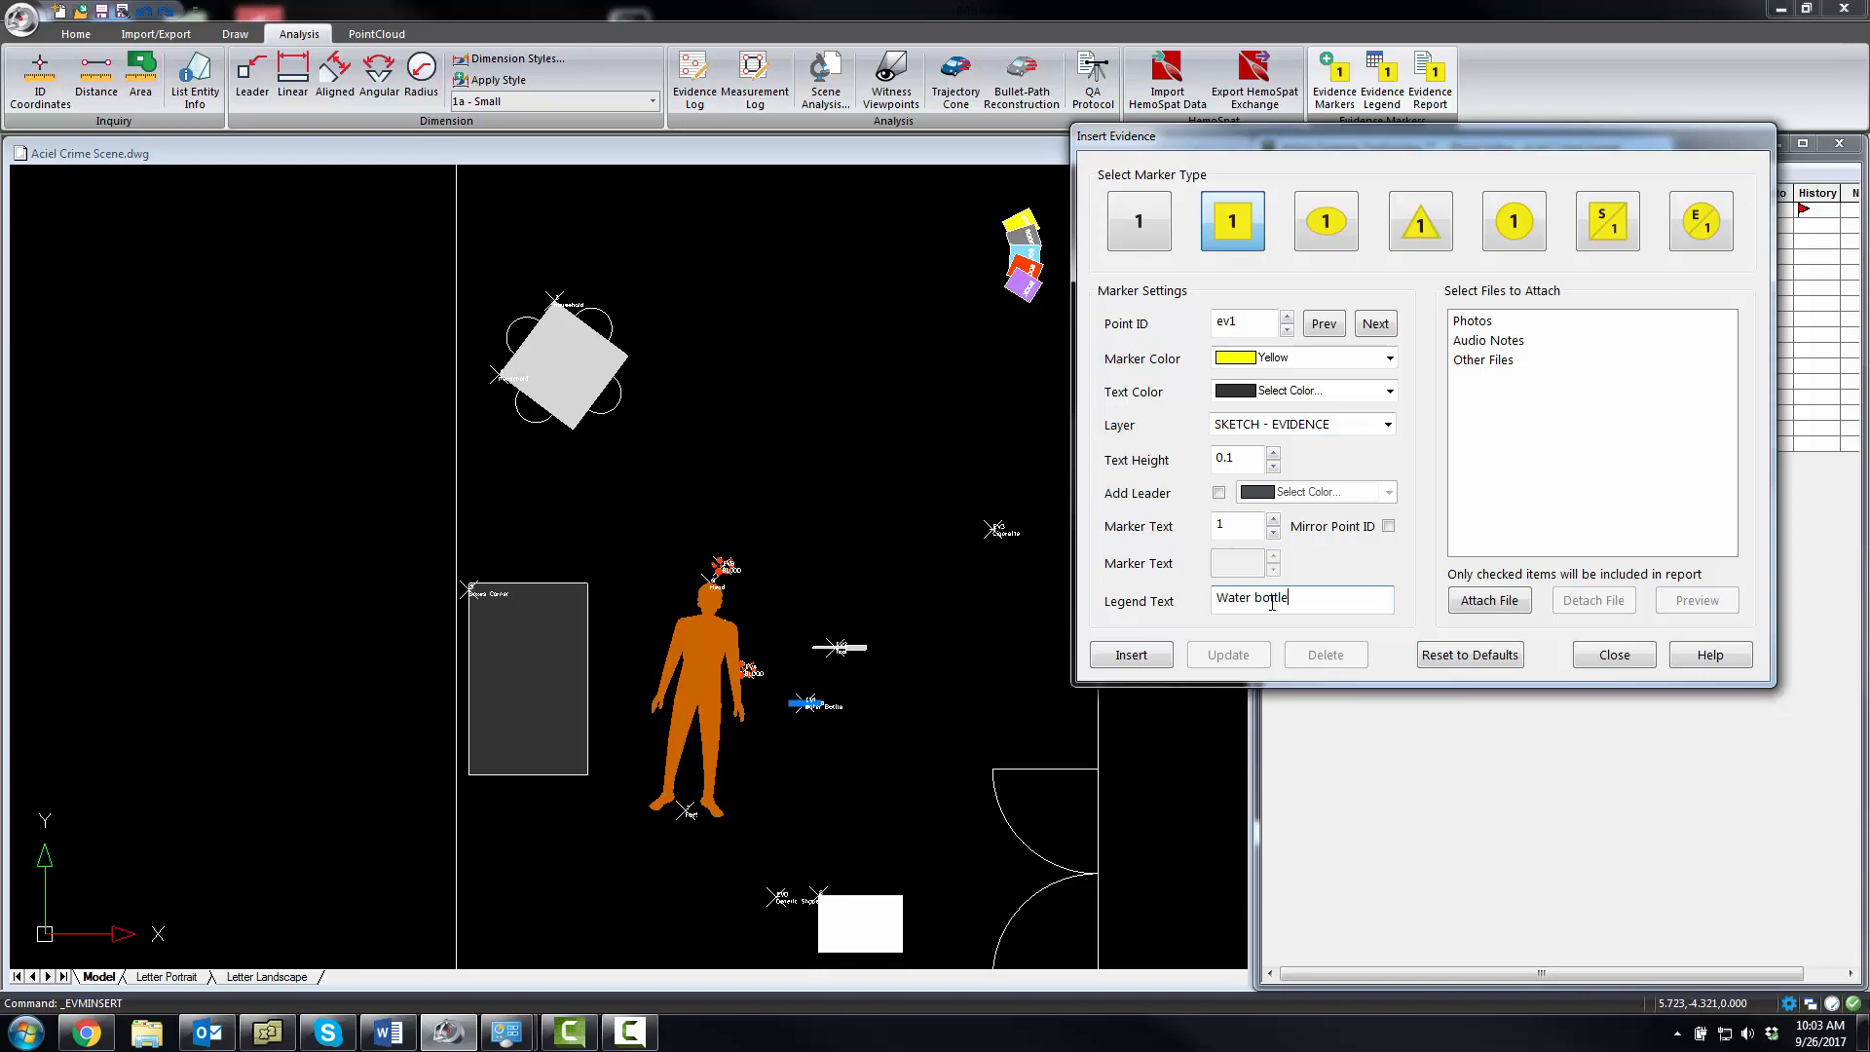
# Attach photo IMG_4529_EV_1.JPG to the ev1 marker, preview it and close the gallery
pyautogui.click(1486, 599)
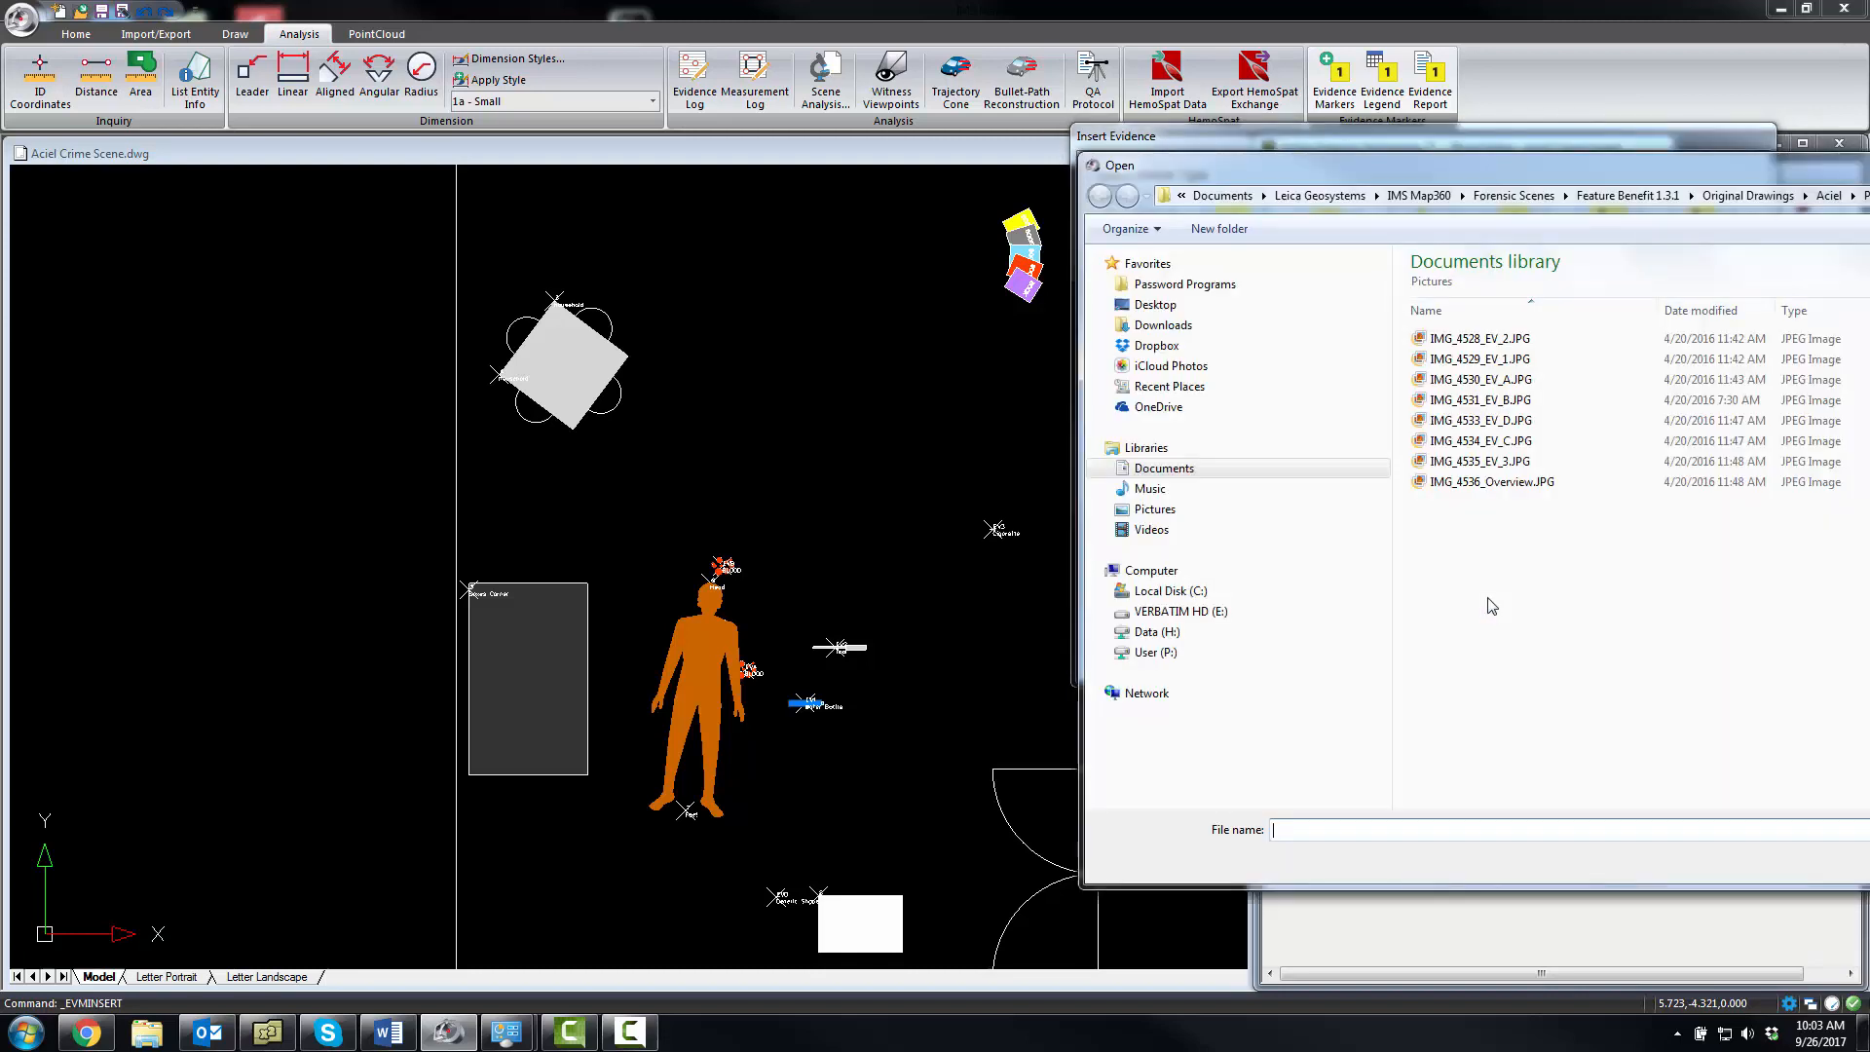
pyautogui.click(1478, 358)
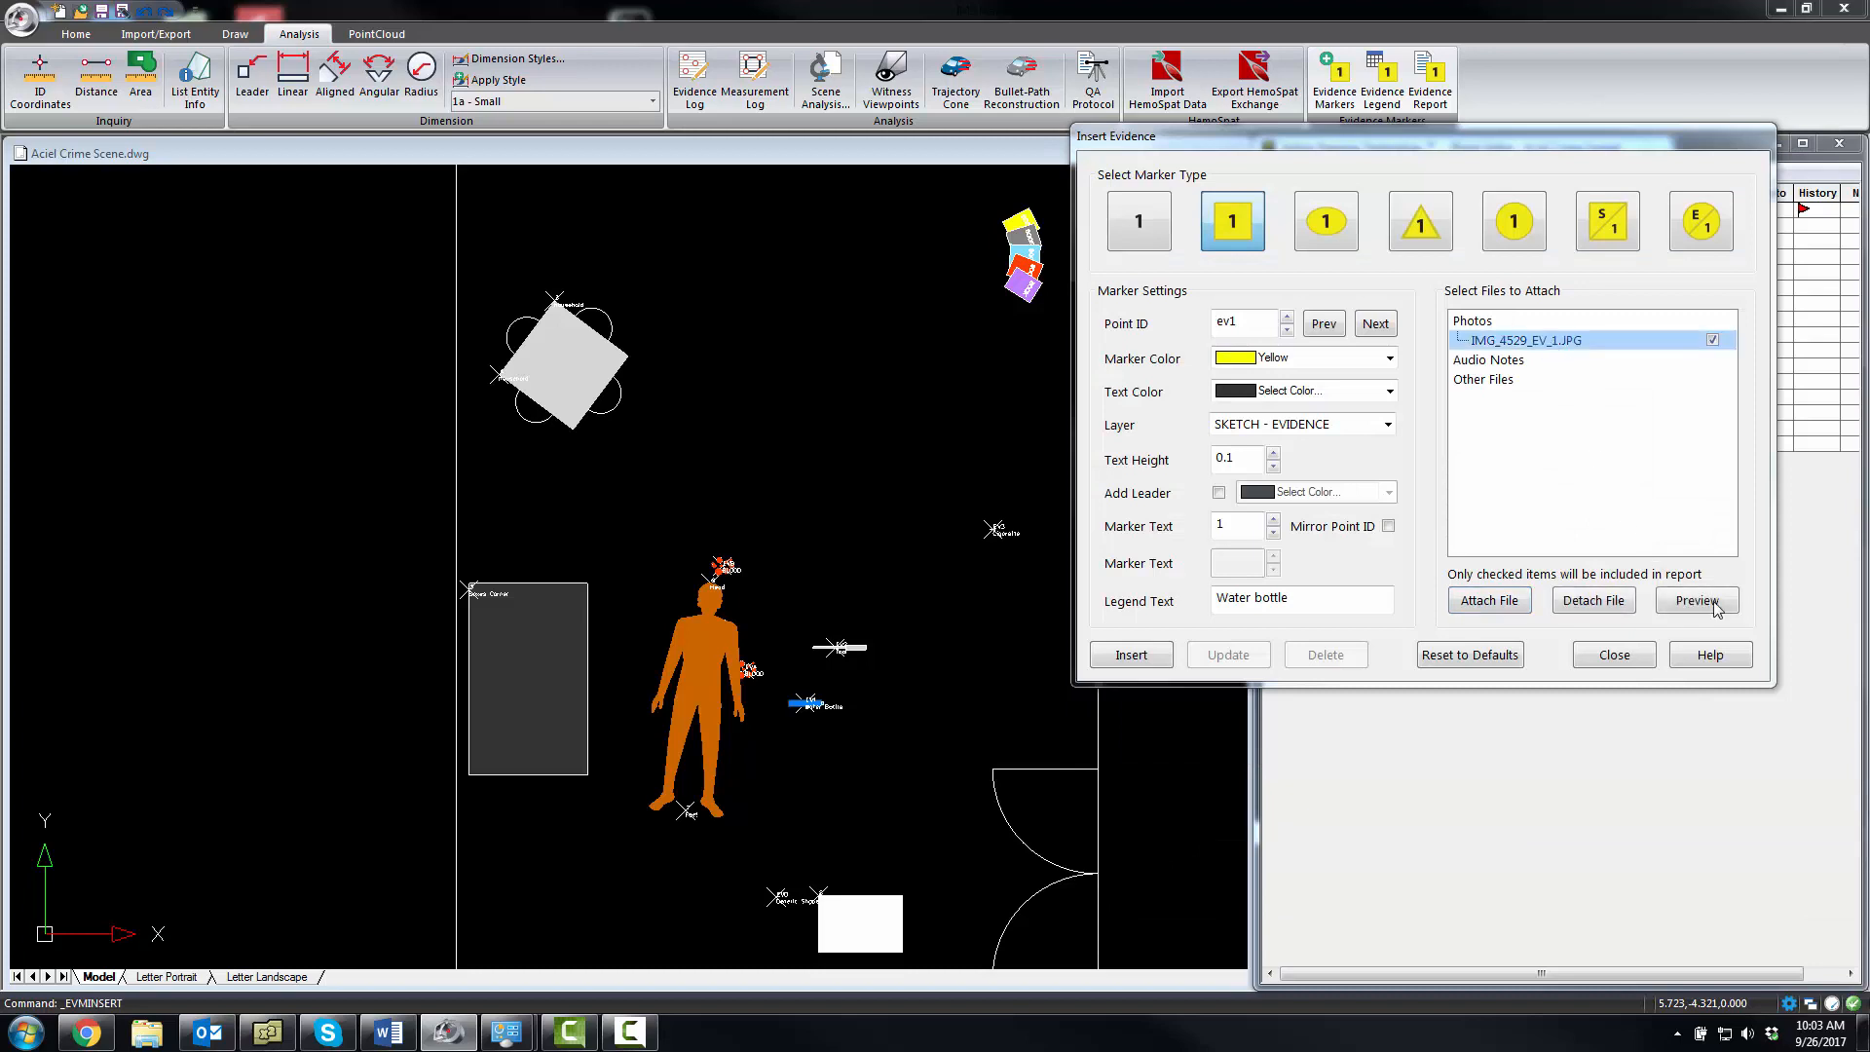
pyautogui.click(1694, 600)
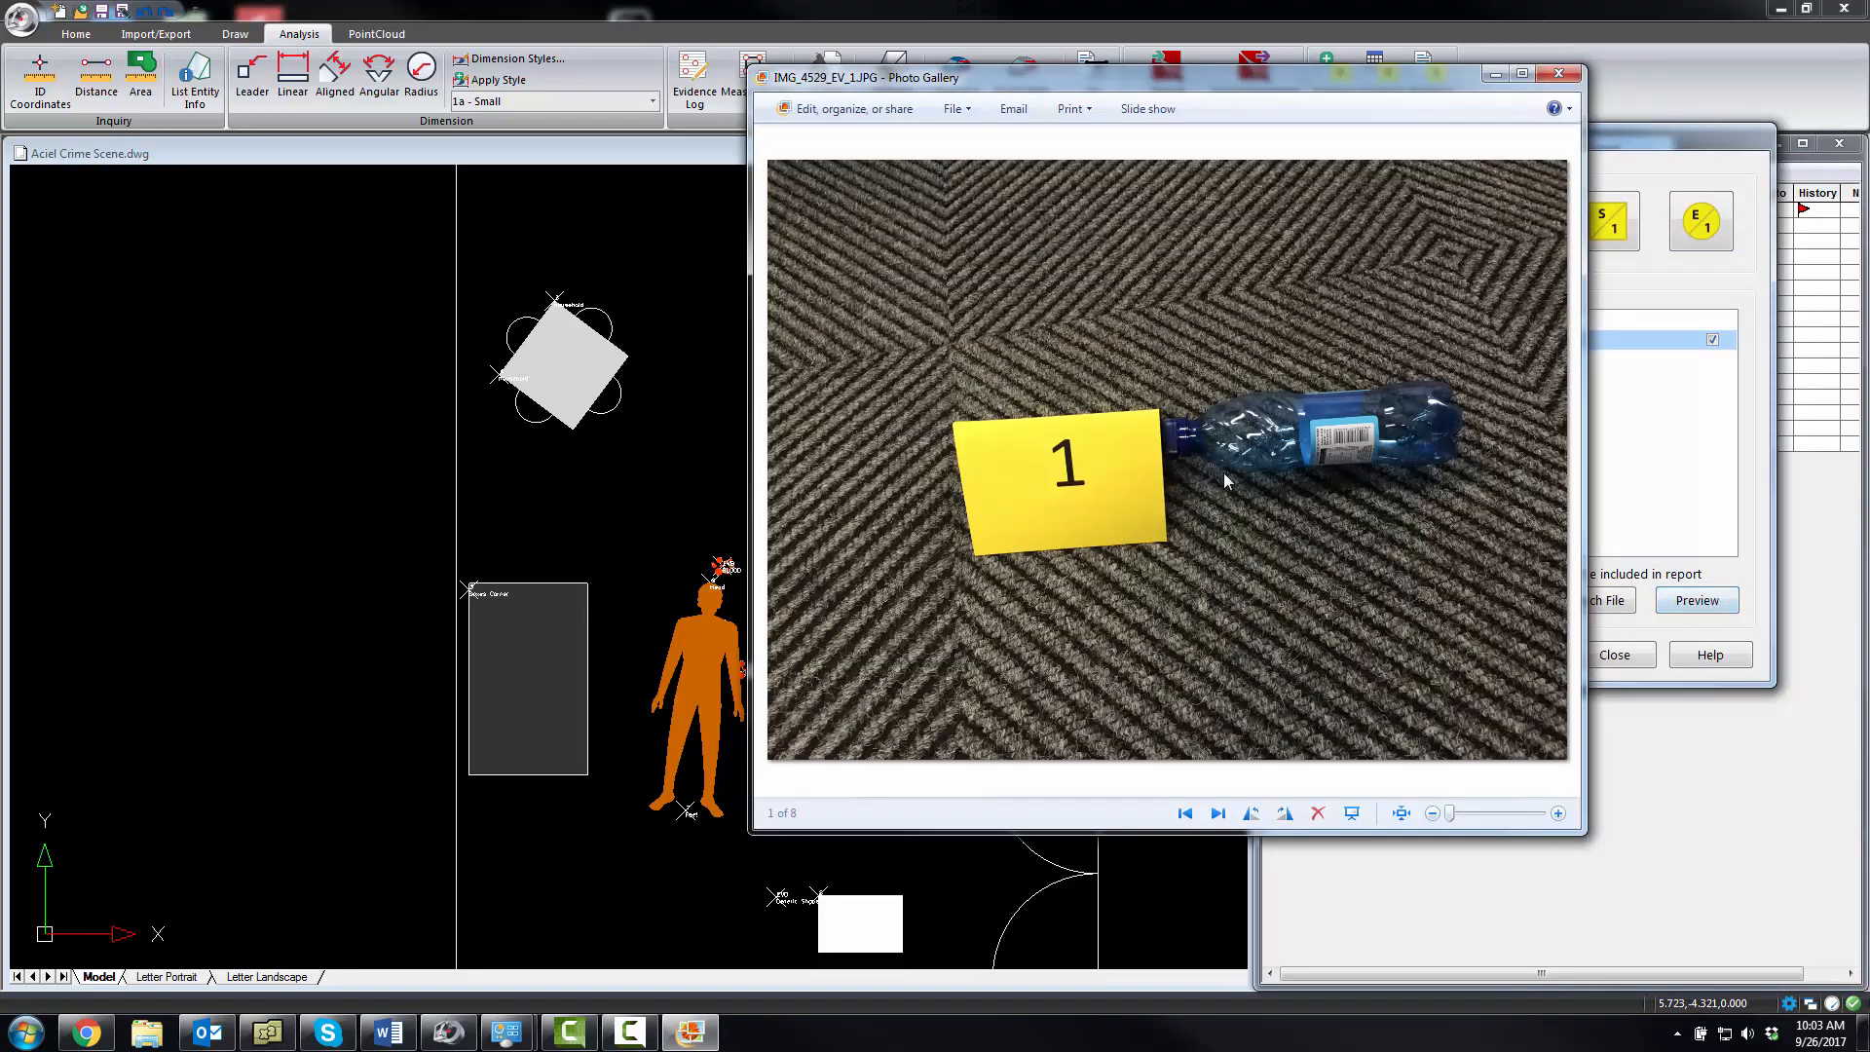
pyautogui.moveTo(1077, 499)
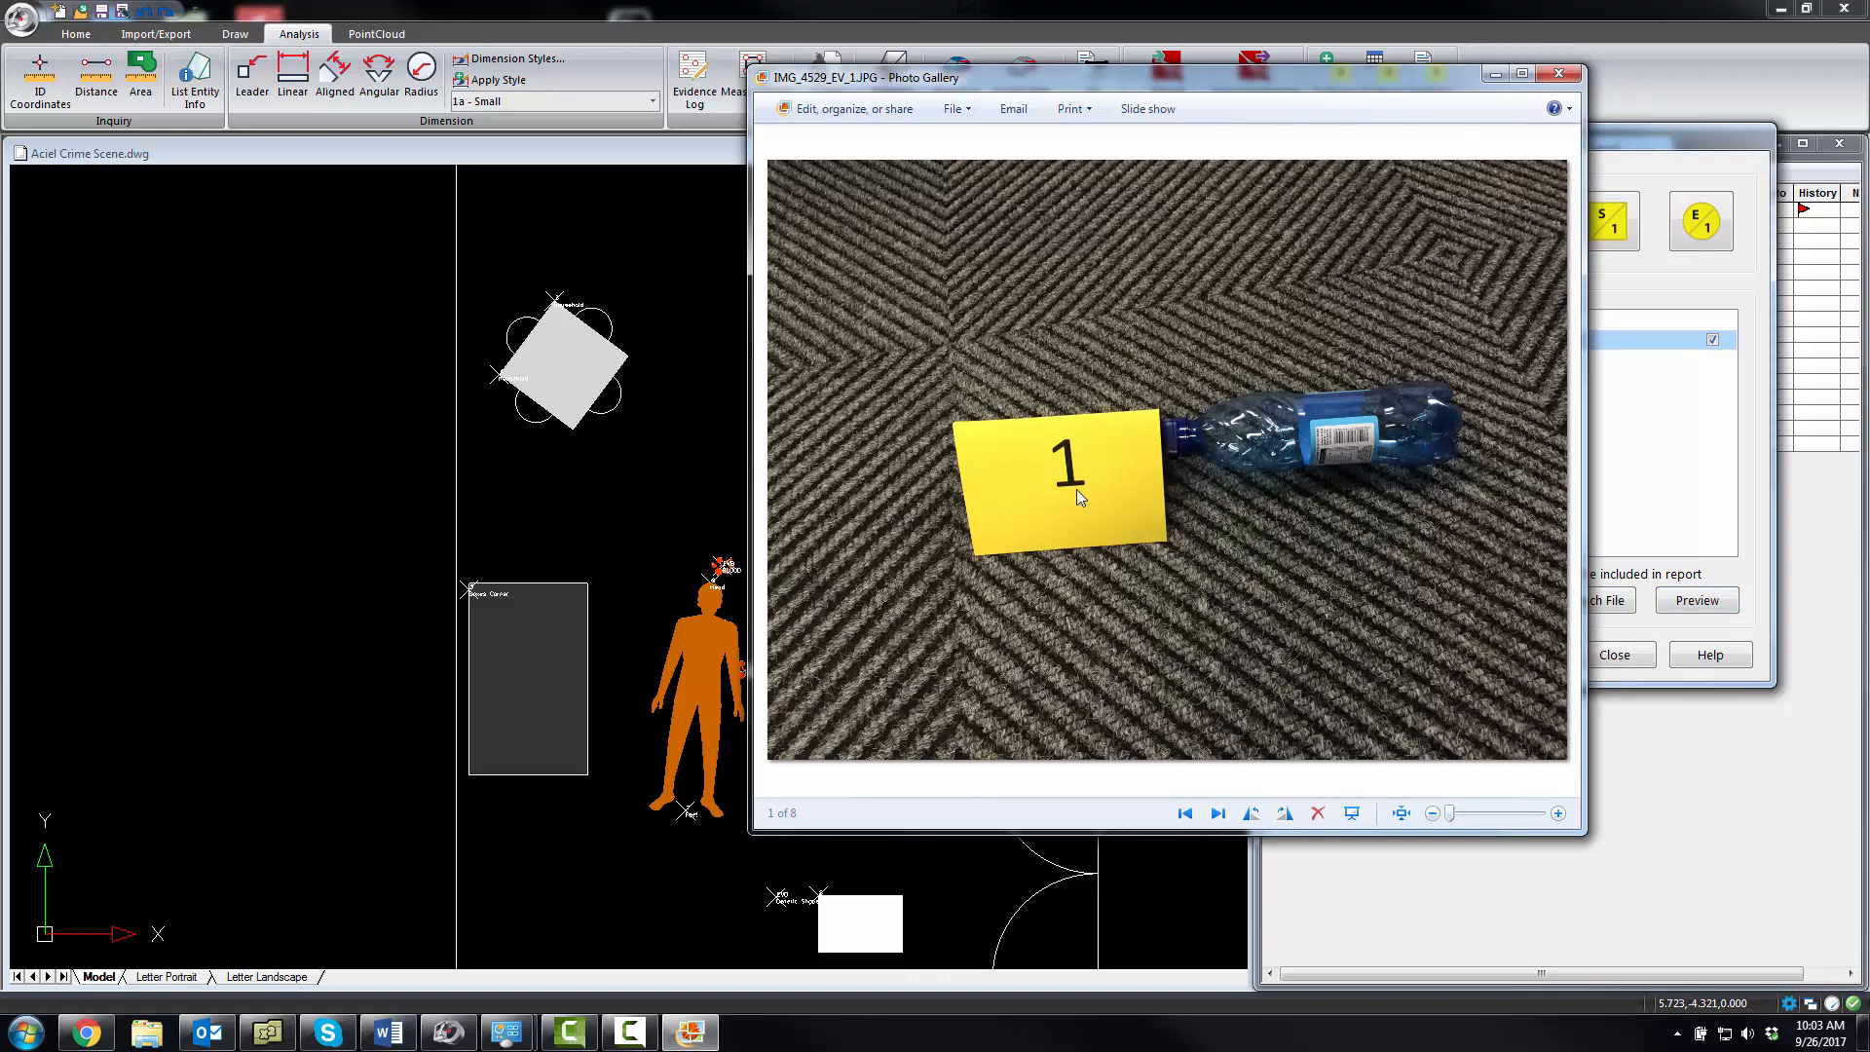
pyautogui.moveTo(569, 491)
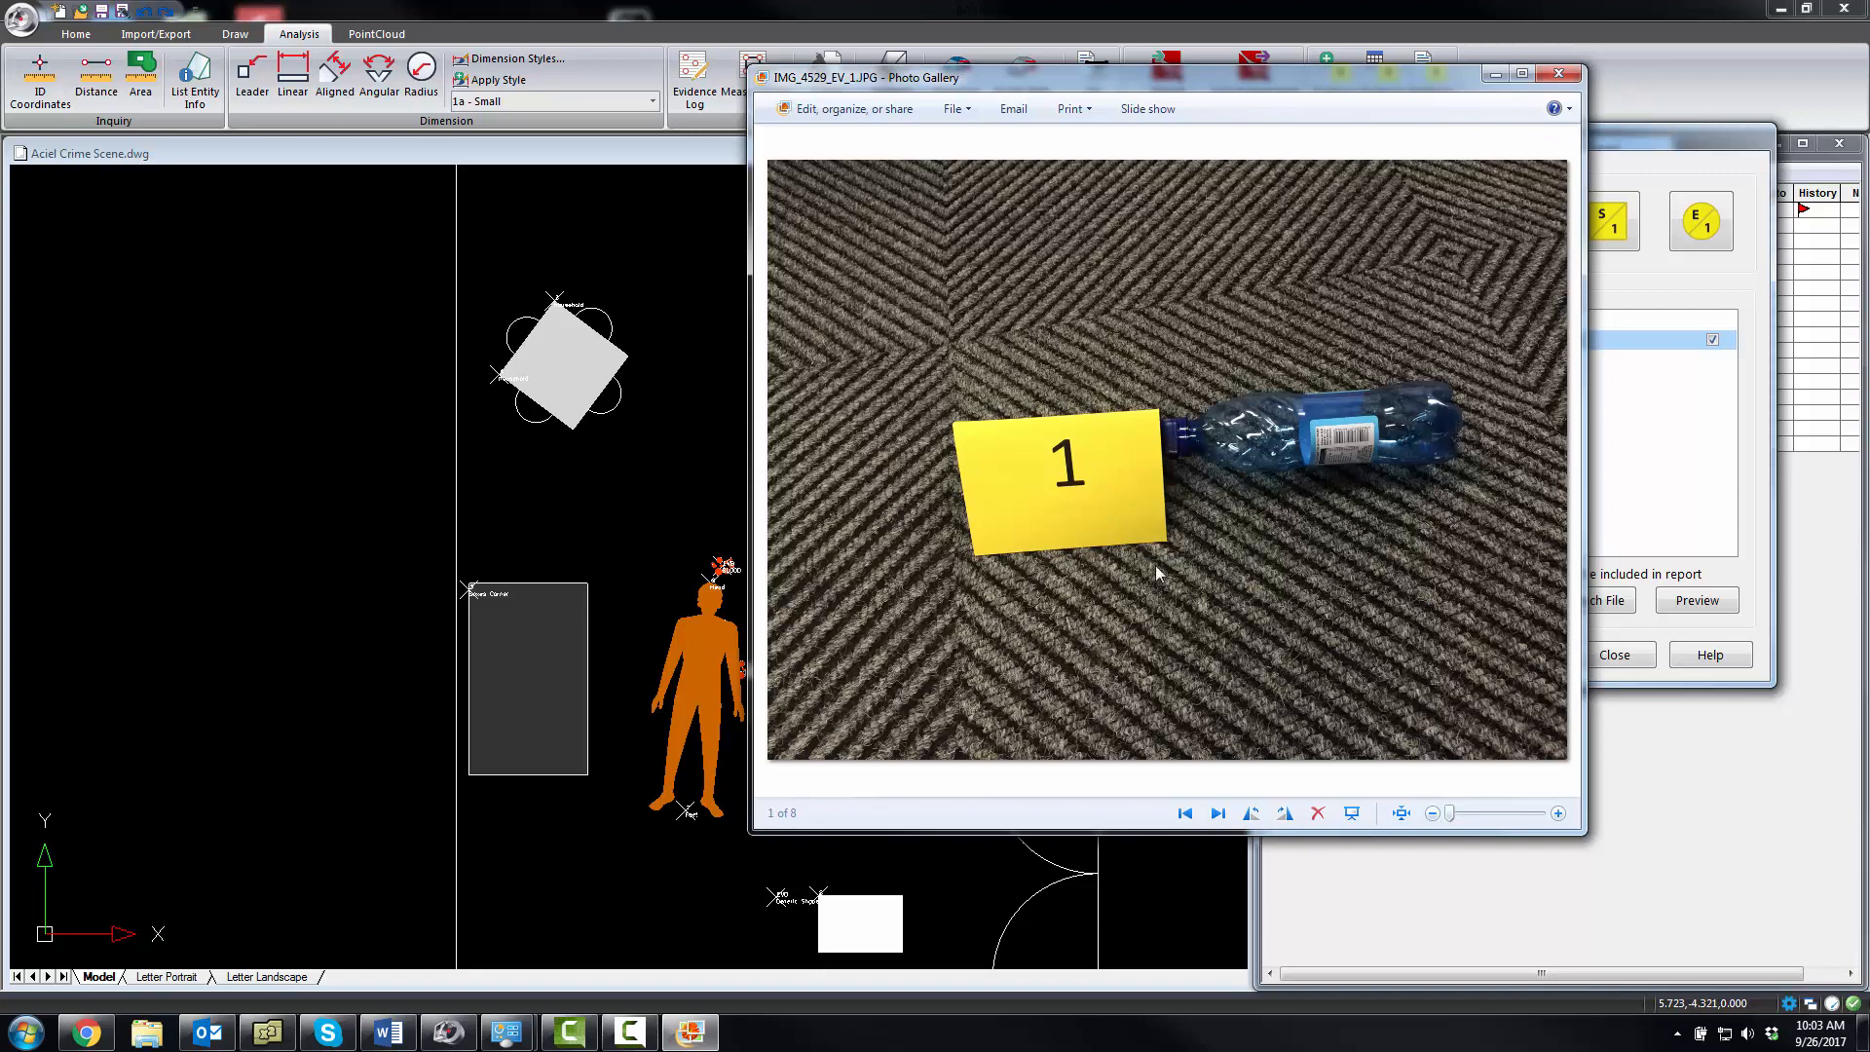
pyautogui.moveTo(1268, 432)
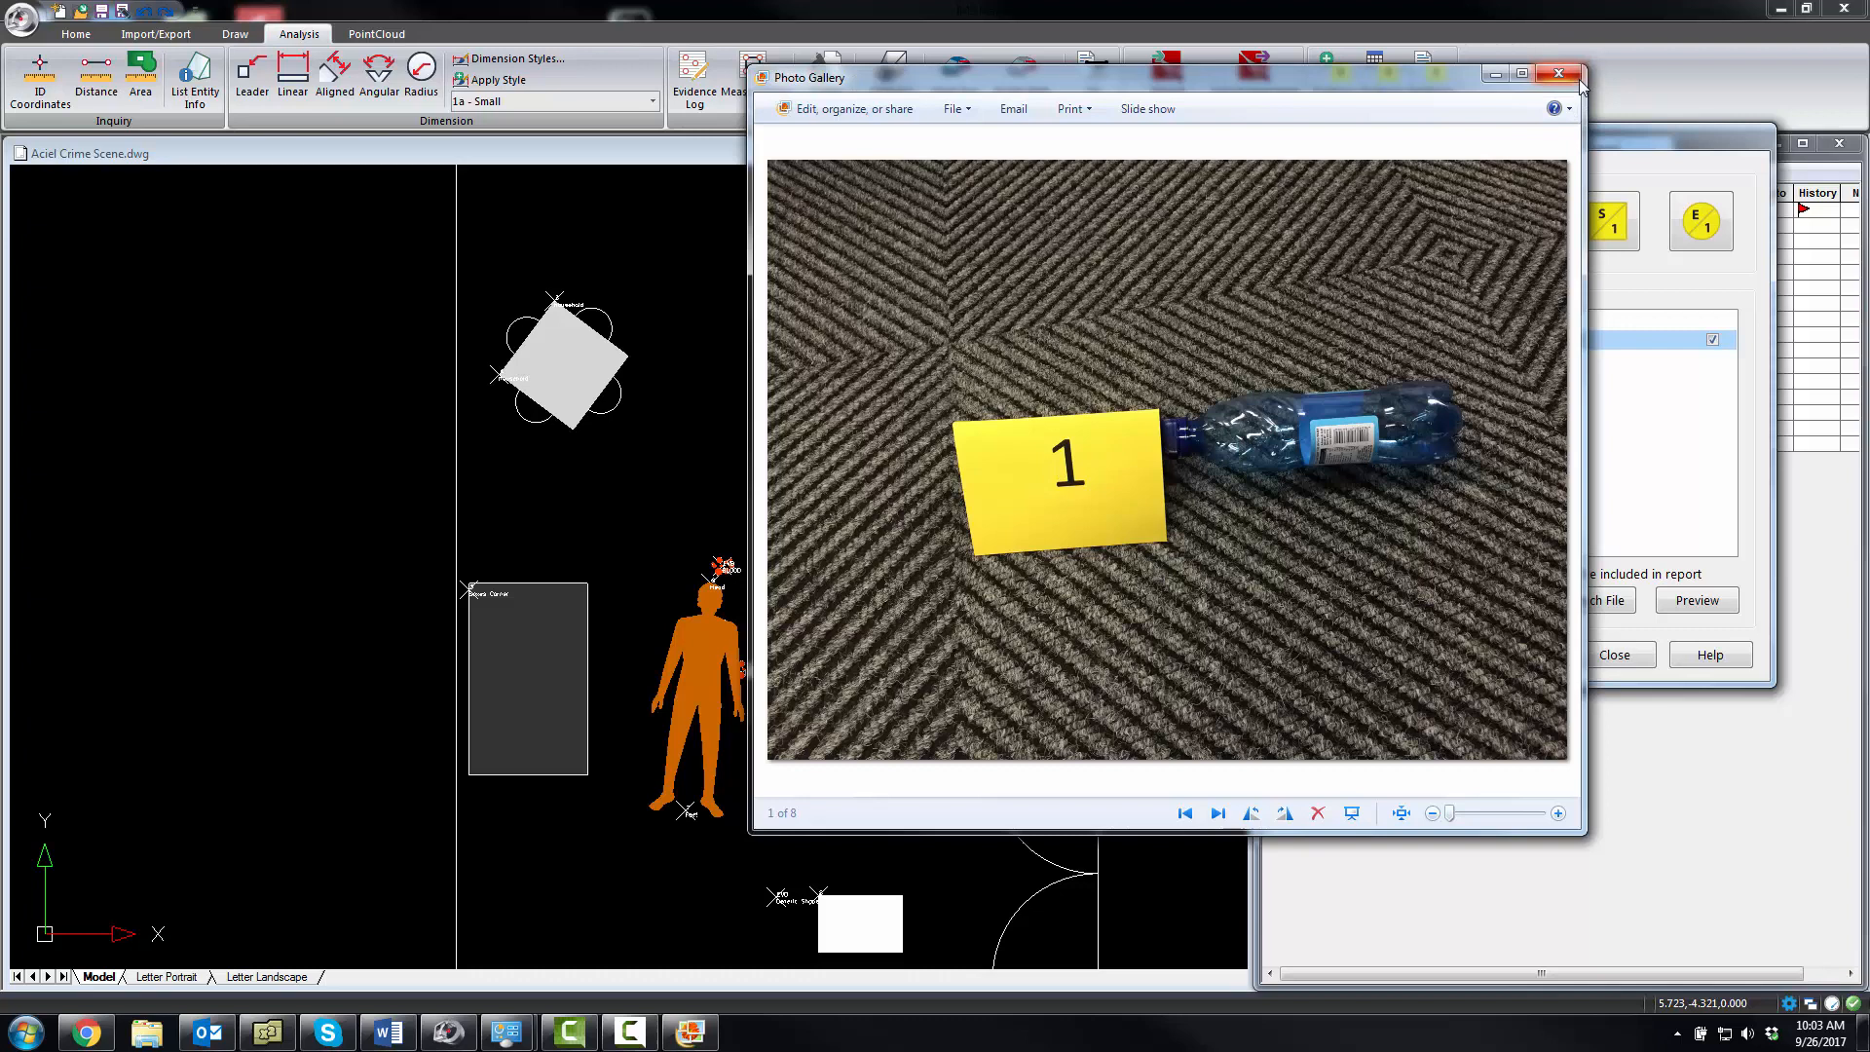
pyautogui.click(1558, 72)
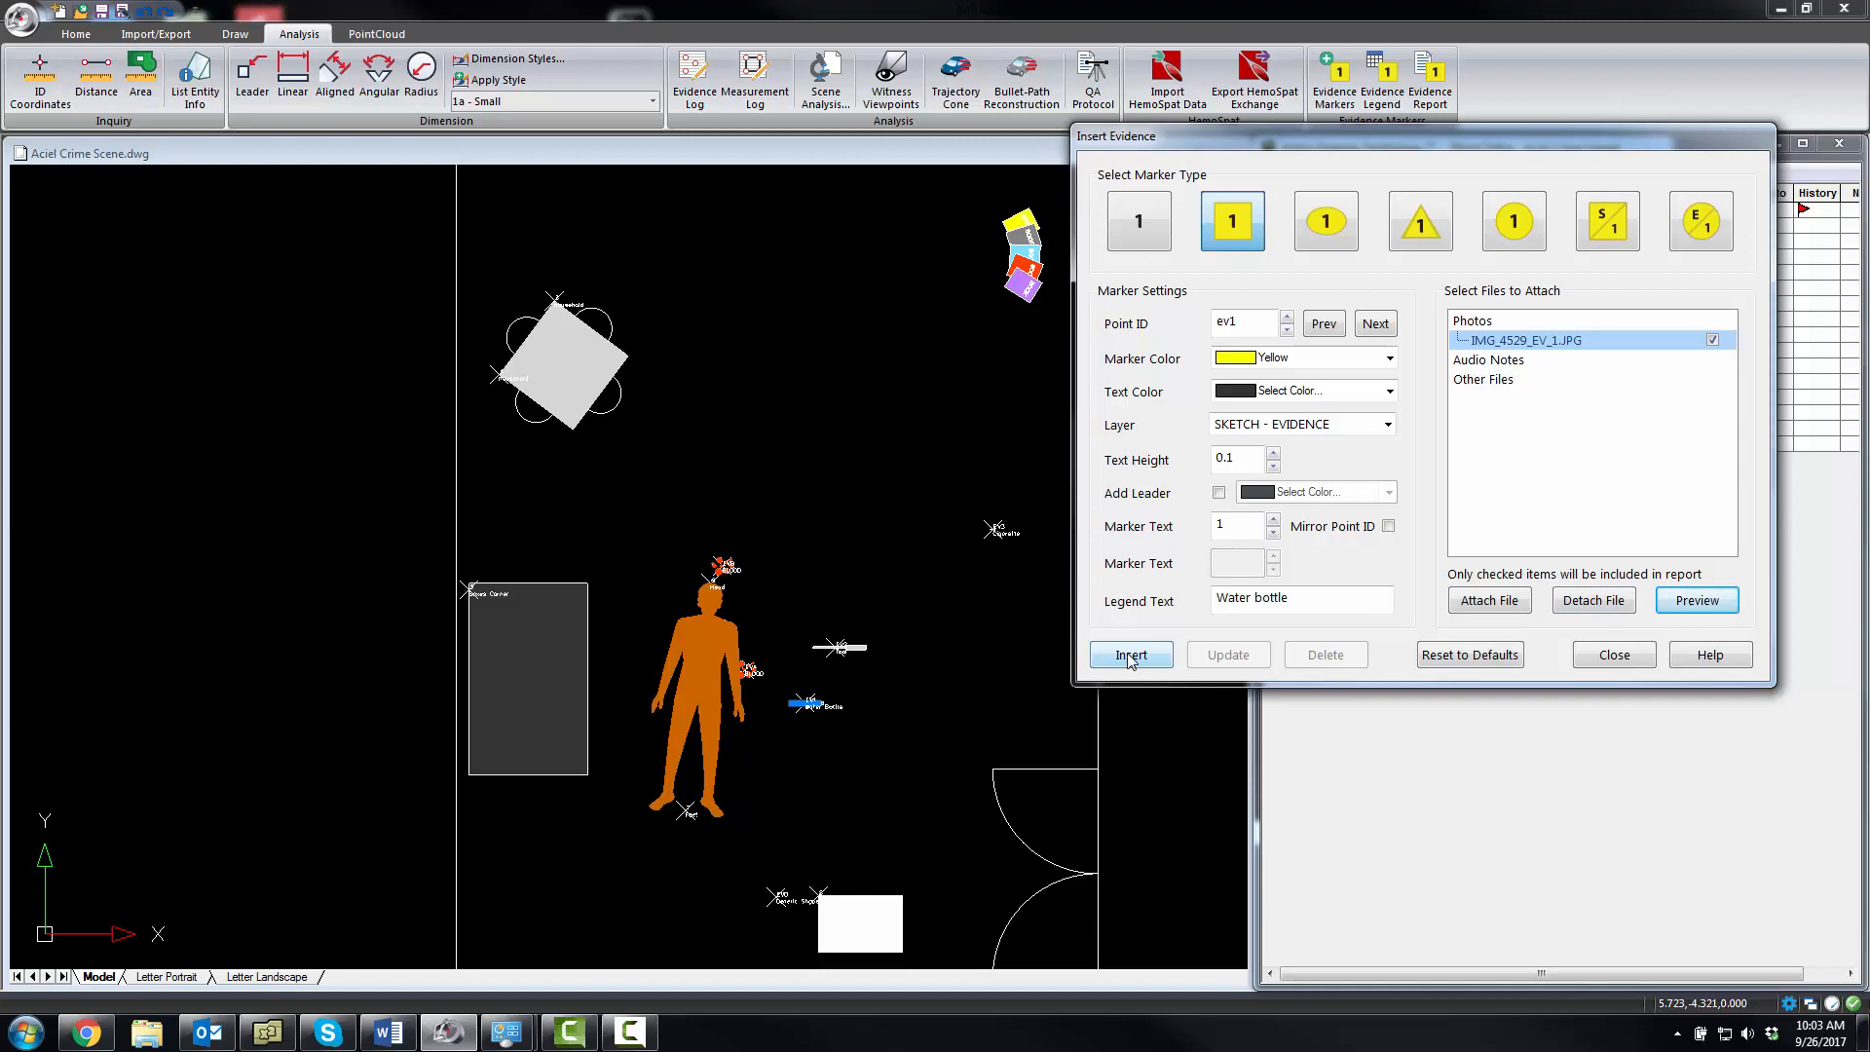
# Place marker 1, advance to point ev2, attach its photo and set marker text 2
pyautogui.click(1128, 655)
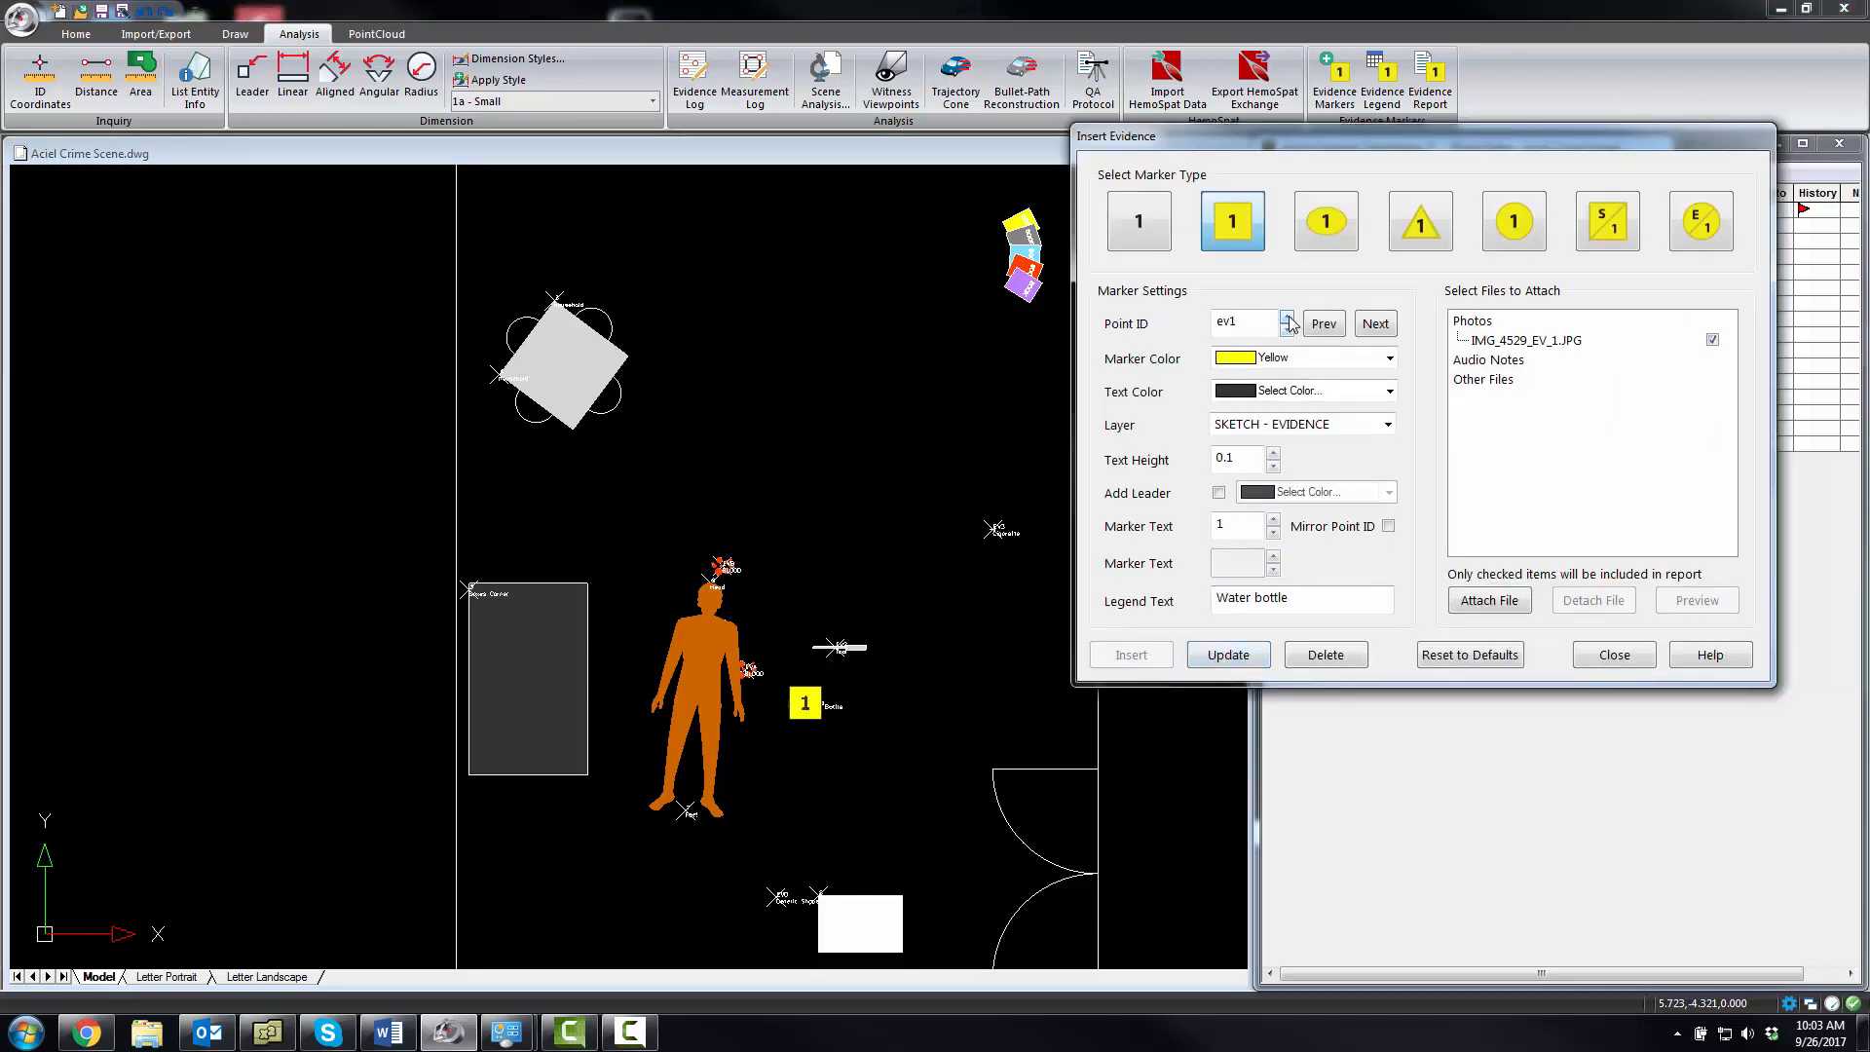
pyautogui.click(1373, 324)
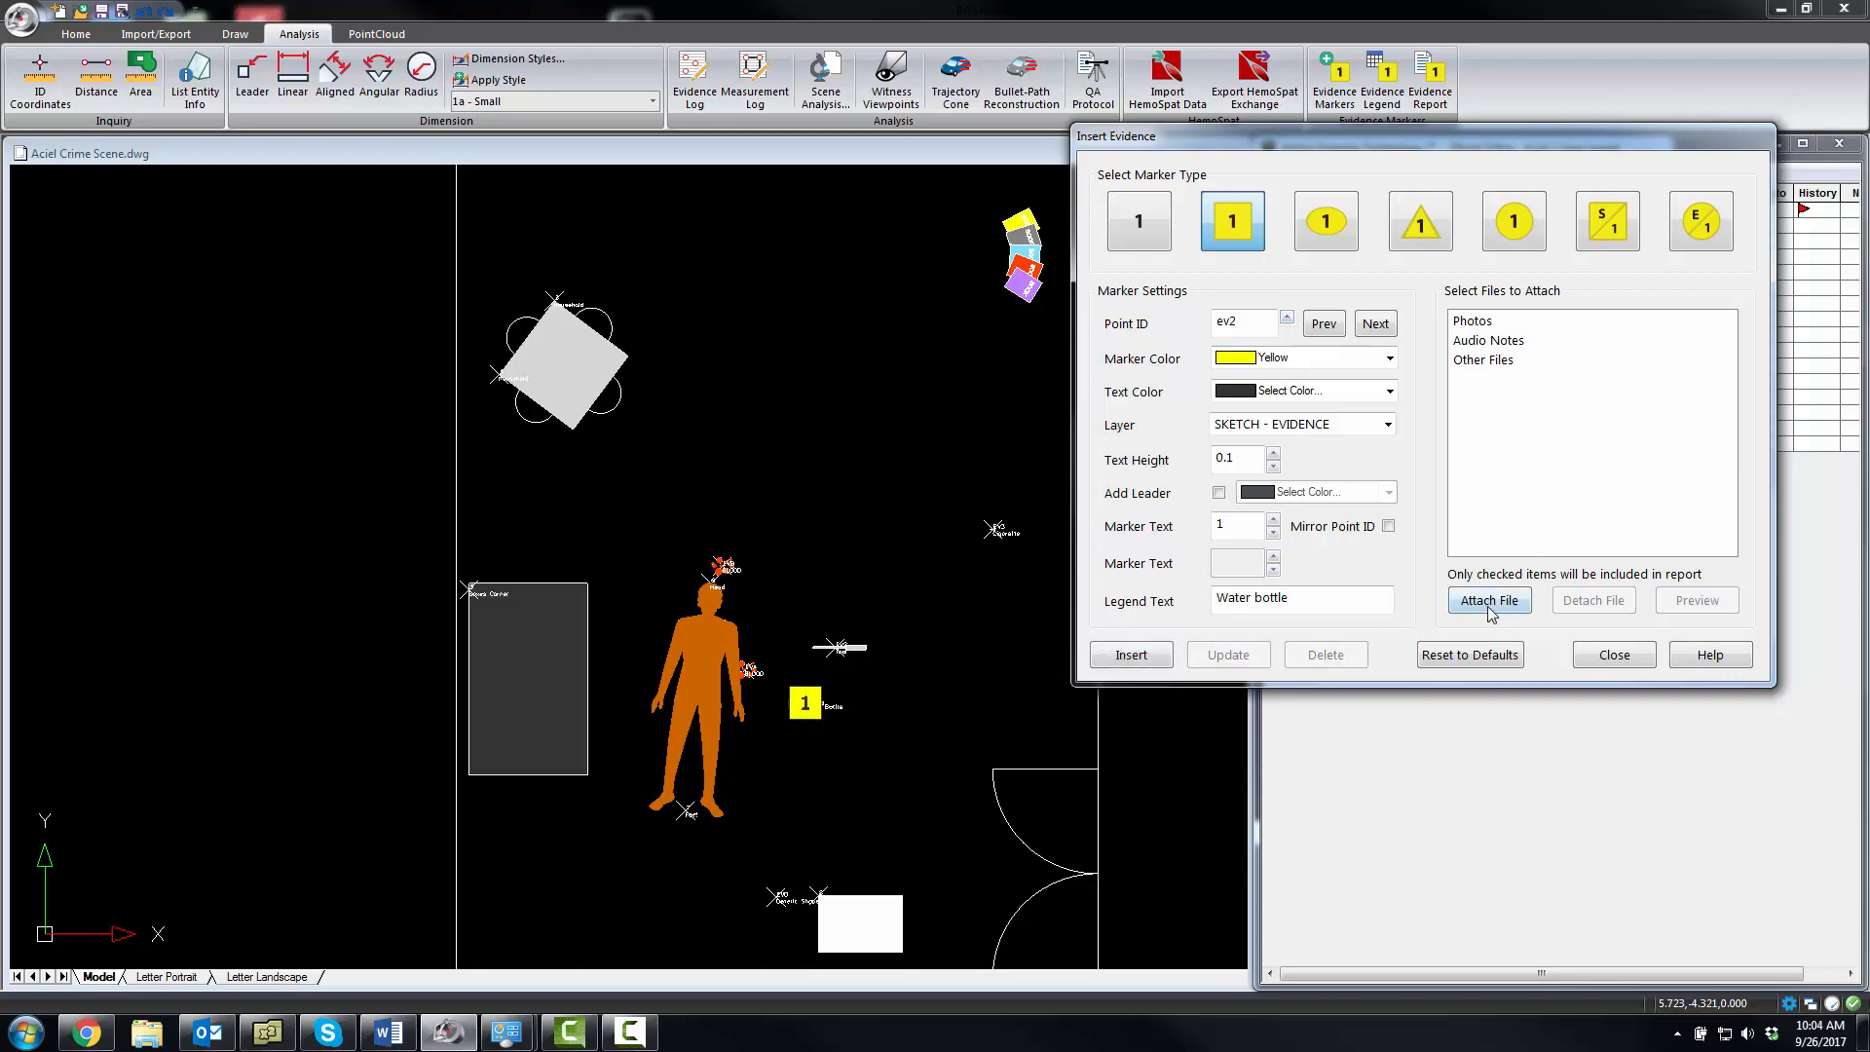
pyautogui.click(1488, 599)
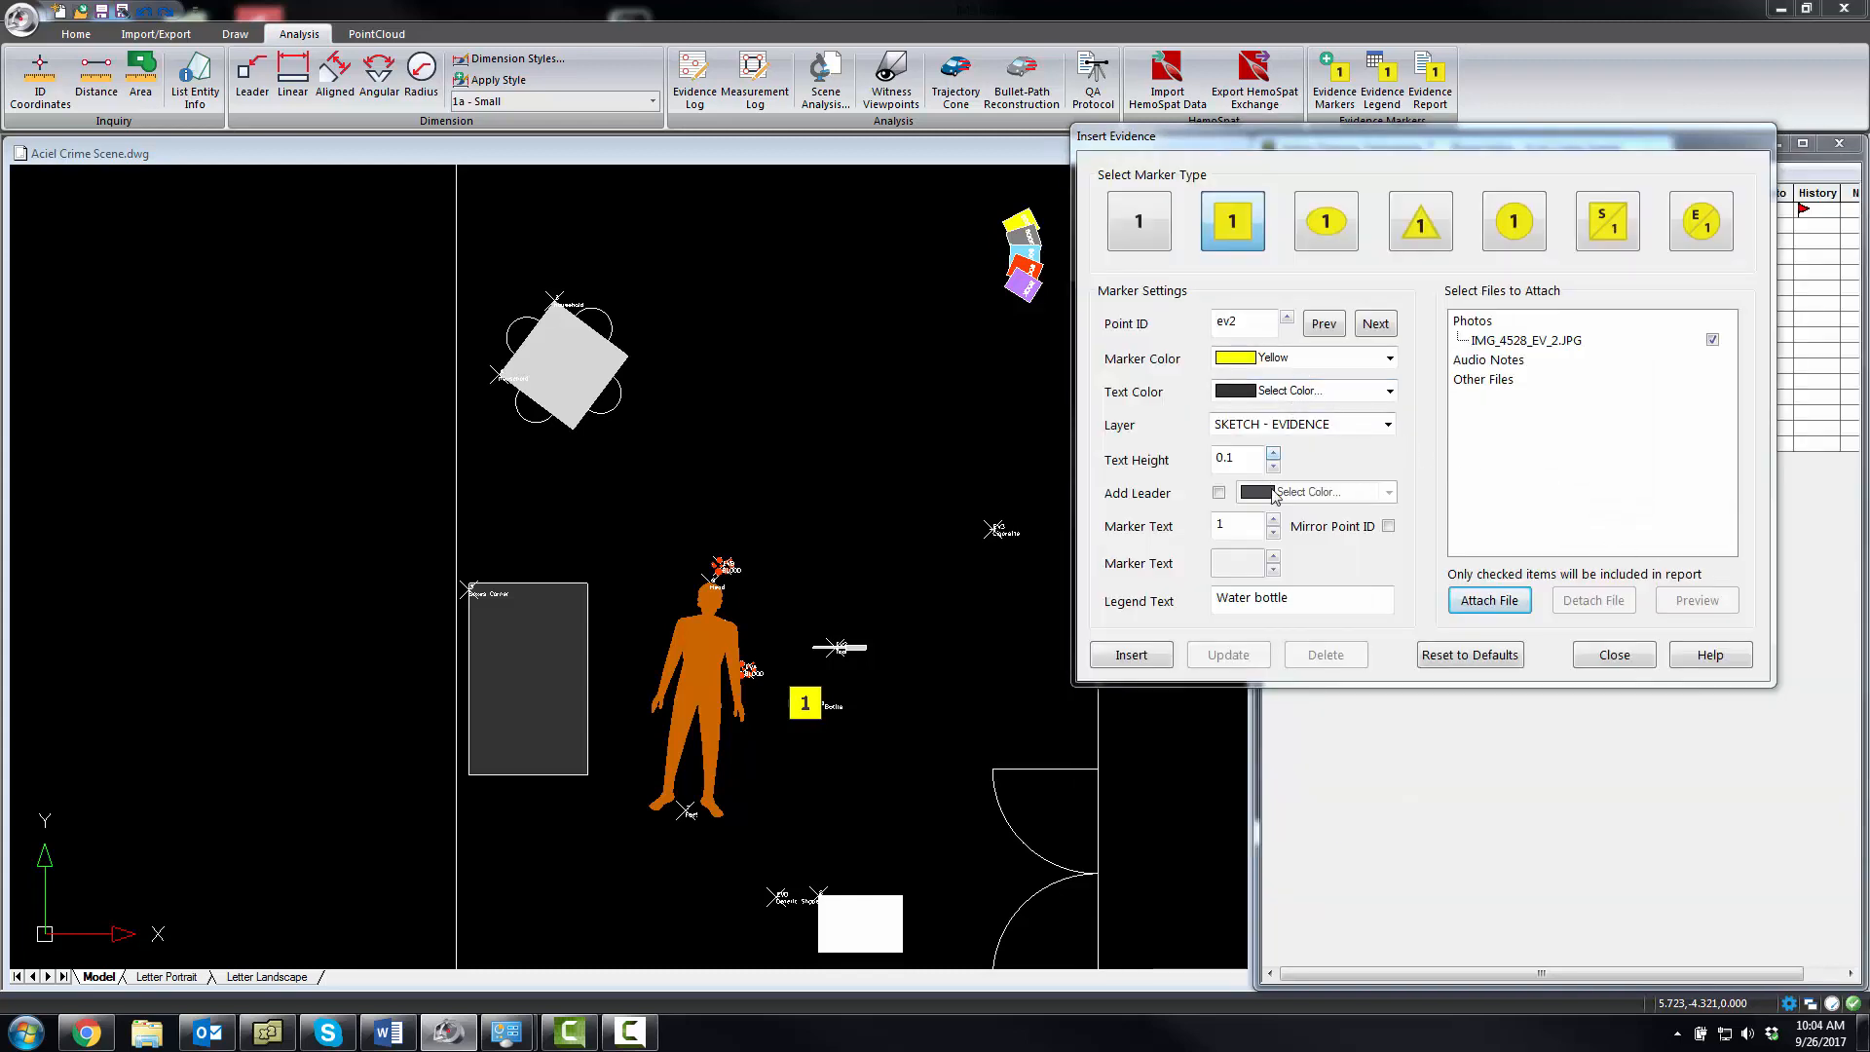
pyautogui.click(1272, 522)
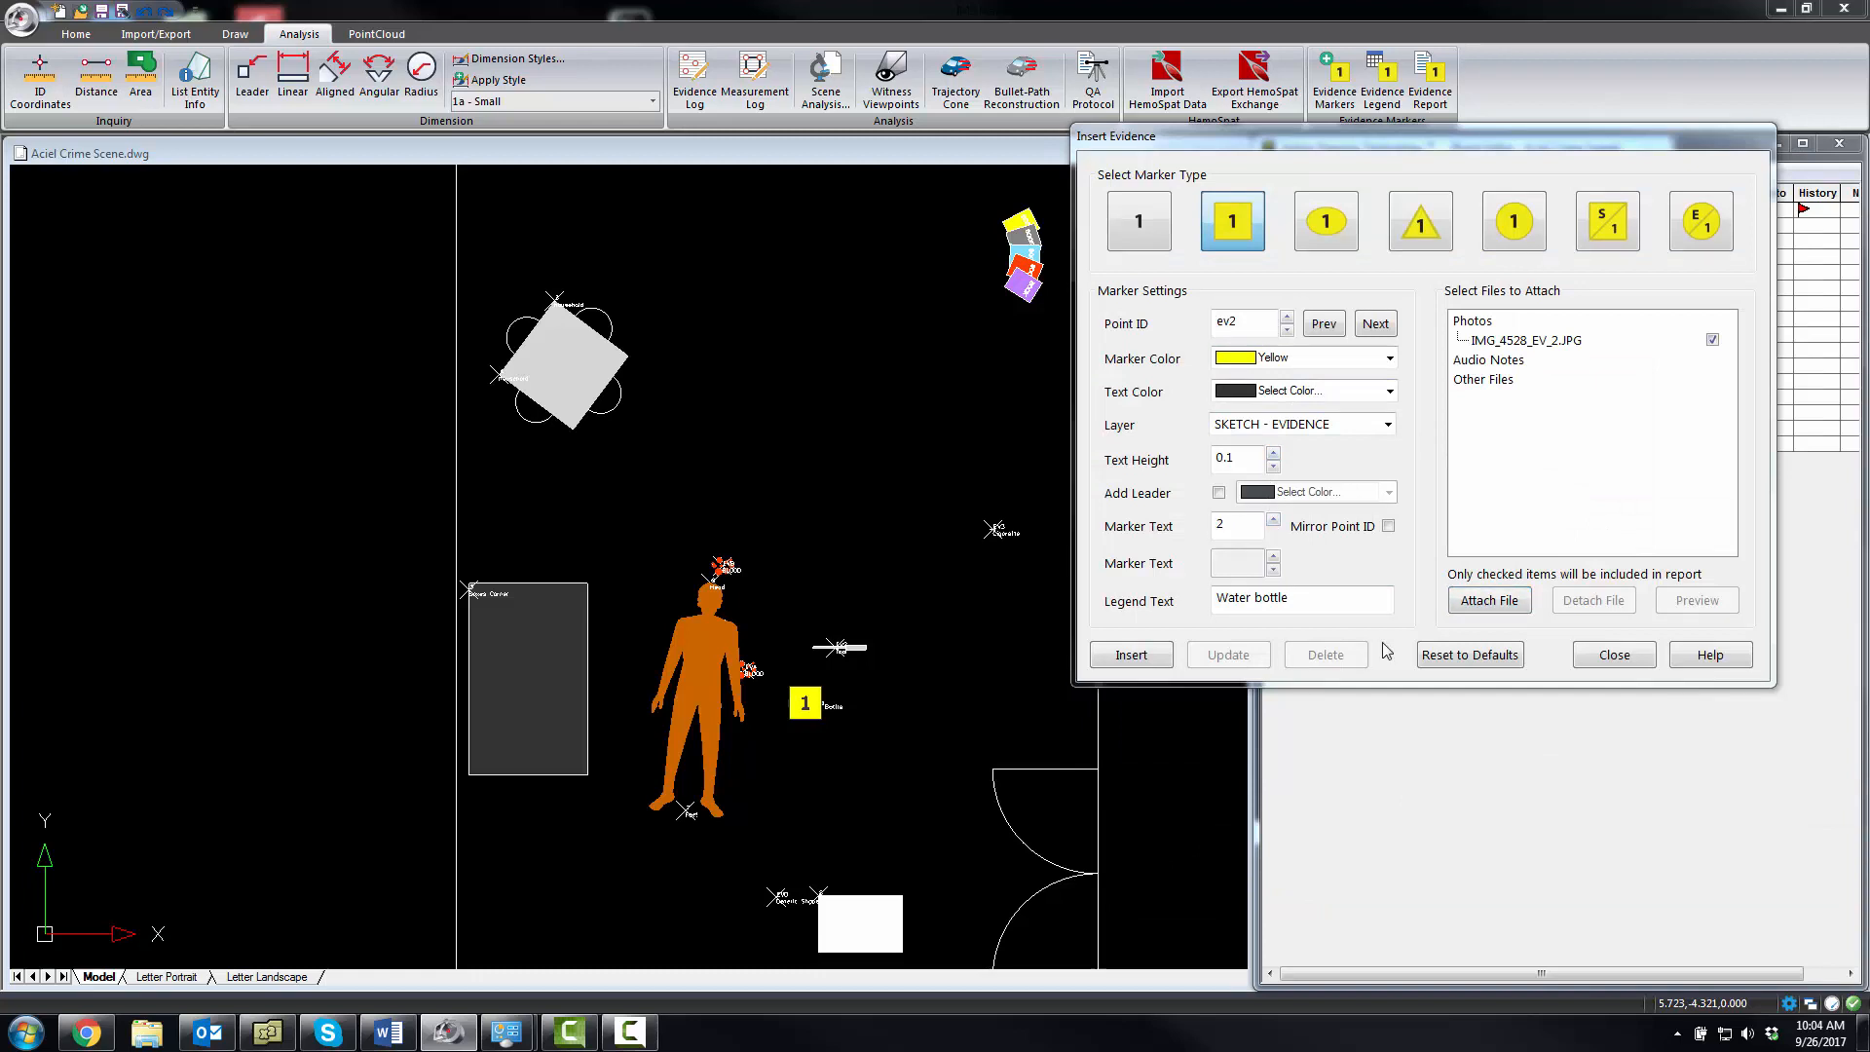
# Replace the legend text with Tool and insert marker 2
pyautogui.click(1301, 598)
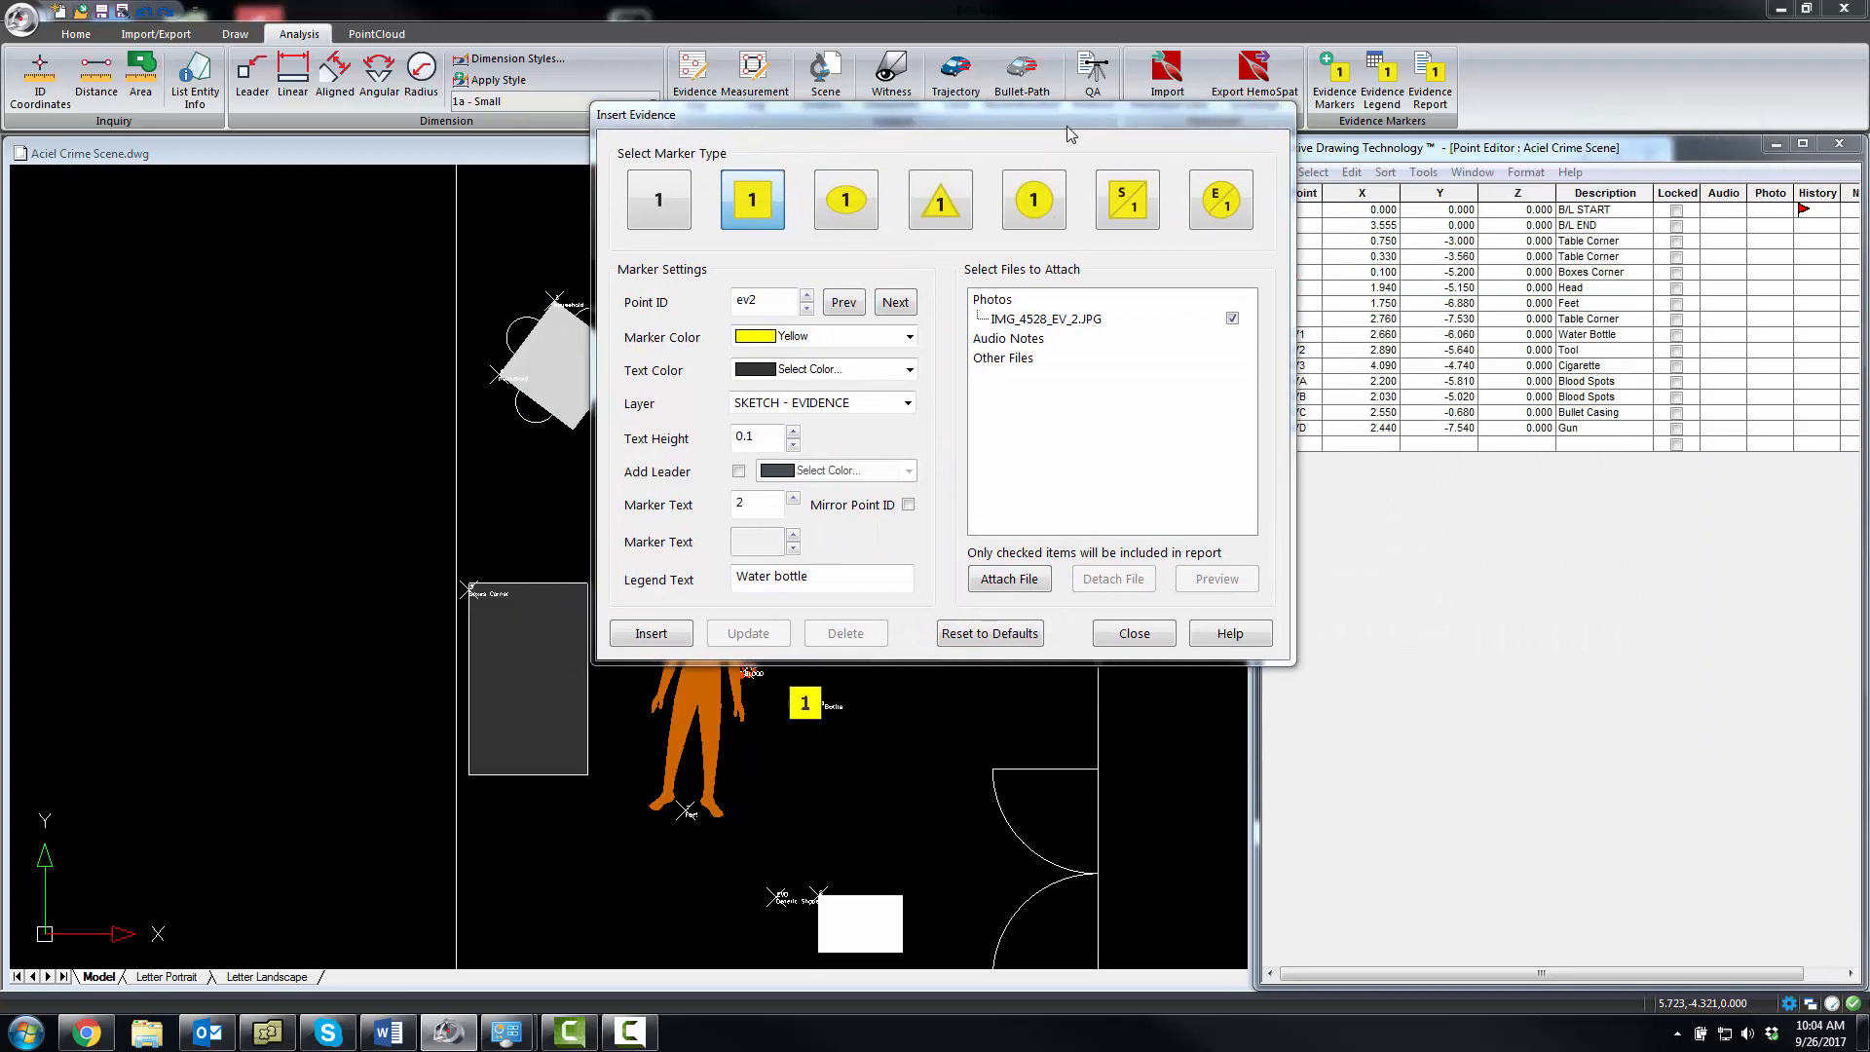
pyautogui.click(822, 576)
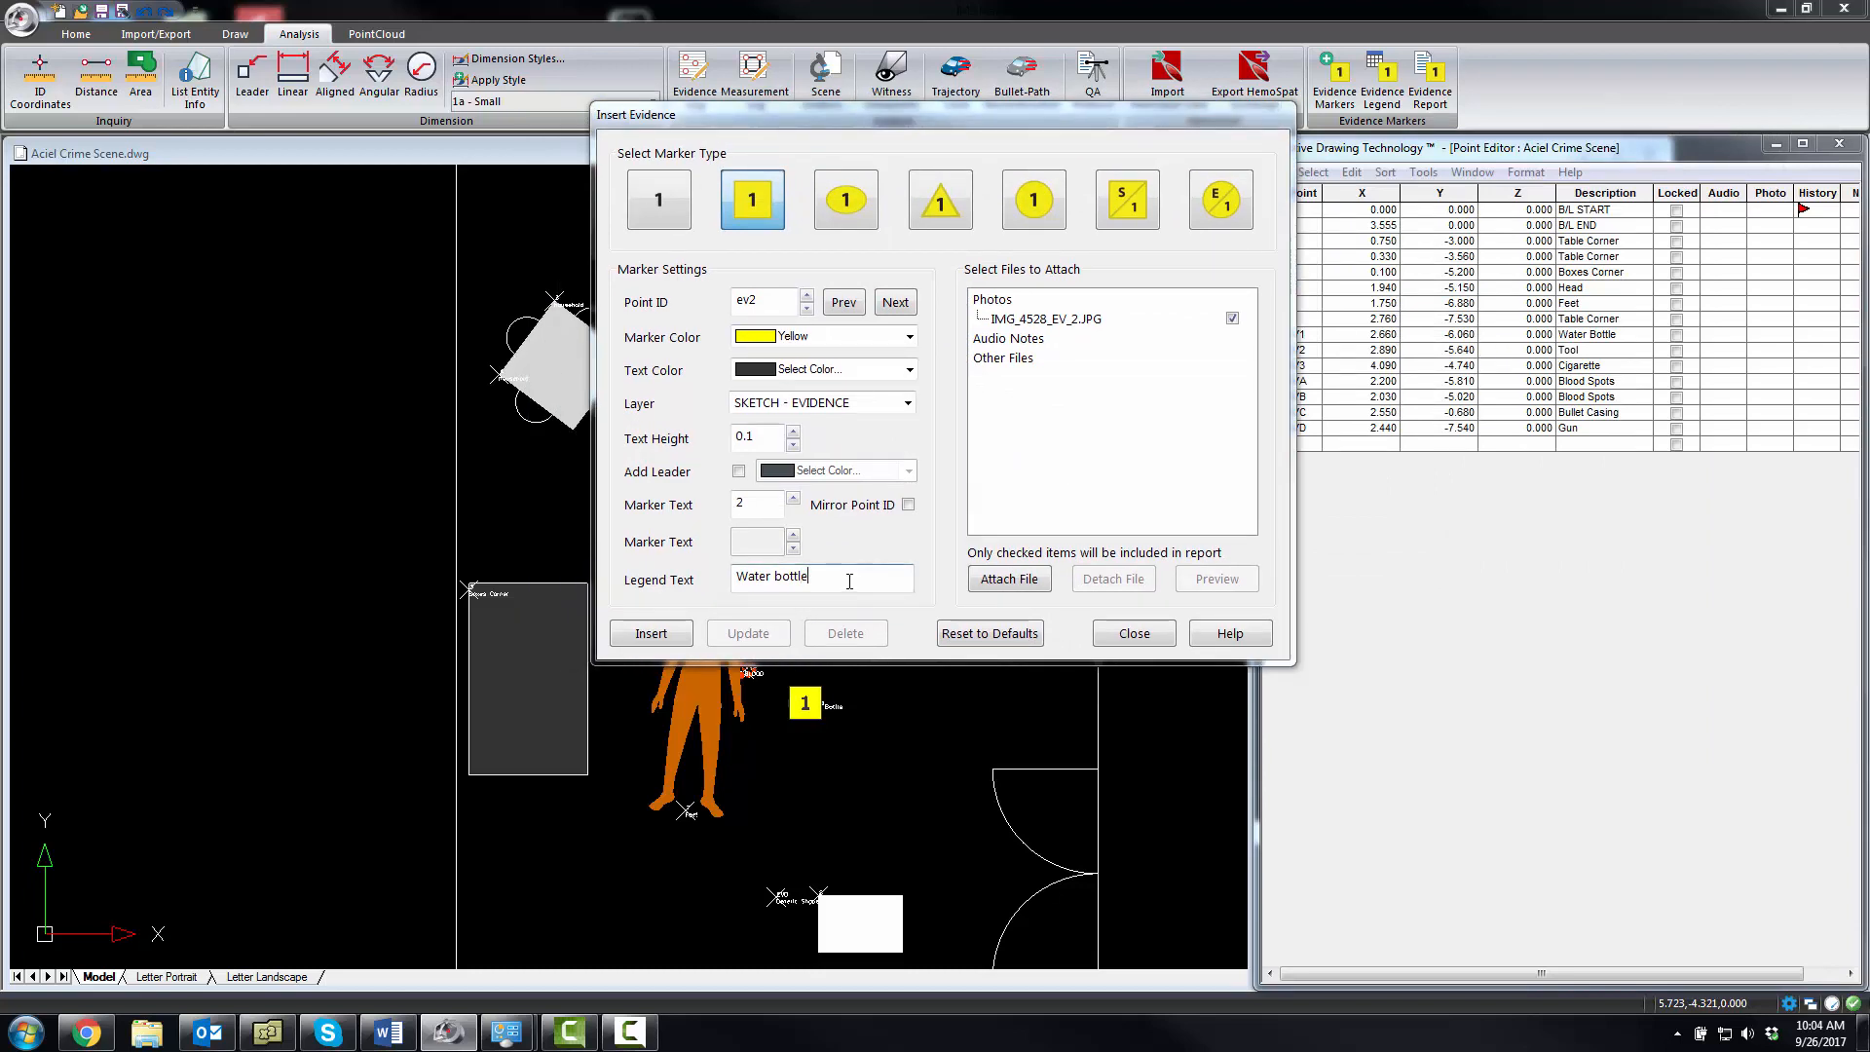
pyautogui.write('Tool')
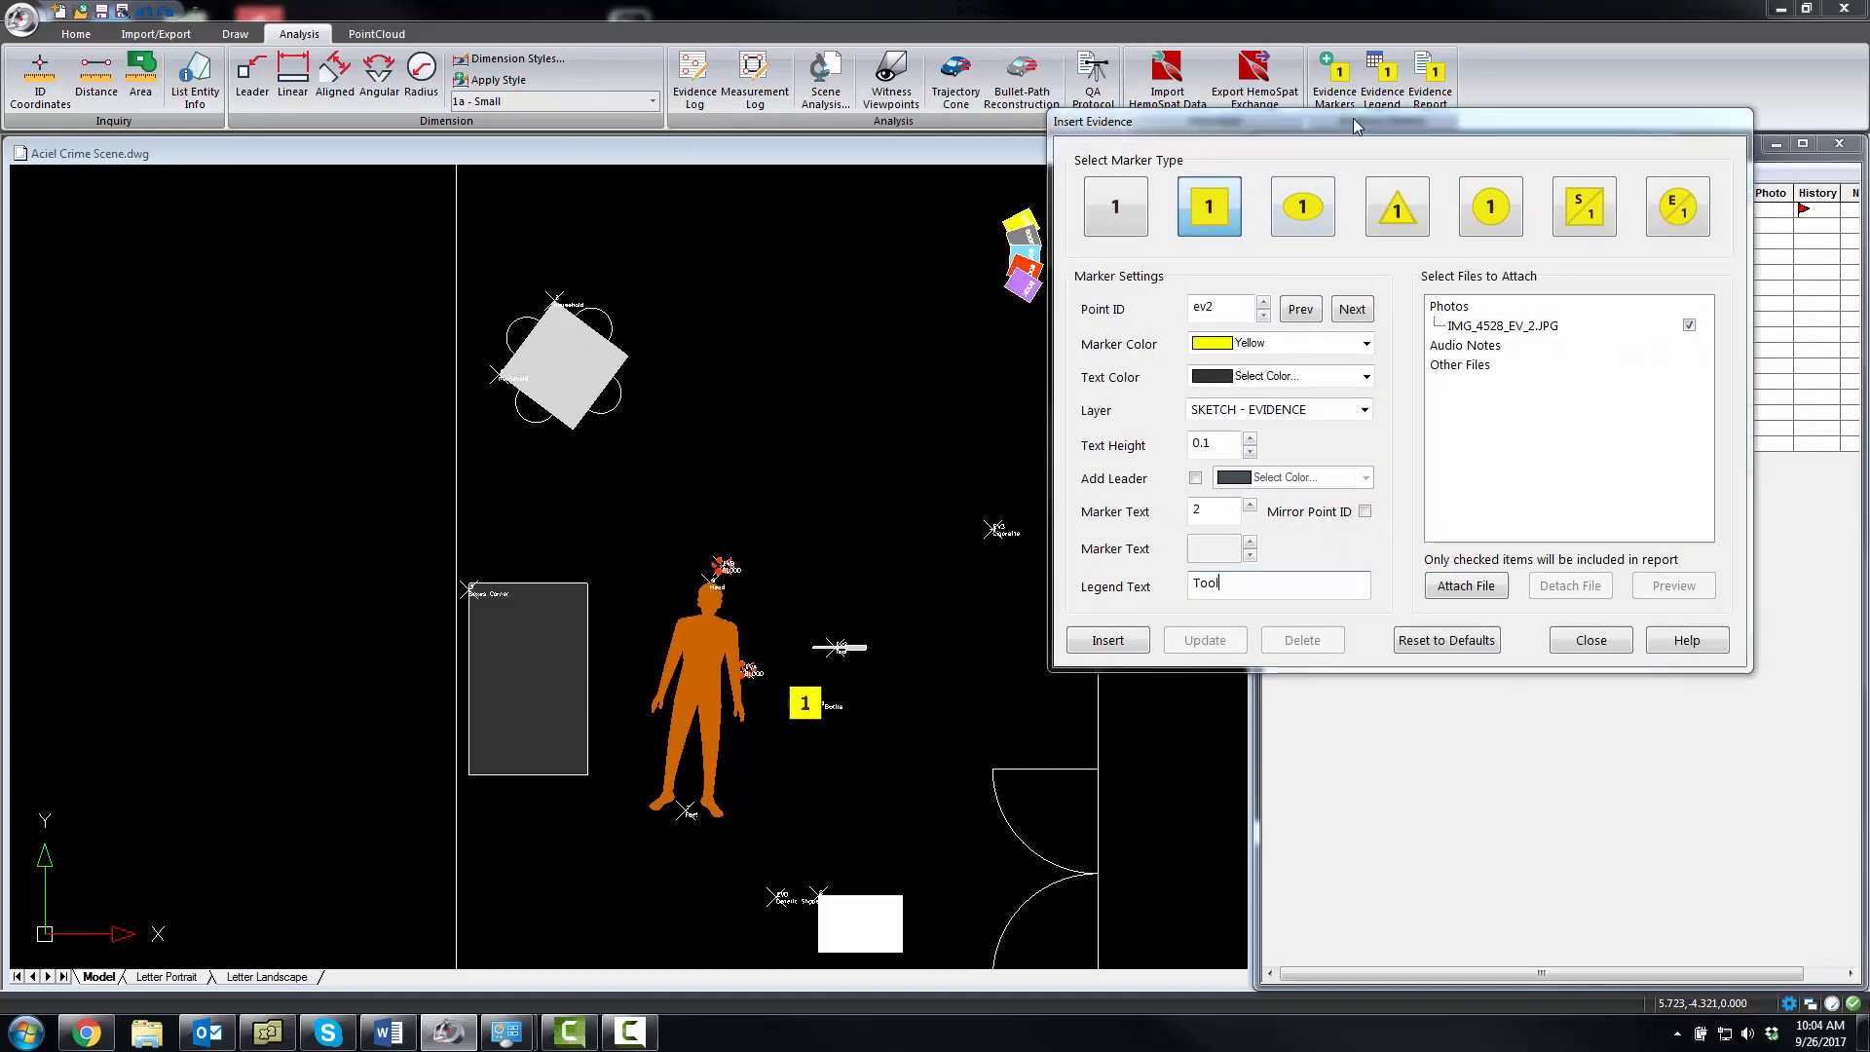
pyautogui.click(1107, 639)
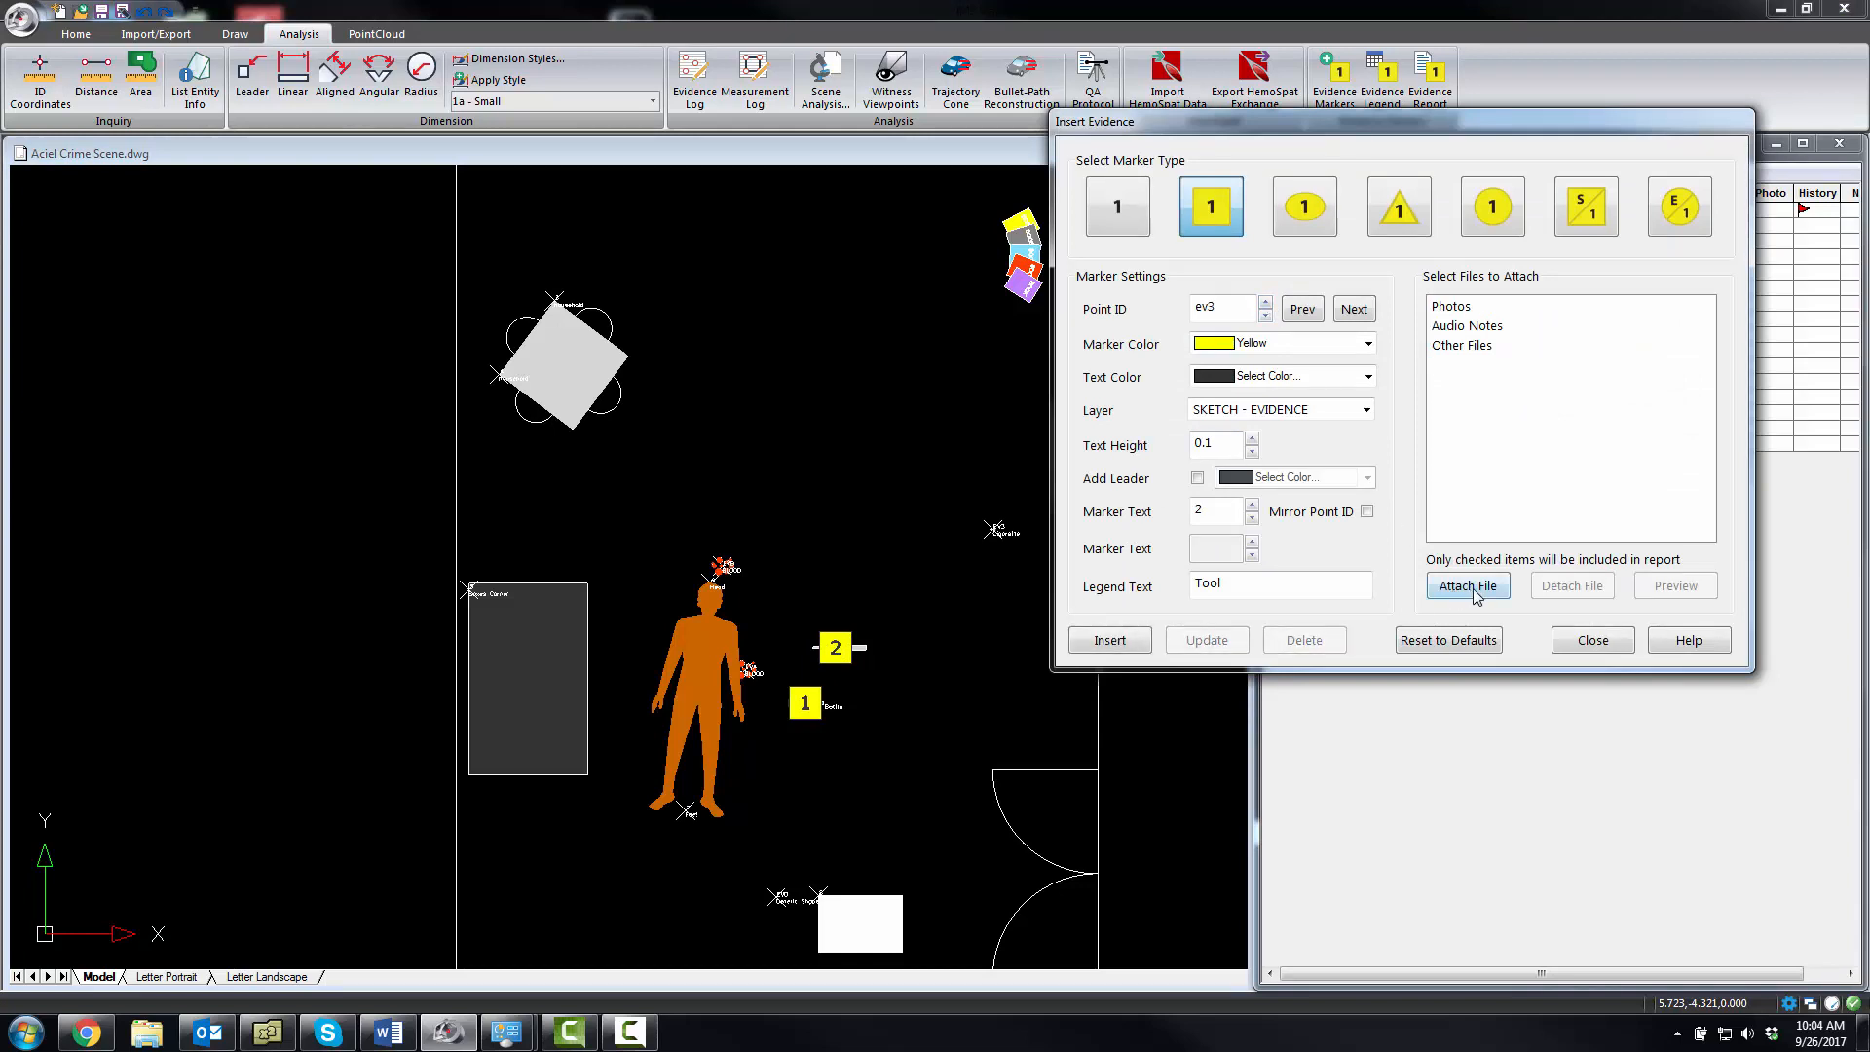
# Attach the EV_3 photo to the third marker and preview the cigarette photo
pyautogui.click(1466, 586)
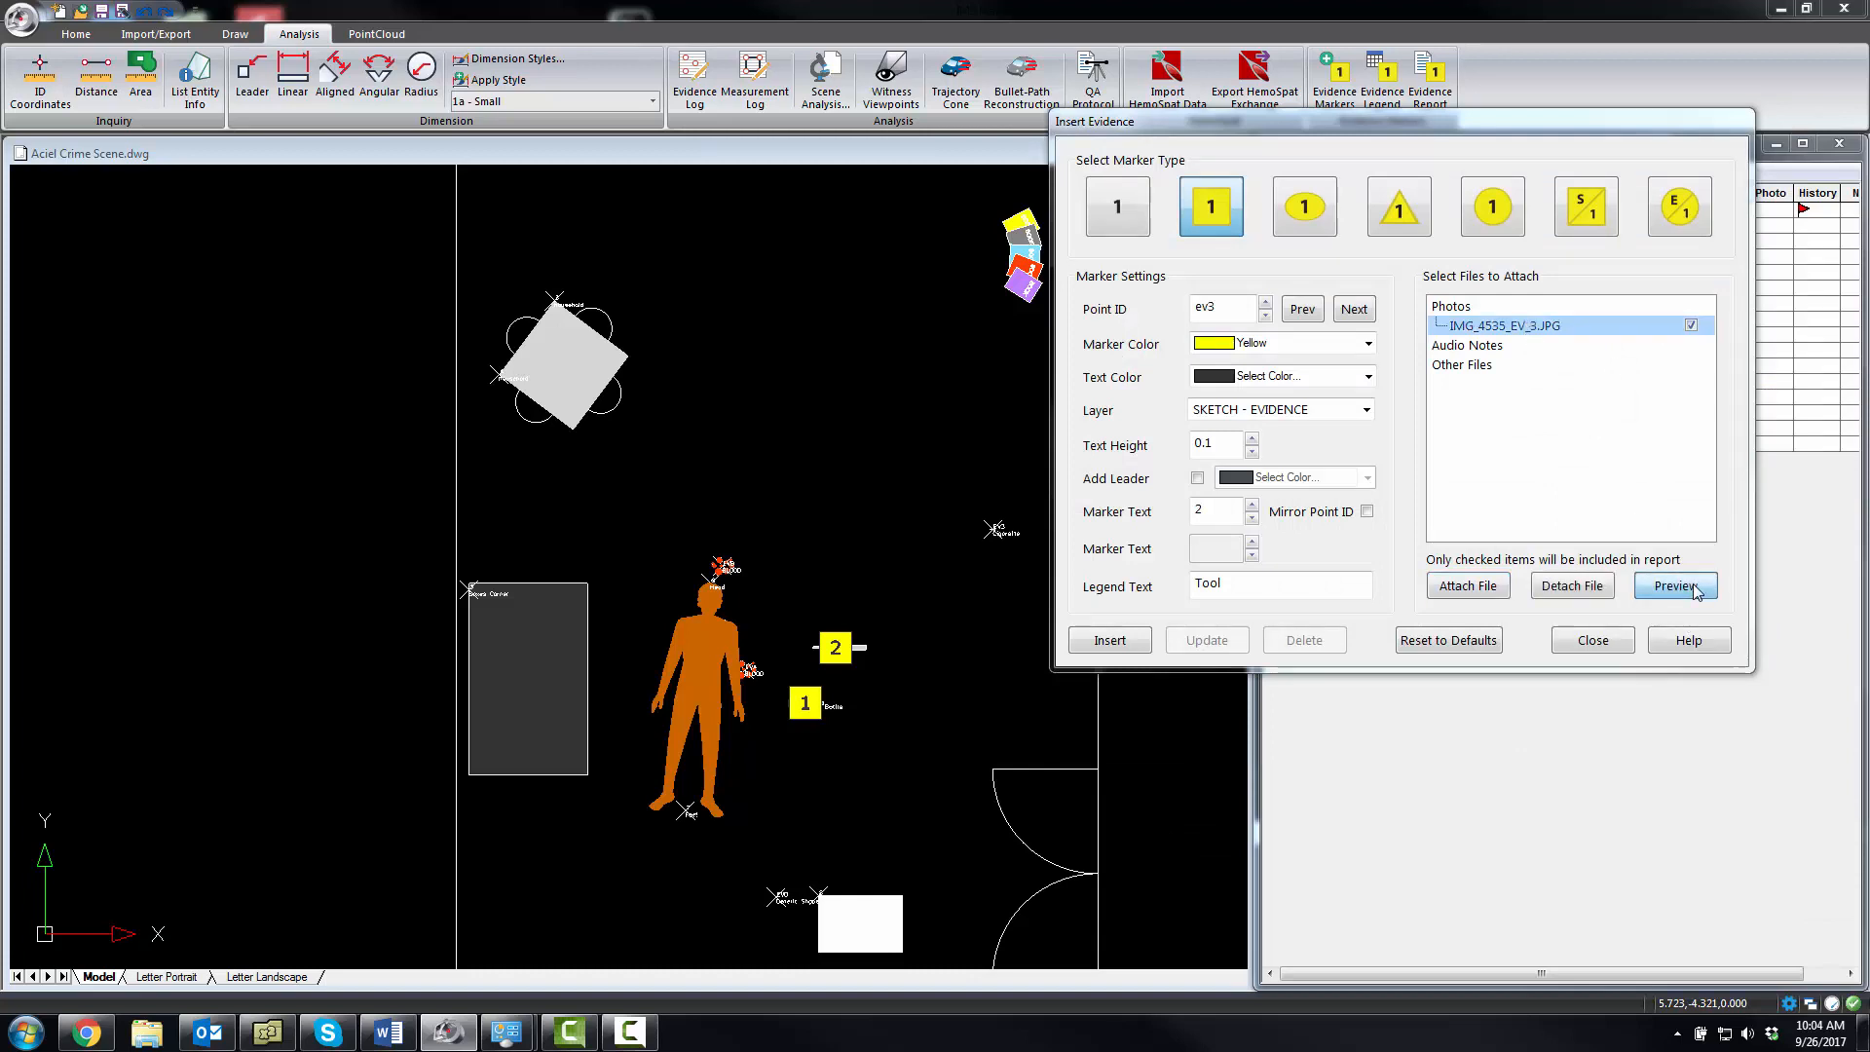
pyautogui.click(1675, 586)
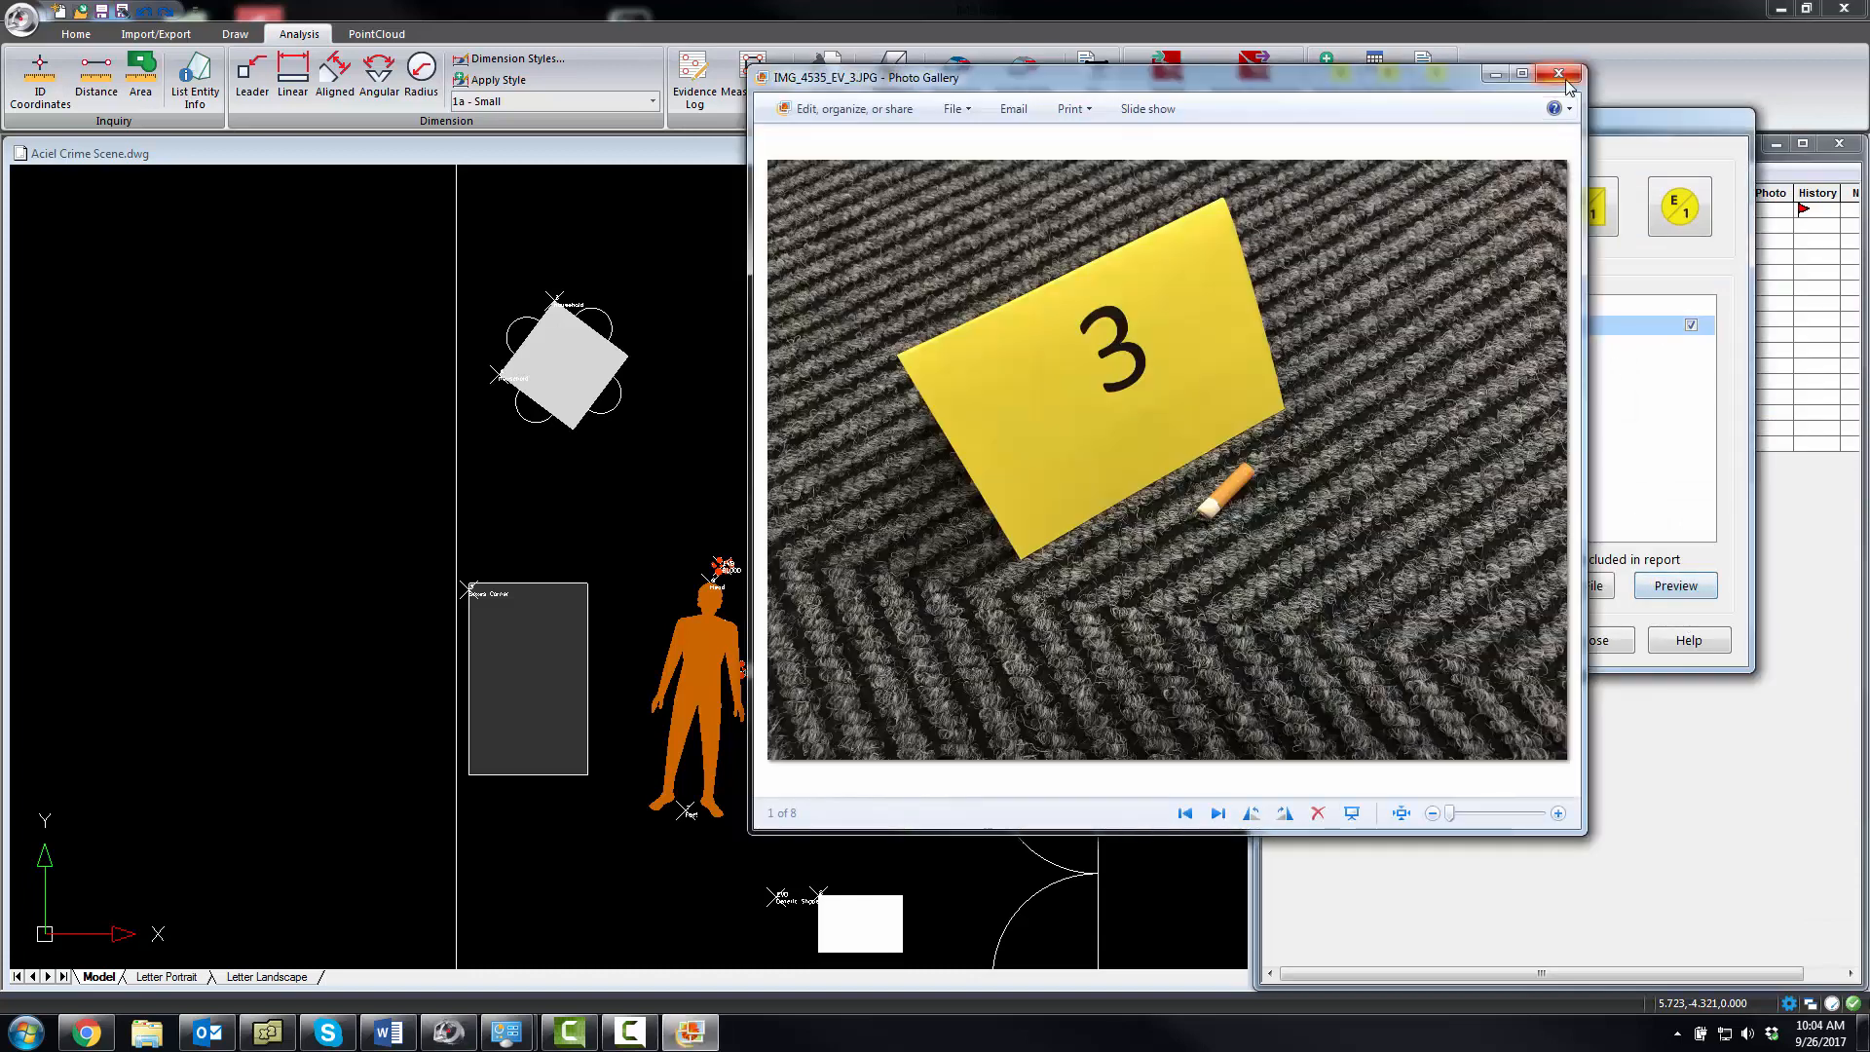
pyautogui.click(1558, 72)
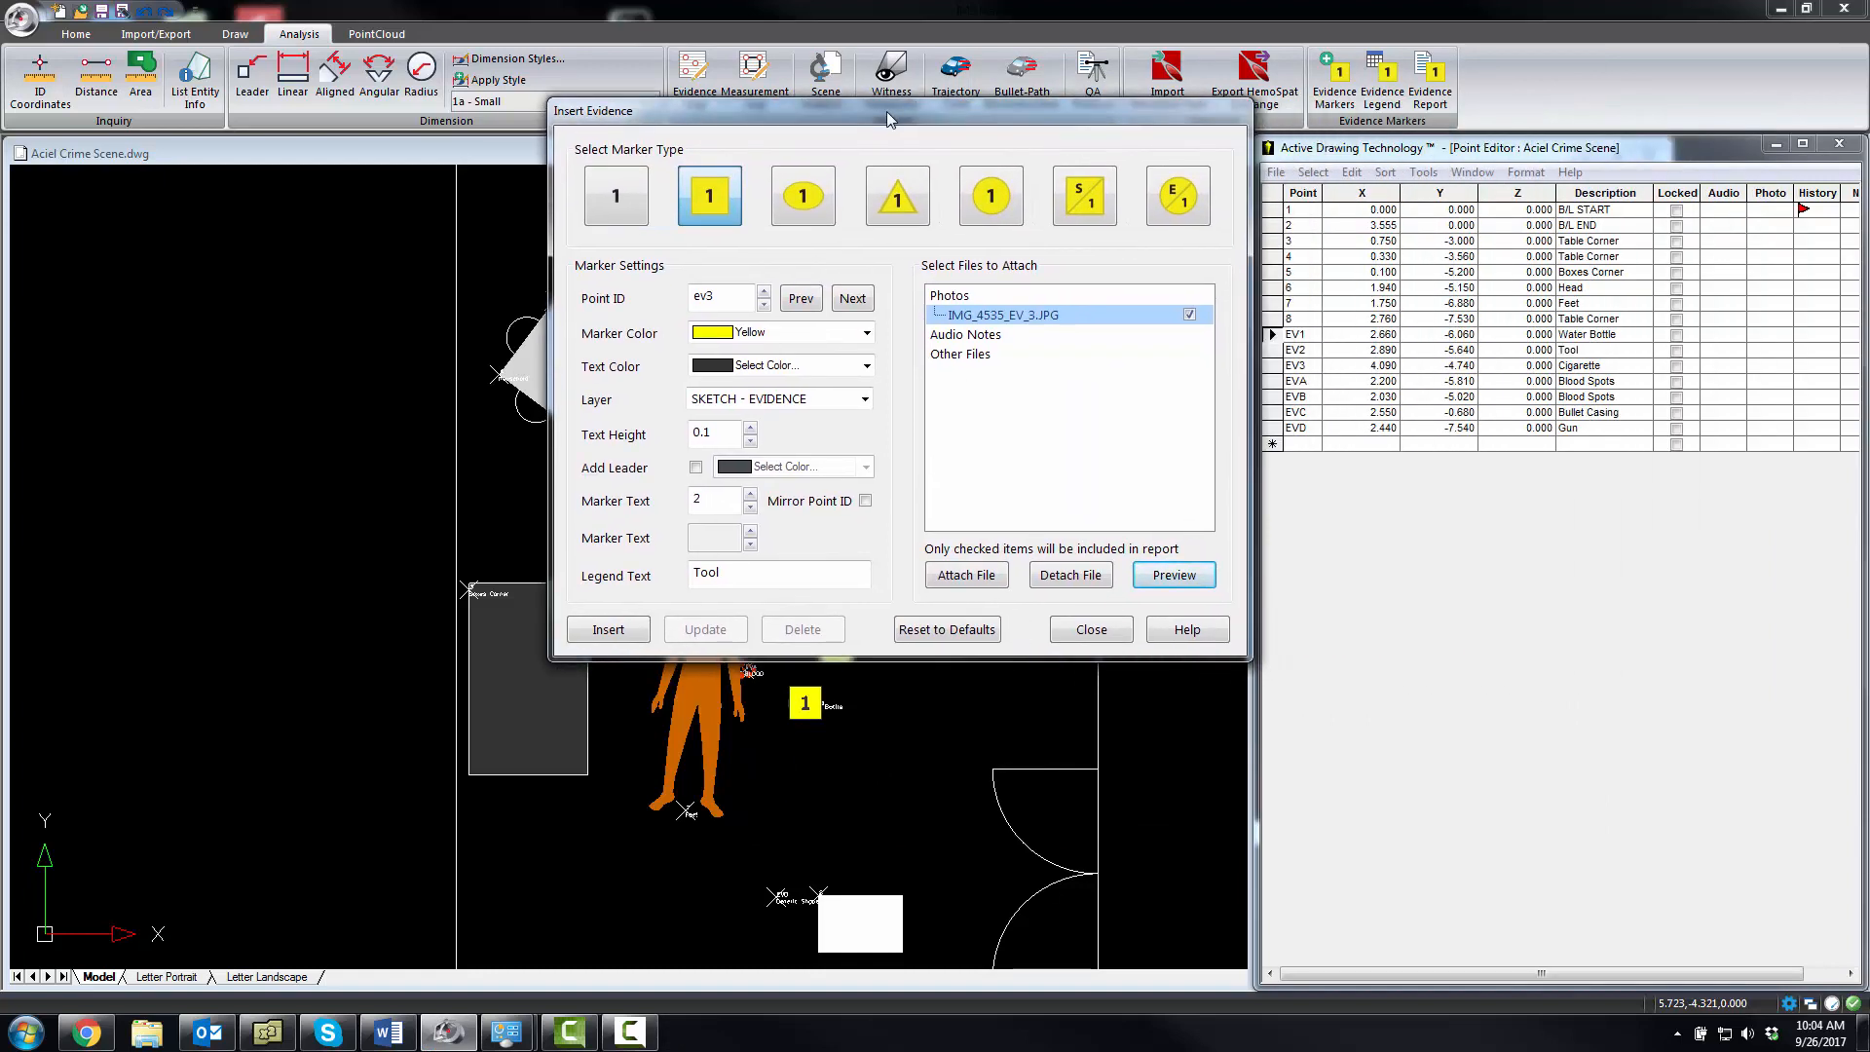
# Set marker text 3 with legend Cigarette and insert marker 3 into the scene
pyautogui.tripleClick(740, 572)
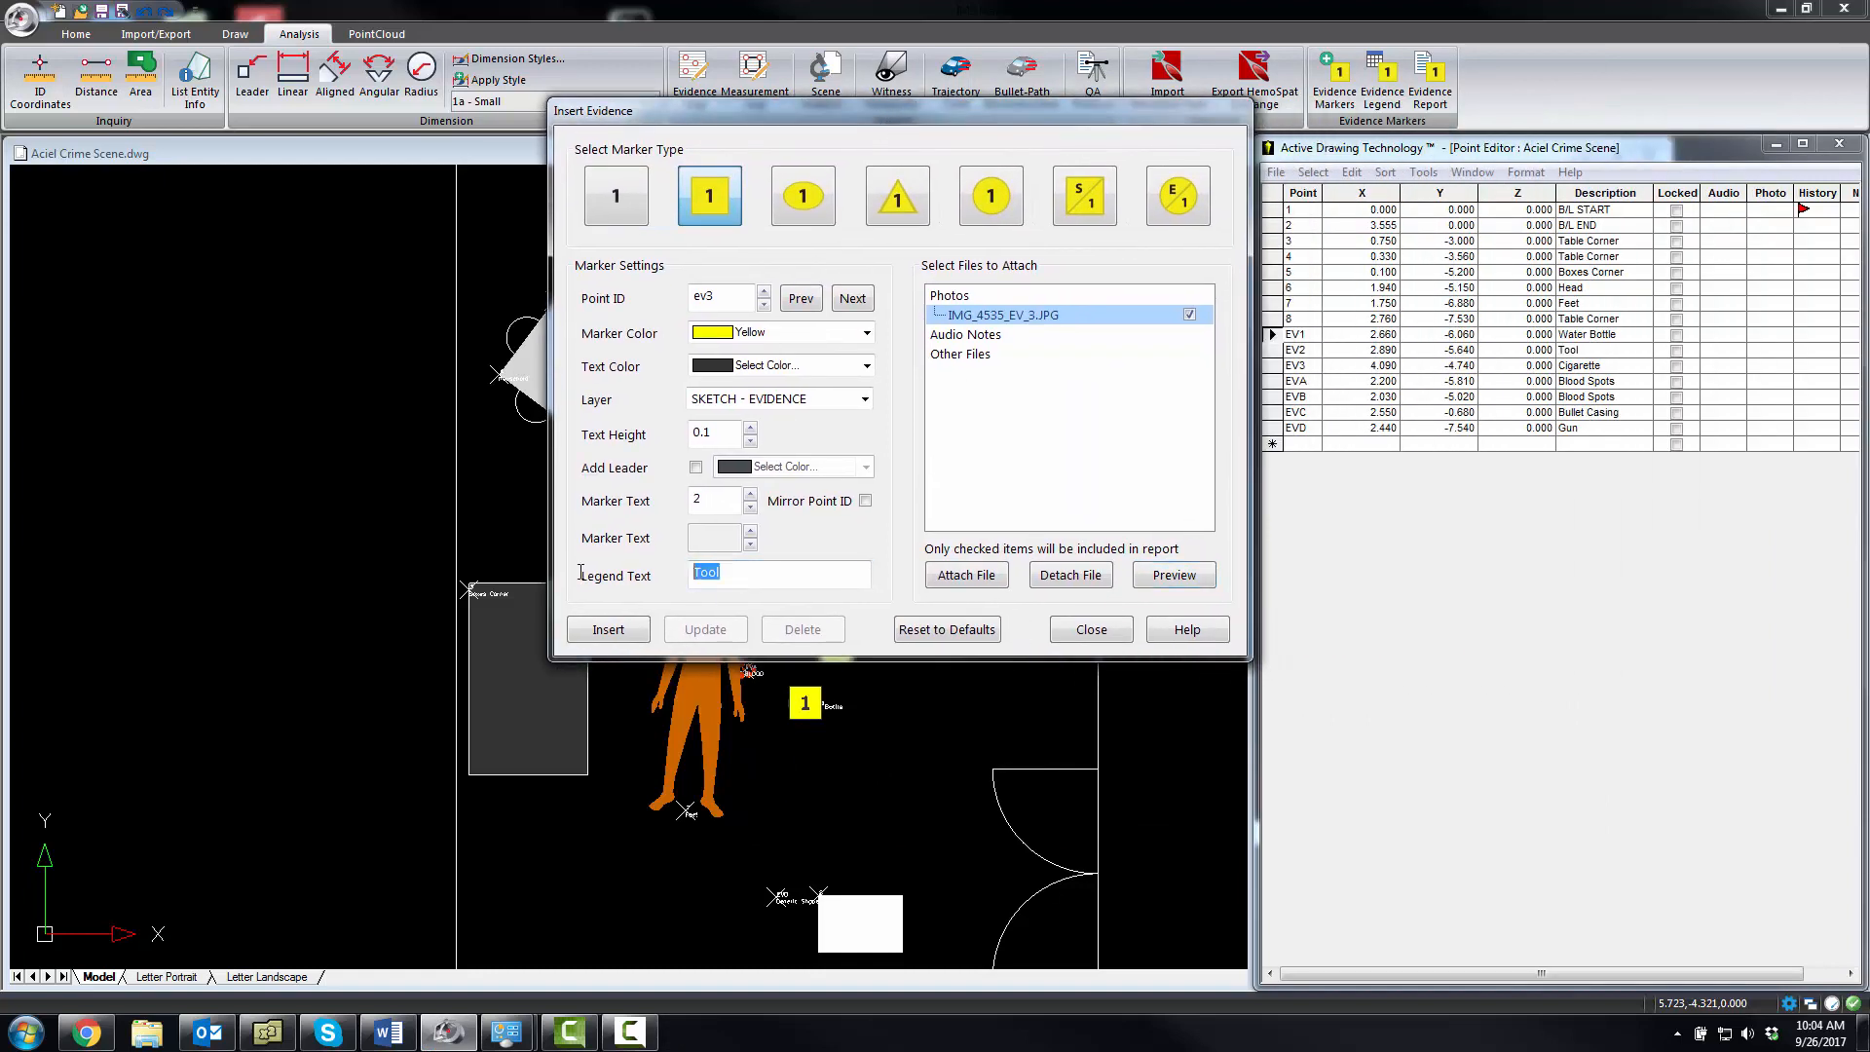
pyautogui.click(748, 495)
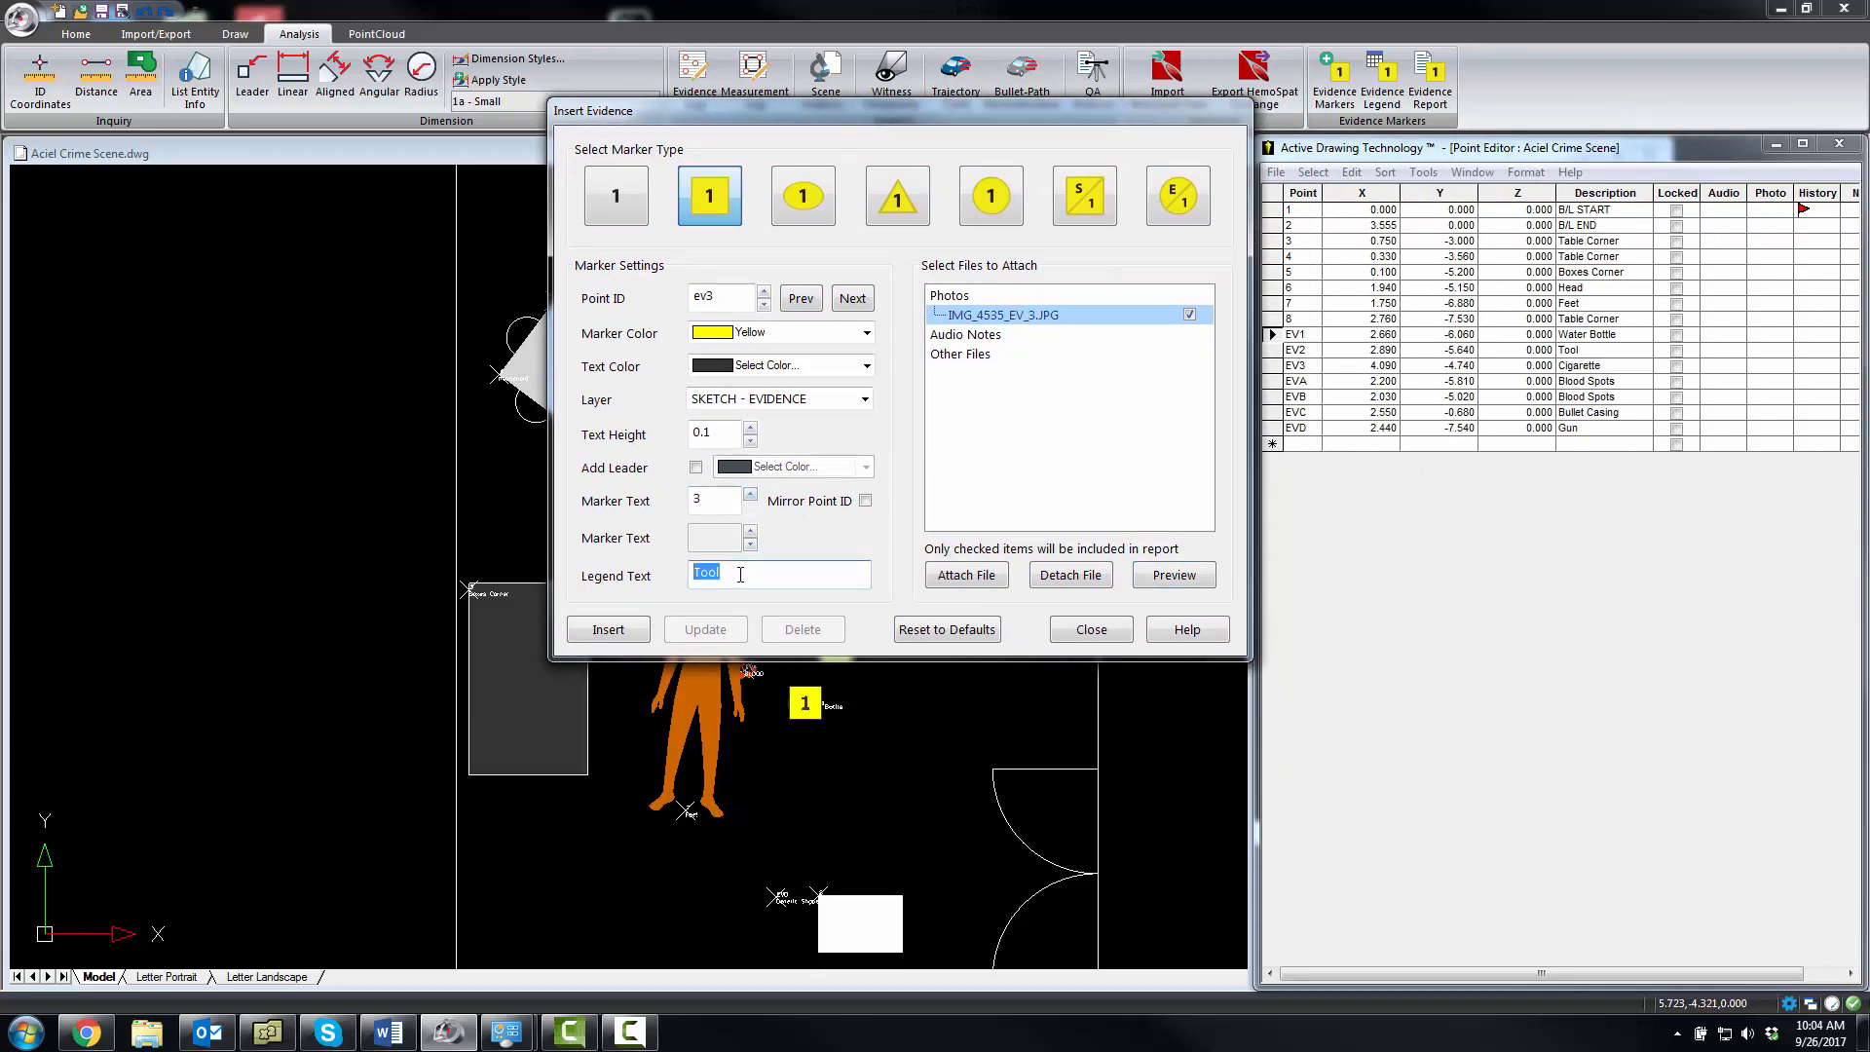
pyautogui.write('Cig')
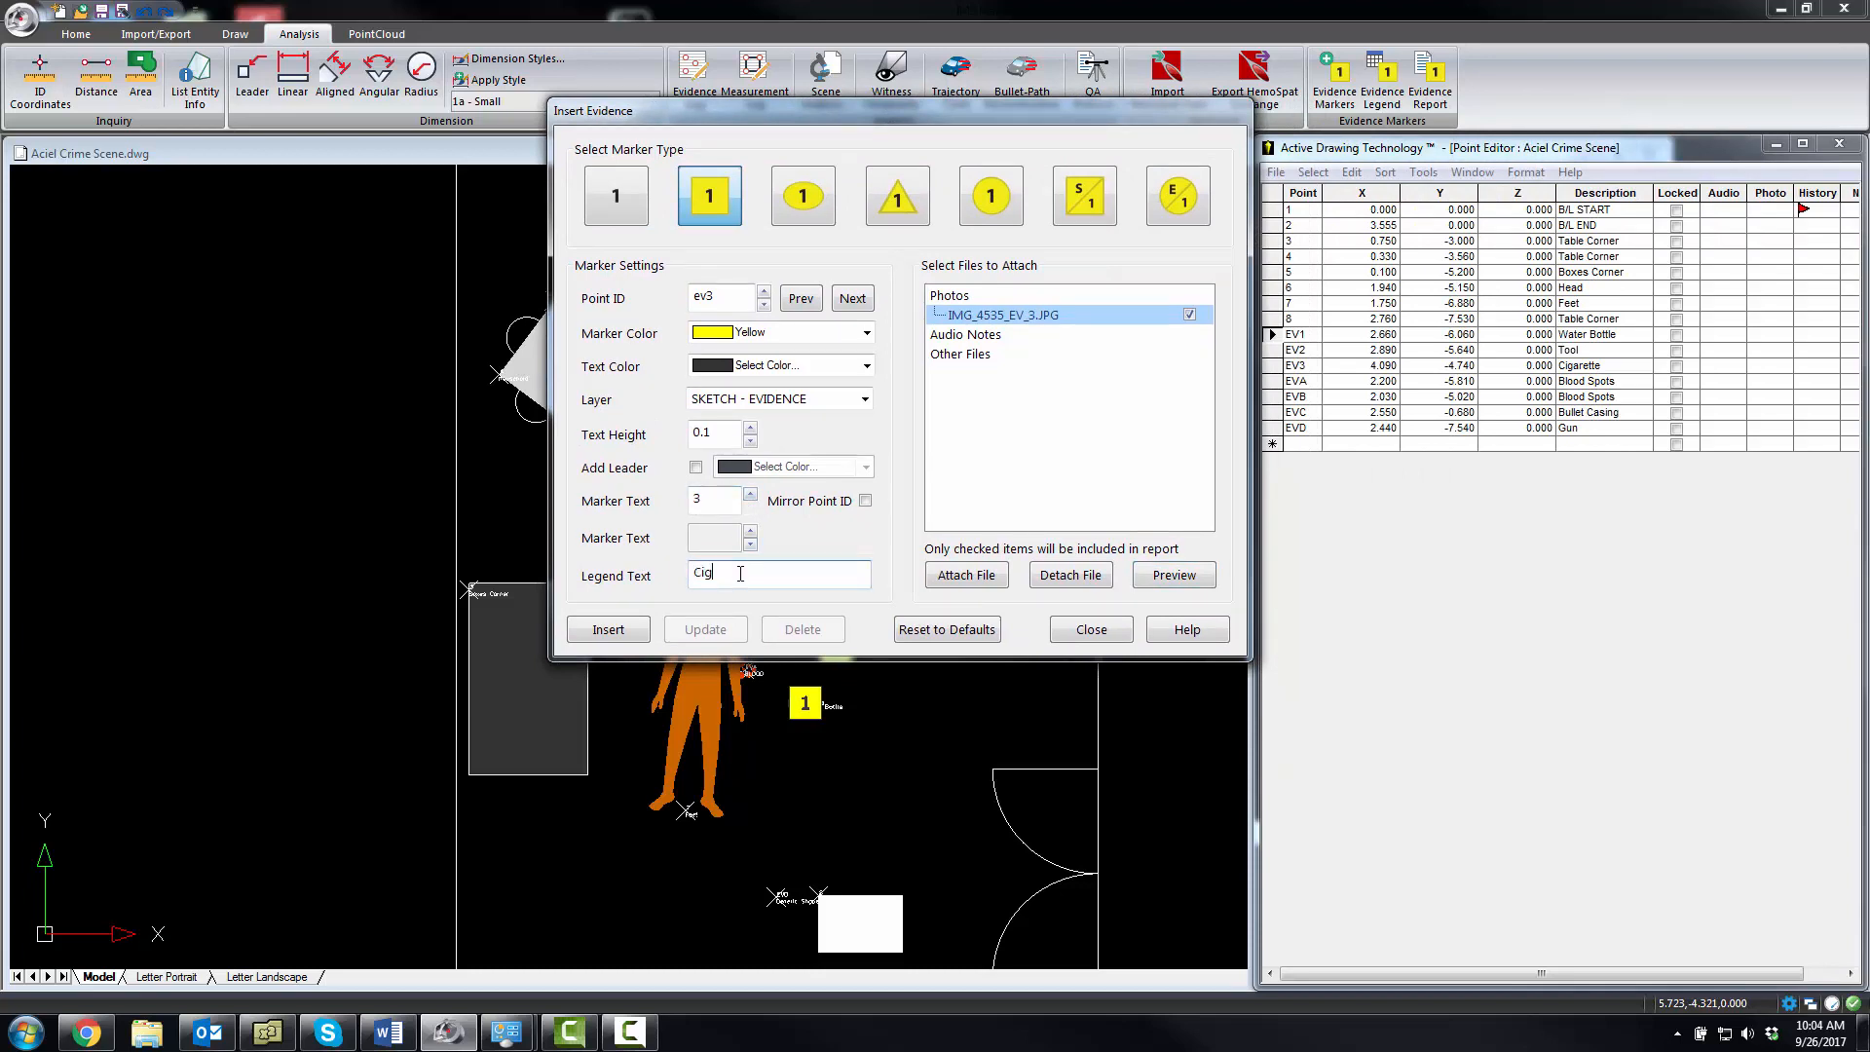
pyautogui.write('ar')
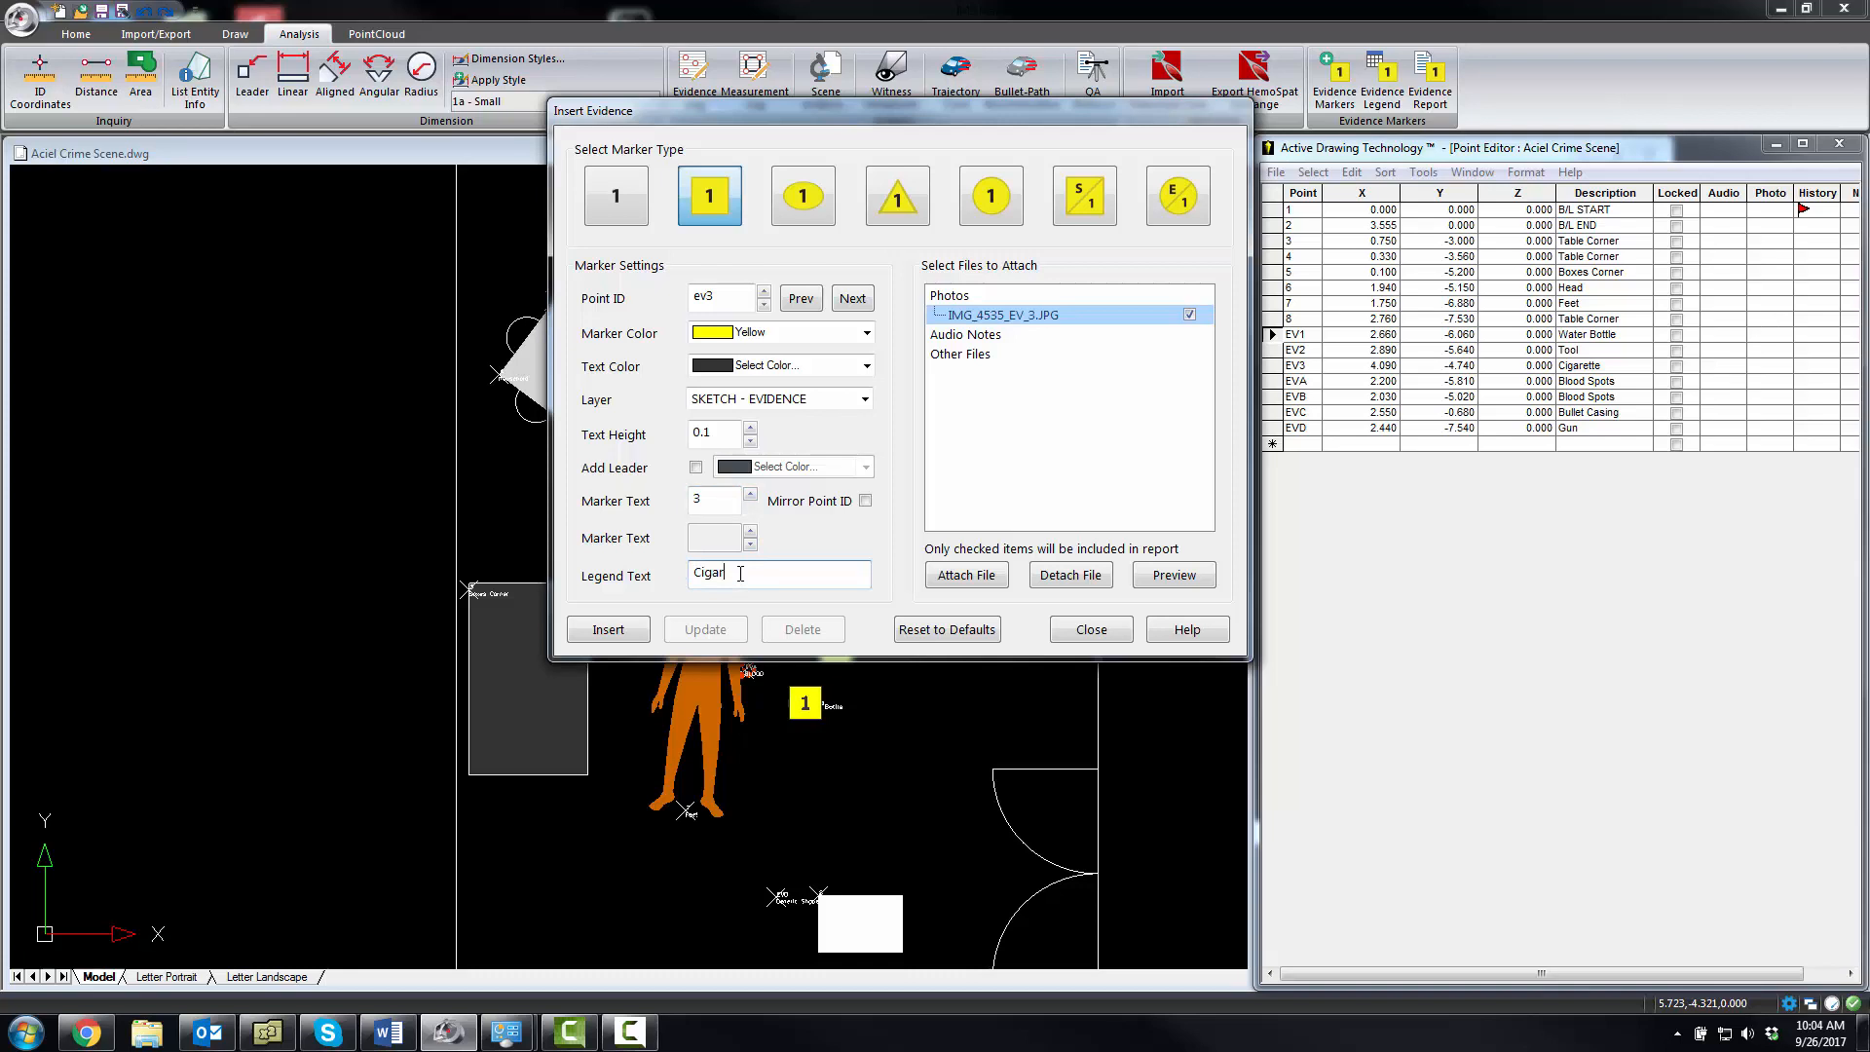
pyautogui.write('tte')
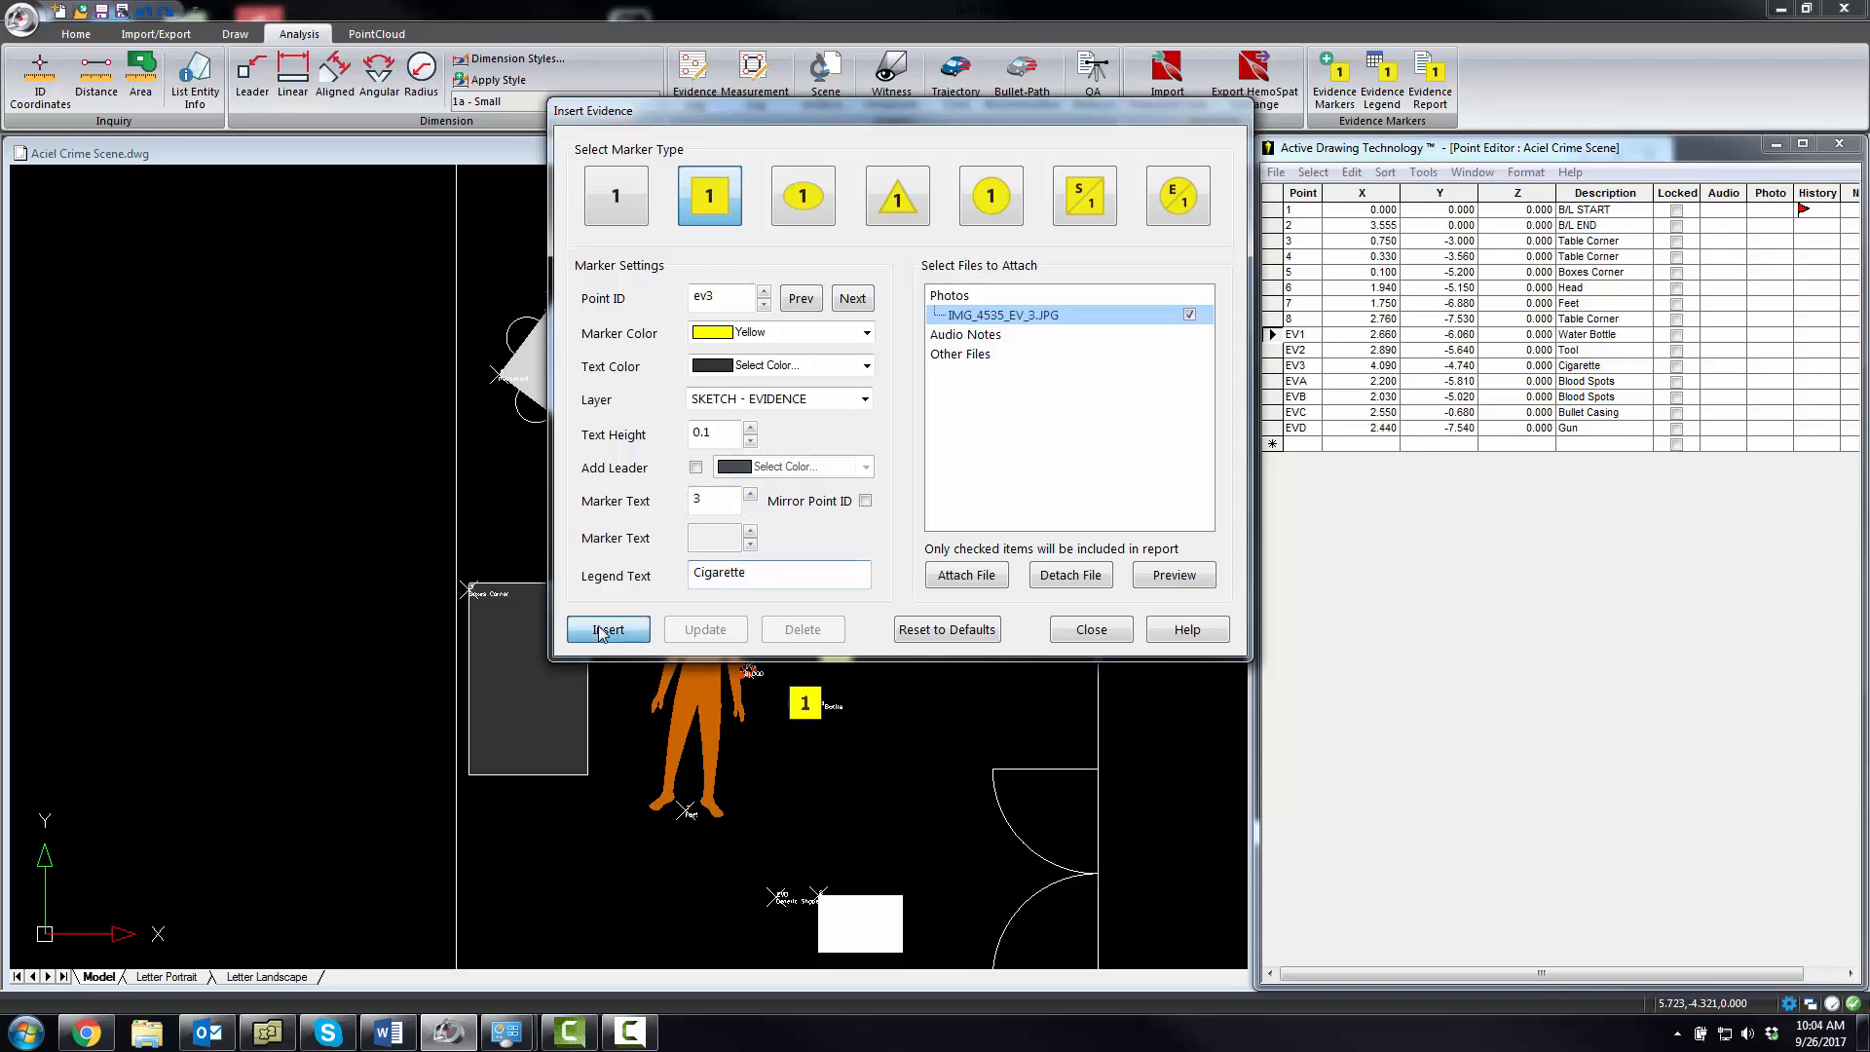
pyautogui.click(607, 629)
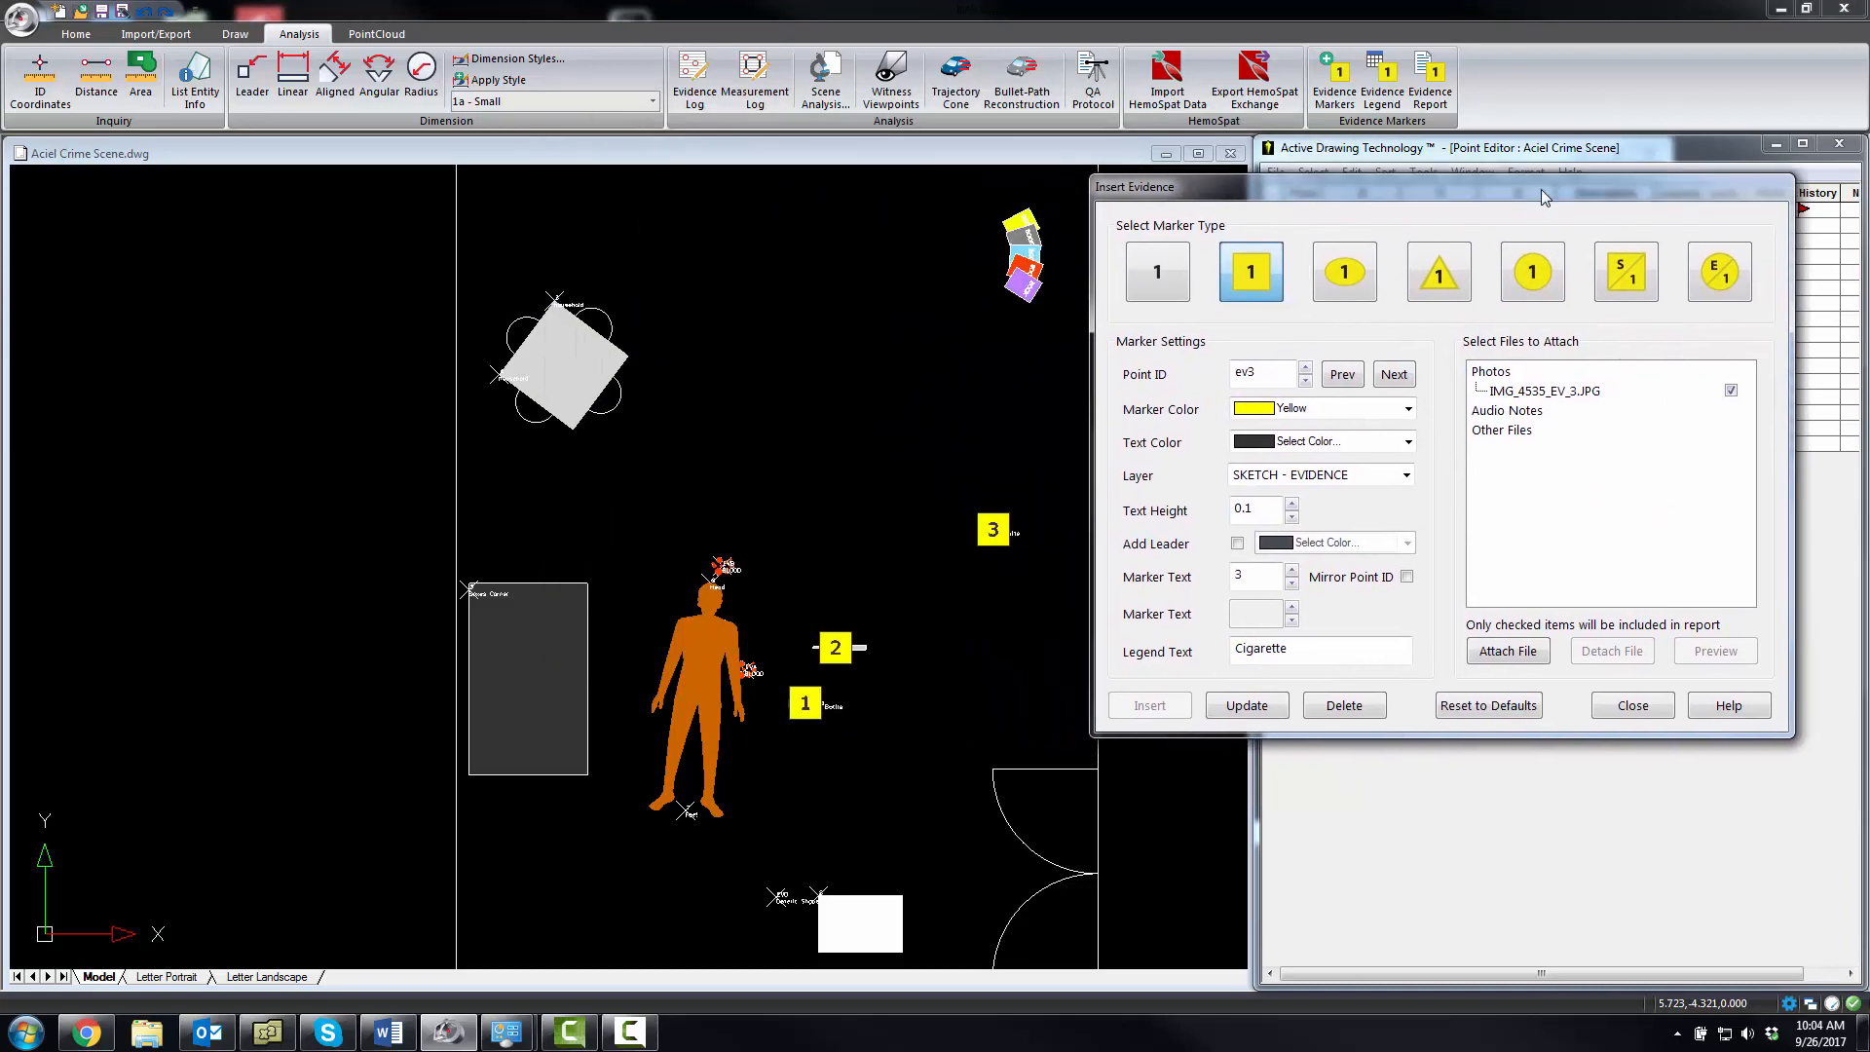
pyautogui.moveTo(1287, 493)
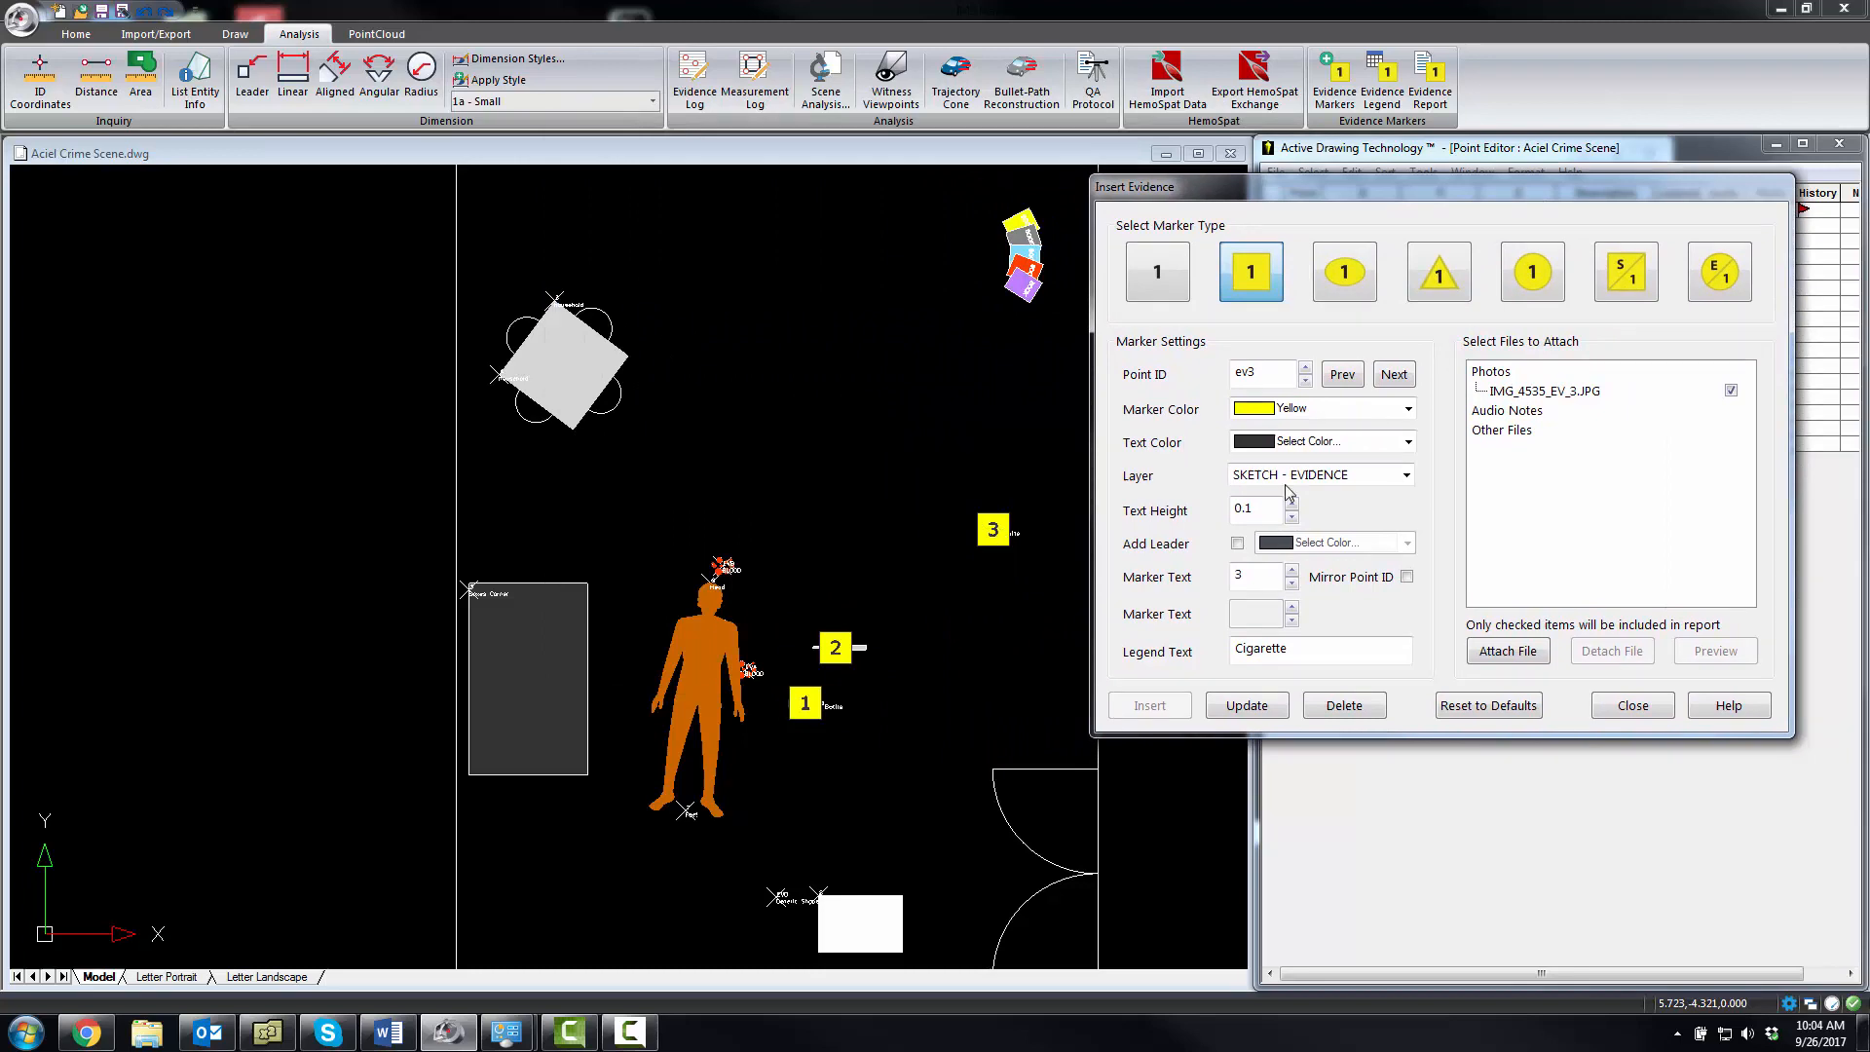
pyautogui.click(1437, 270)
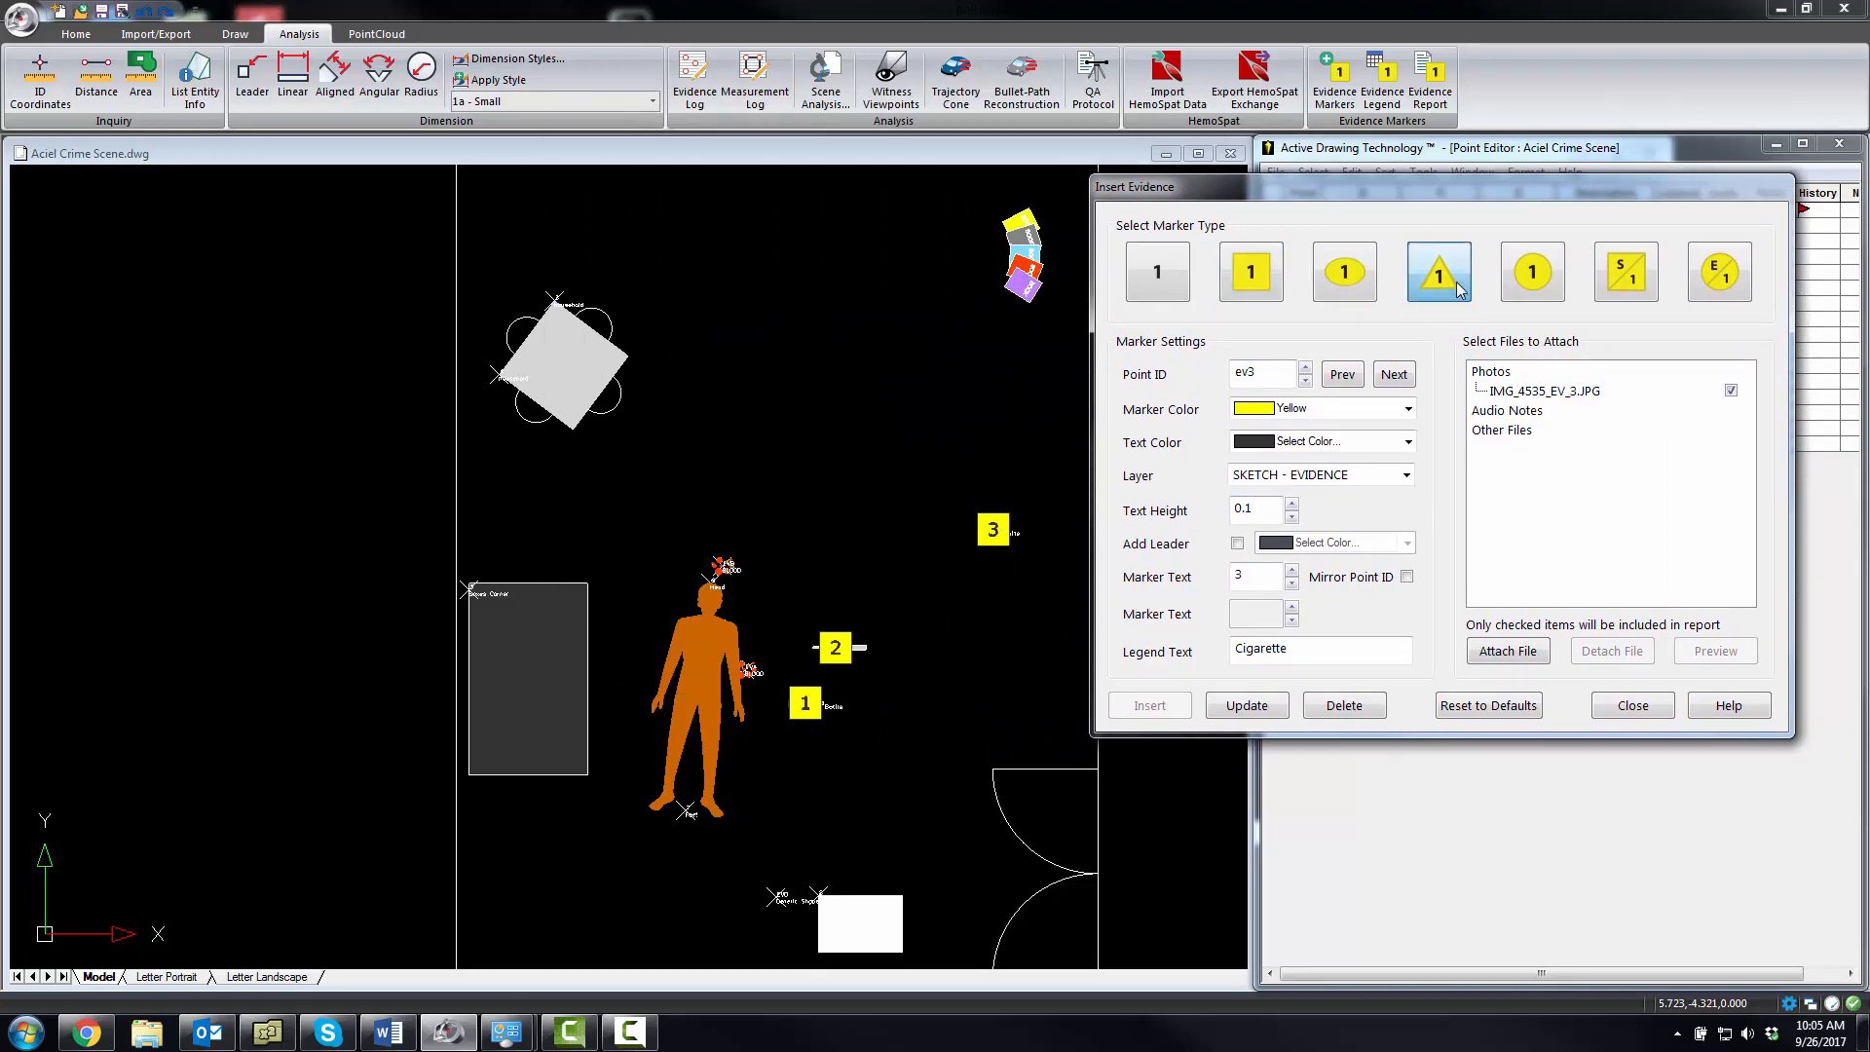
pyautogui.click(1246, 705)
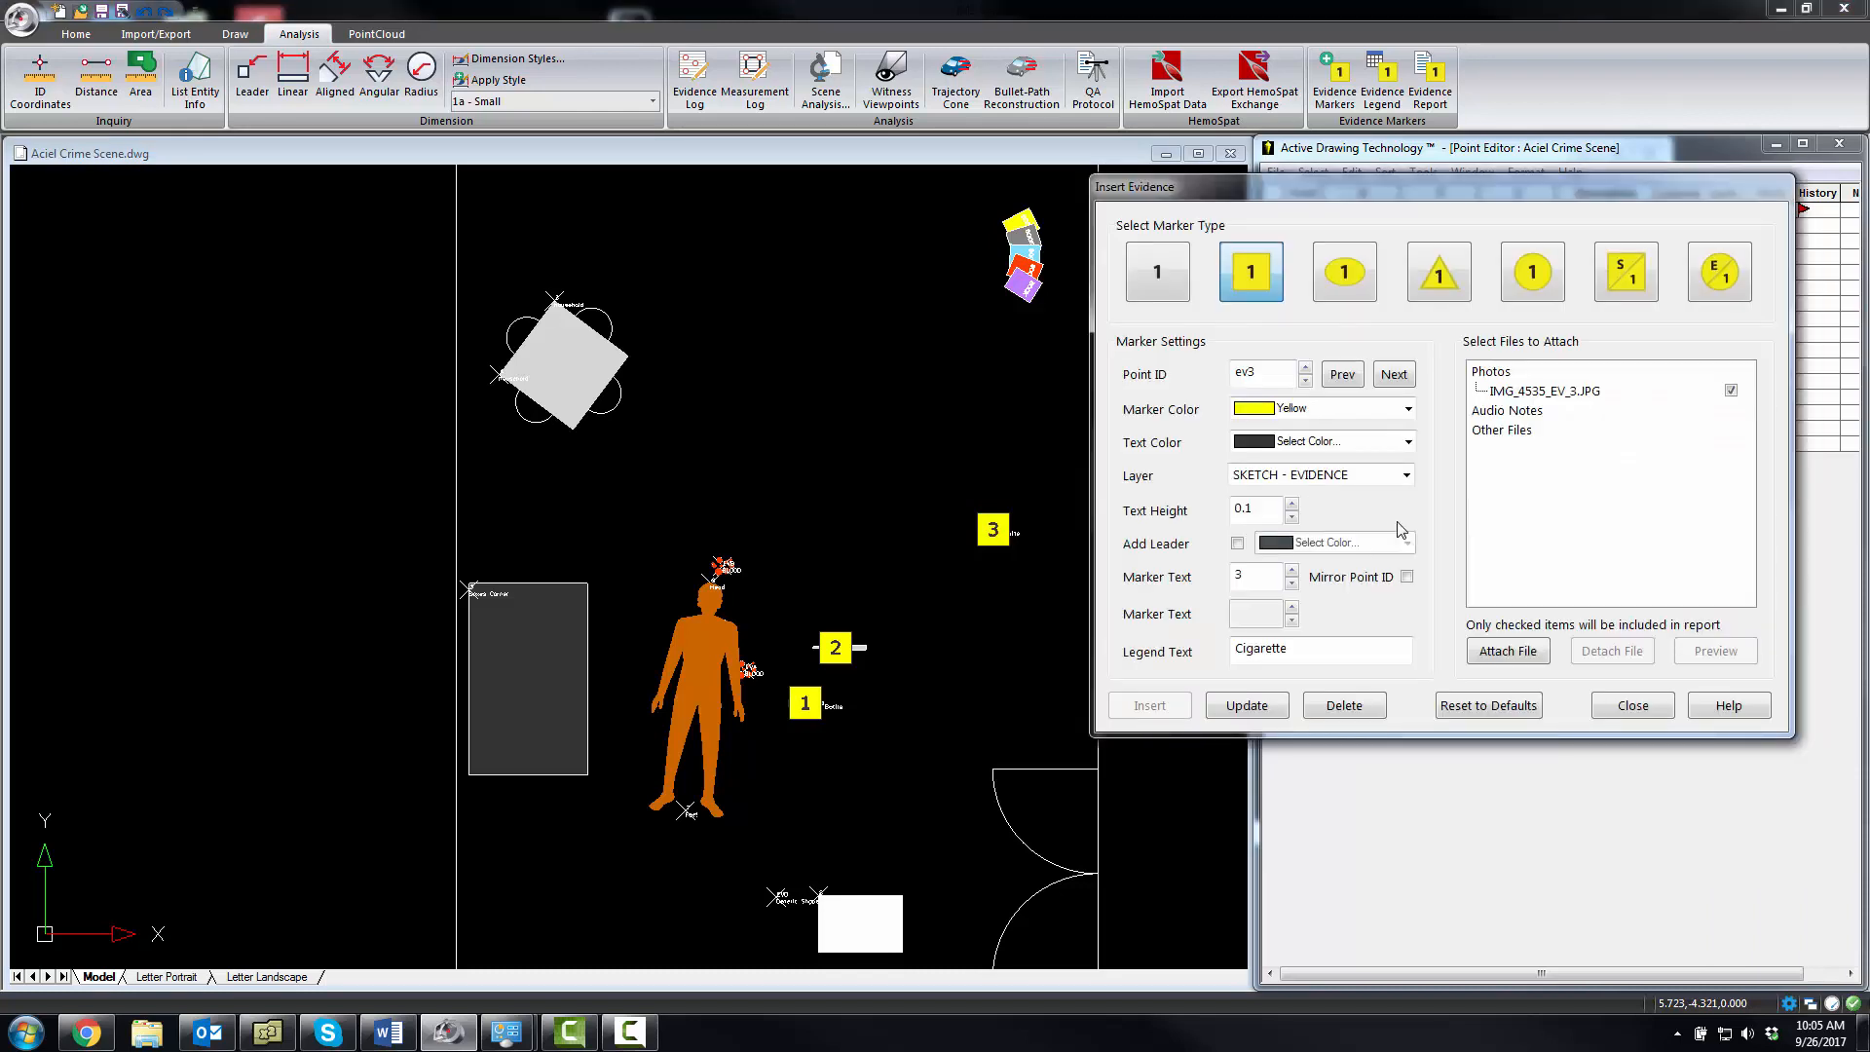
pyautogui.moveTo(1354, 189)
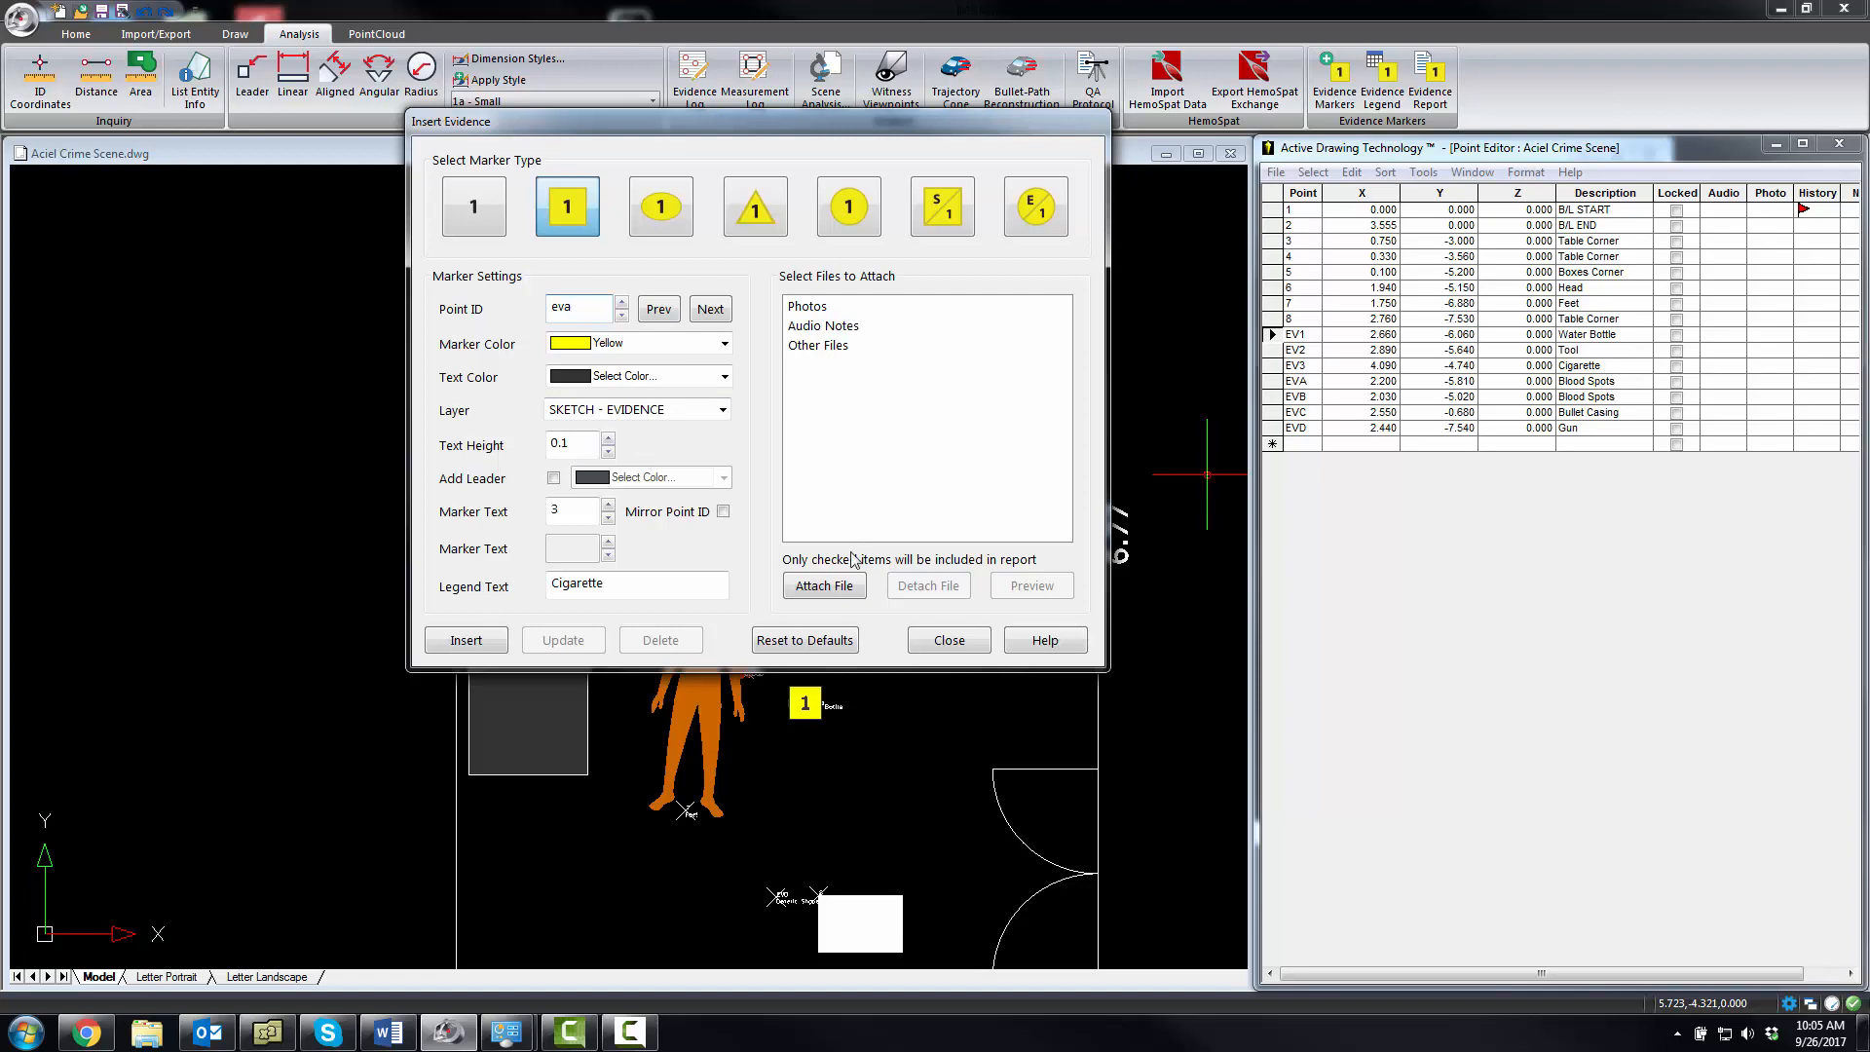
# Attach IMG_4530_EV_A.JPG, make the marker a green triangle and raise its number to 4
pyautogui.click(822, 584)
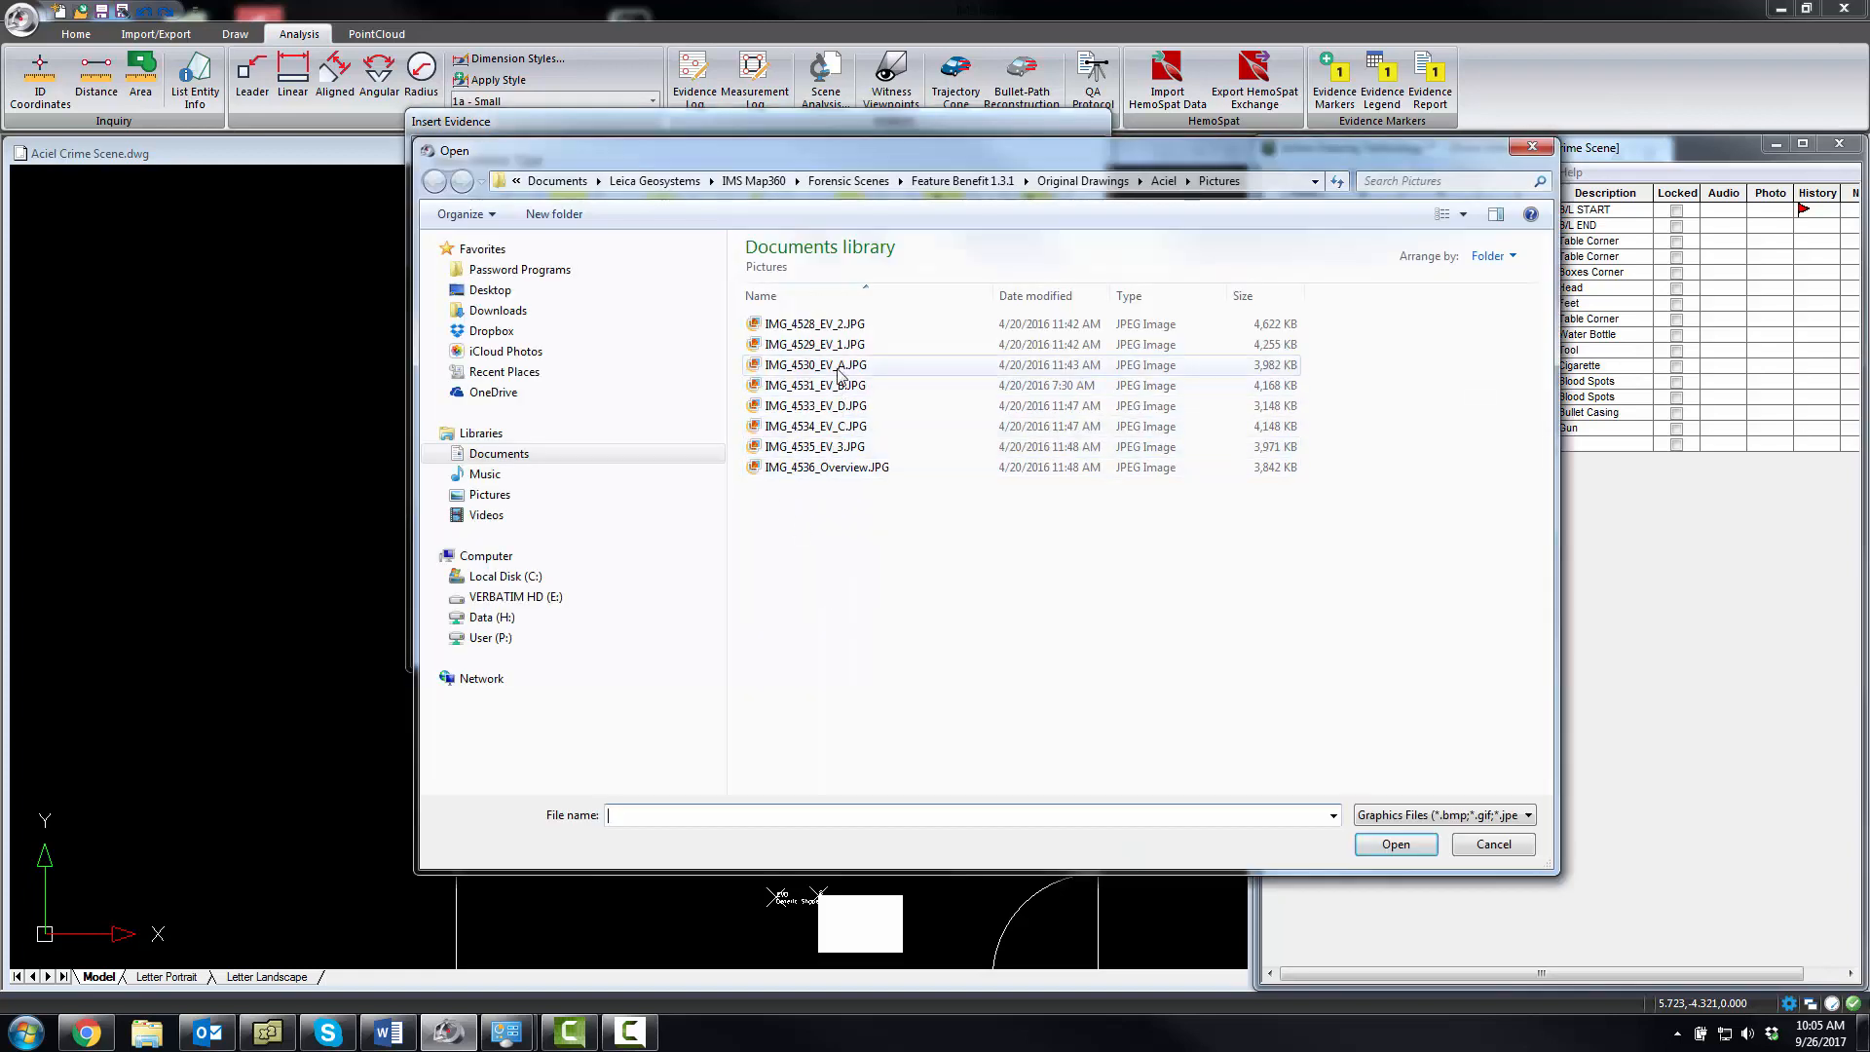
pyautogui.click(1395, 843)
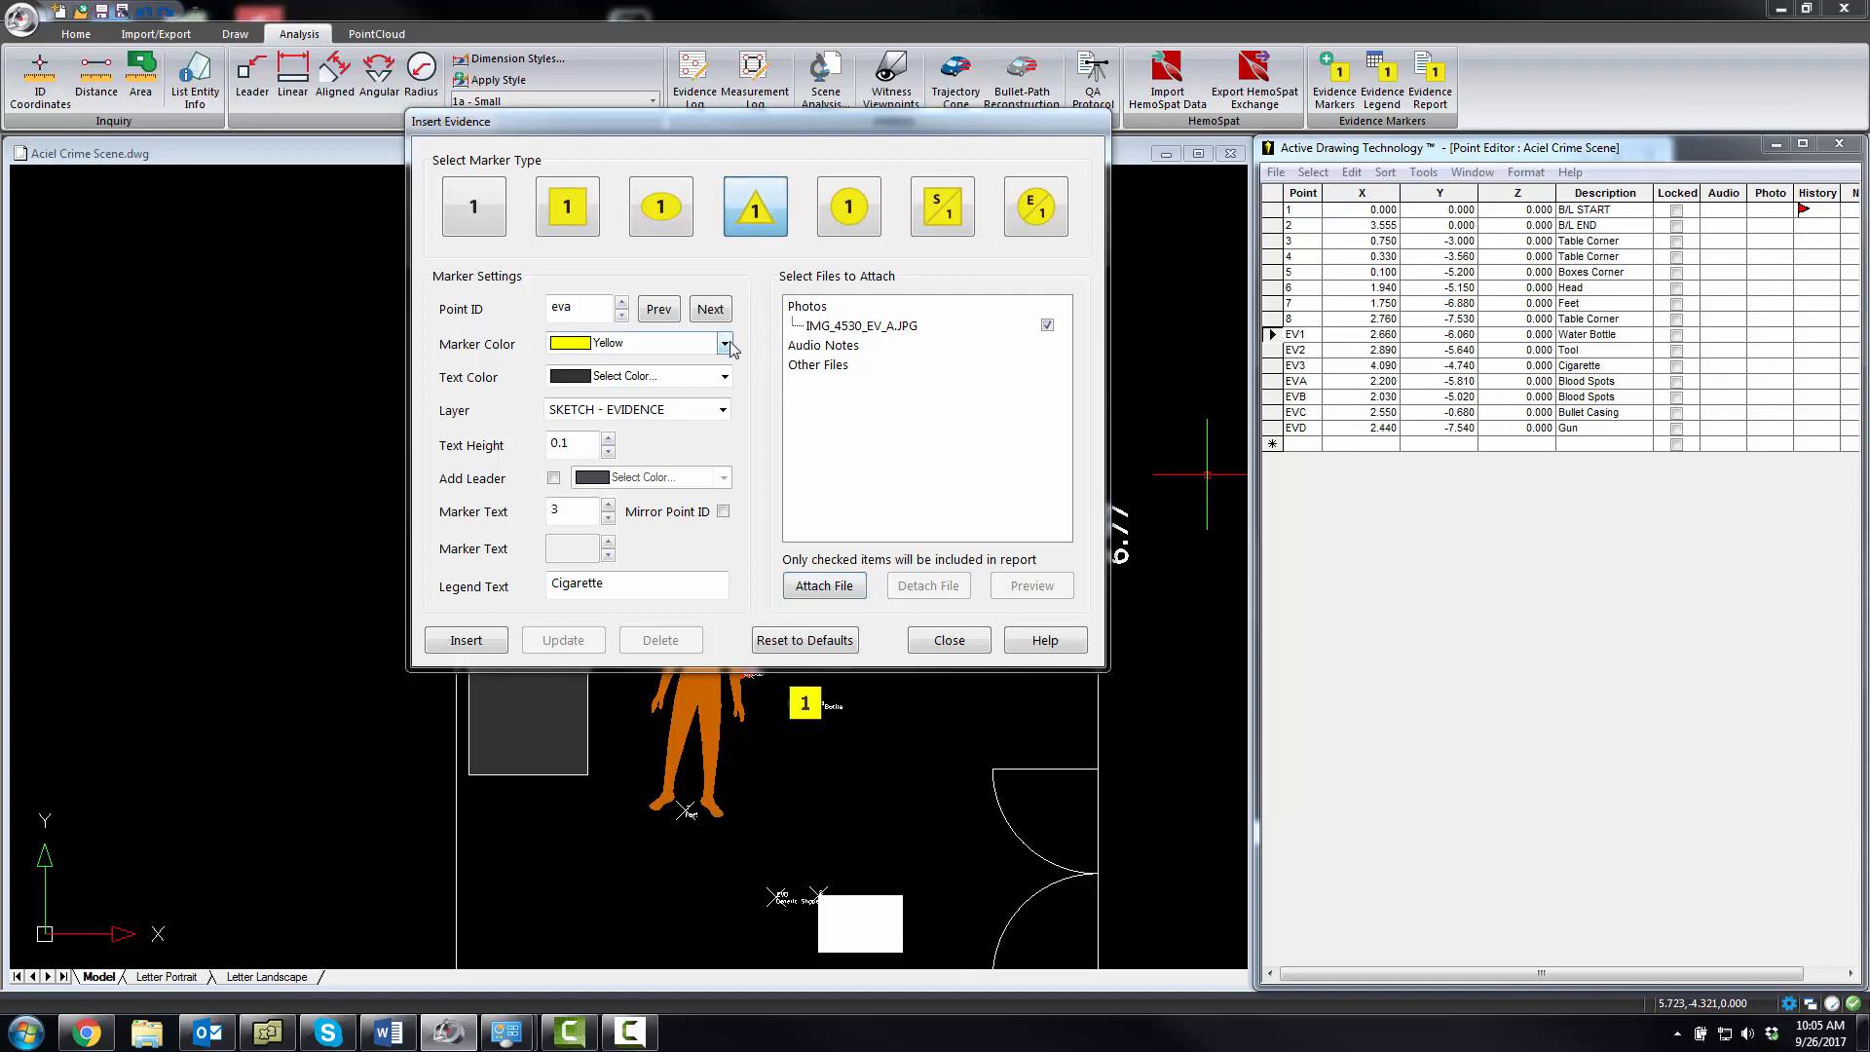
pyautogui.click(724, 343)
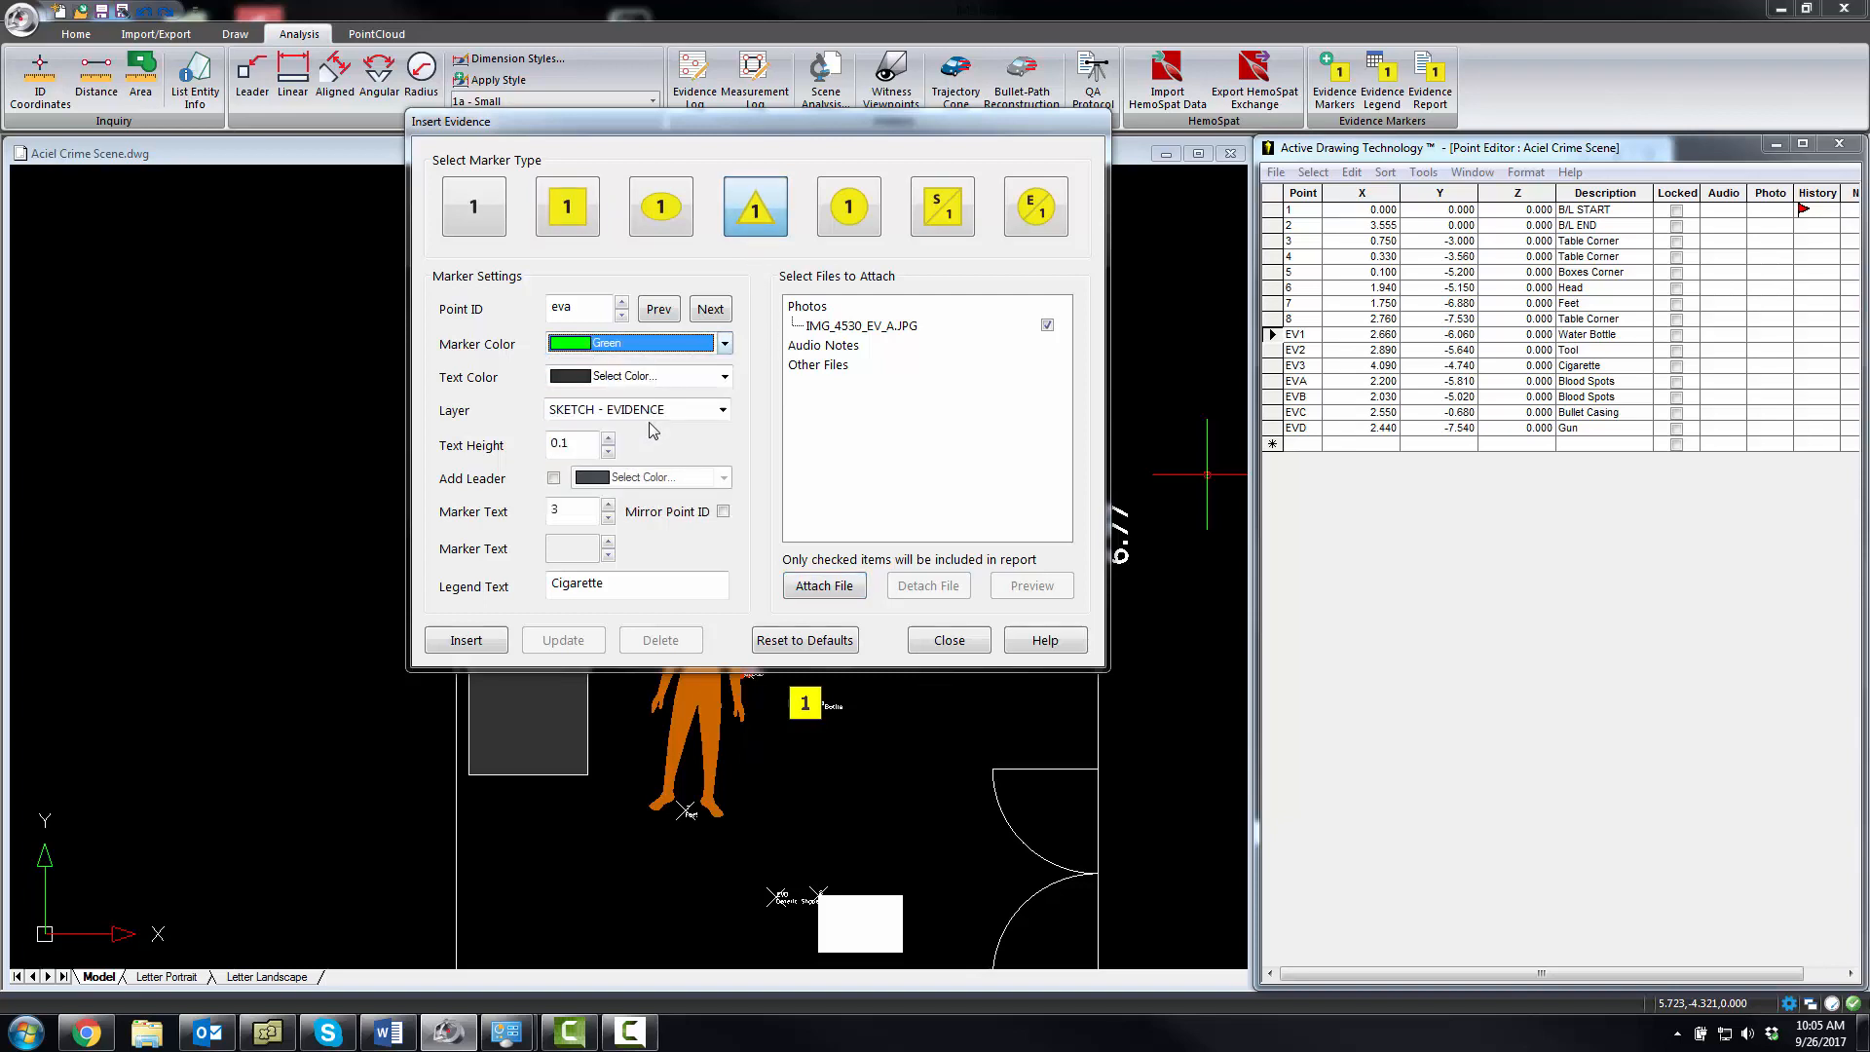
pyautogui.click(578, 442)
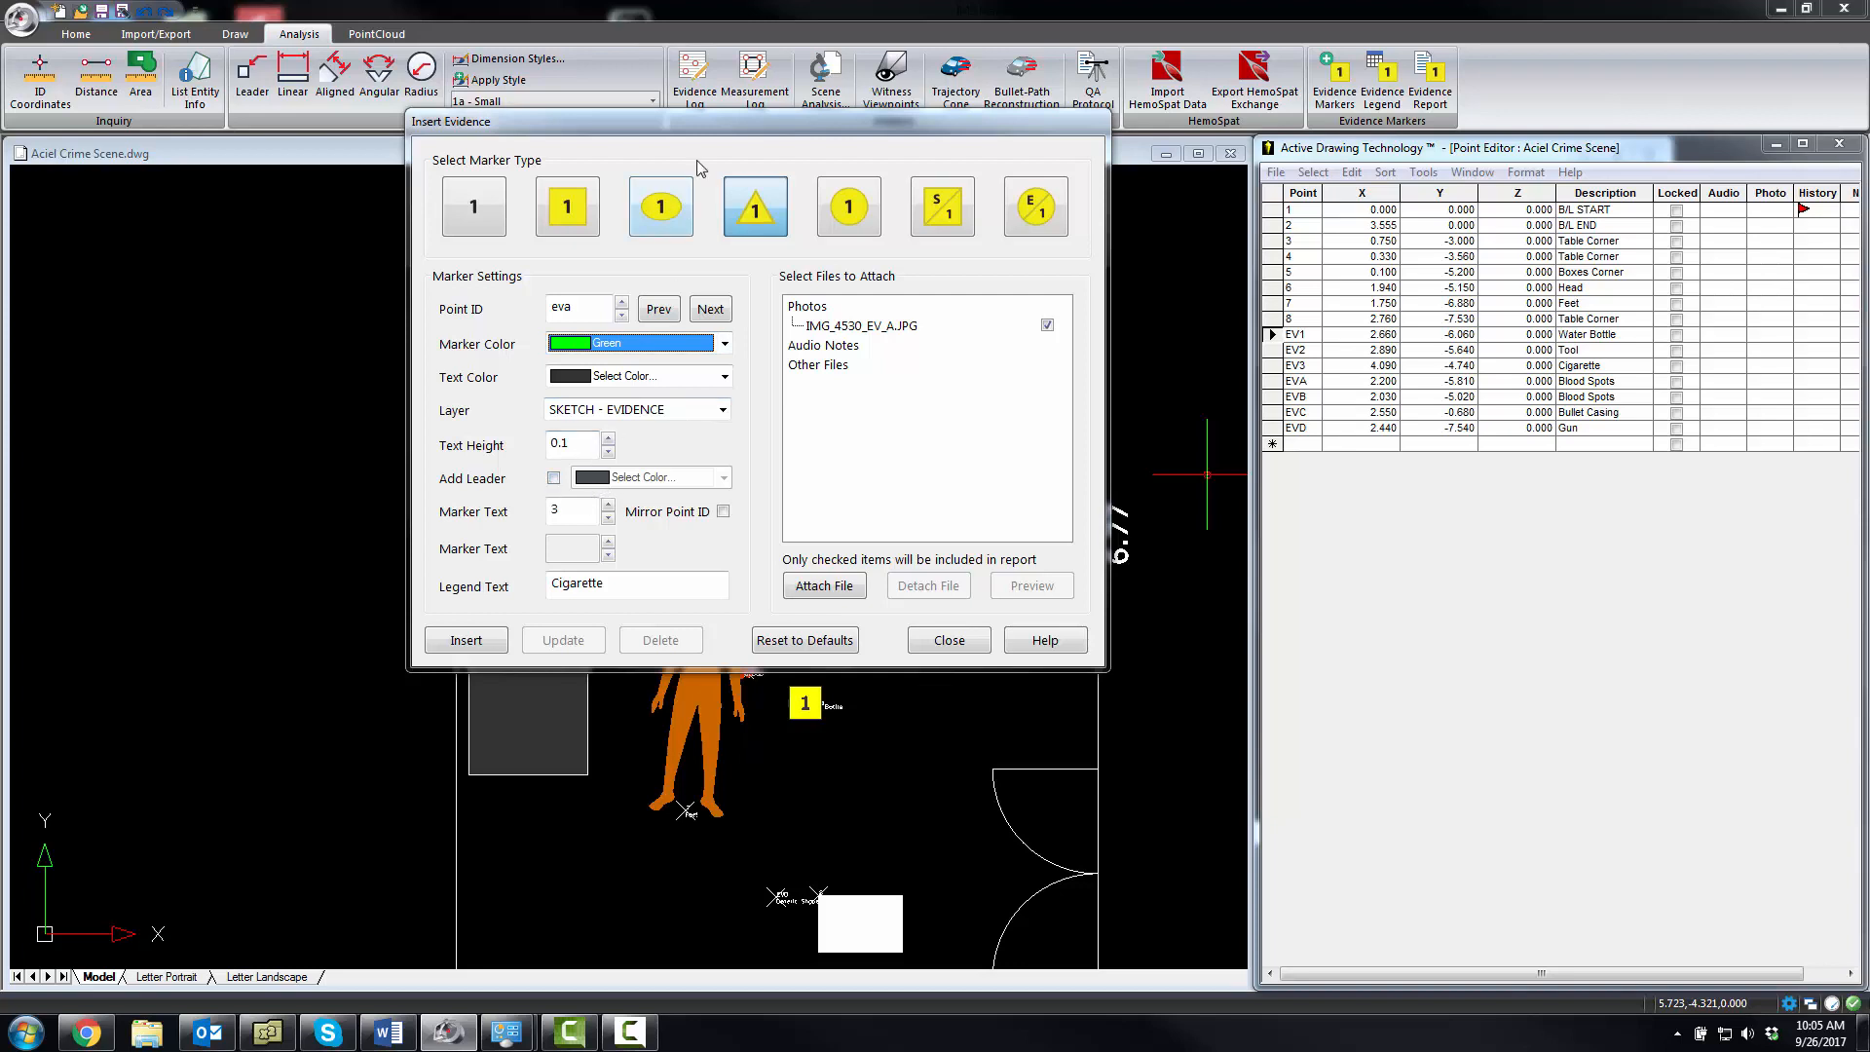
pyautogui.click(551, 477)
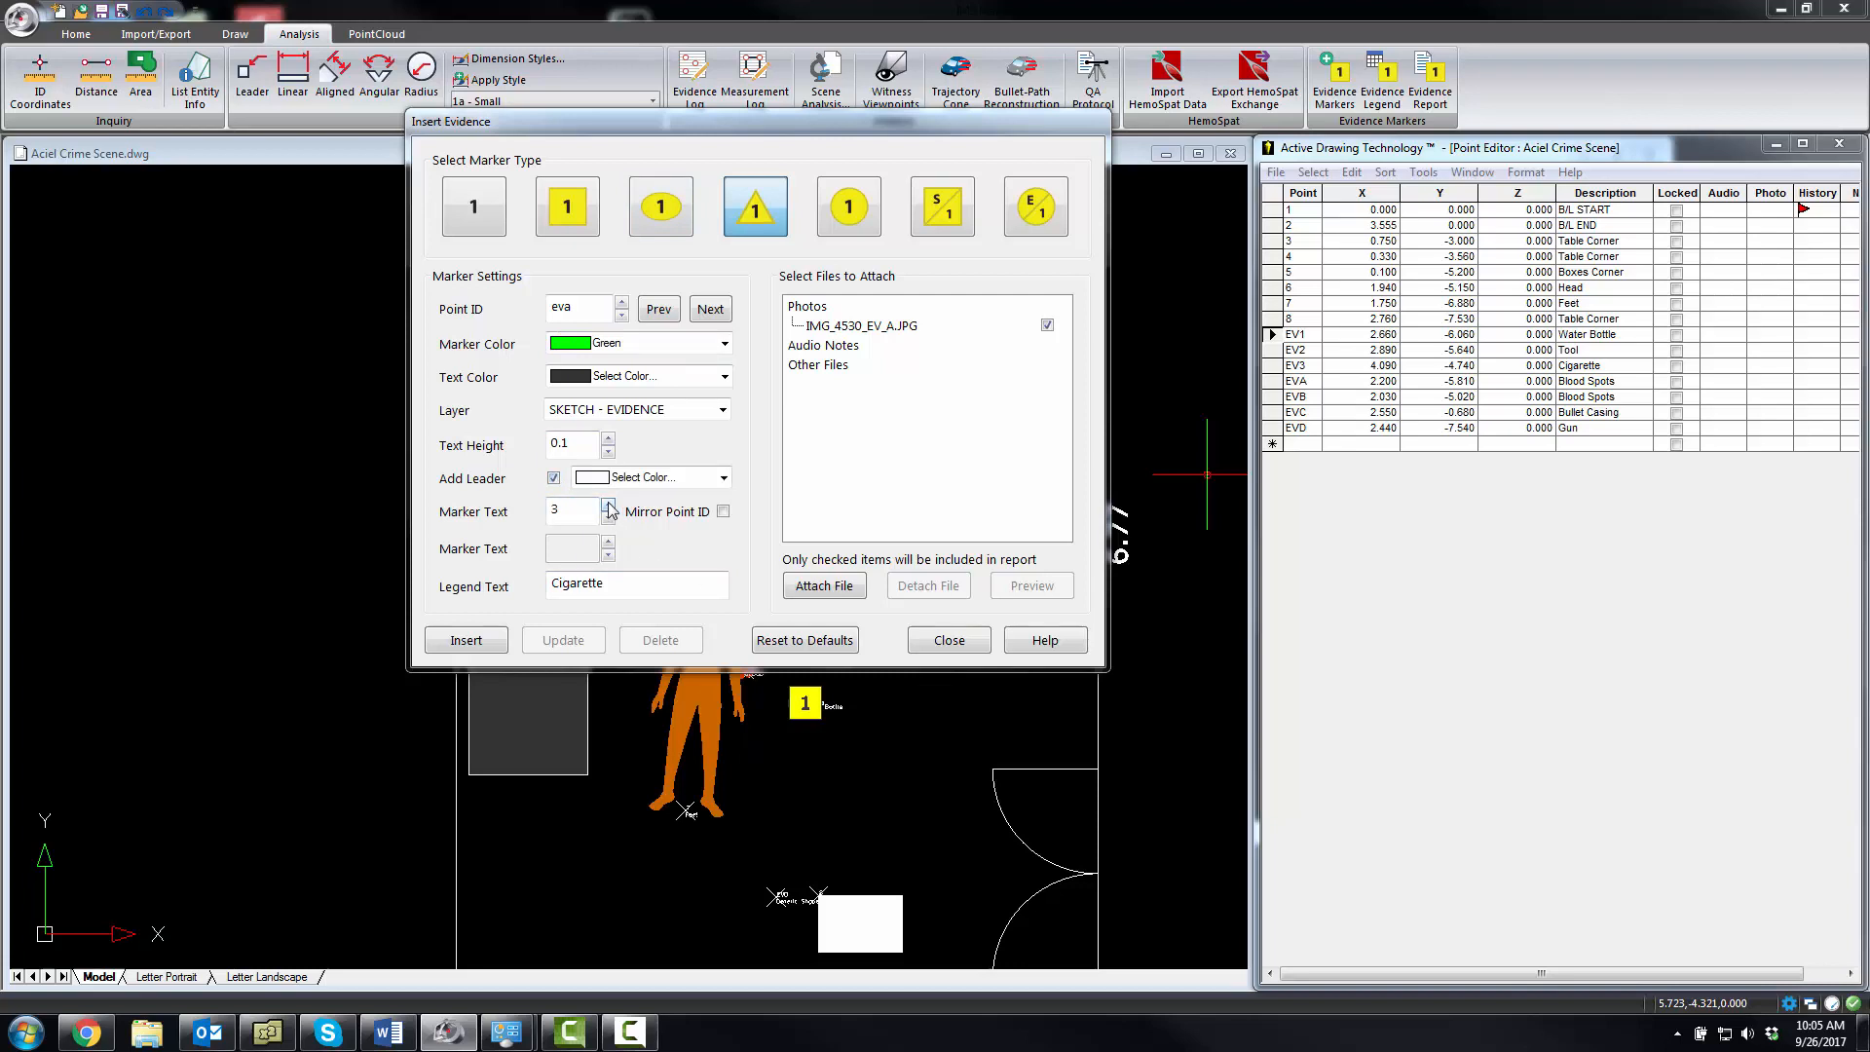
pyautogui.click(608, 506)
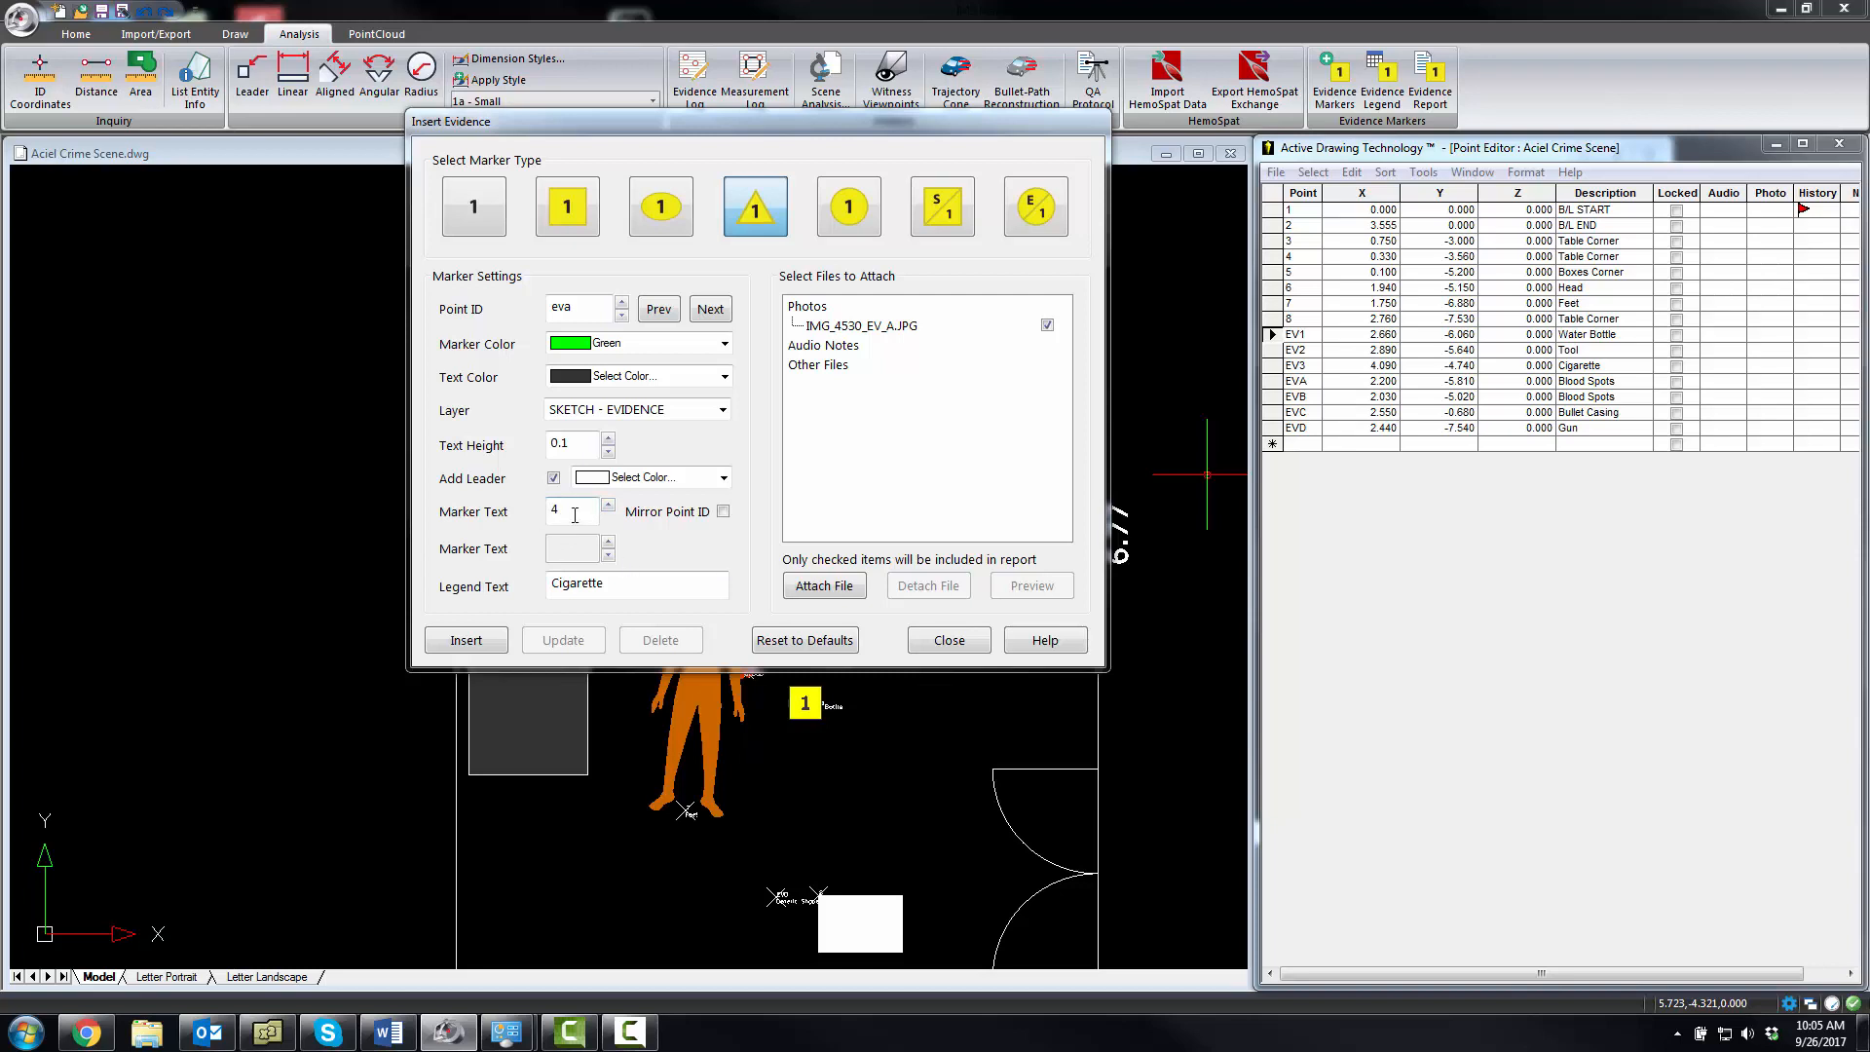
pyautogui.moveTo(584, 544)
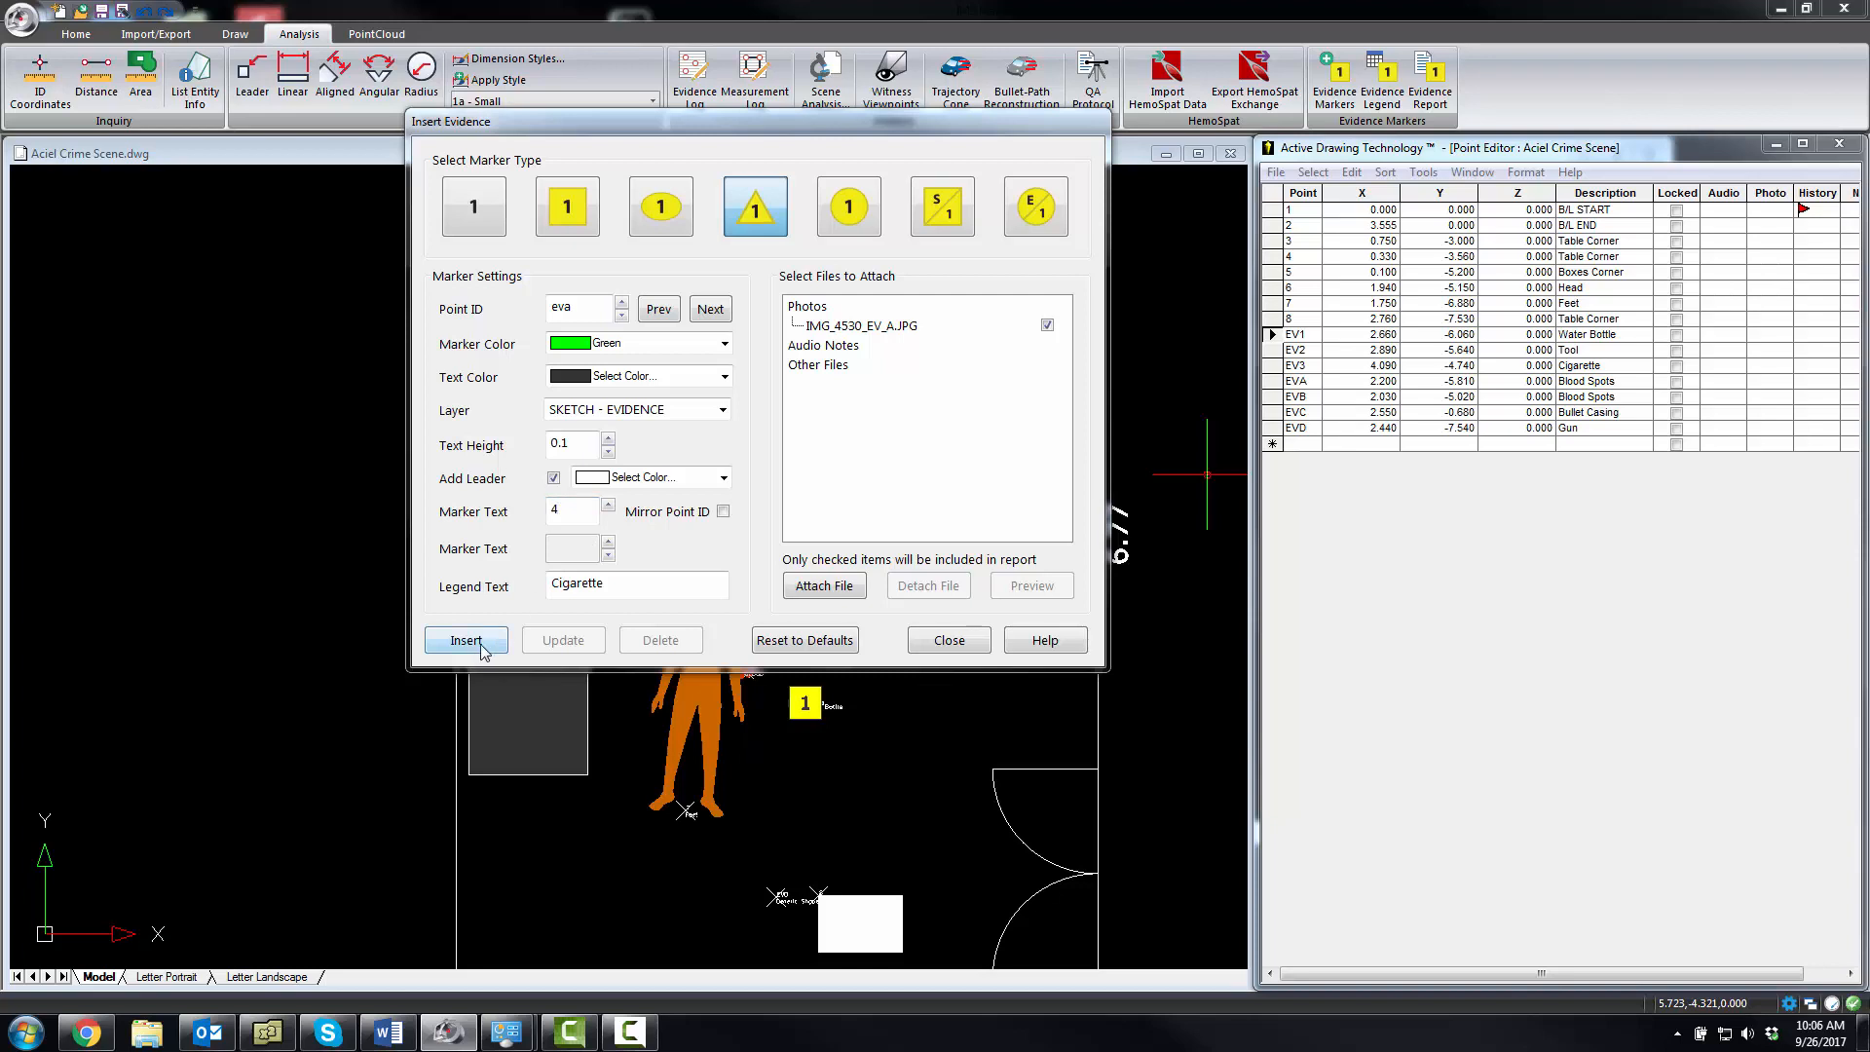
# Place green triangle marker 4 near the figure's hand and select the text height to set 0.08
pyautogui.click(466, 641)
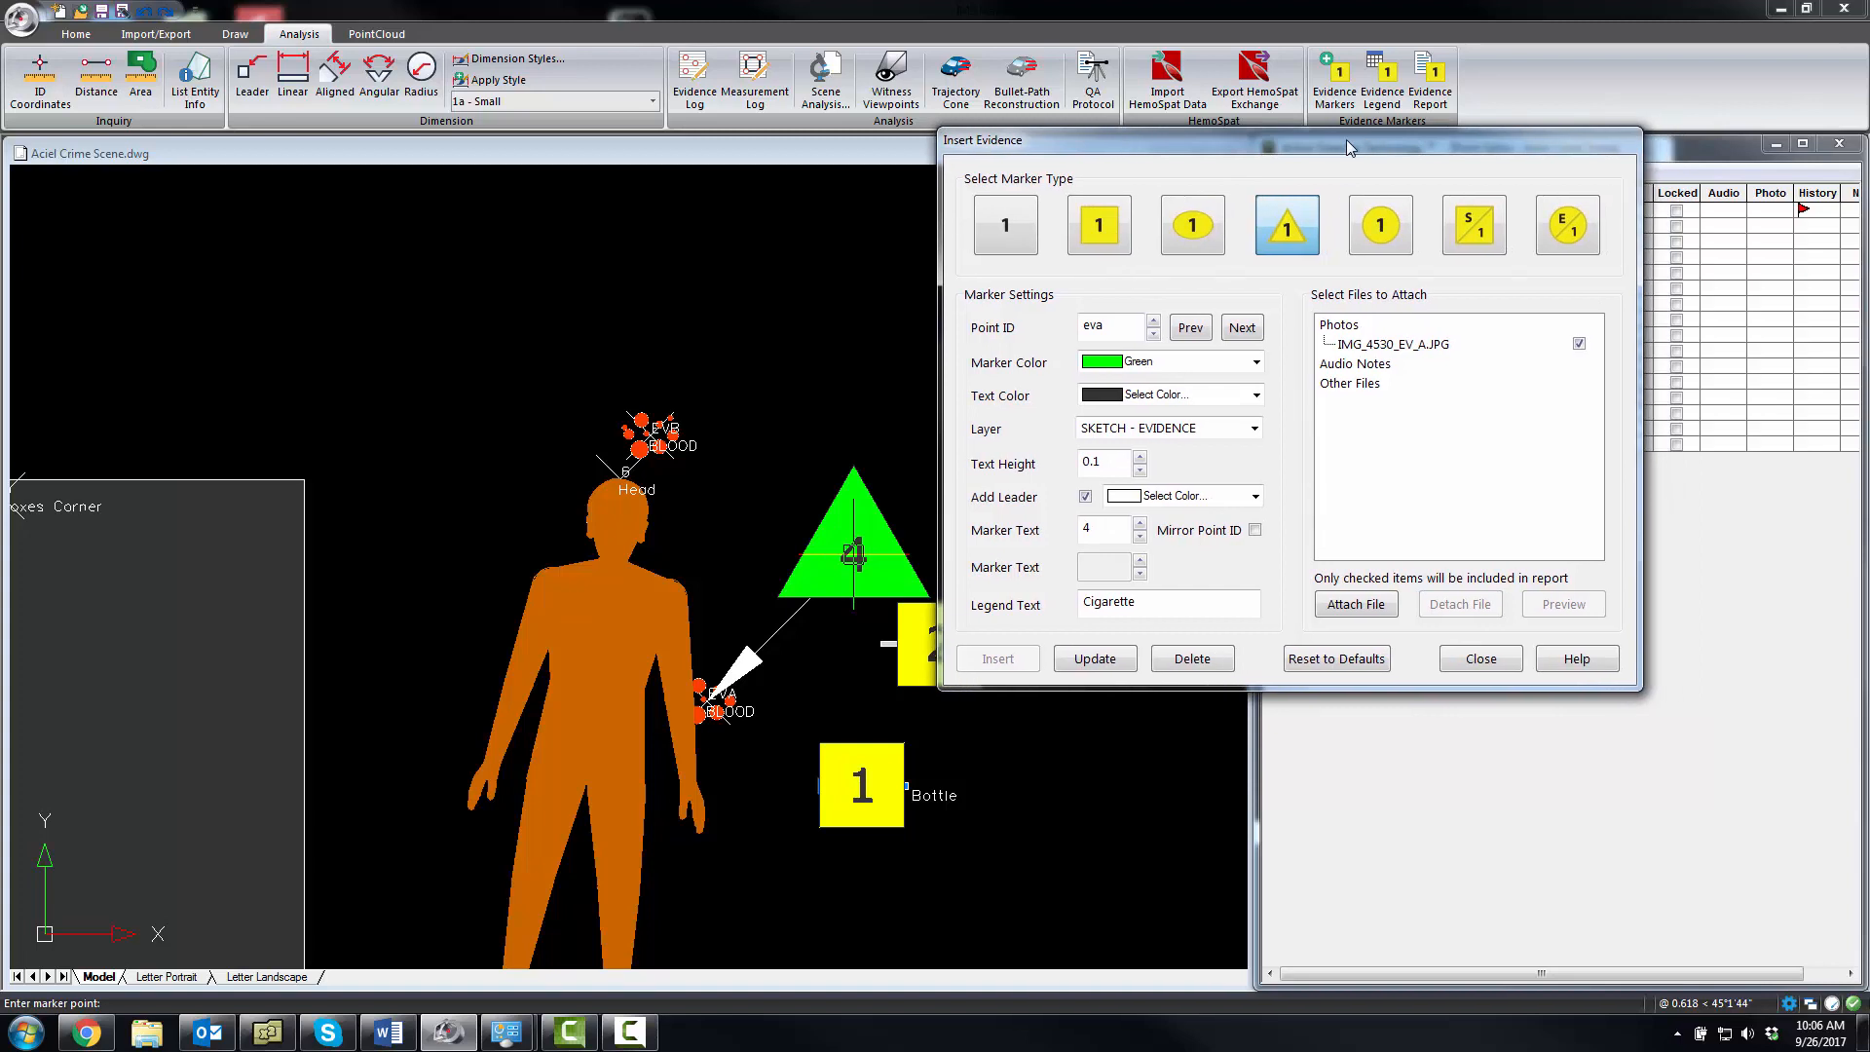
pyautogui.tripleClick(1101, 464)
pyautogui.write('0.08')
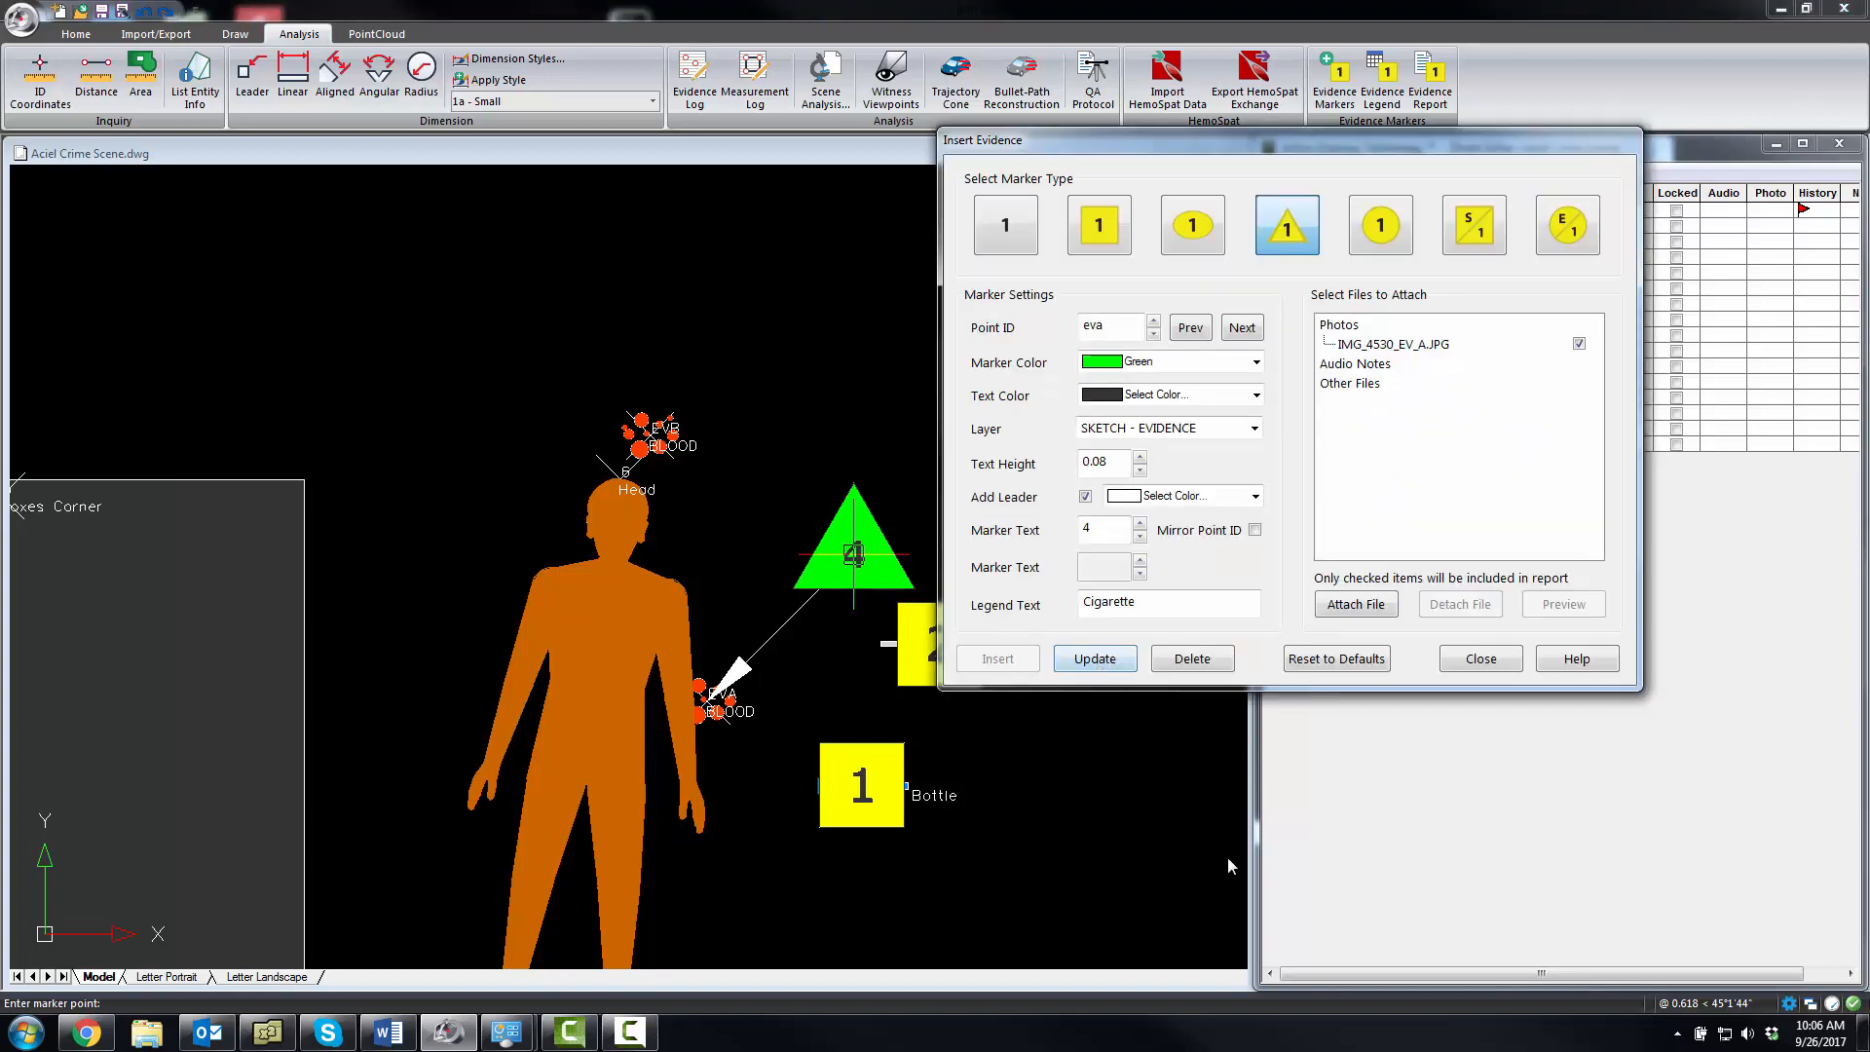
pyautogui.moveTo(1202, 514)
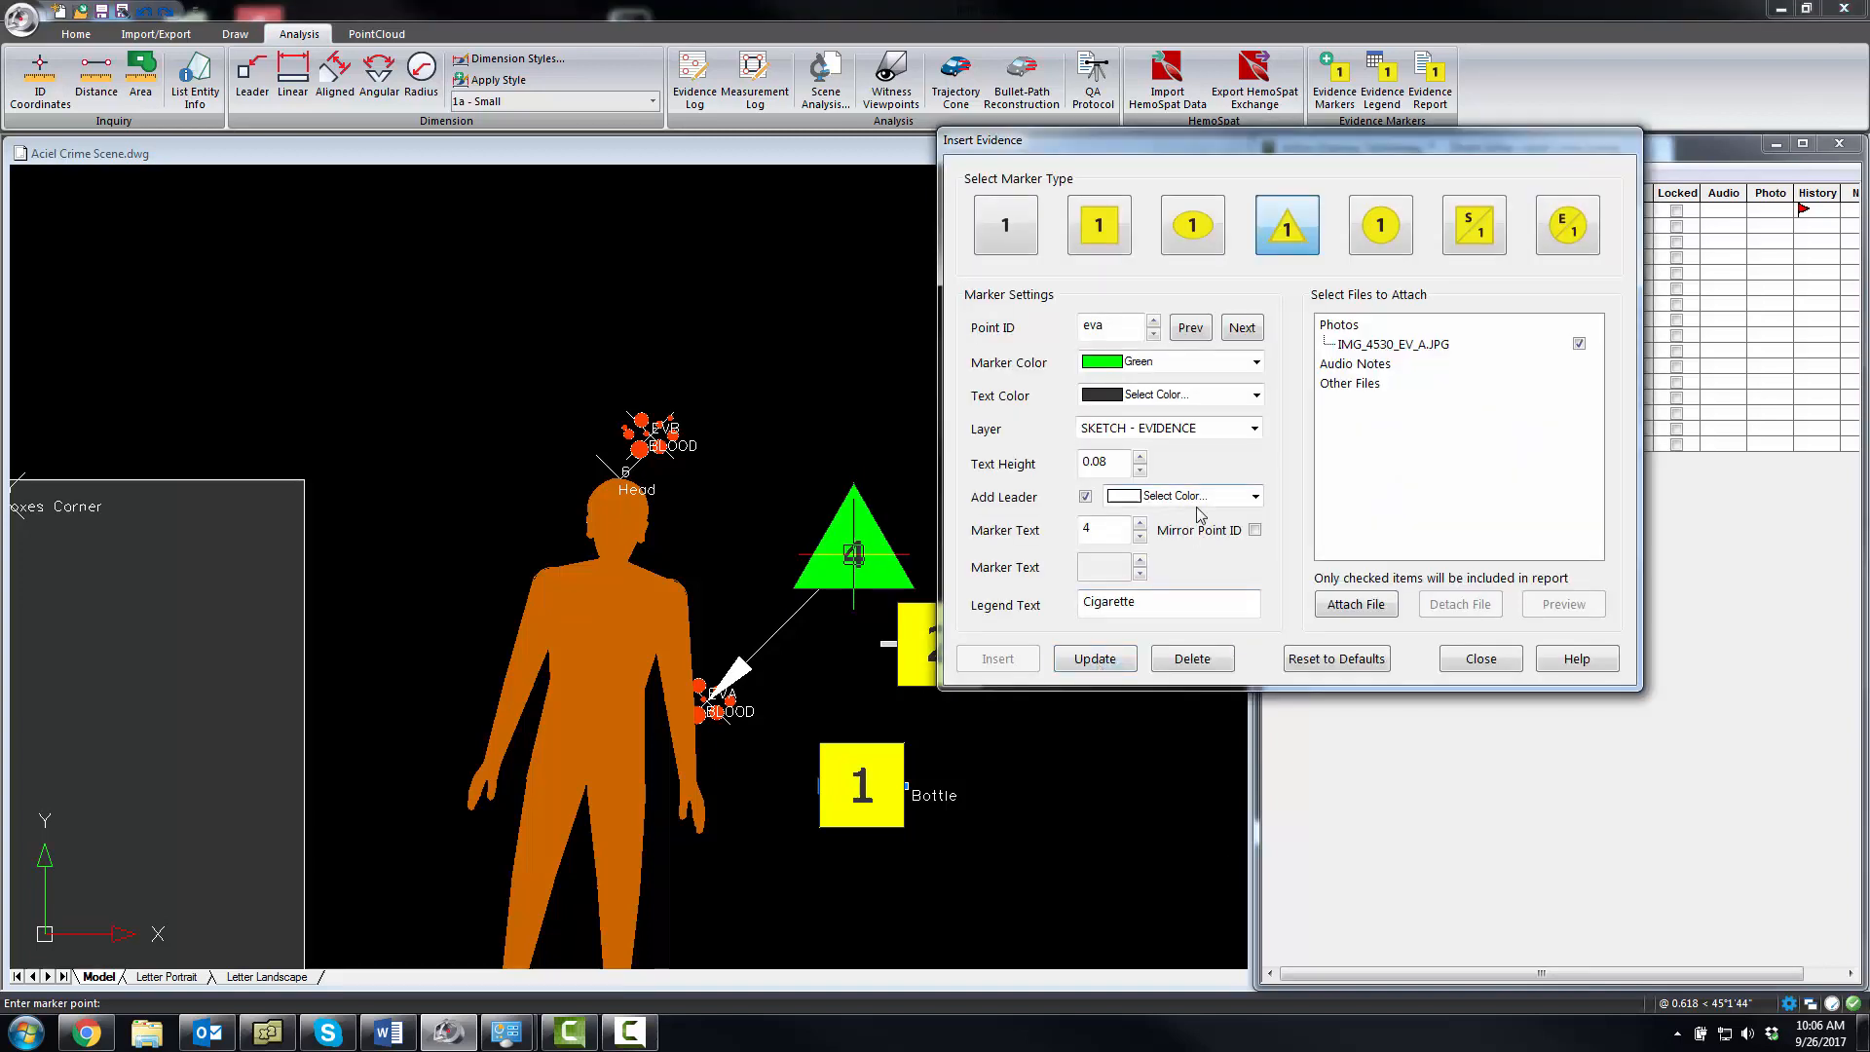
# Advance to point evb, attach IMG_4531_EV_B.JPG and set the legend text to Blood
pyautogui.click(1109, 327)
pyautogui.write('b')
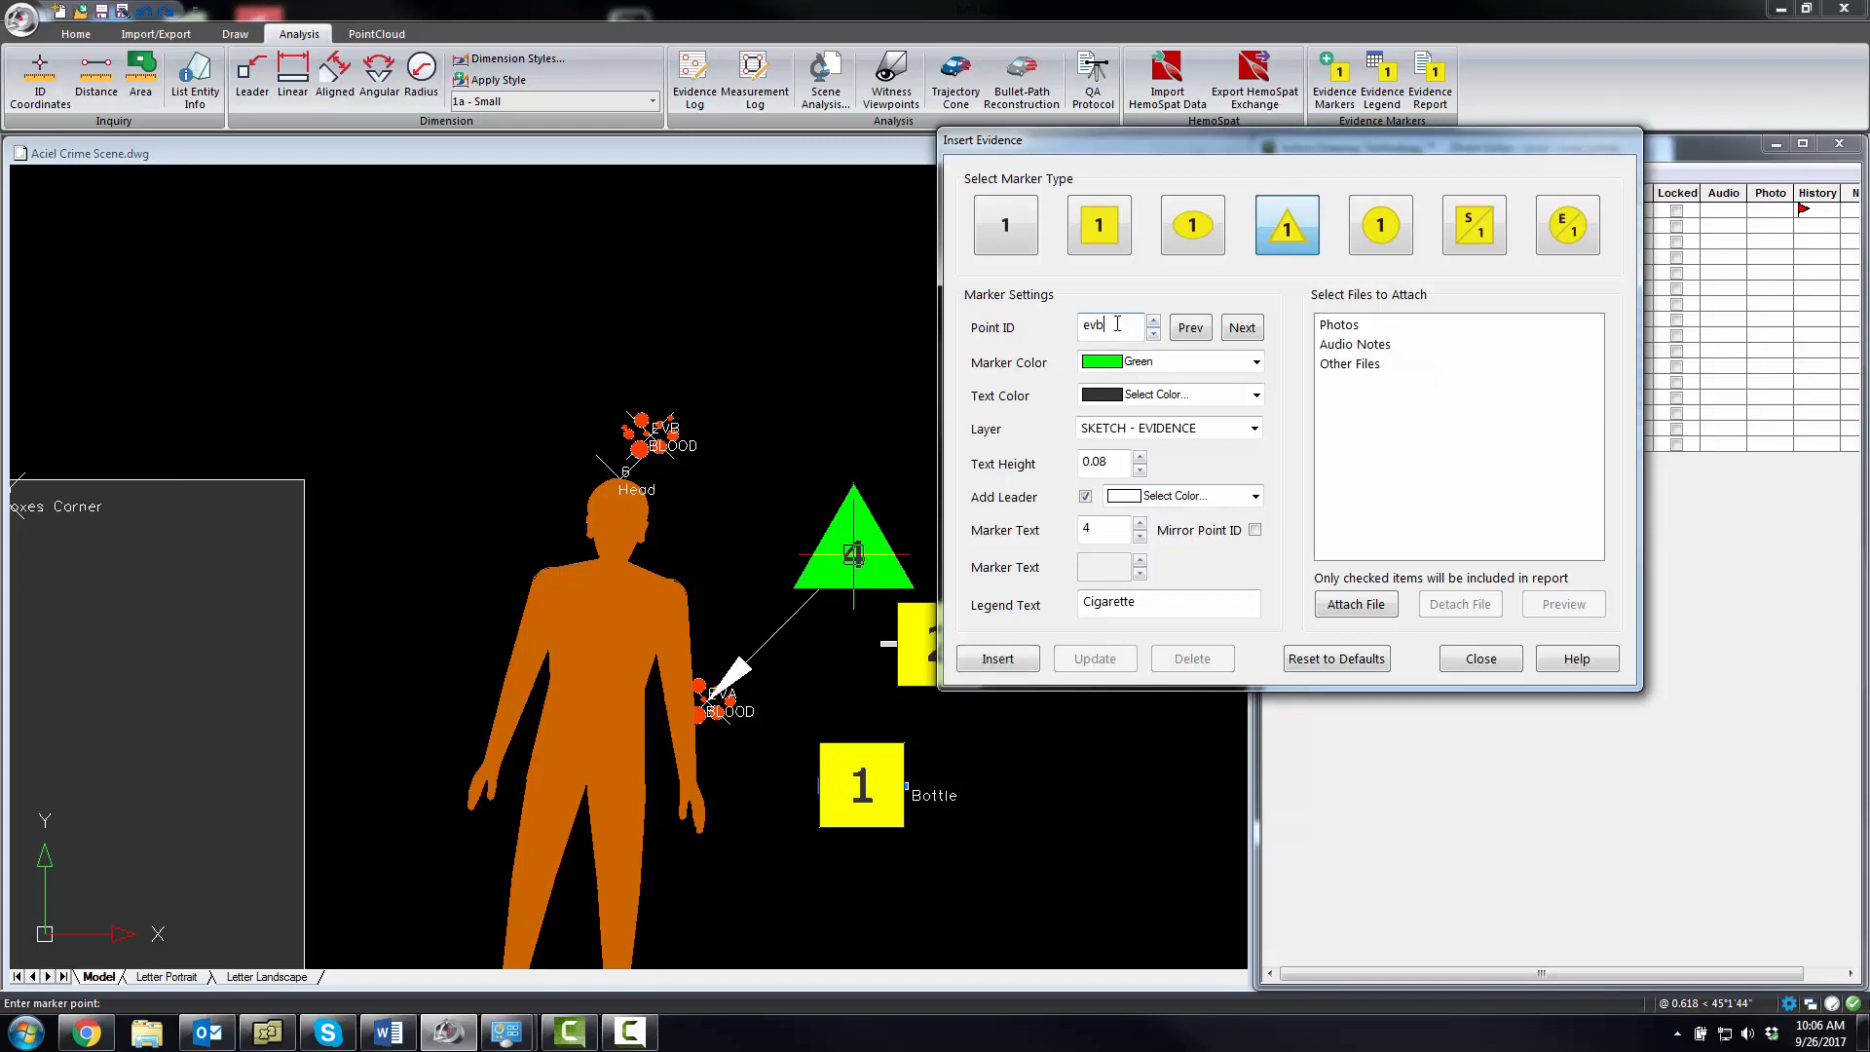
pyautogui.click(1355, 604)
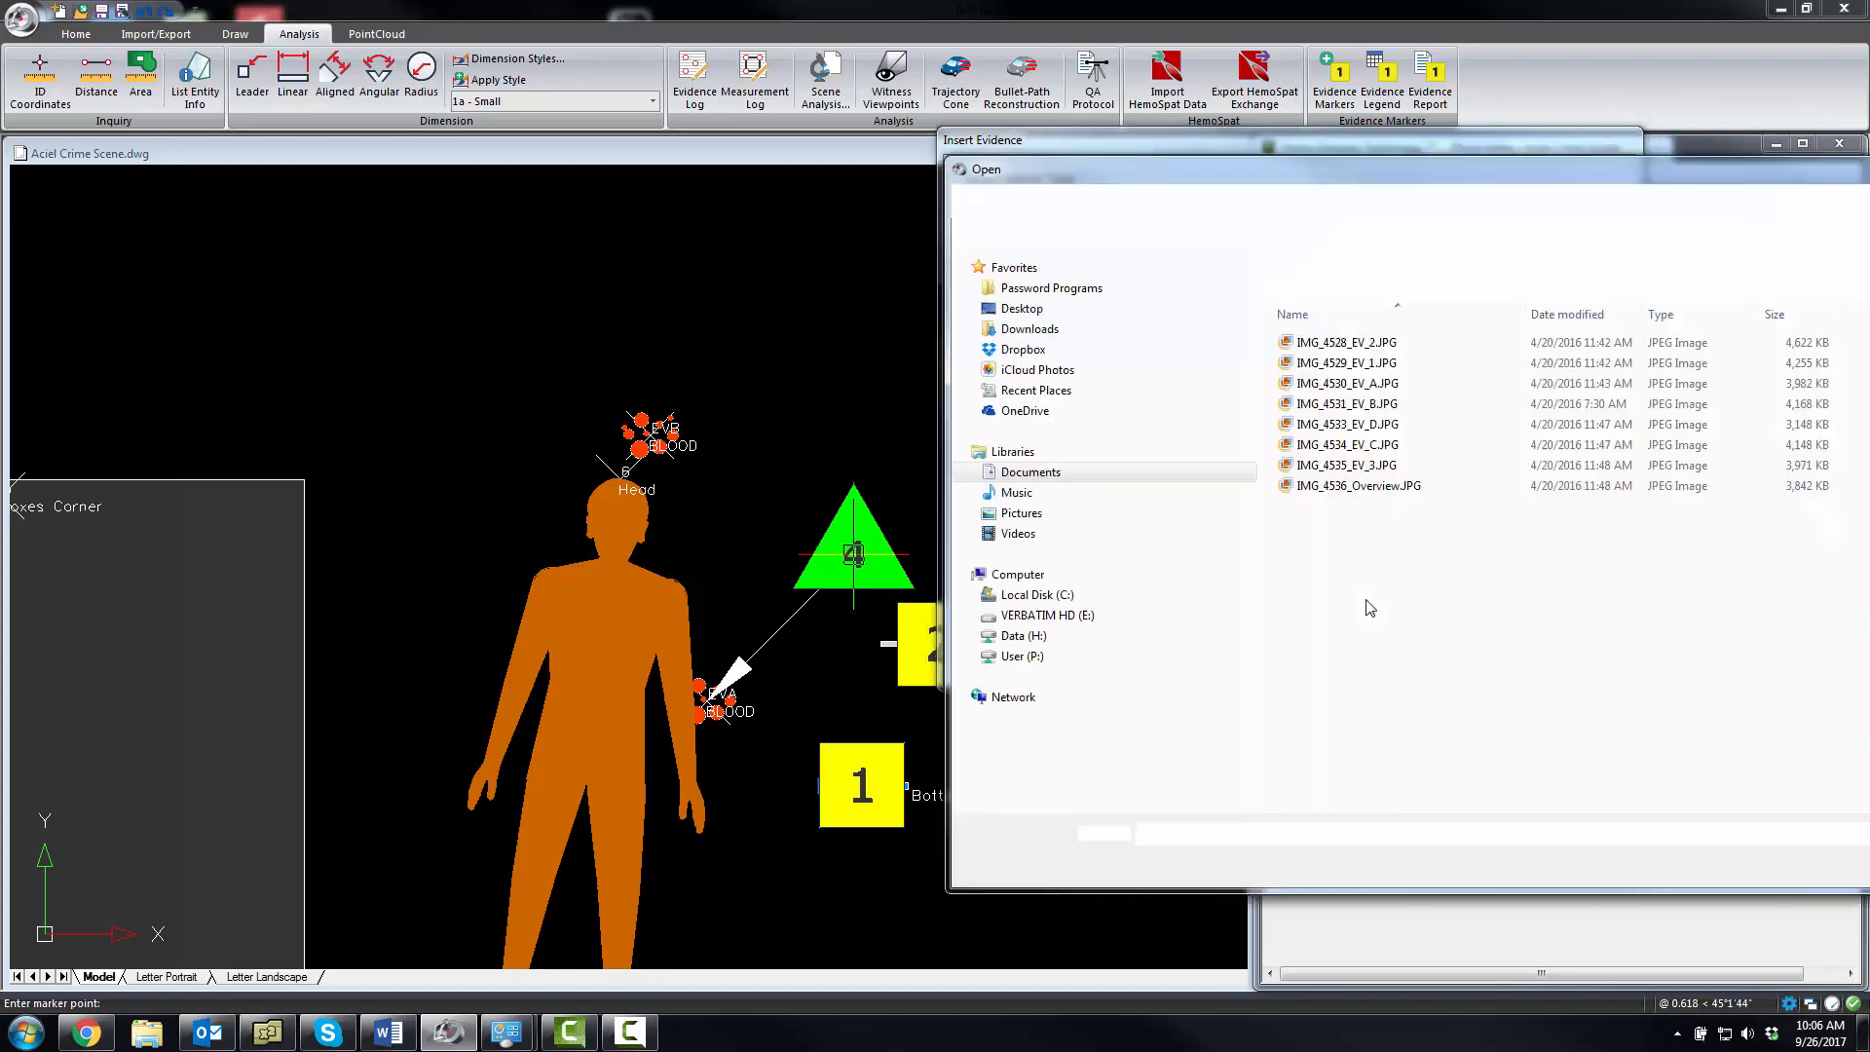
pyautogui.click(1348, 403)
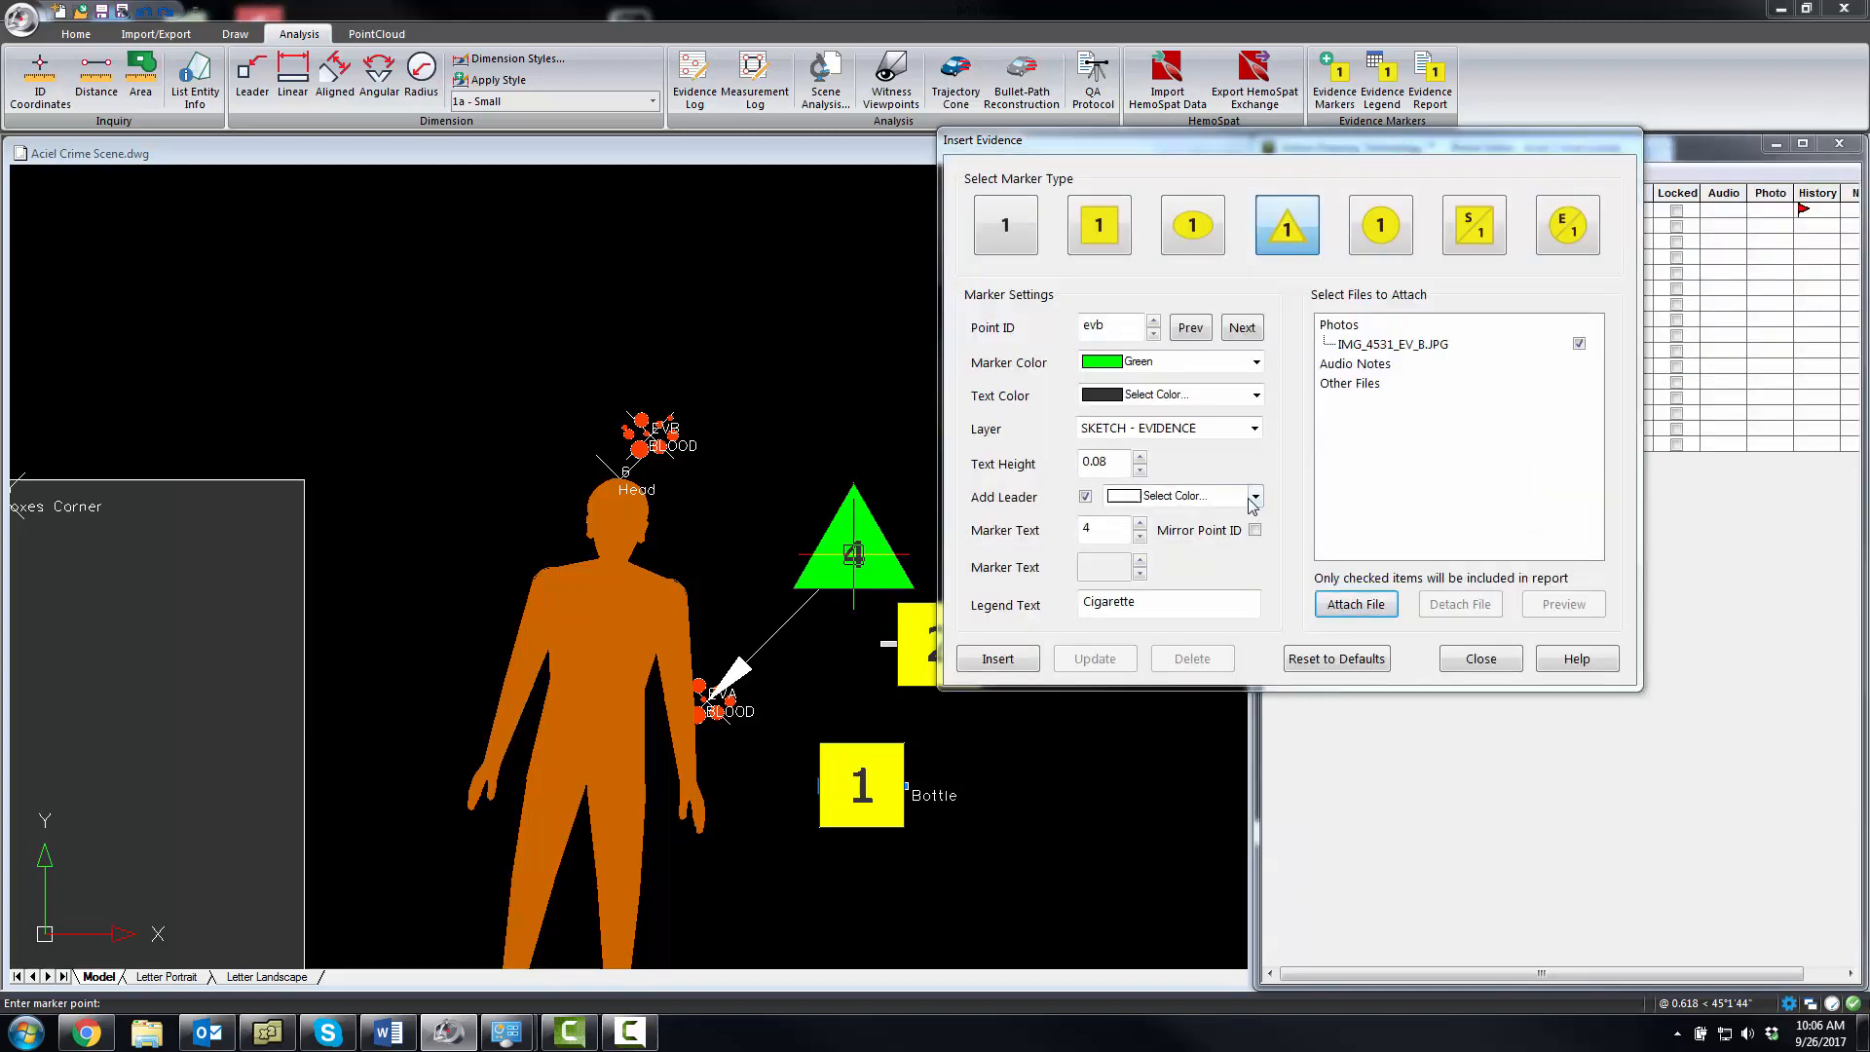
pyautogui.tripleClick(1165, 602)
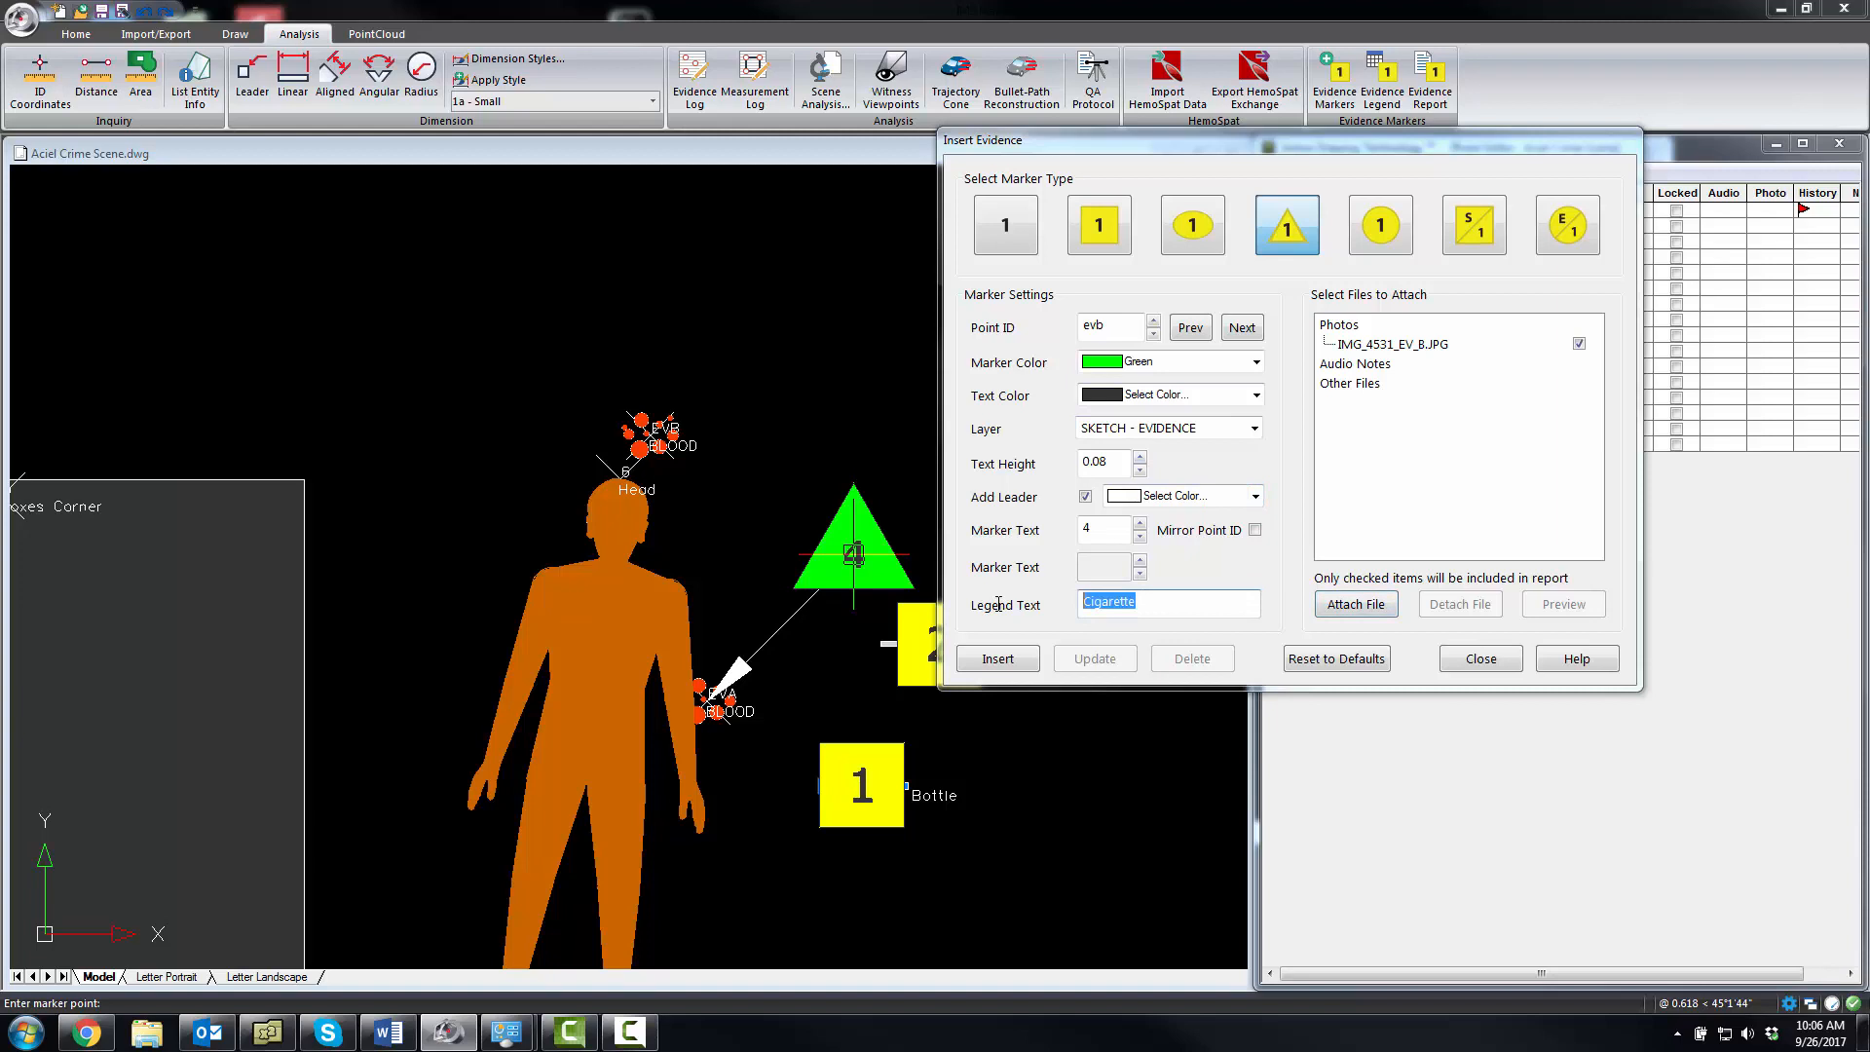
pyautogui.write('Bloo')
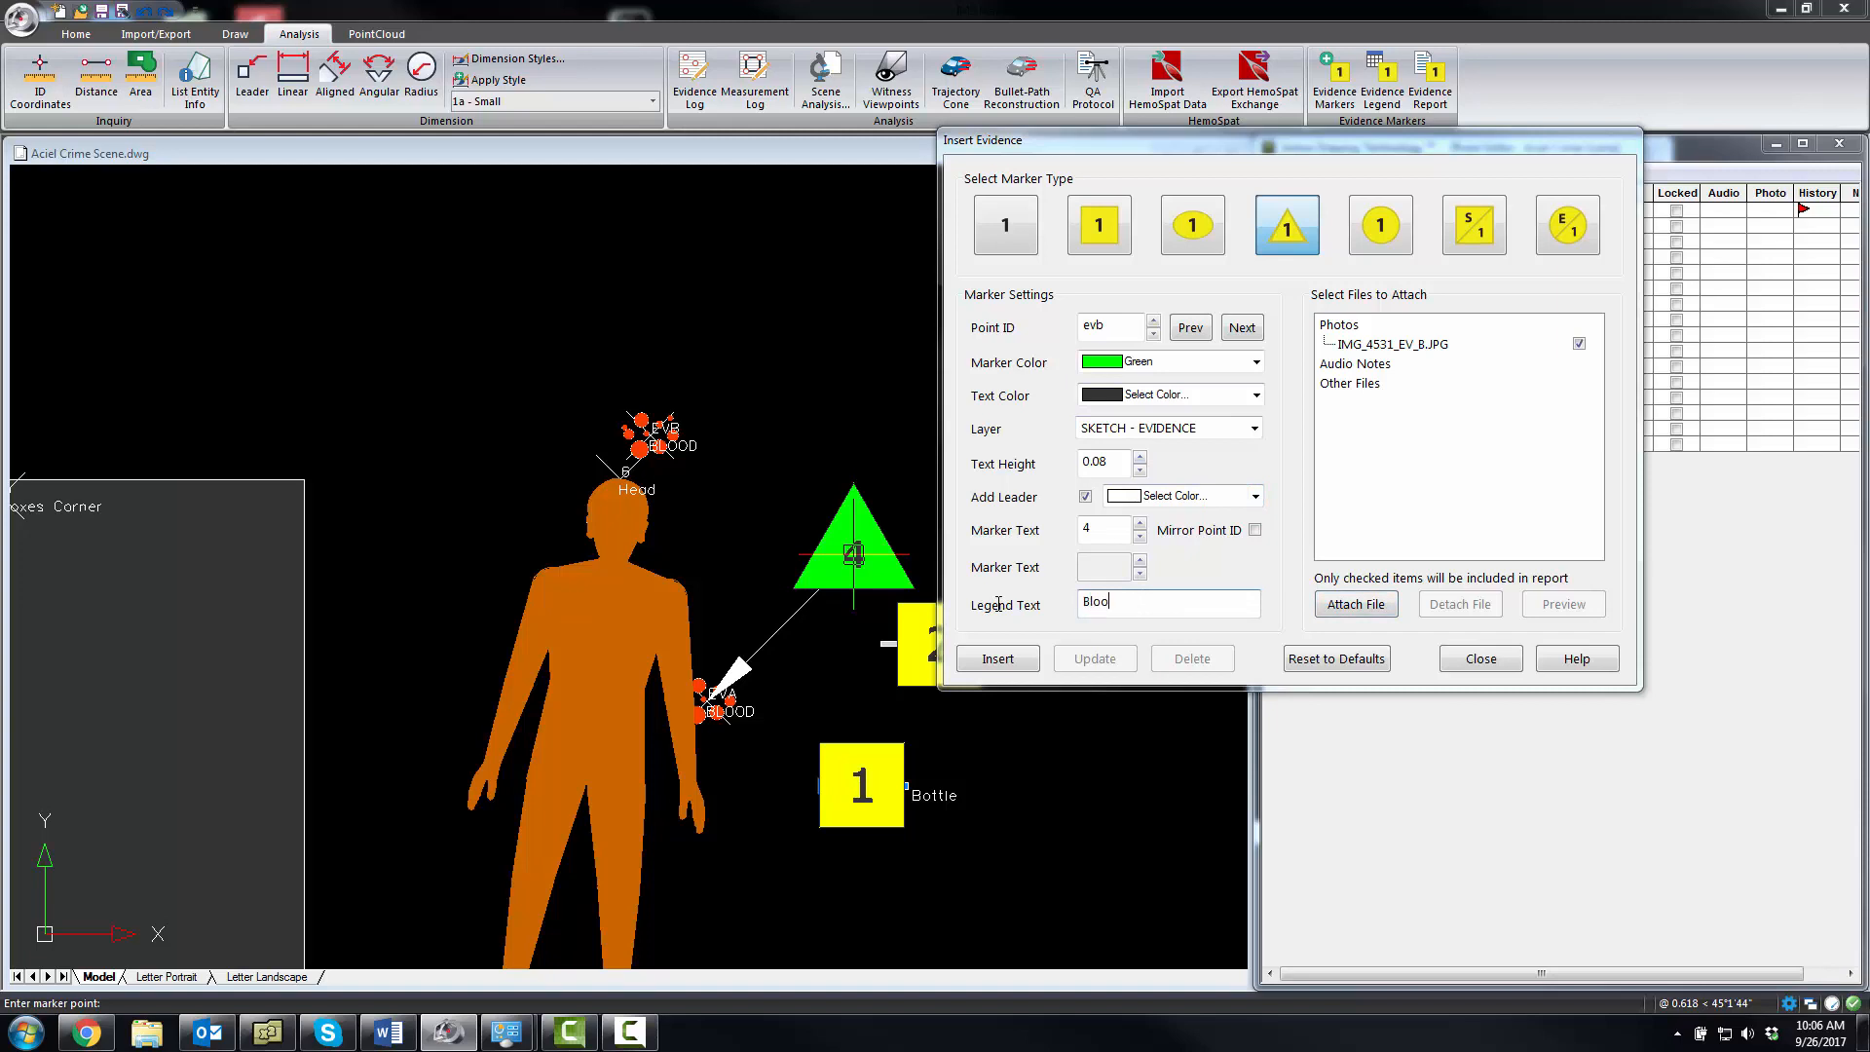
pyautogui.write('d')
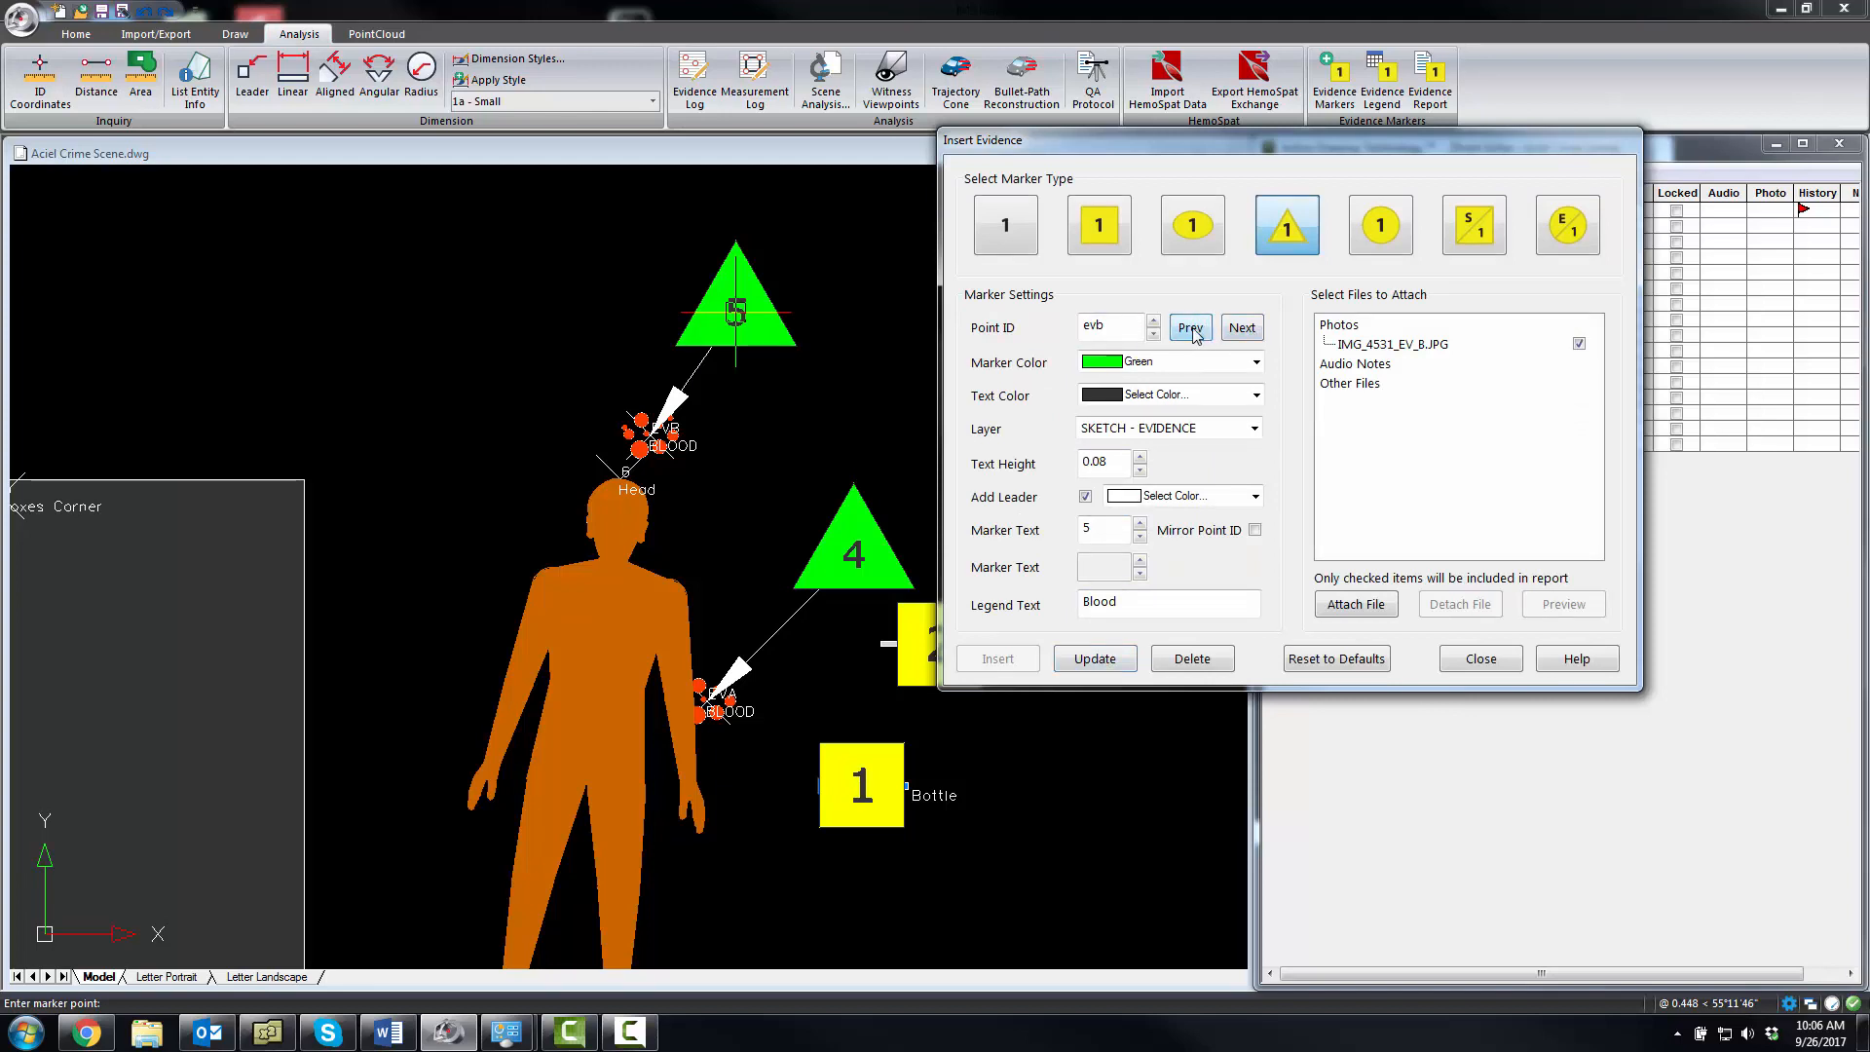
# Return to point eva and change marker 4's legend text from Cigarette to Blood
pyautogui.click(1188, 327)
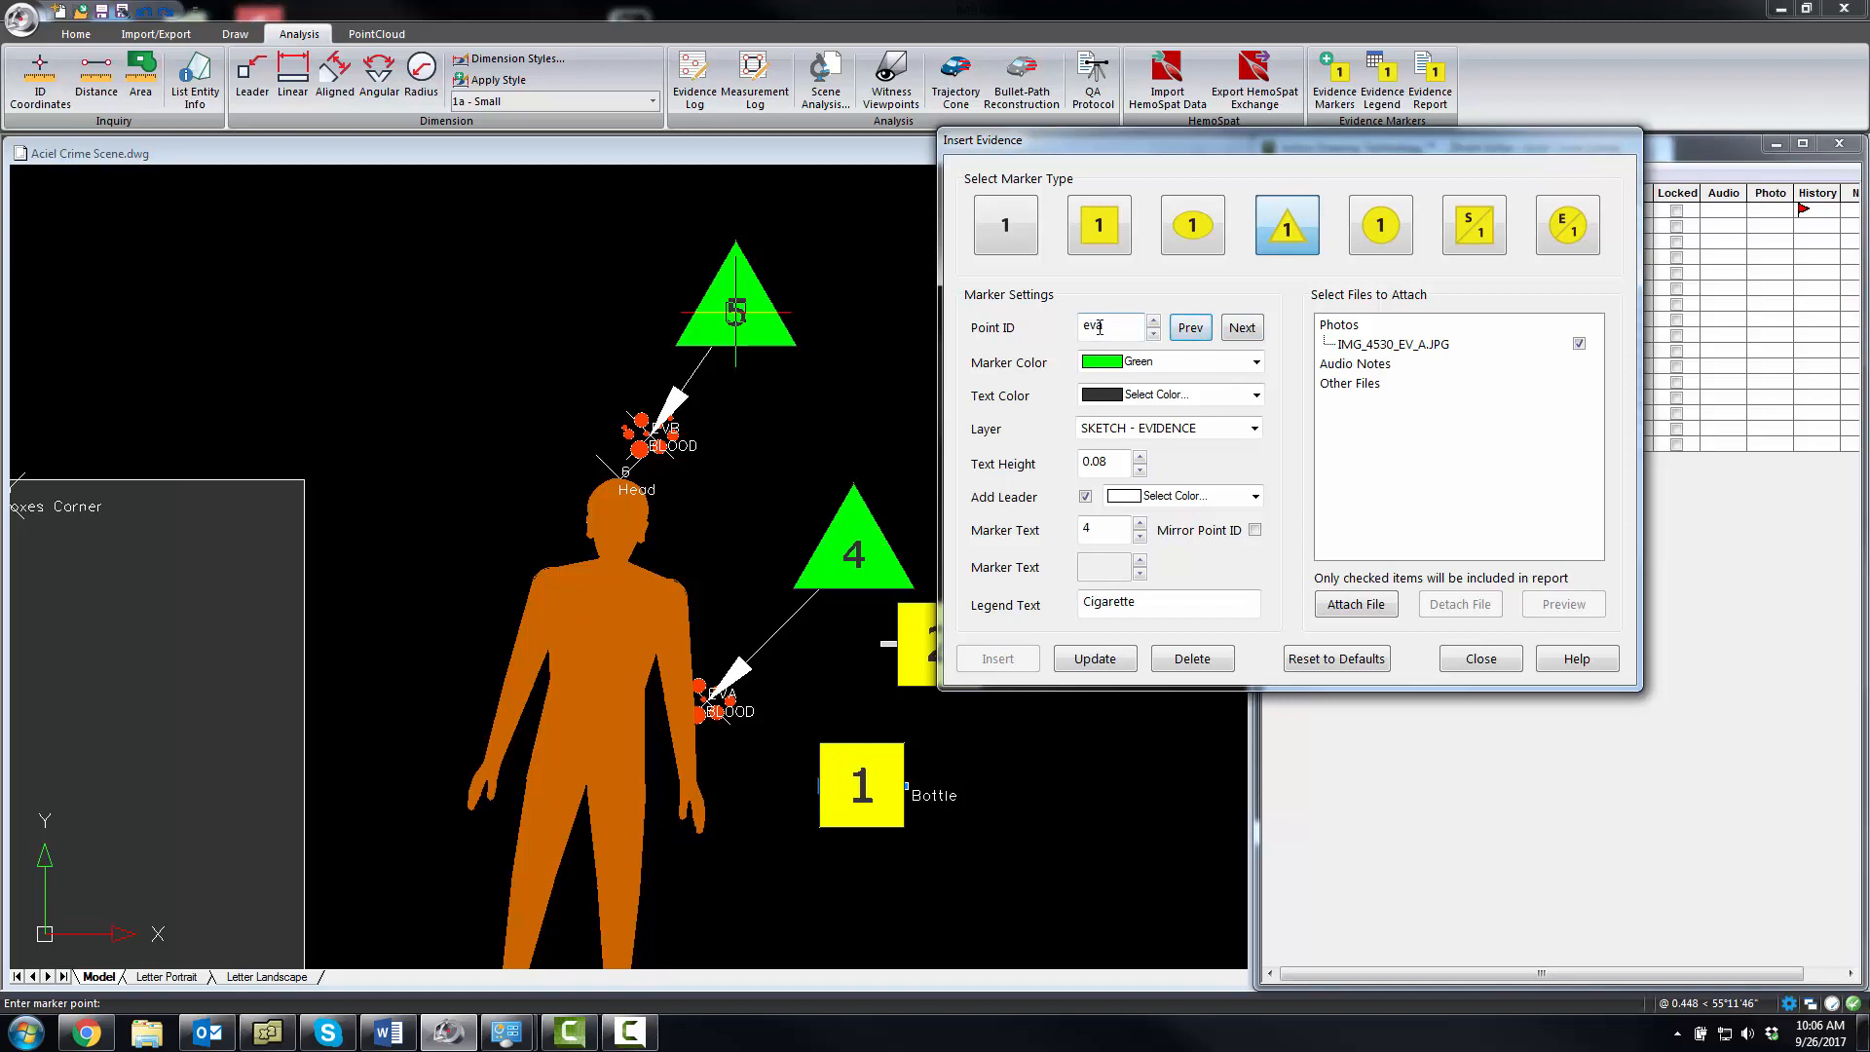
pyautogui.tripleClick(1167, 602)
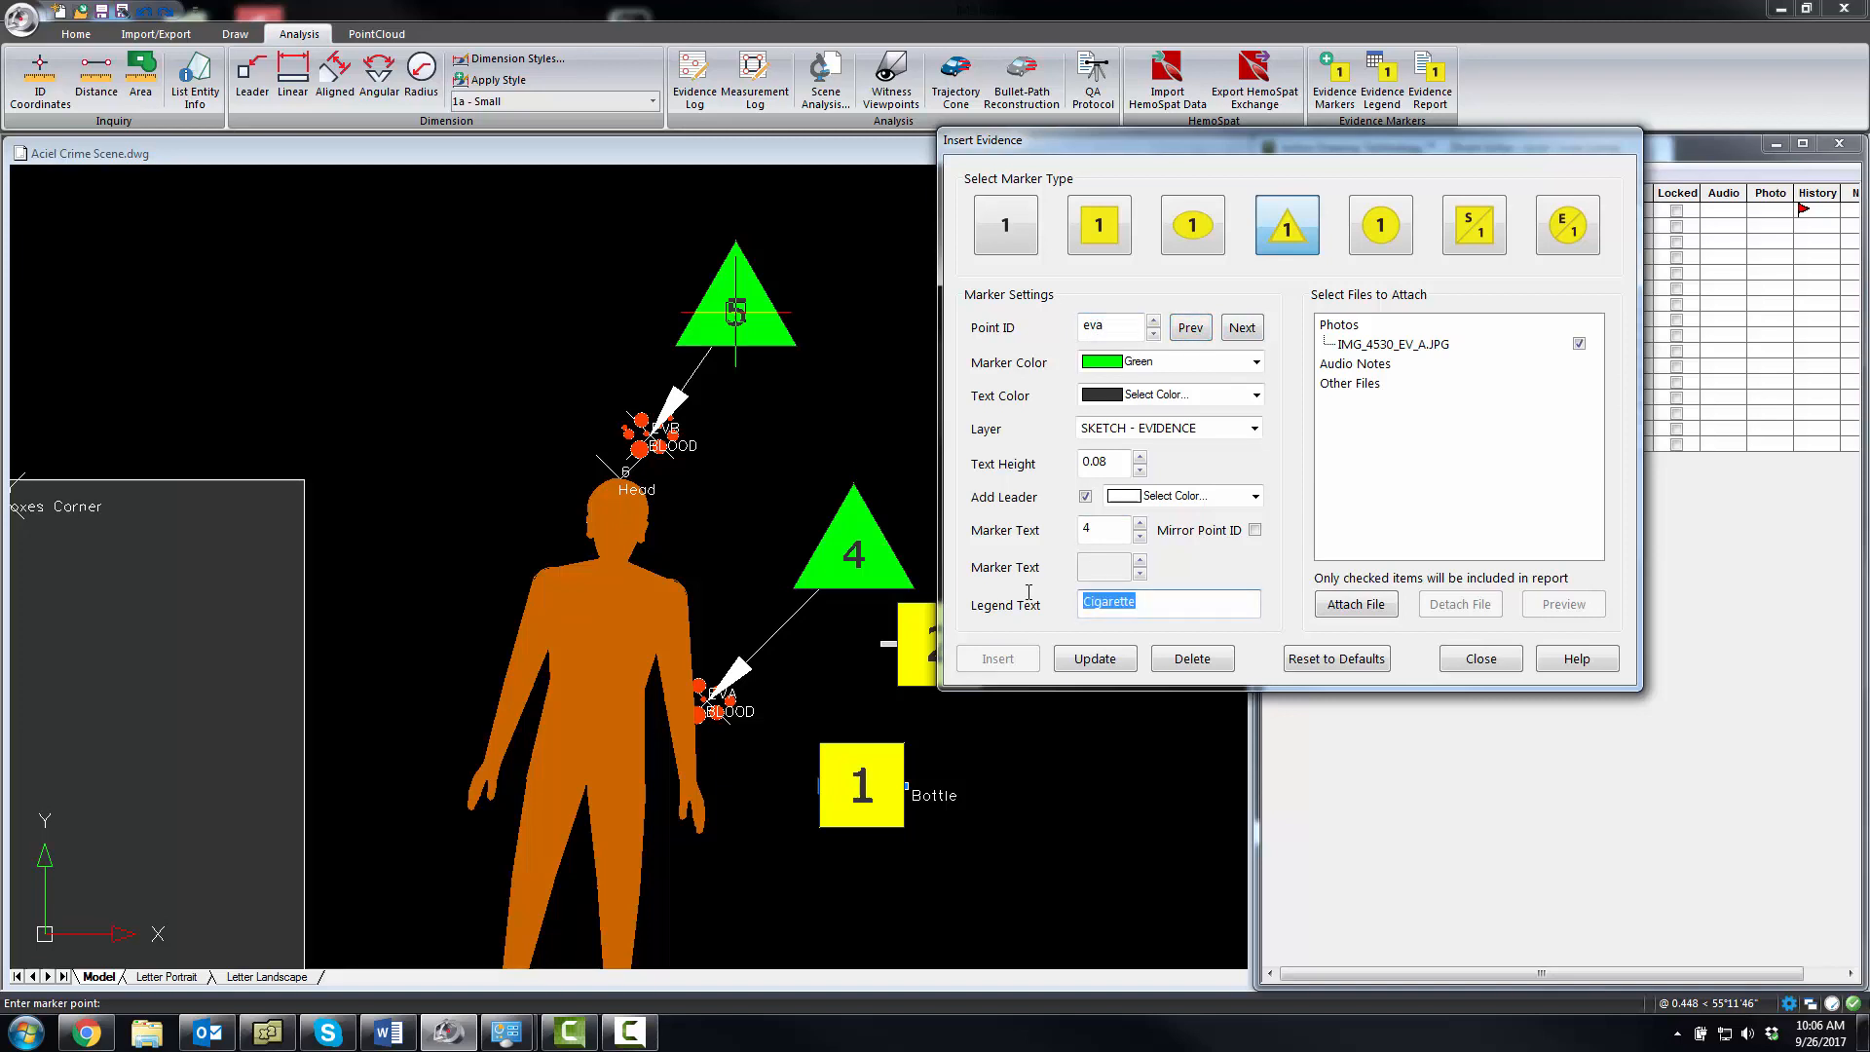
pyautogui.write('Blood')
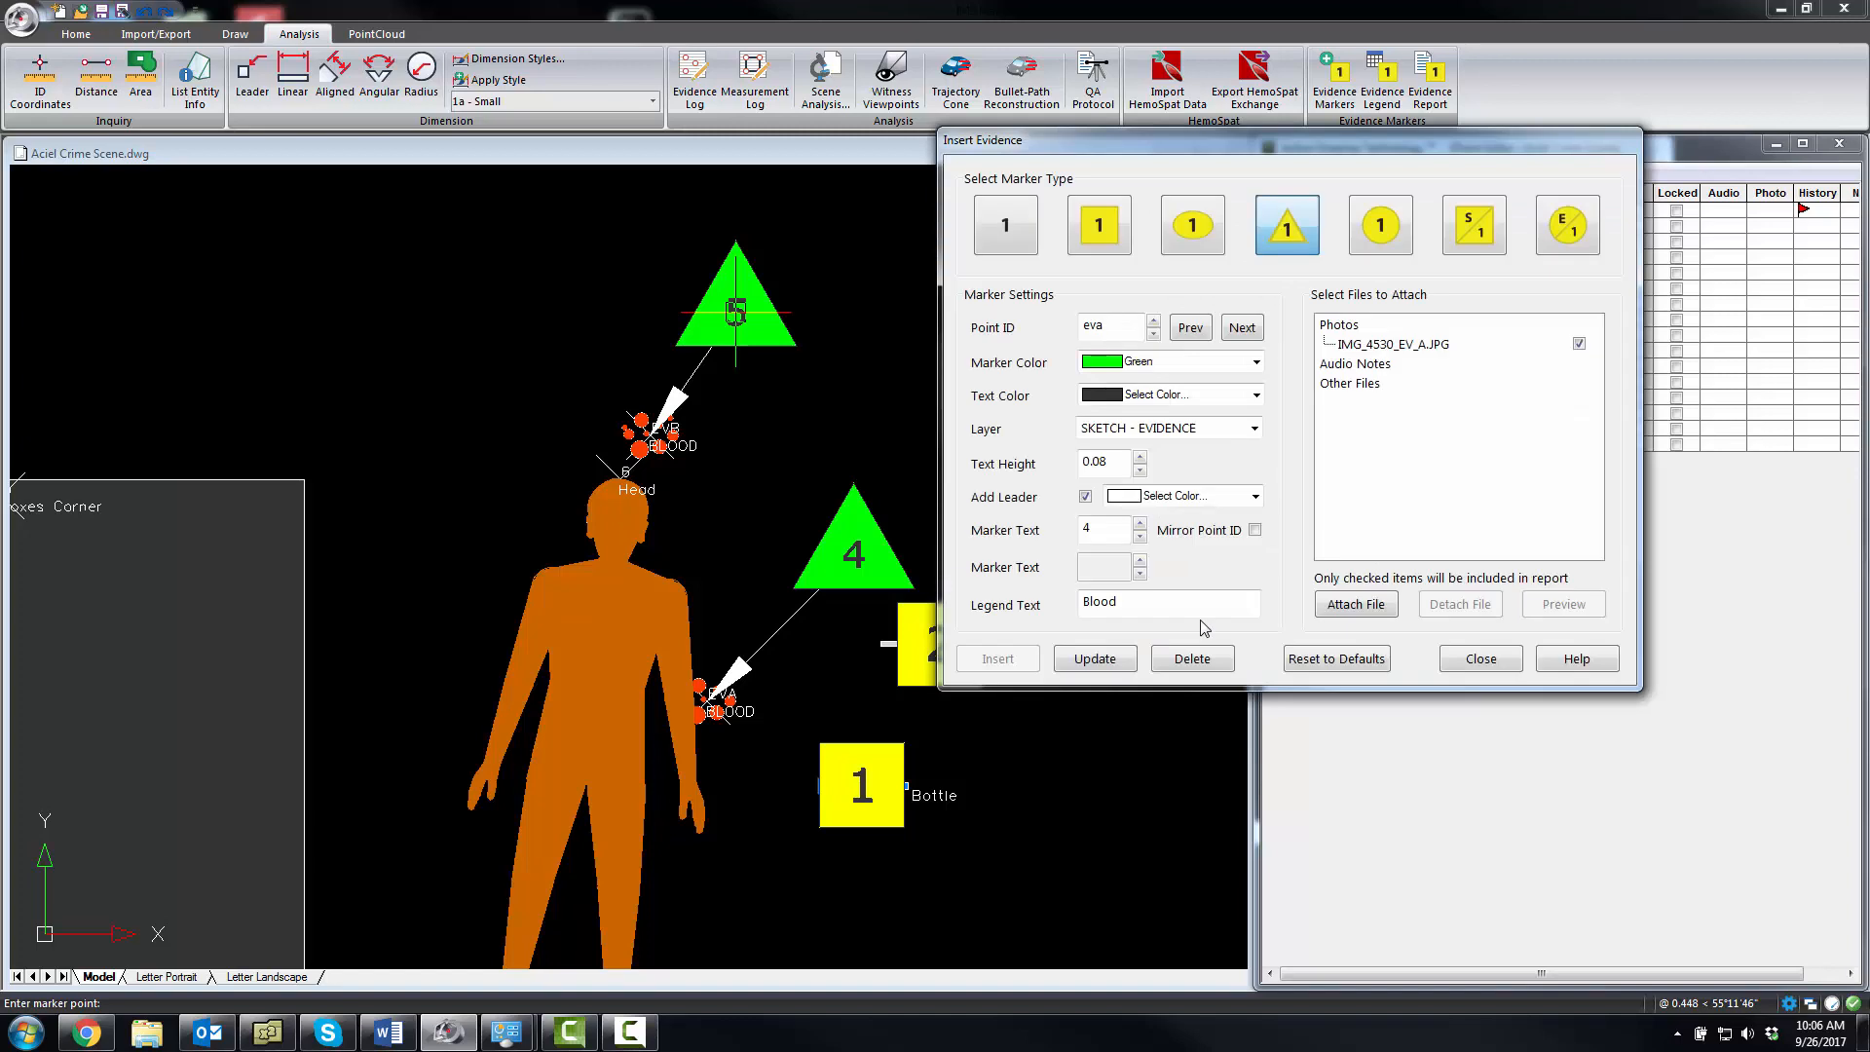
pyautogui.moveTo(1283, 509)
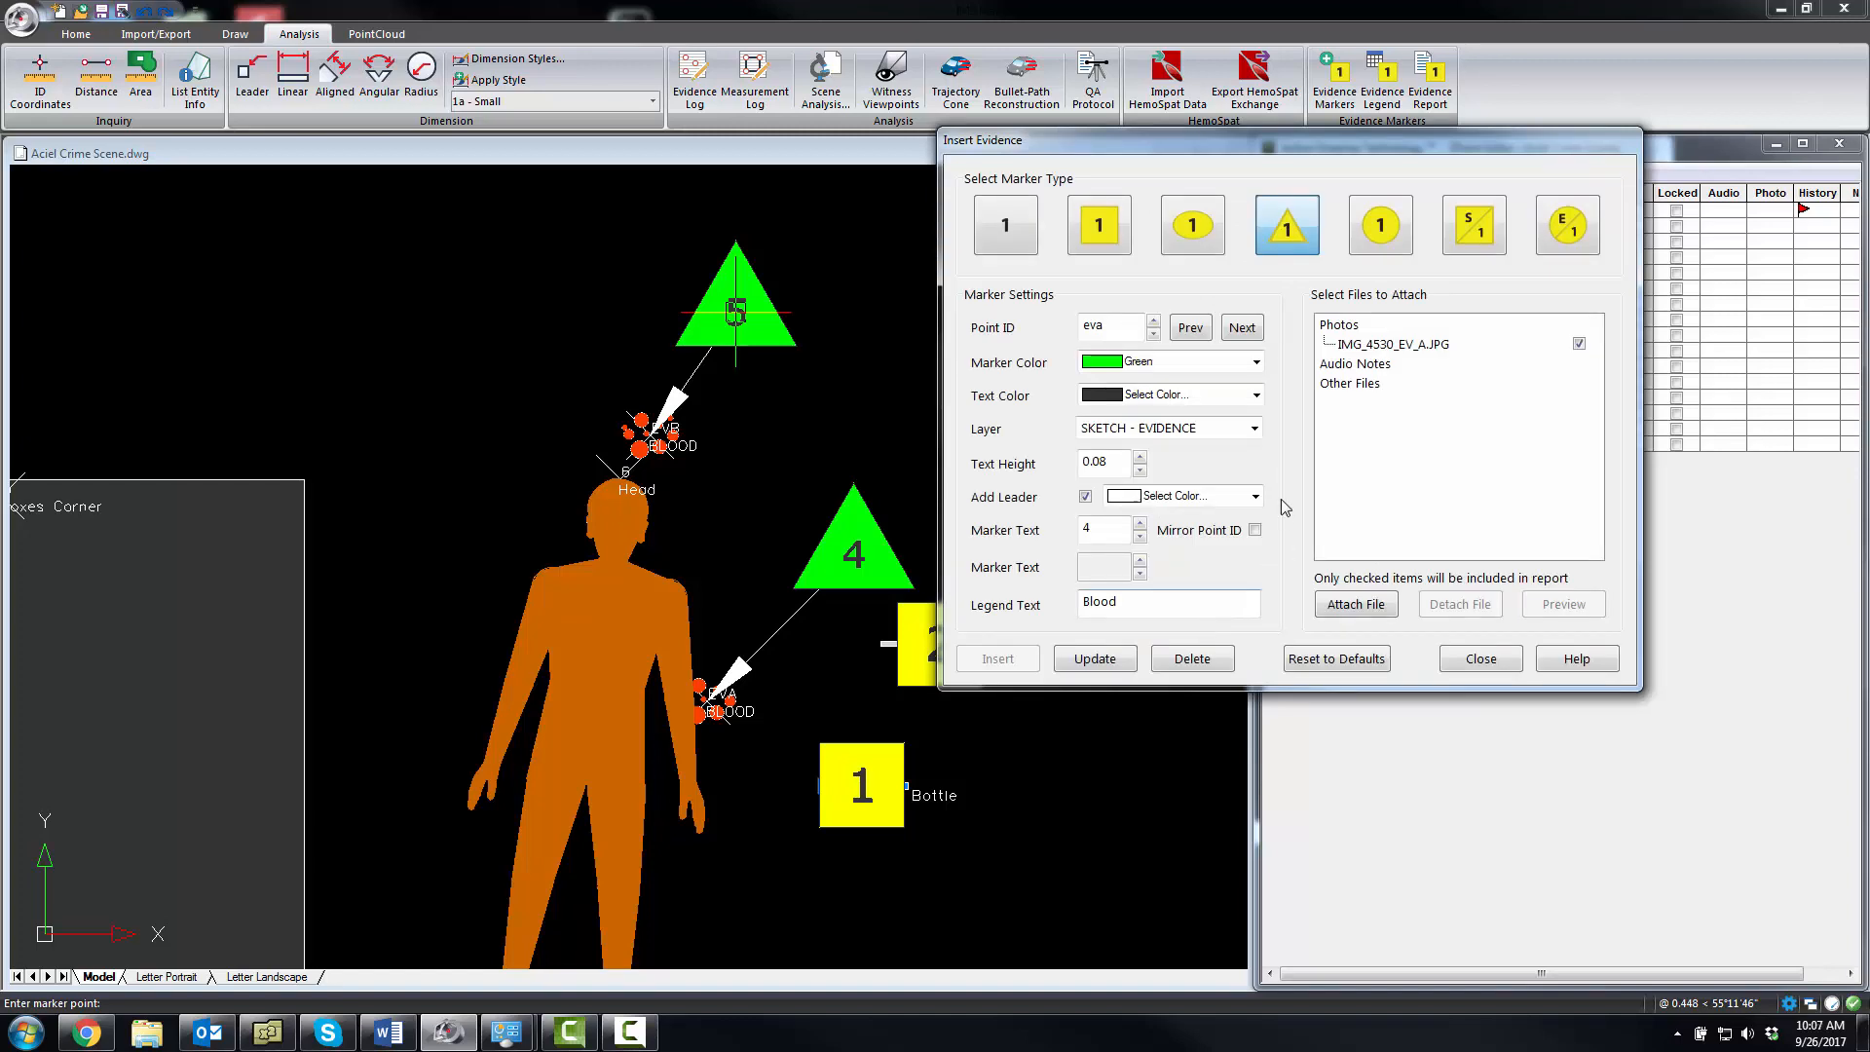
pyautogui.moveTo(1221, 354)
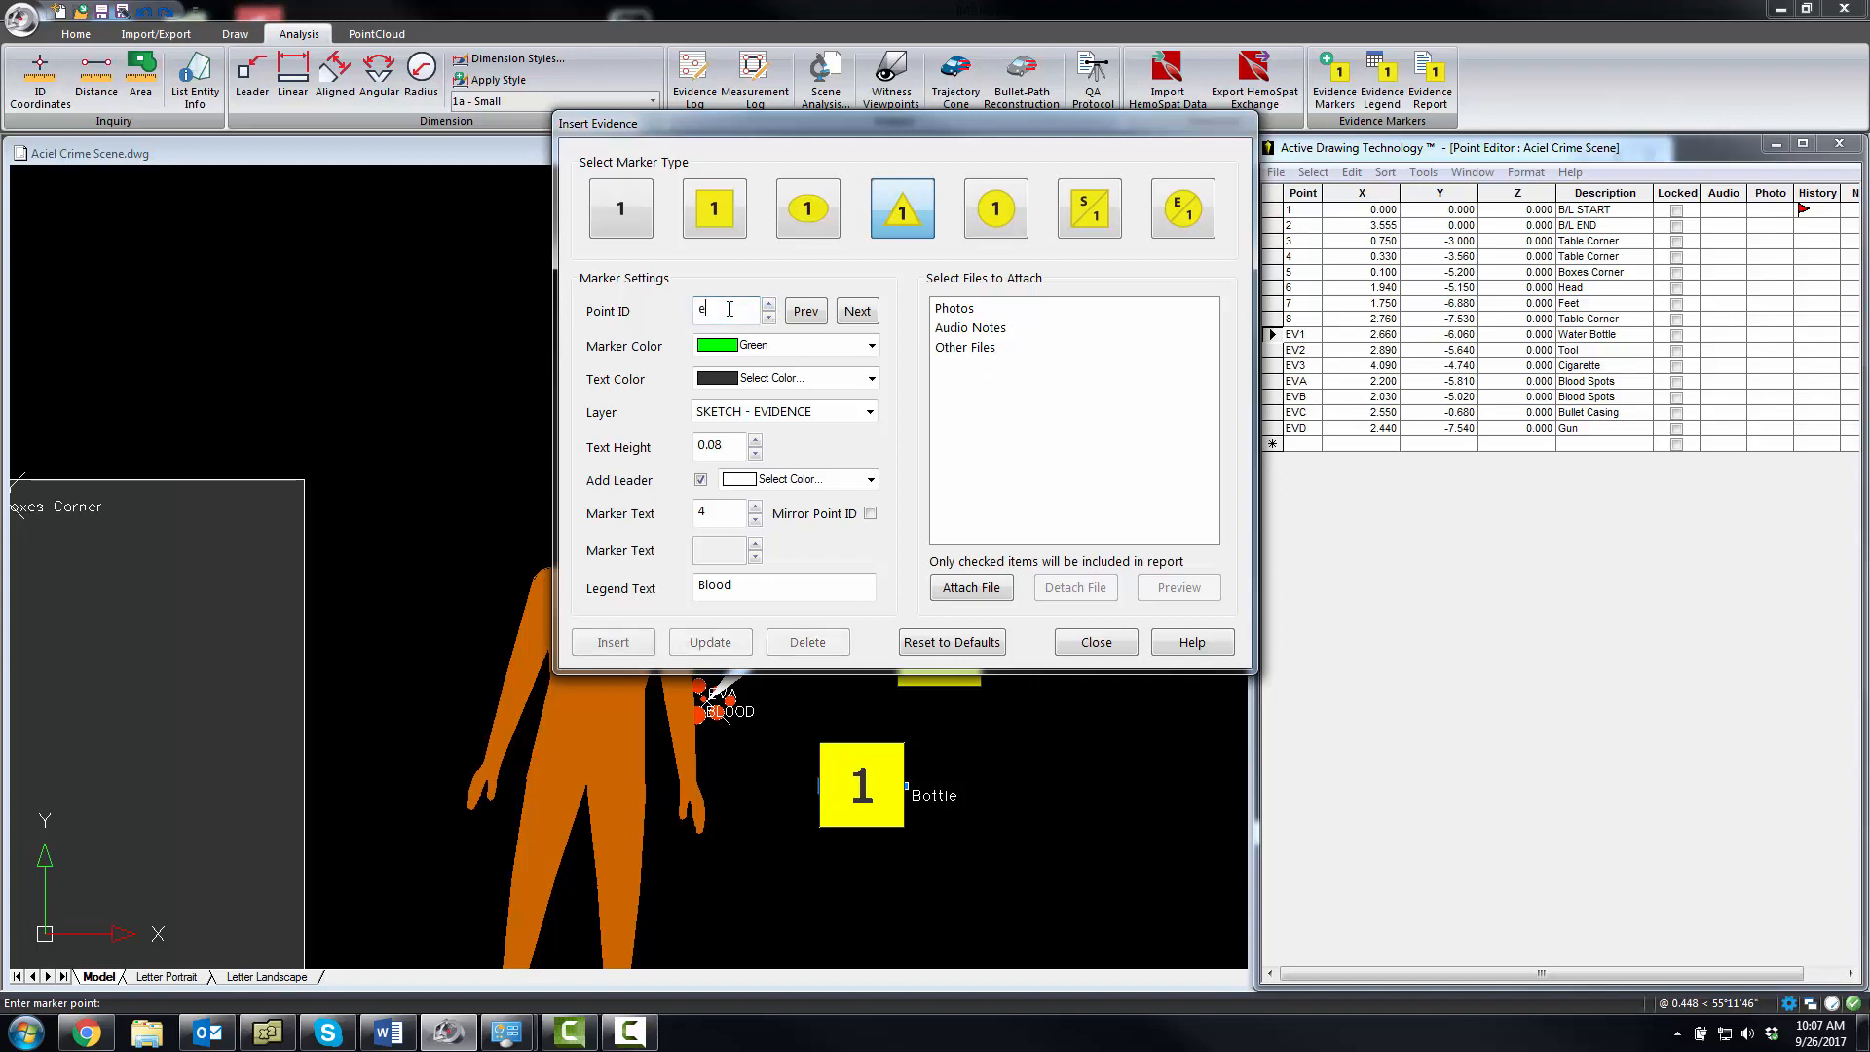
# Go to the next point, make the marker a yellow square and raise its number to 6
pyautogui.write('vd')
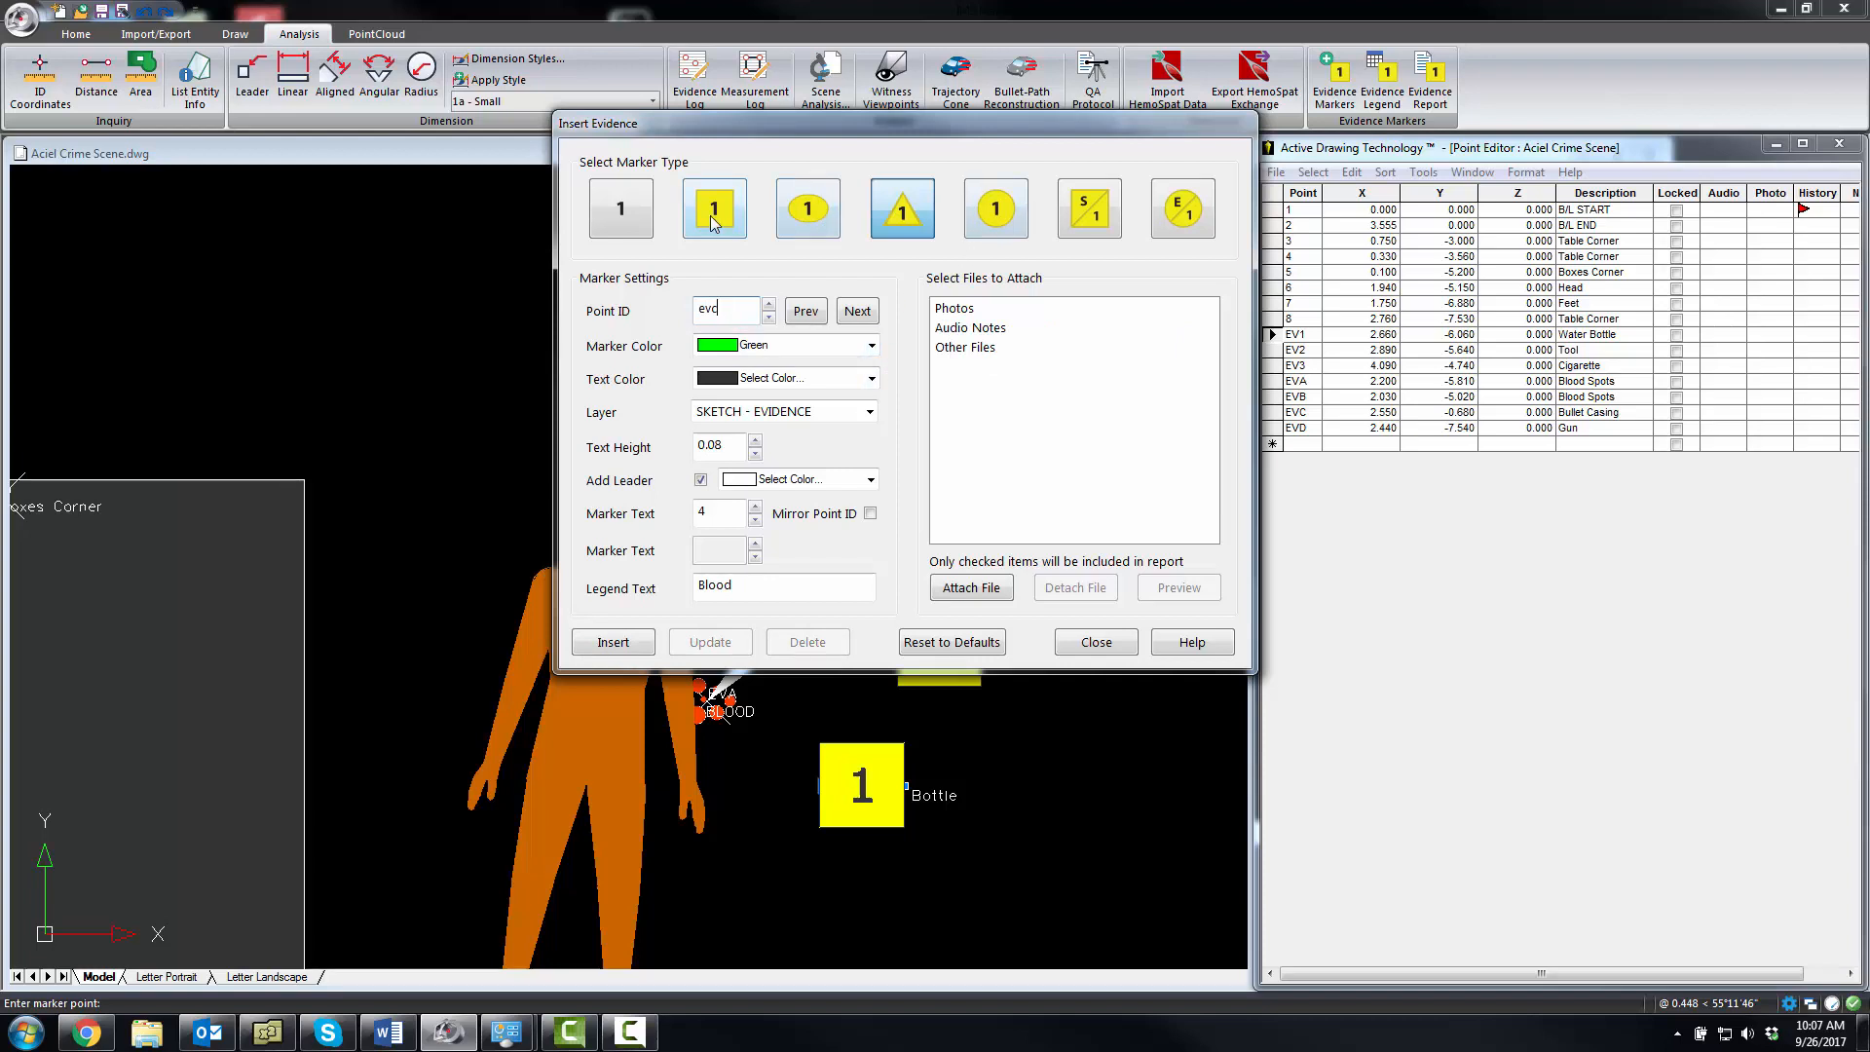
pyautogui.click(871, 347)
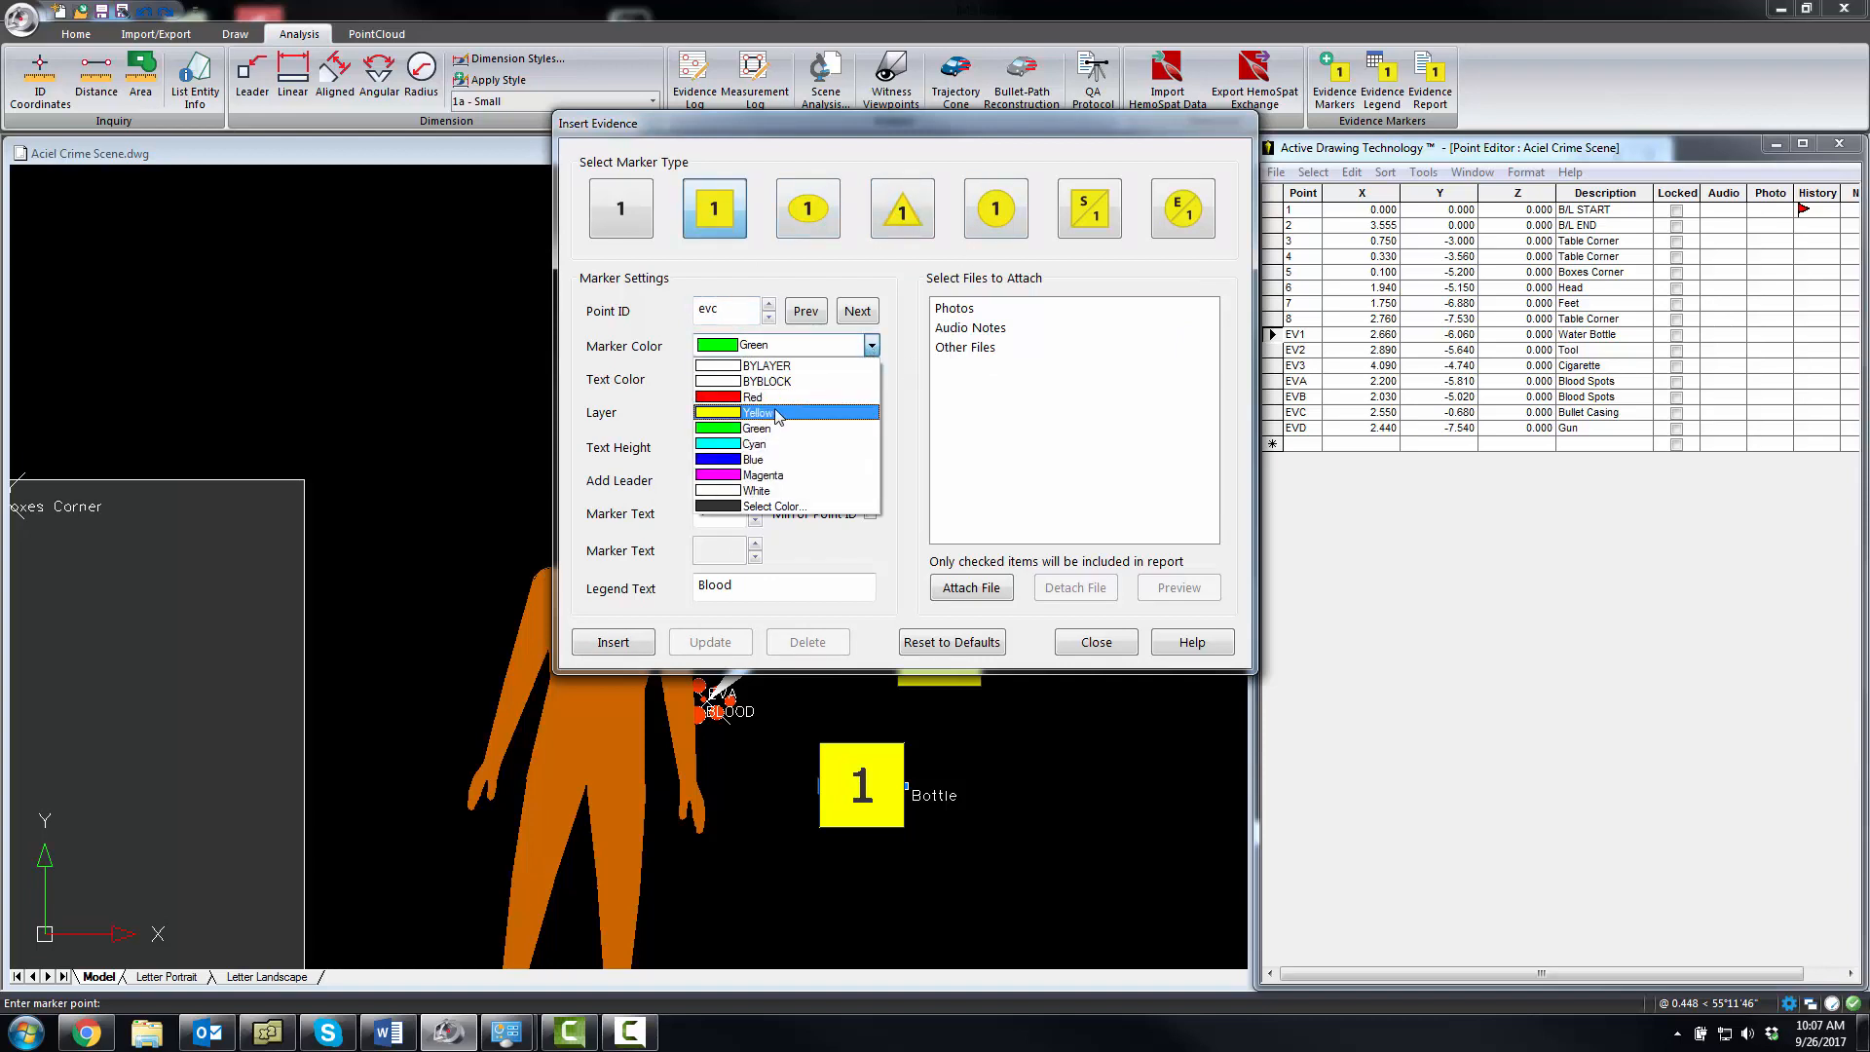
pyautogui.click(757, 411)
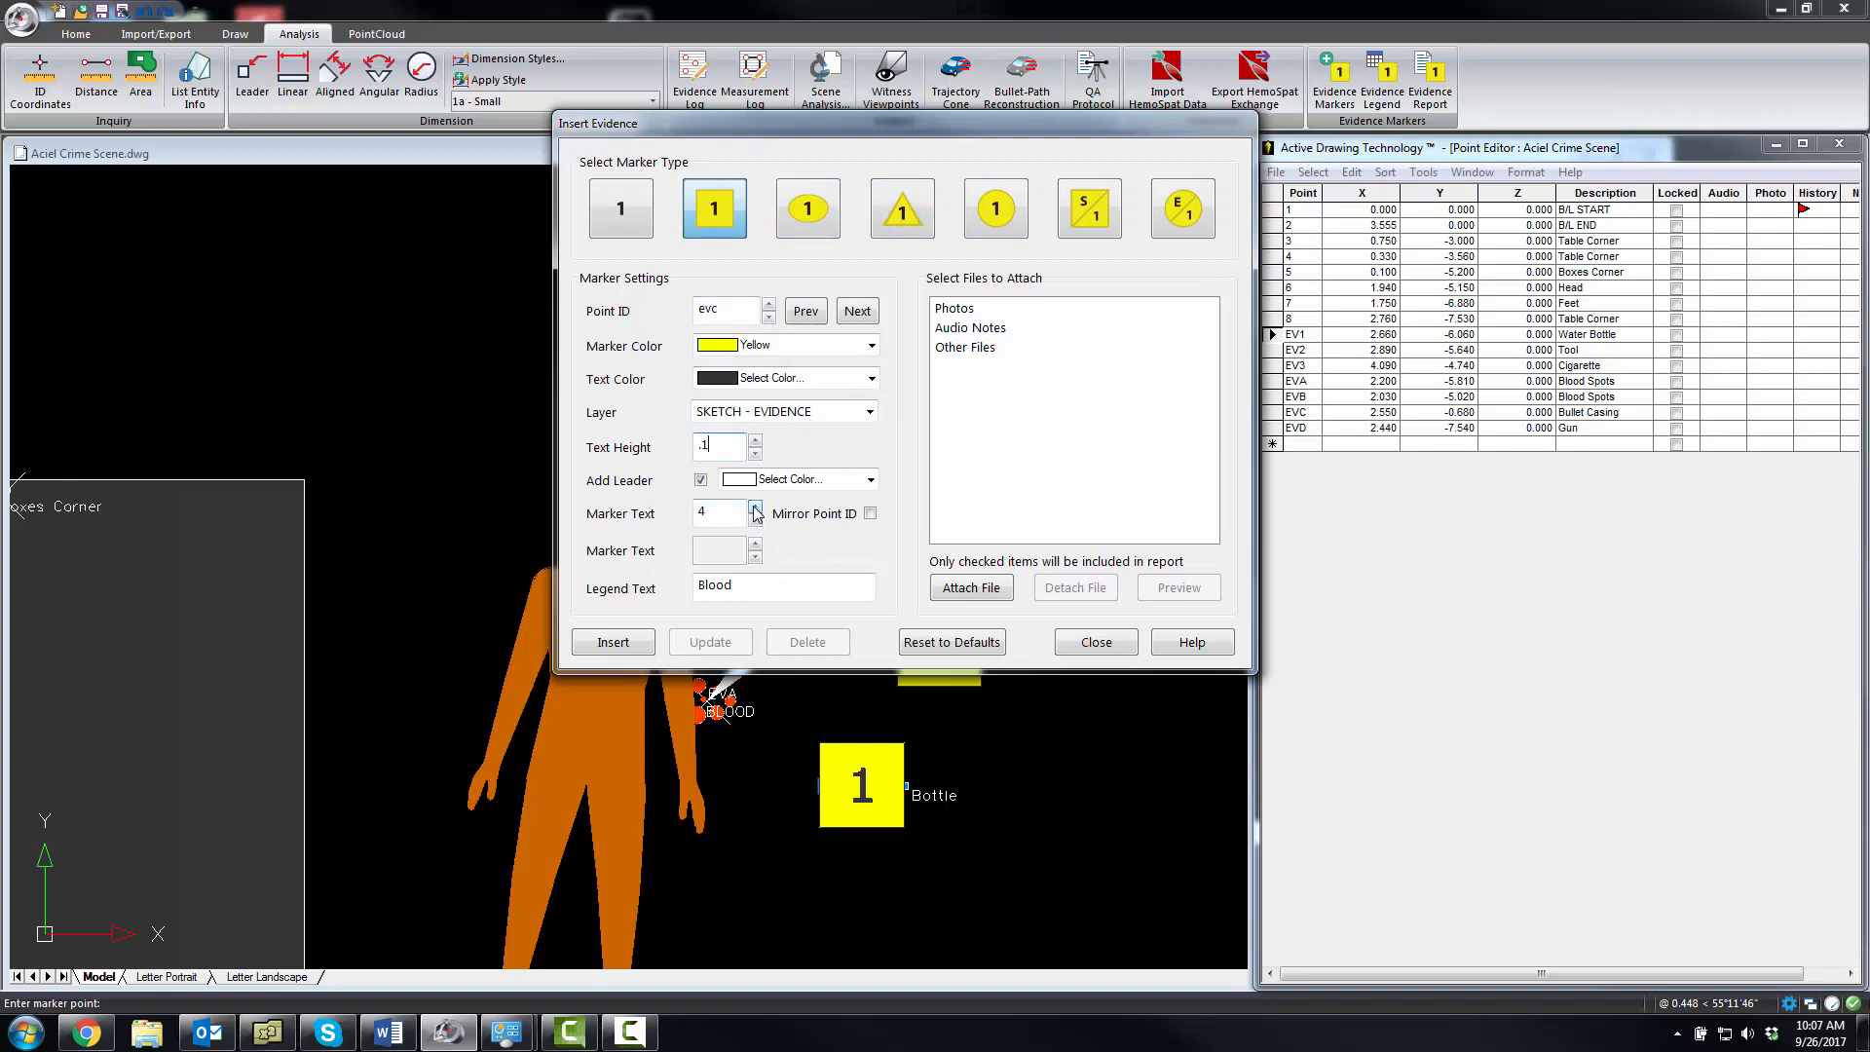
pyautogui.click(754, 506)
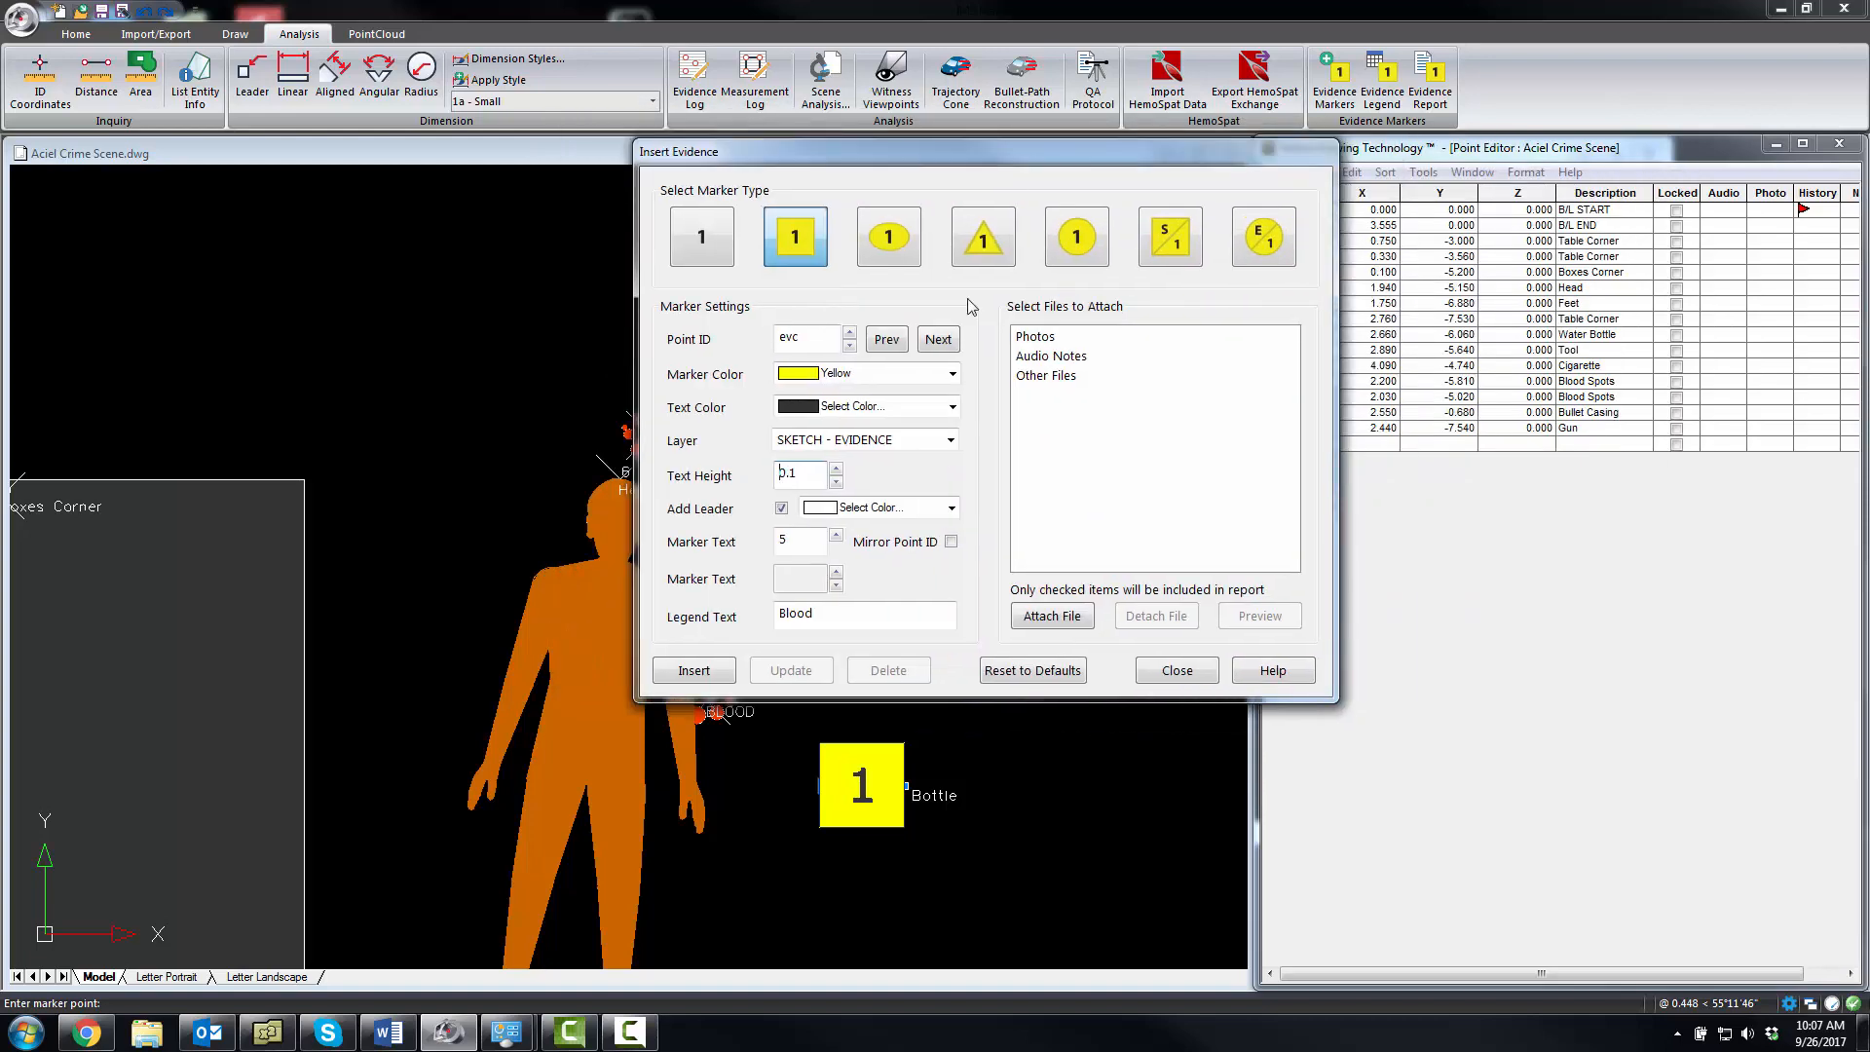
pyautogui.click(835, 535)
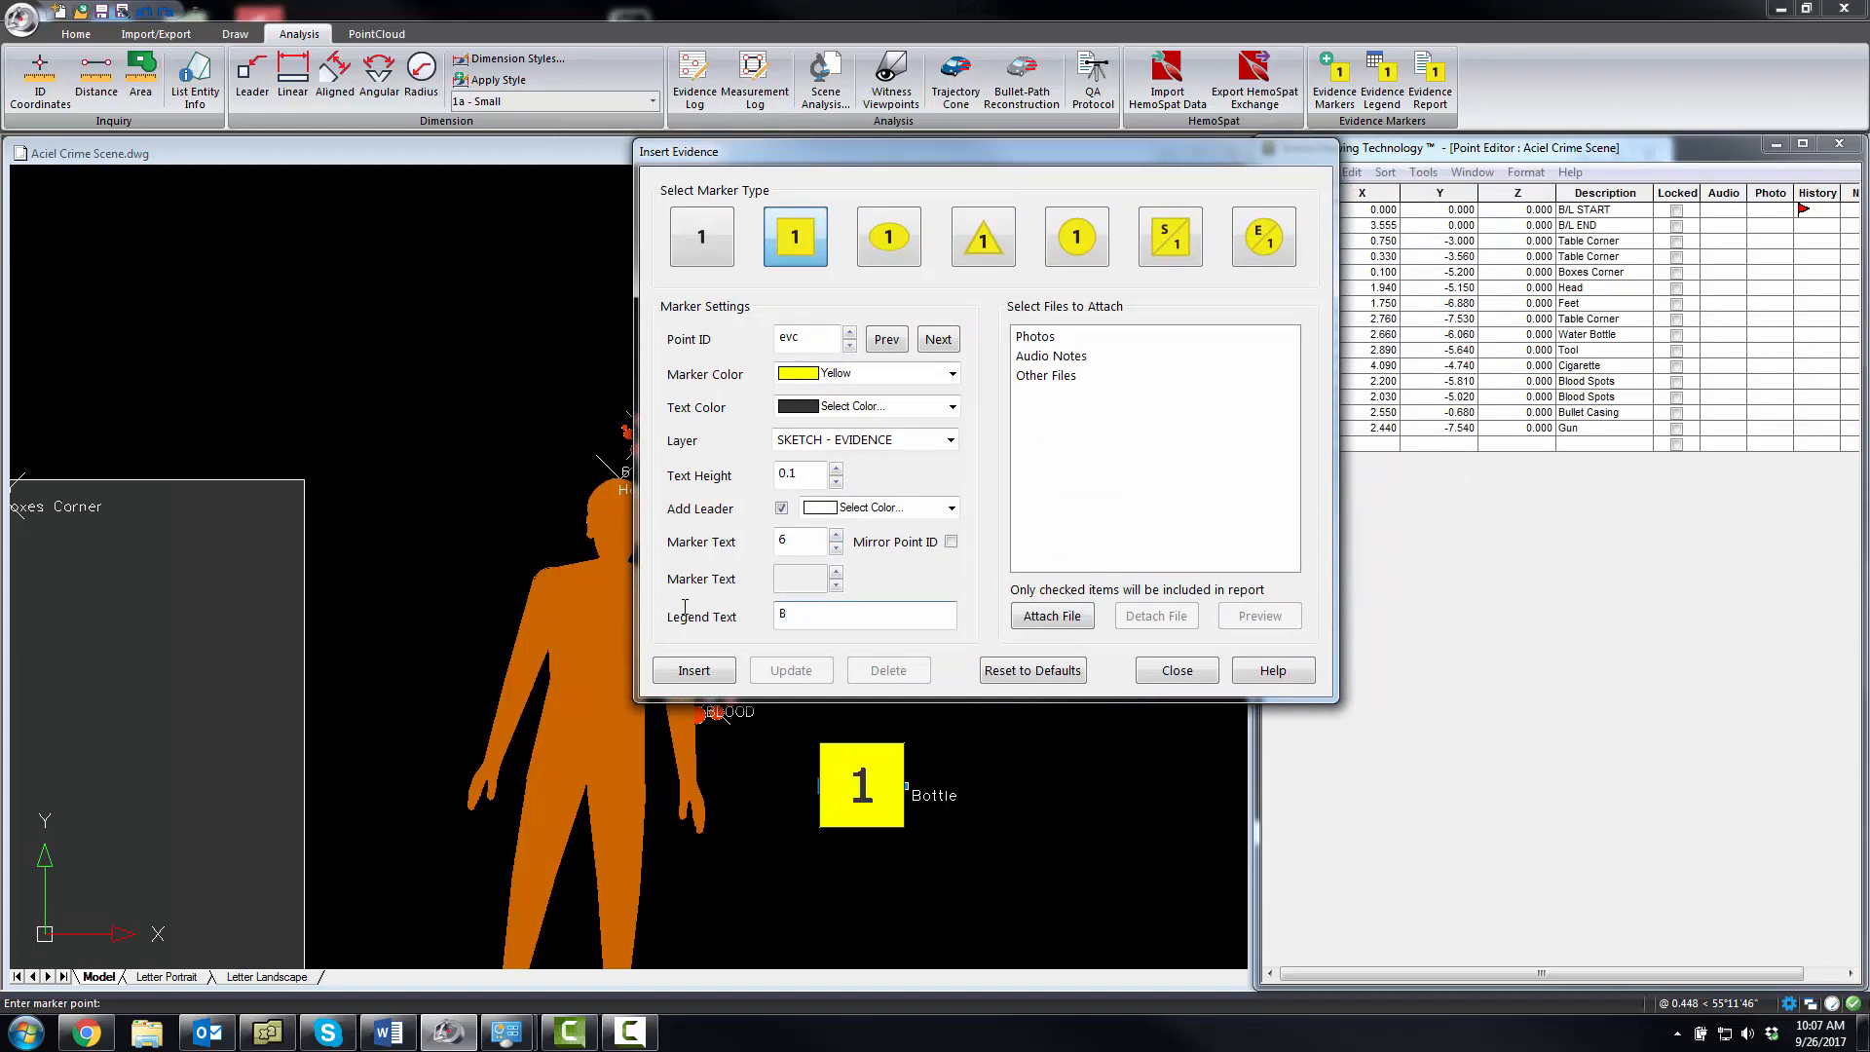
# Set legend Bullet casing, turn off the leader line and place the marker in the drawing
pyautogui.write('Bullet')
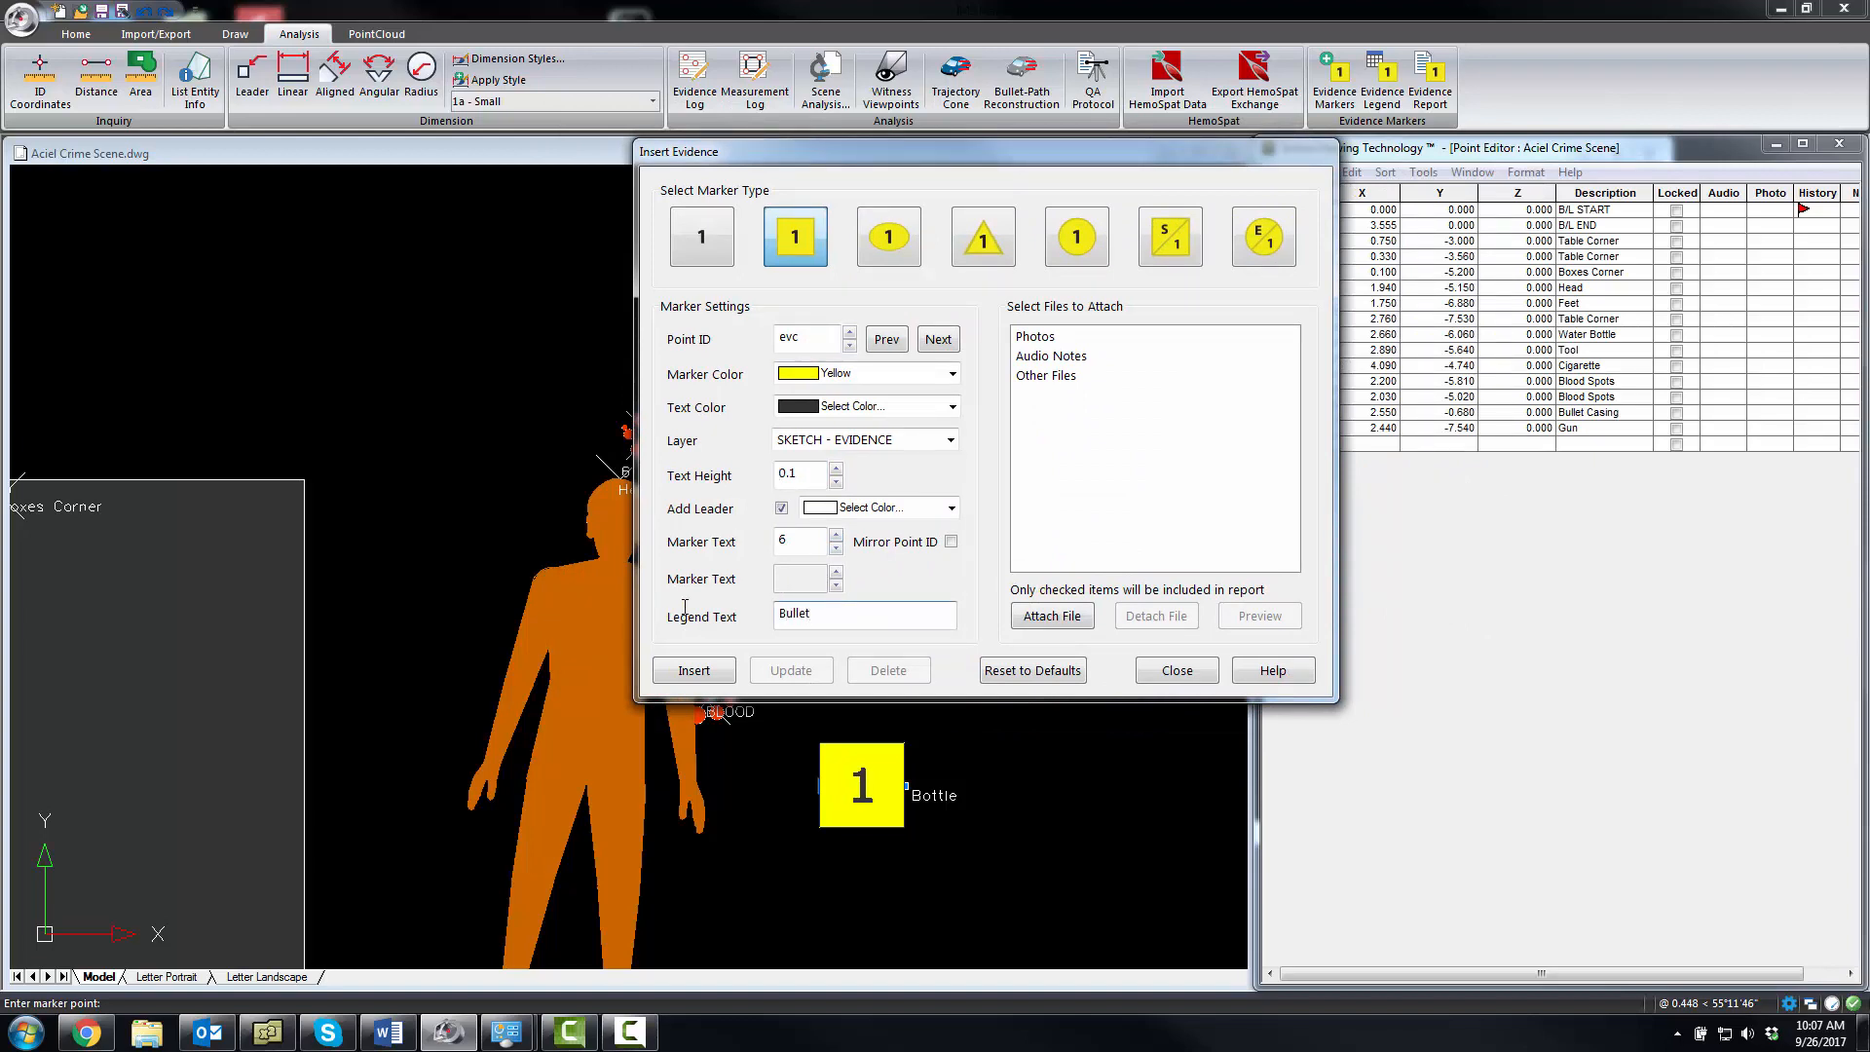
pyautogui.write('casing')
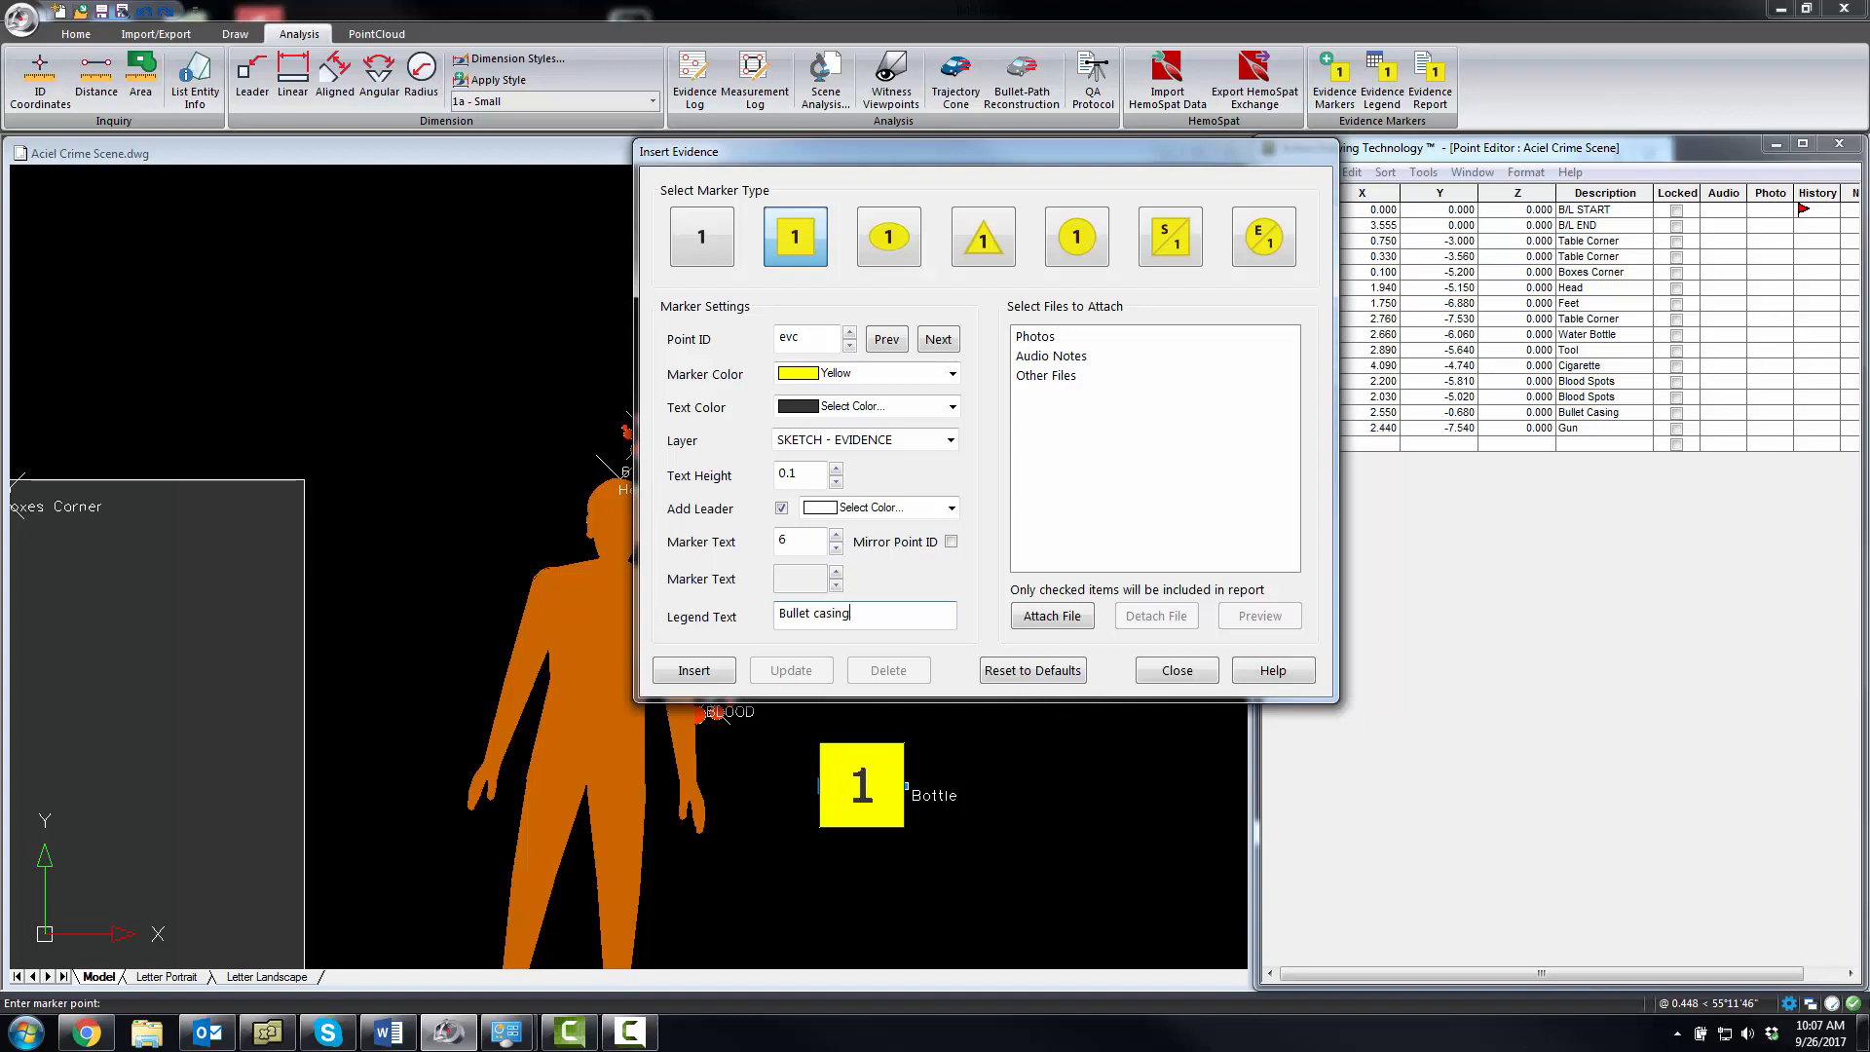
pyautogui.click(781, 506)
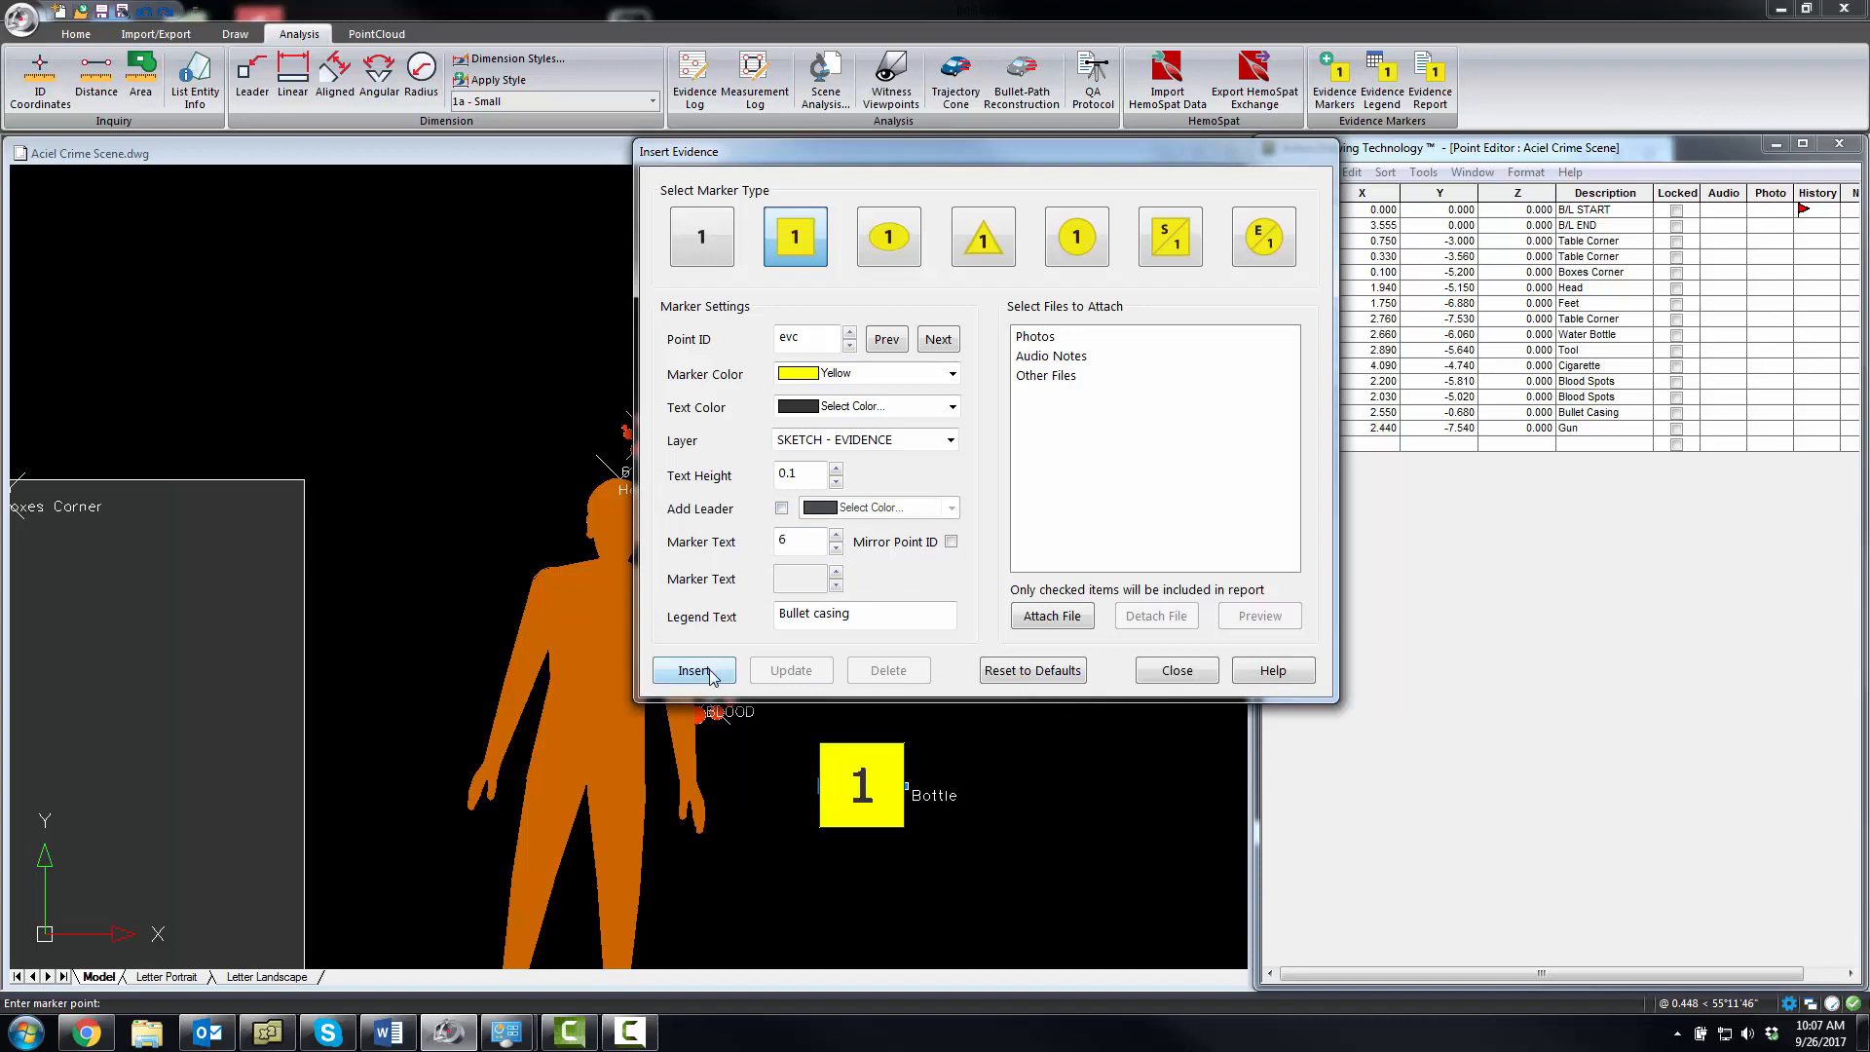
pyautogui.click(694, 670)
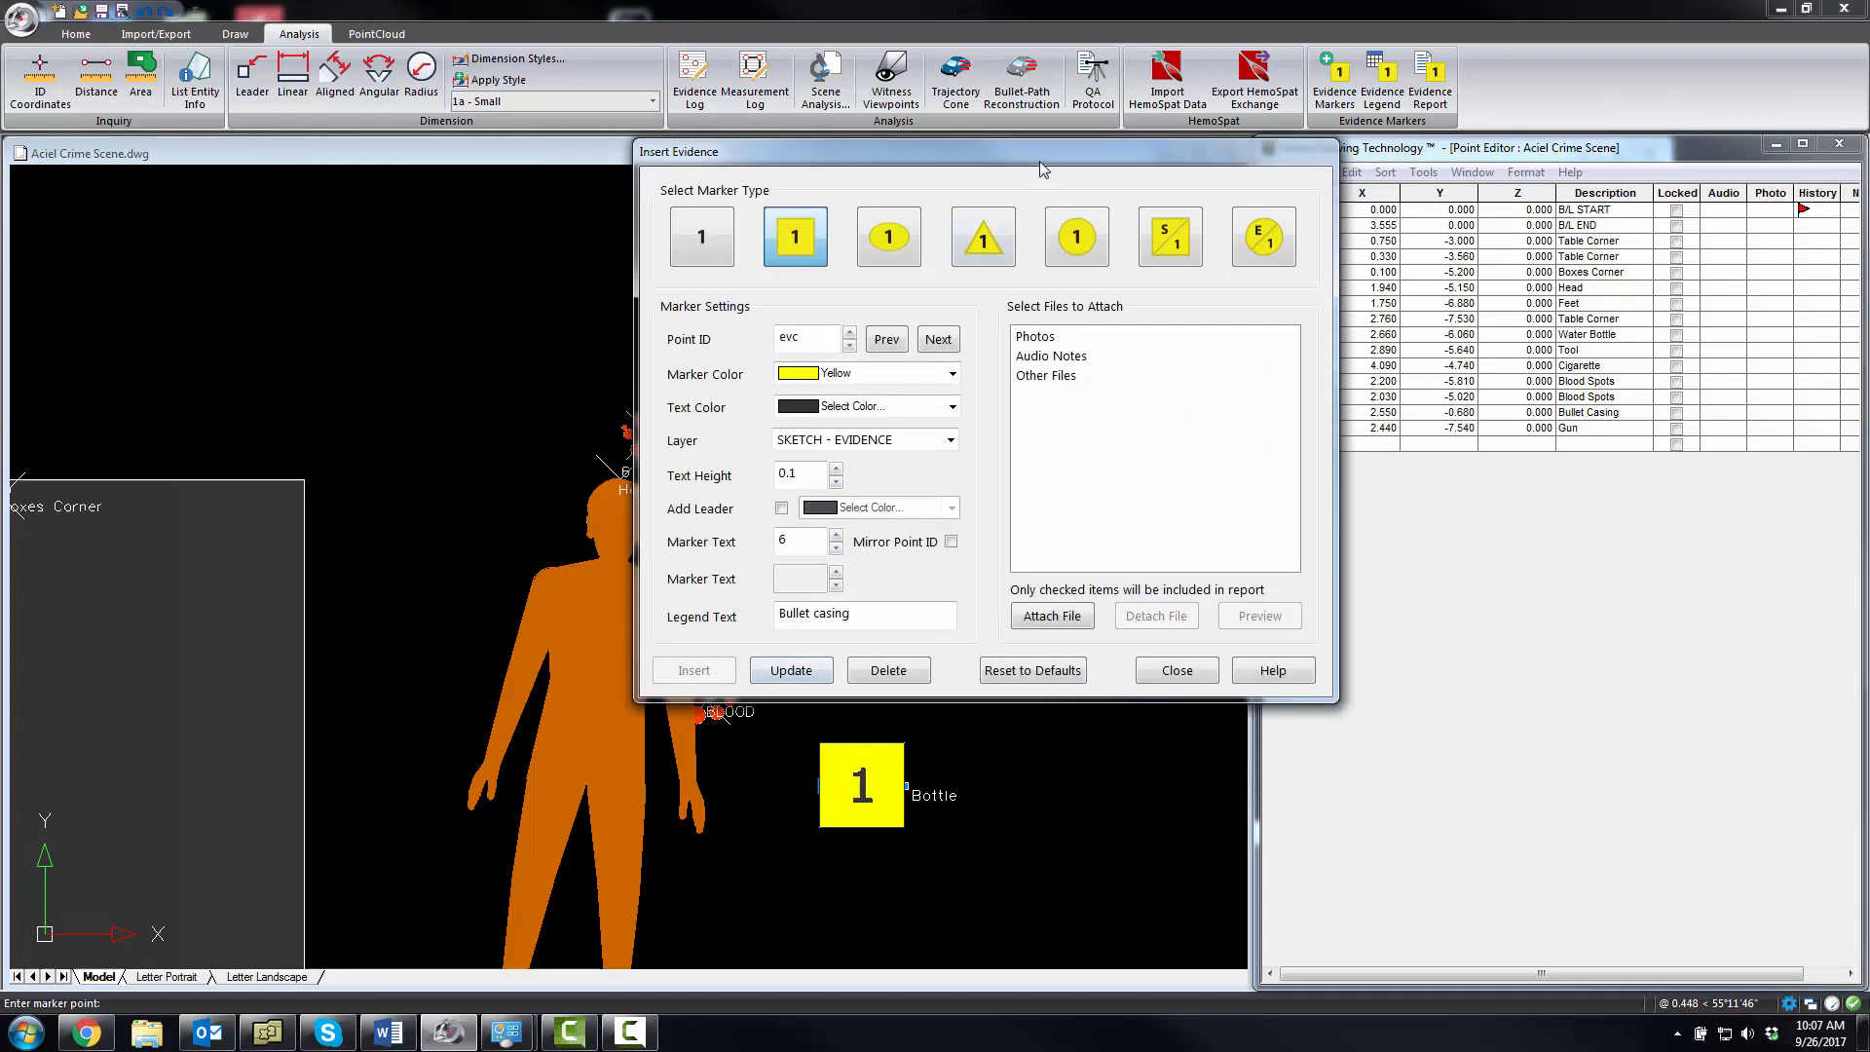
pyautogui.moveTo(1044, 413)
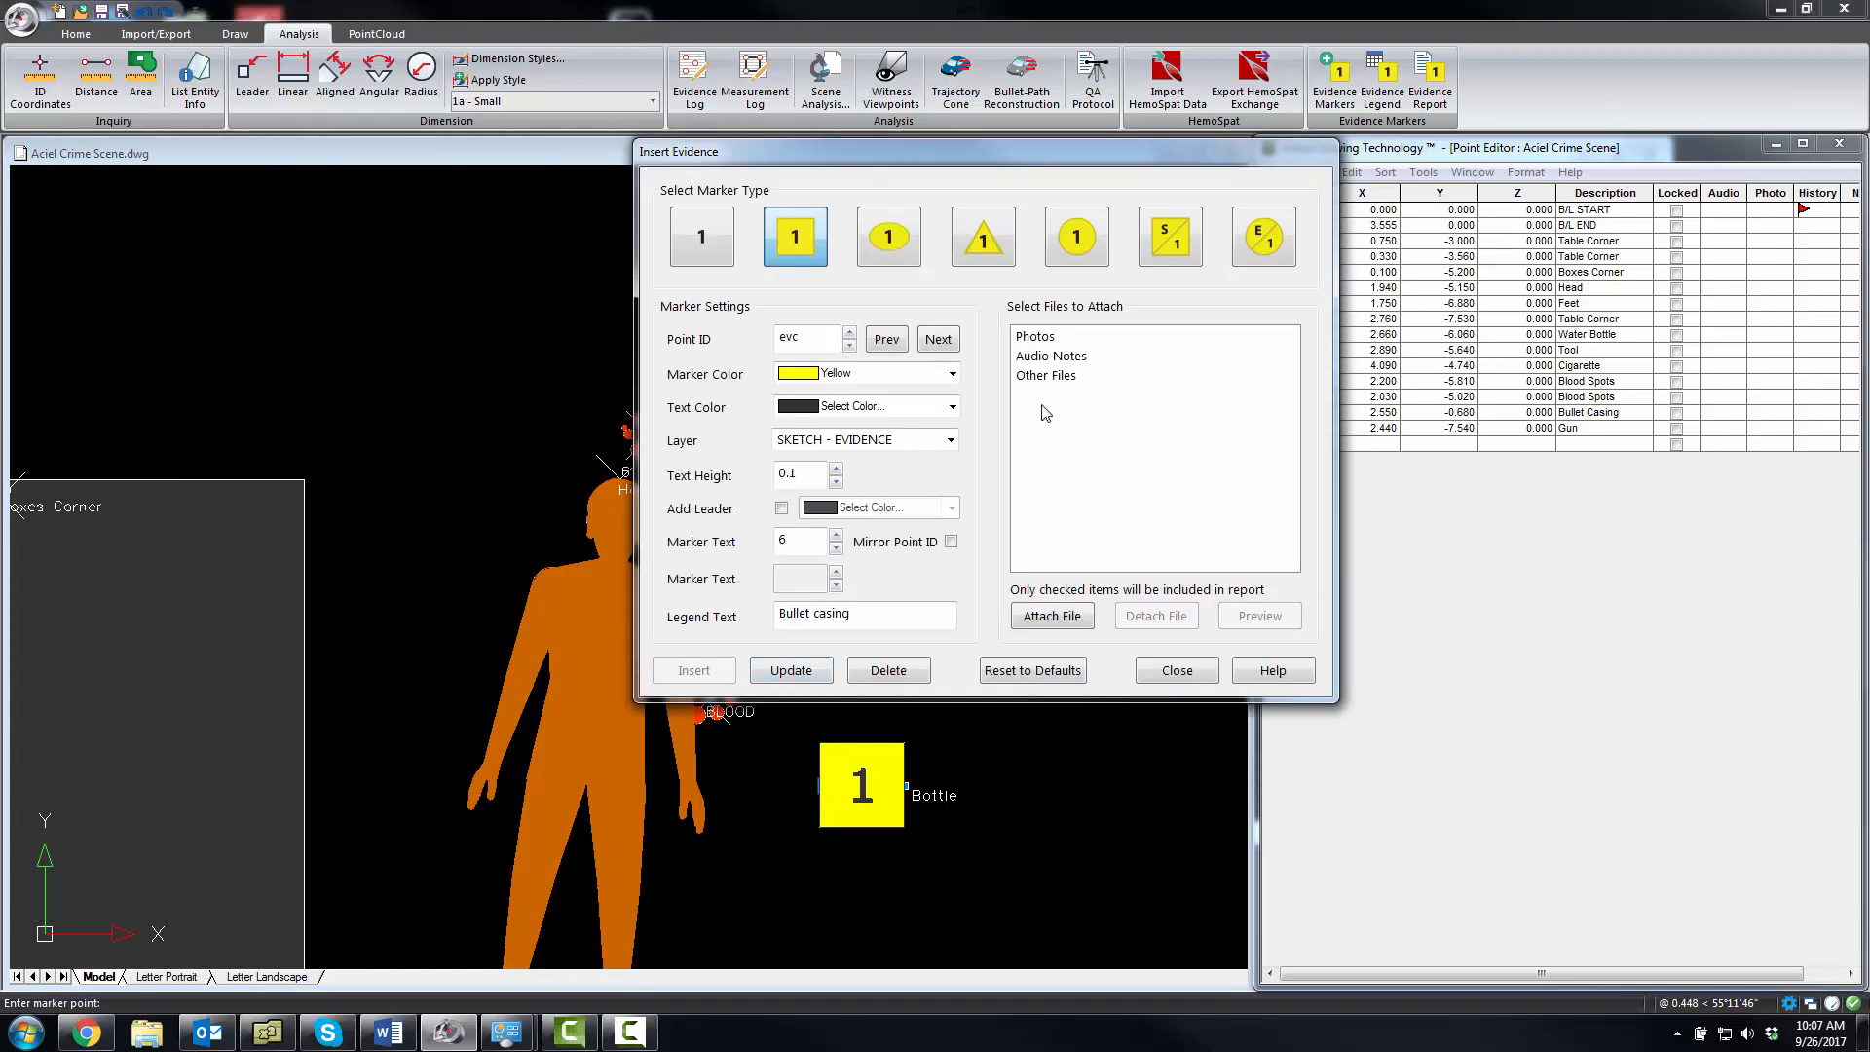
# Attach the photo IMG_4534_EV_C.JPG to the Bullet casing marker
pyautogui.click(1052, 616)
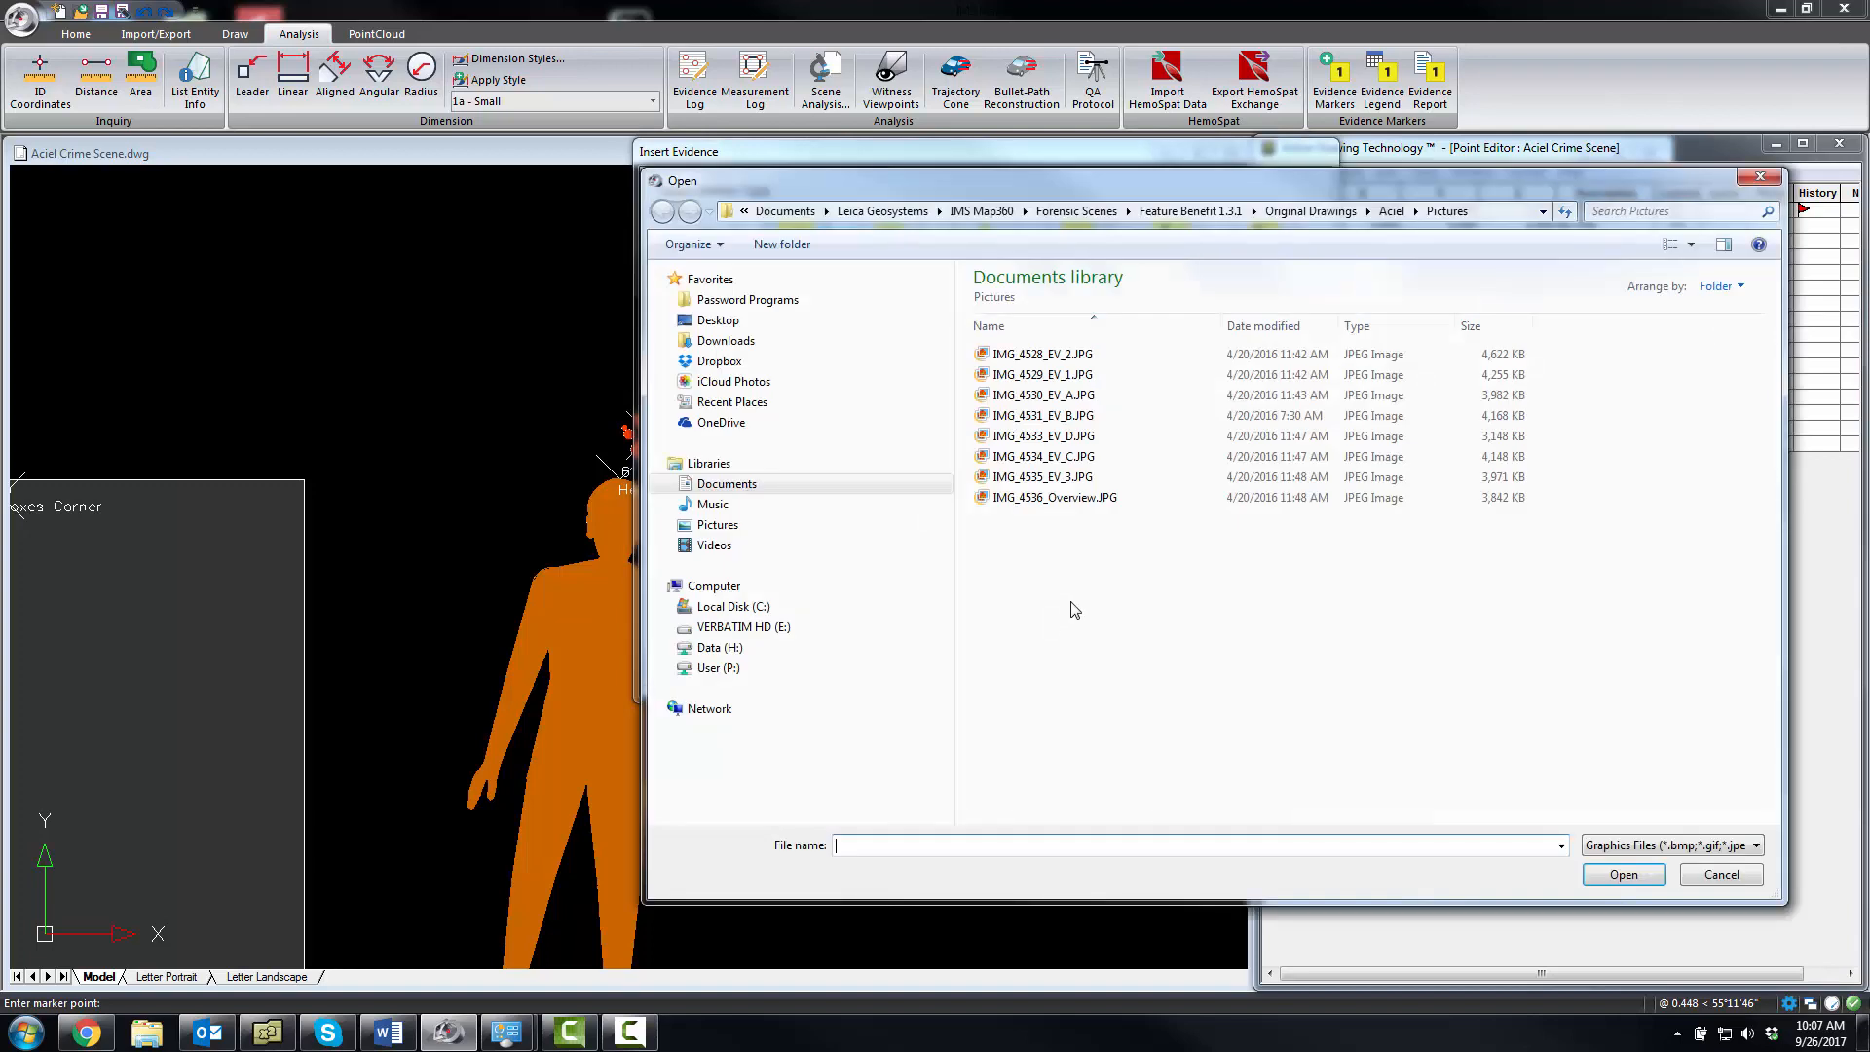
pyautogui.click(1044, 455)
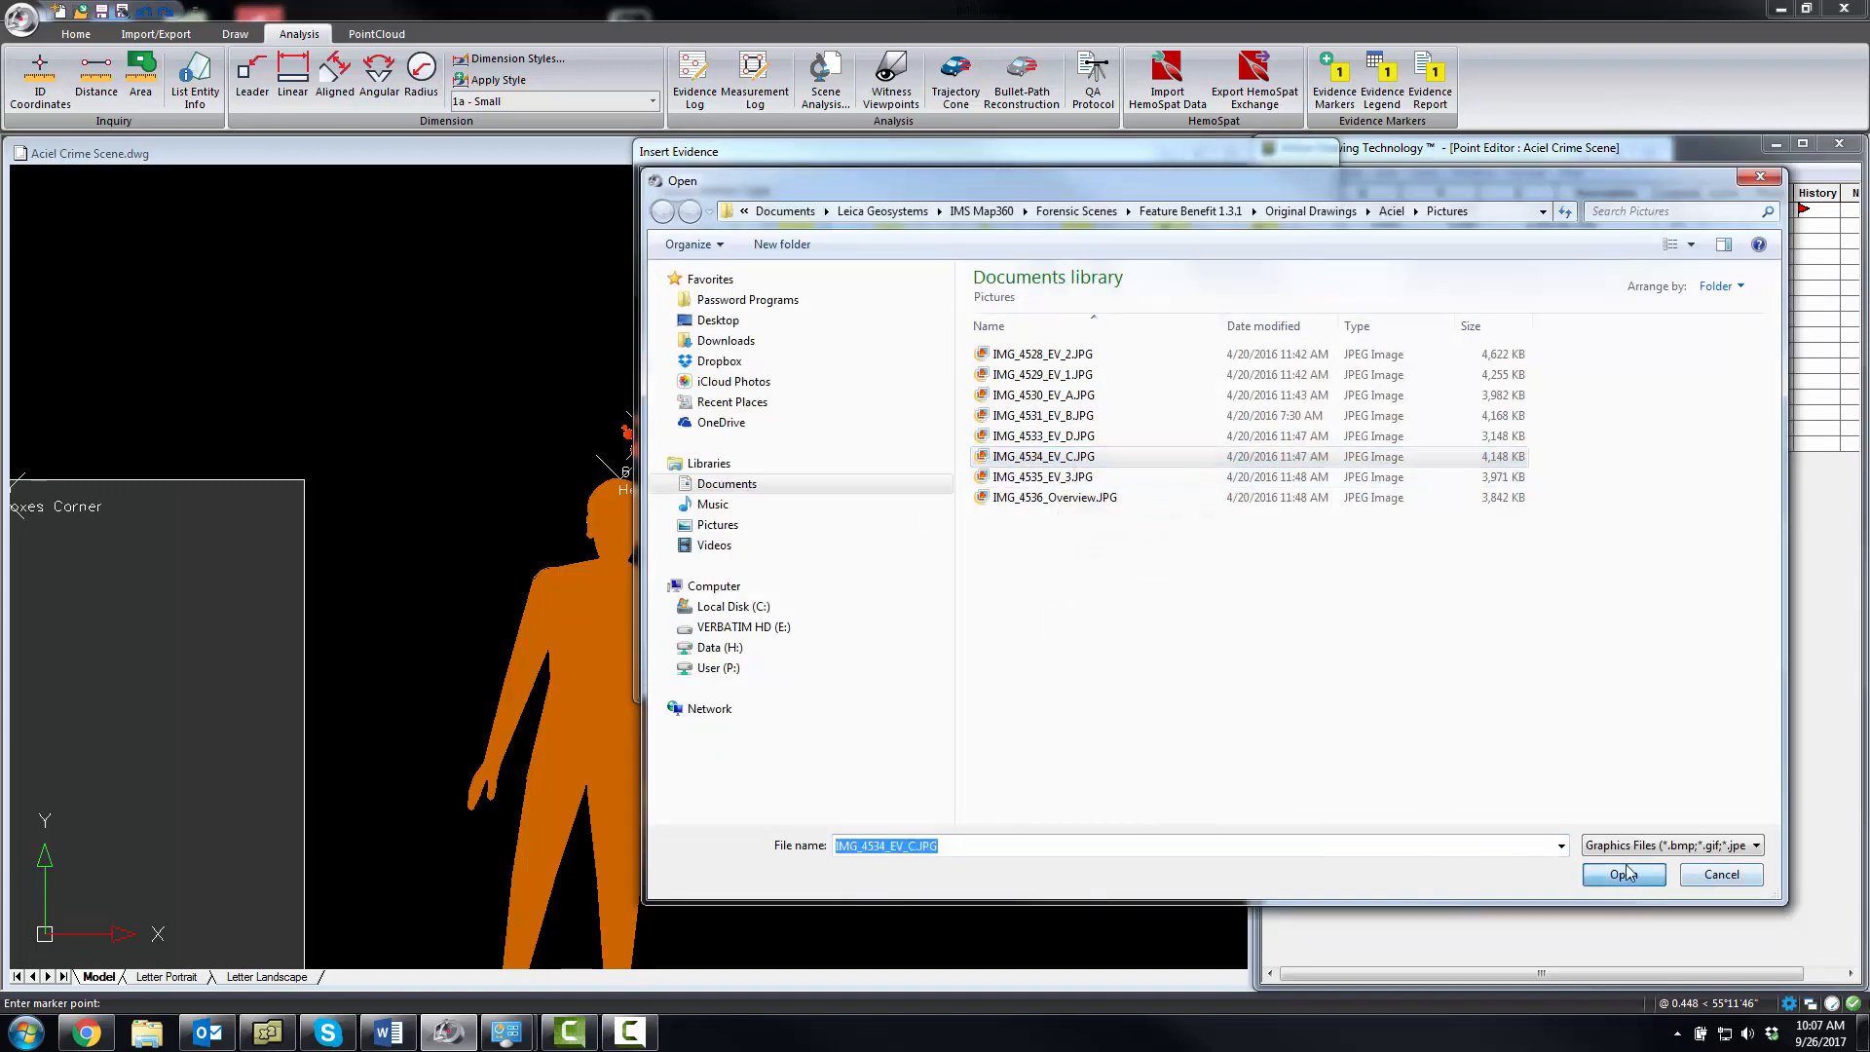
pyautogui.click(1623, 874)
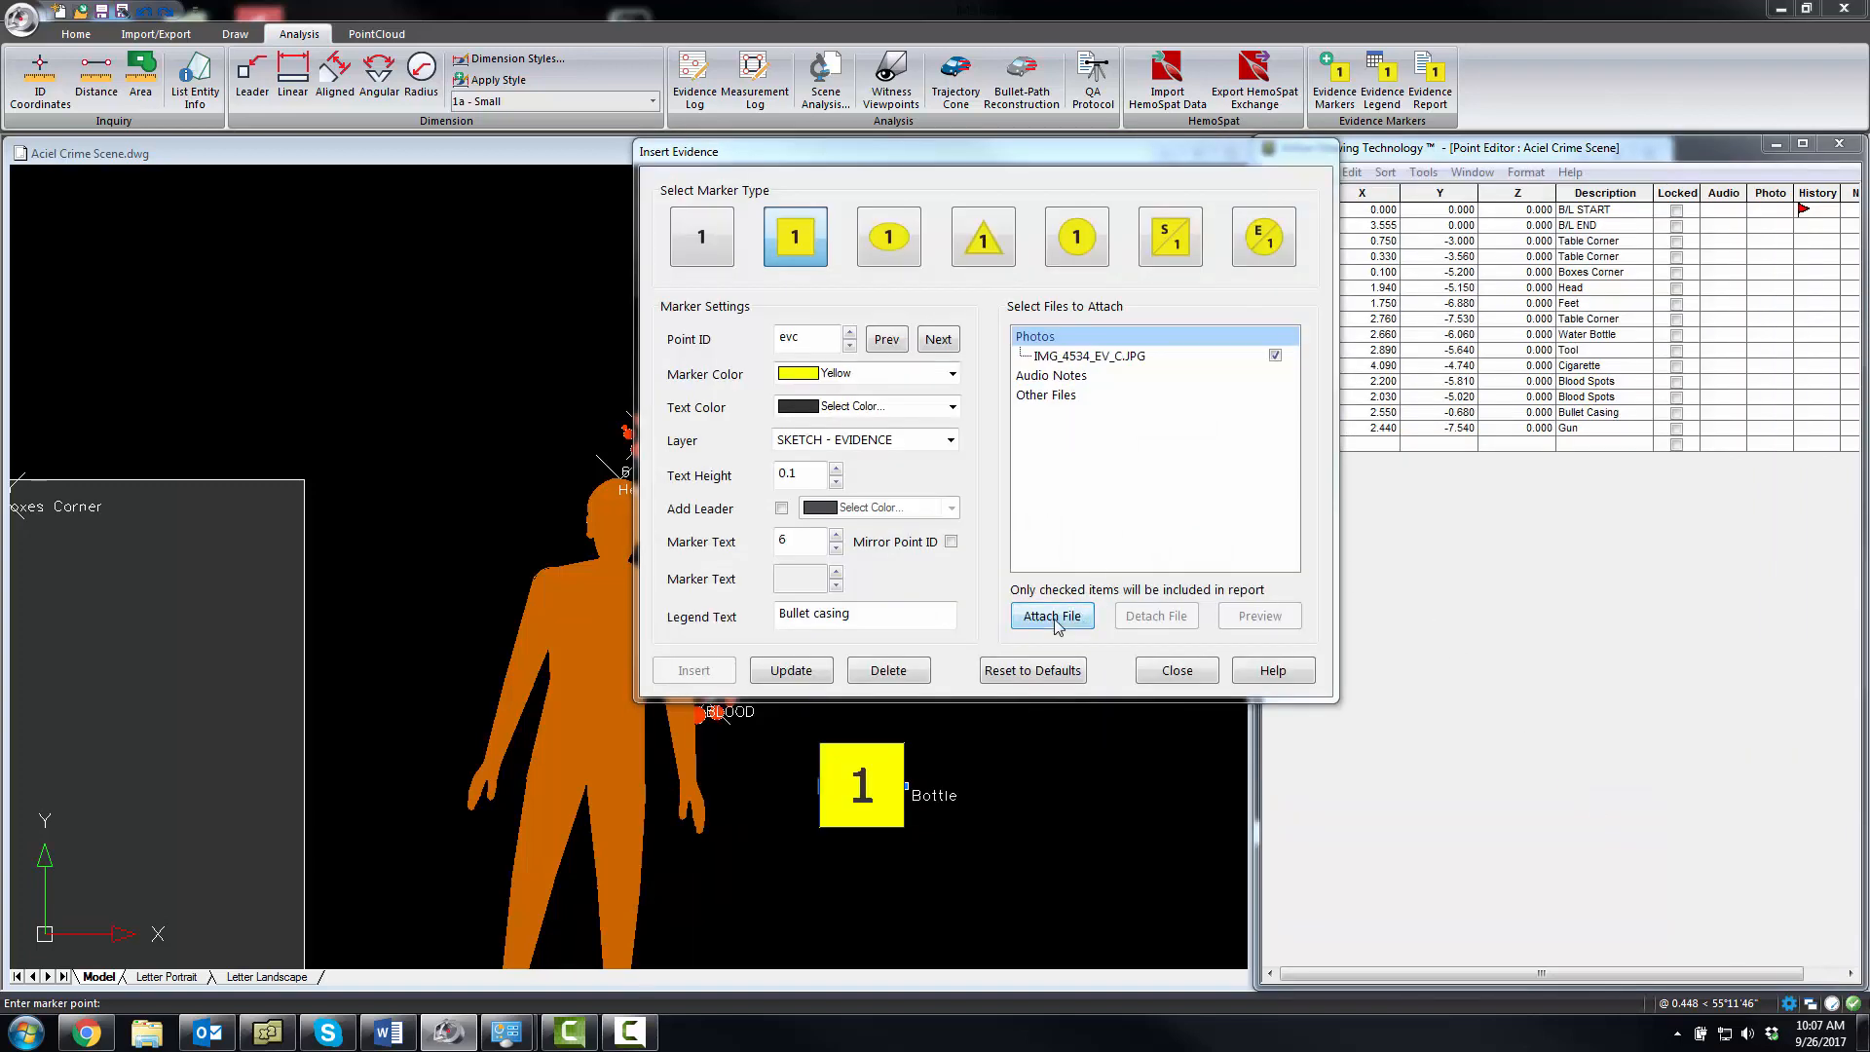
# Attach ballistics report.docx from the Other Files folder, using the All Files filter
pyautogui.click(1050, 615)
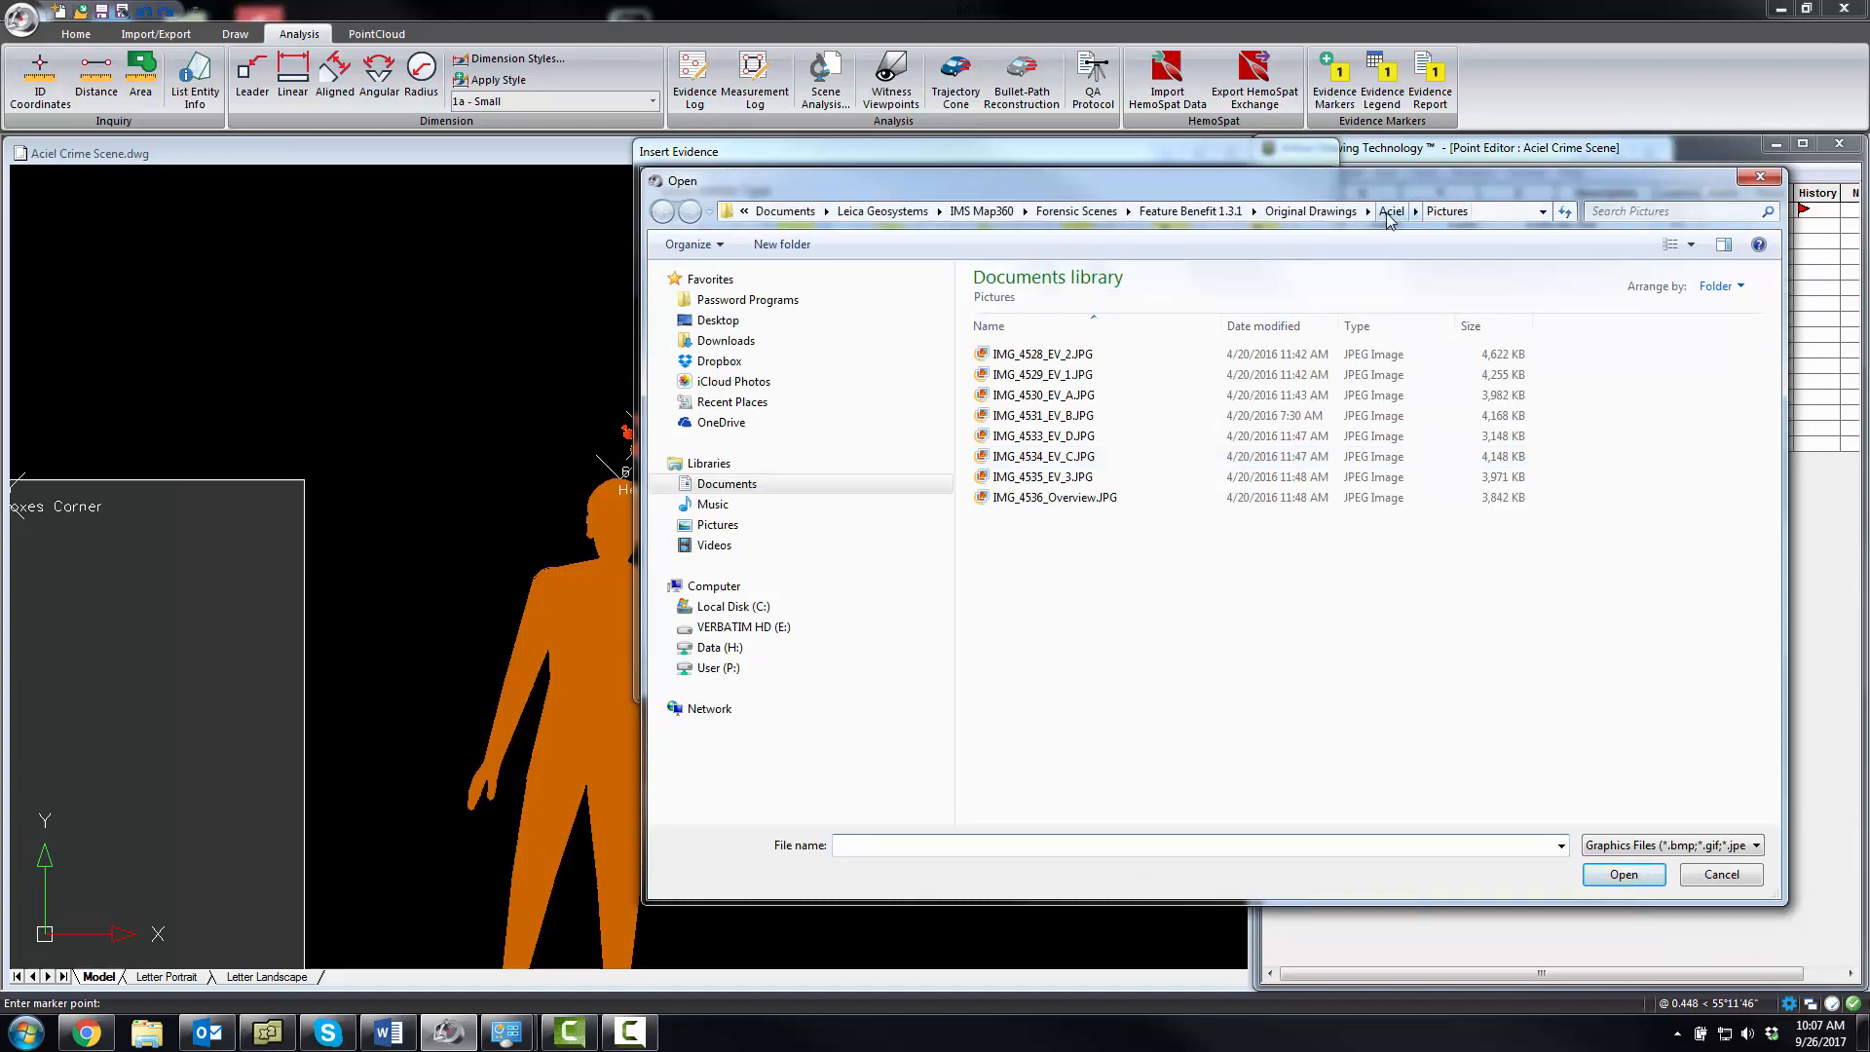
pyautogui.click(1416, 211)
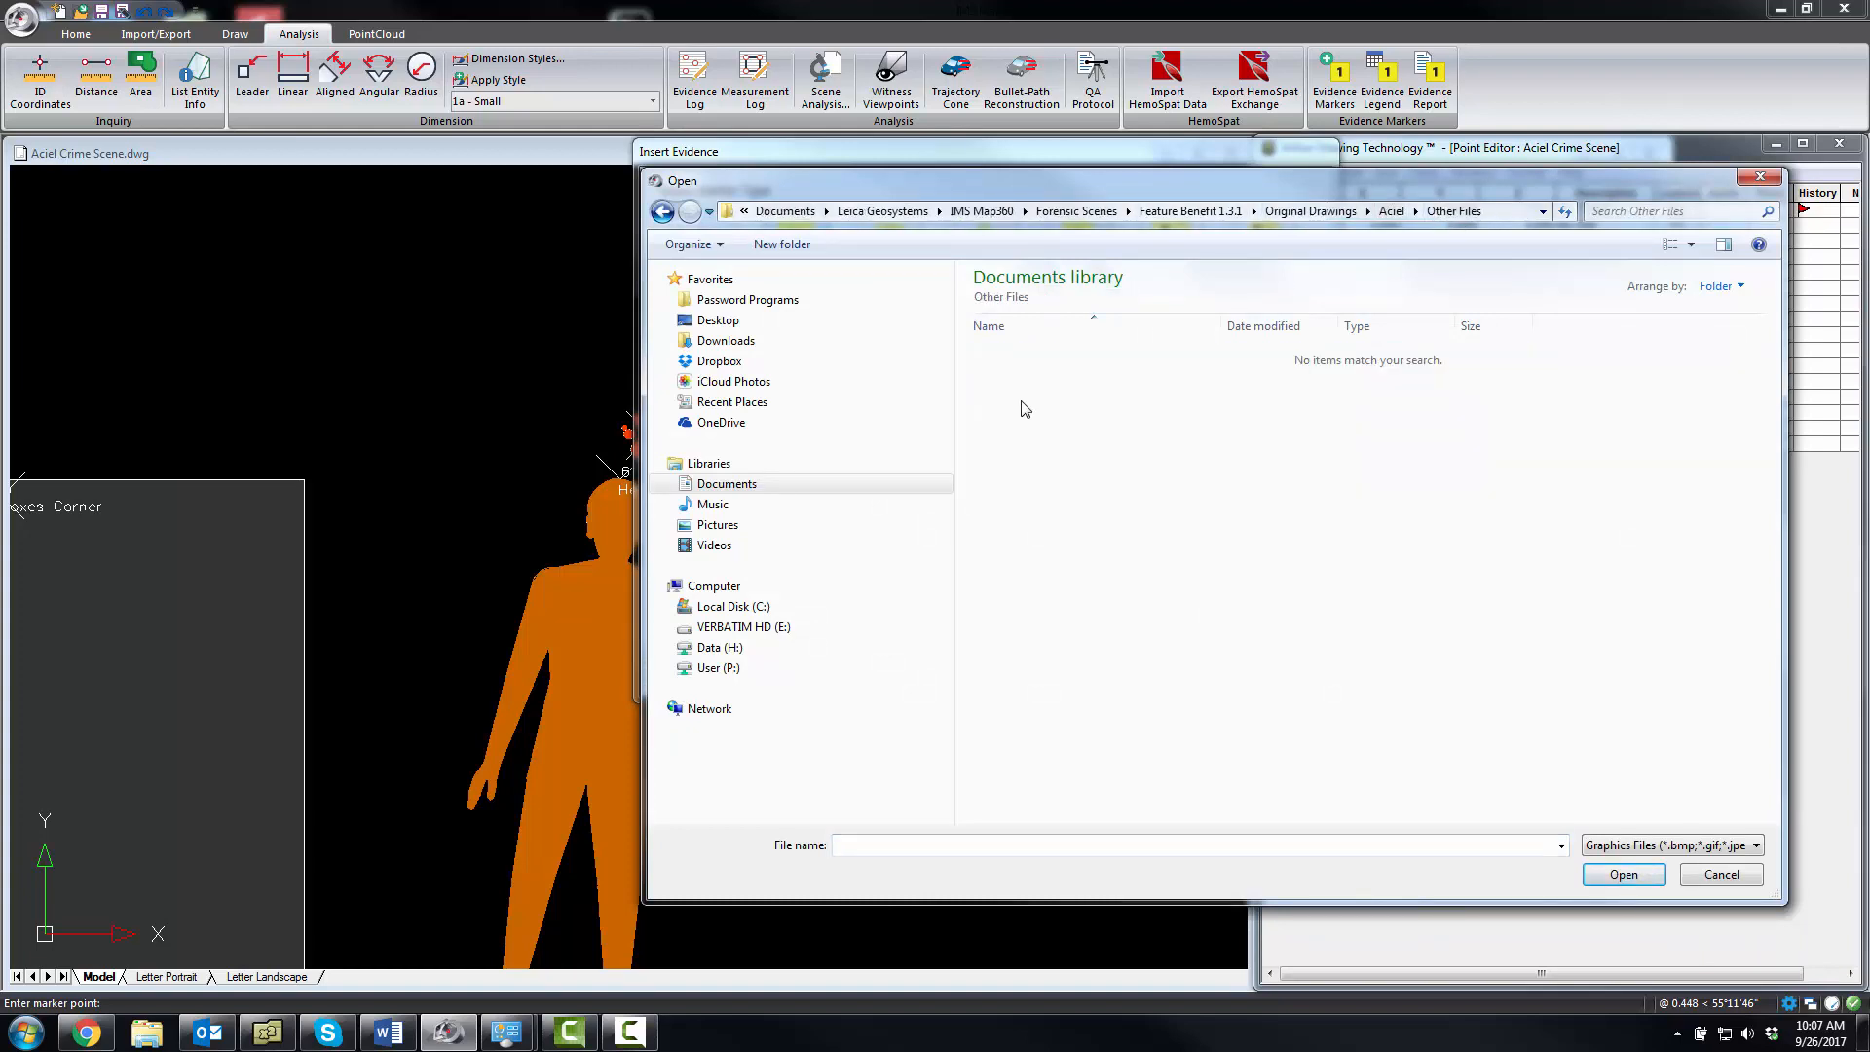
pyautogui.click(1753, 844)
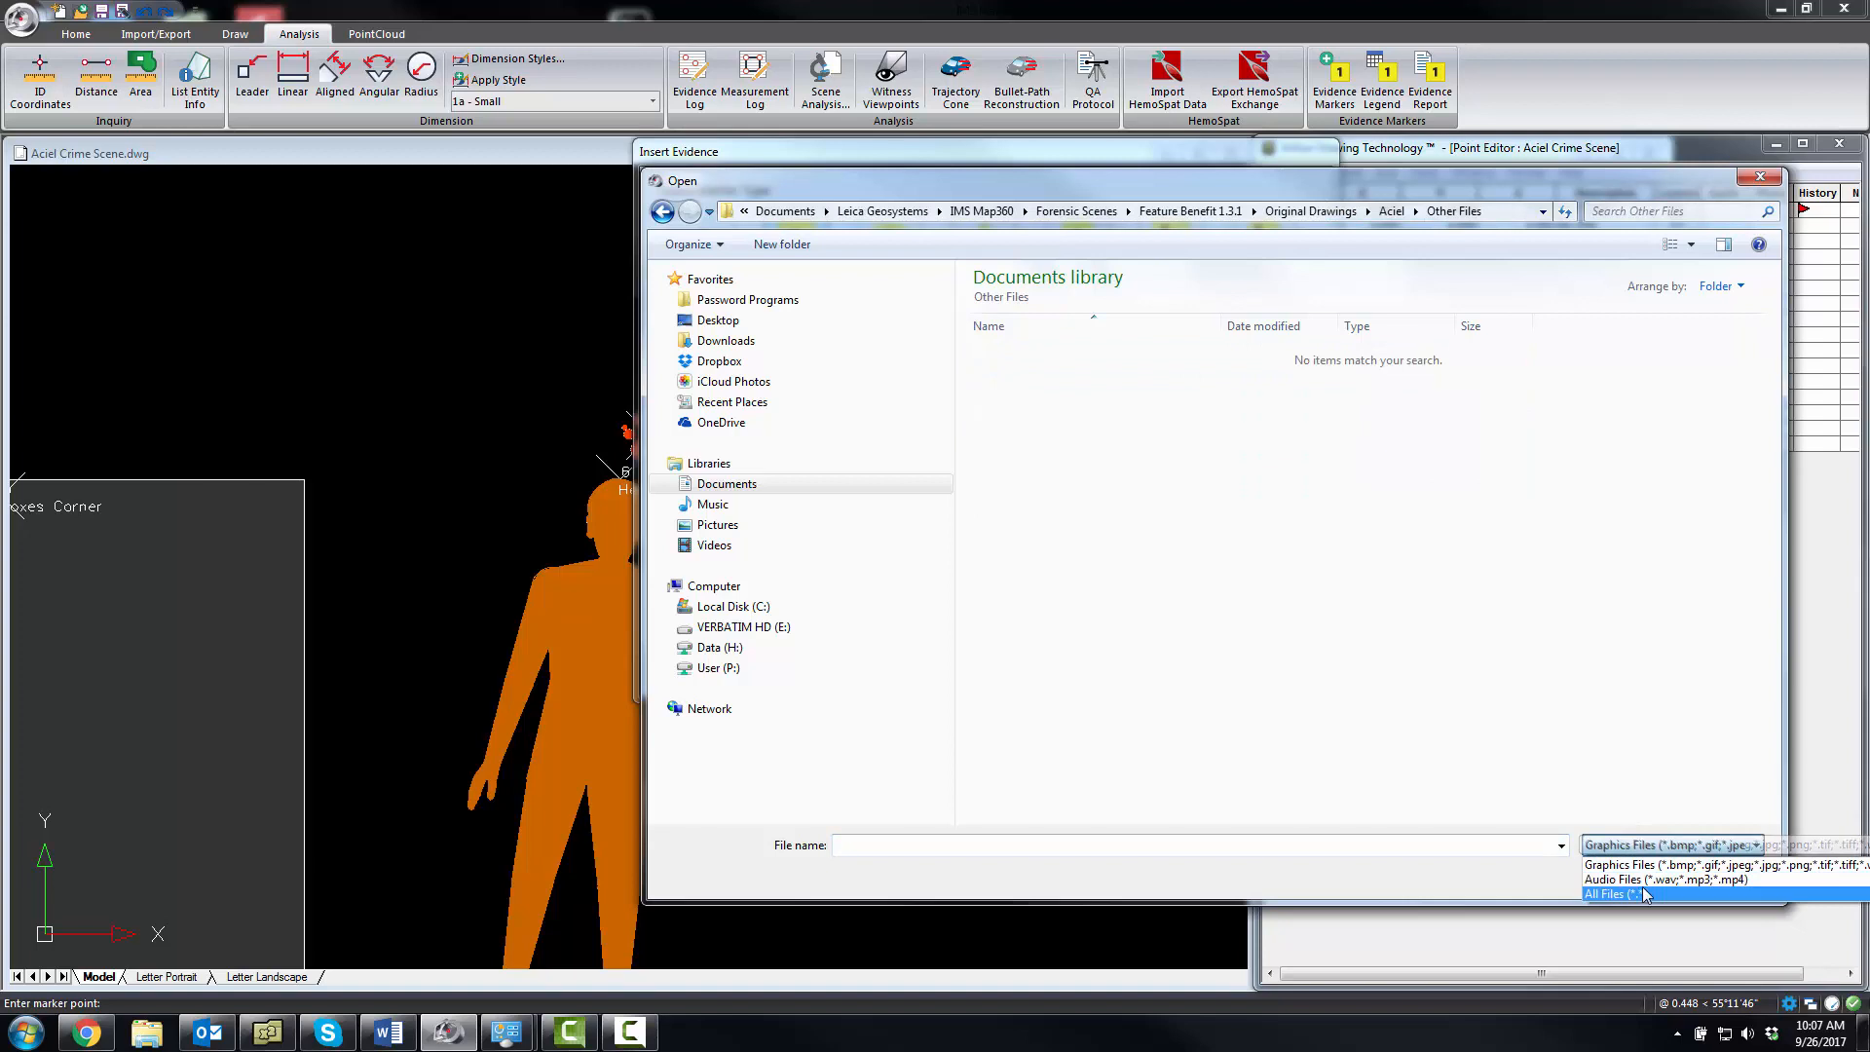
pyautogui.click(1613, 894)
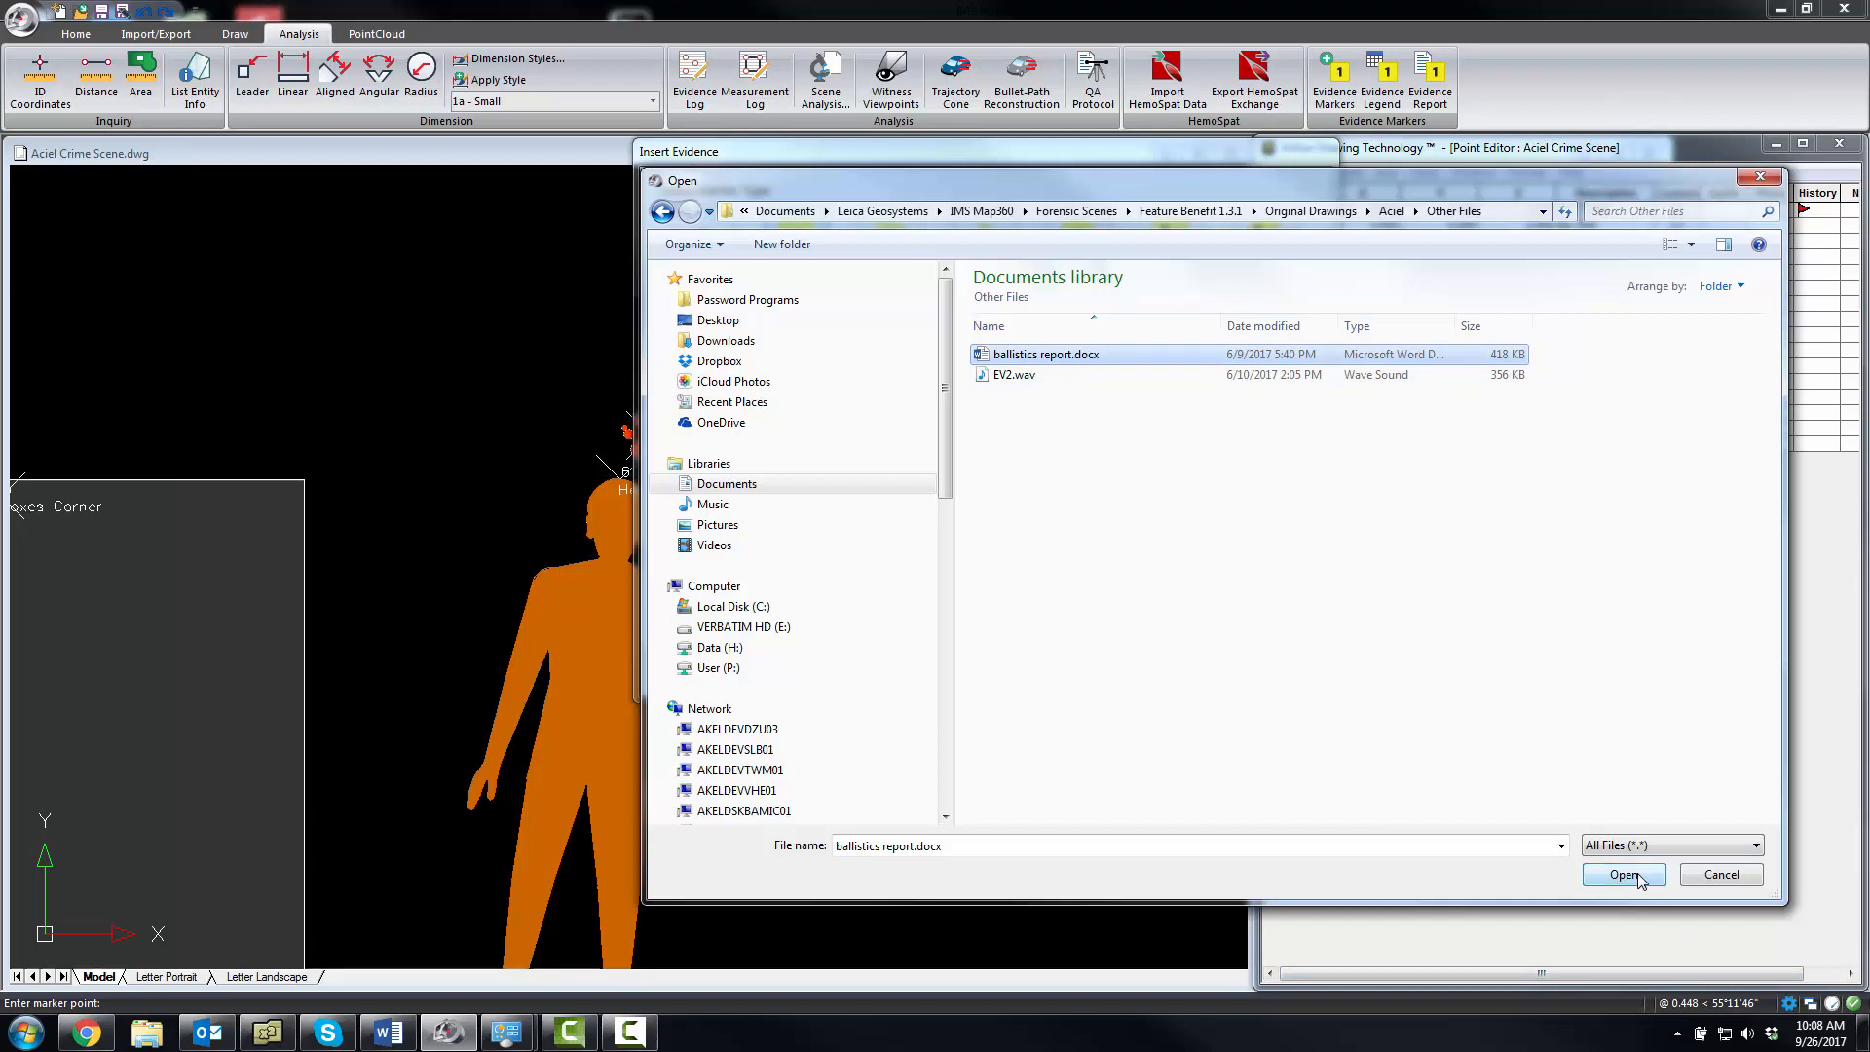
pyautogui.click(1622, 874)
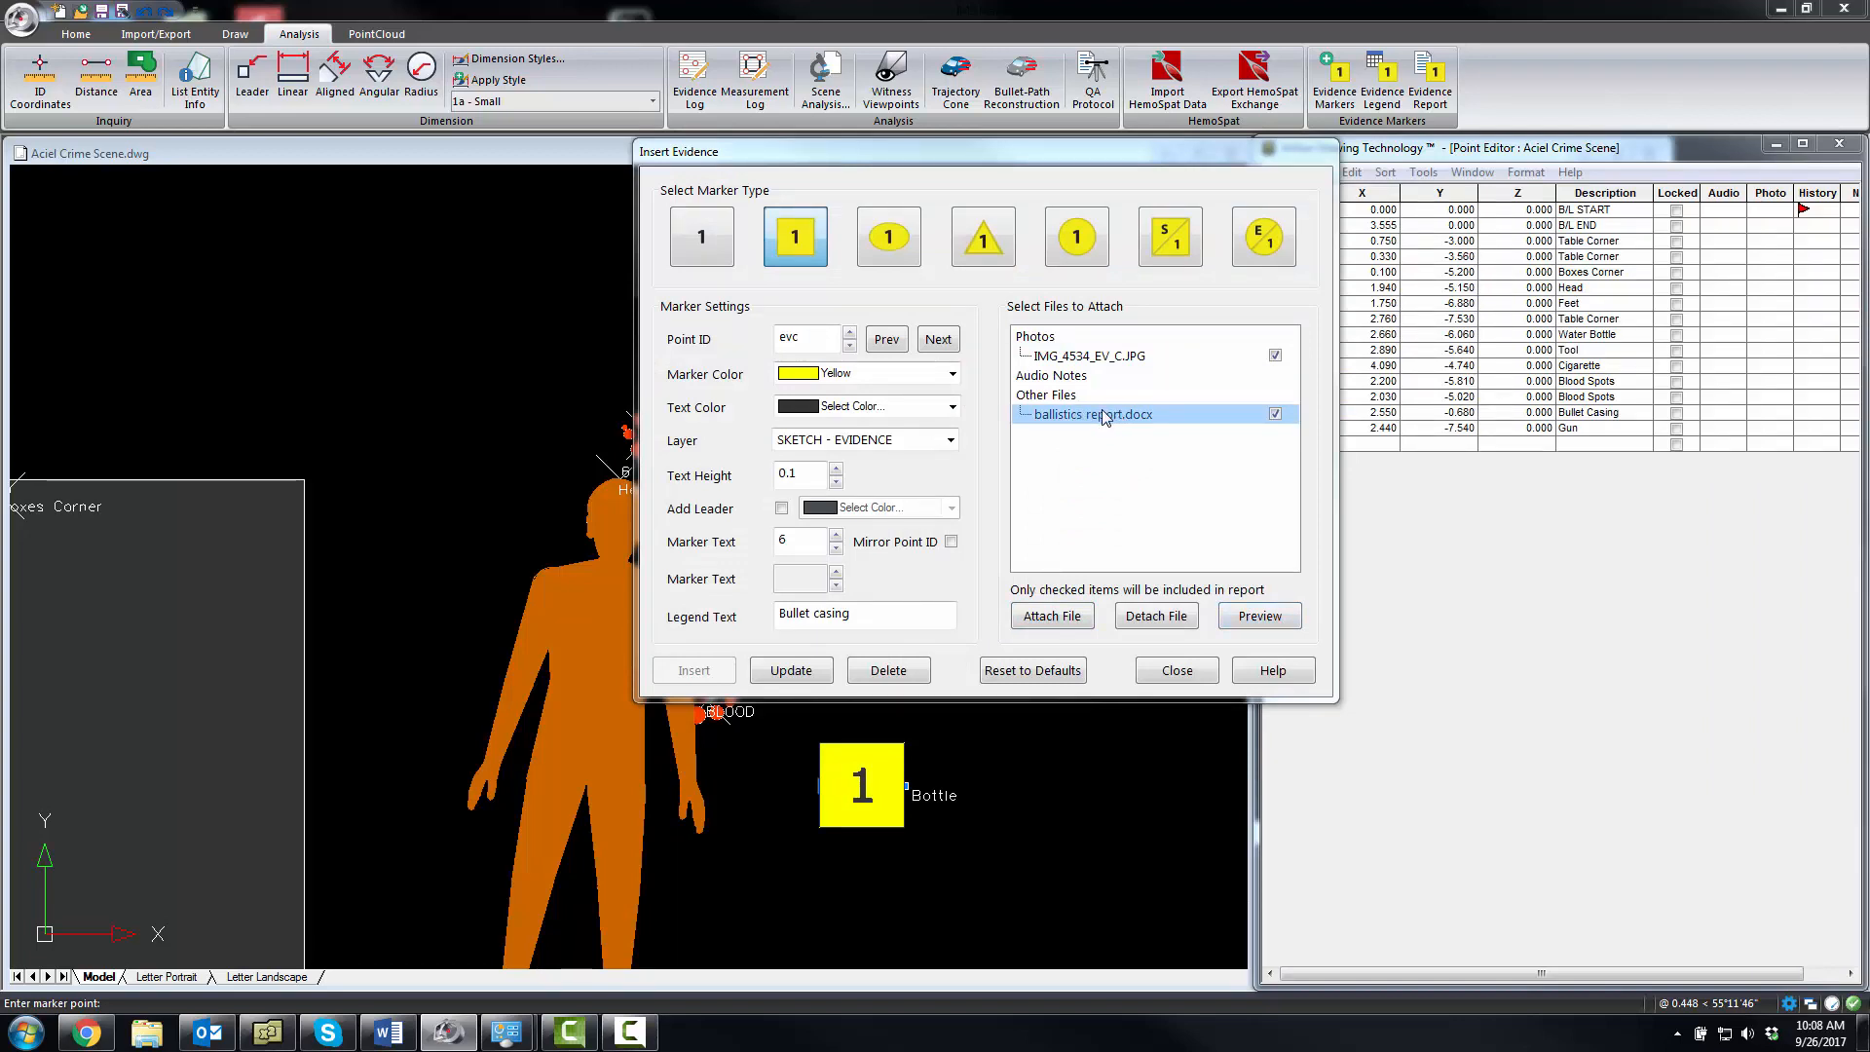
pyautogui.moveTo(1144, 431)
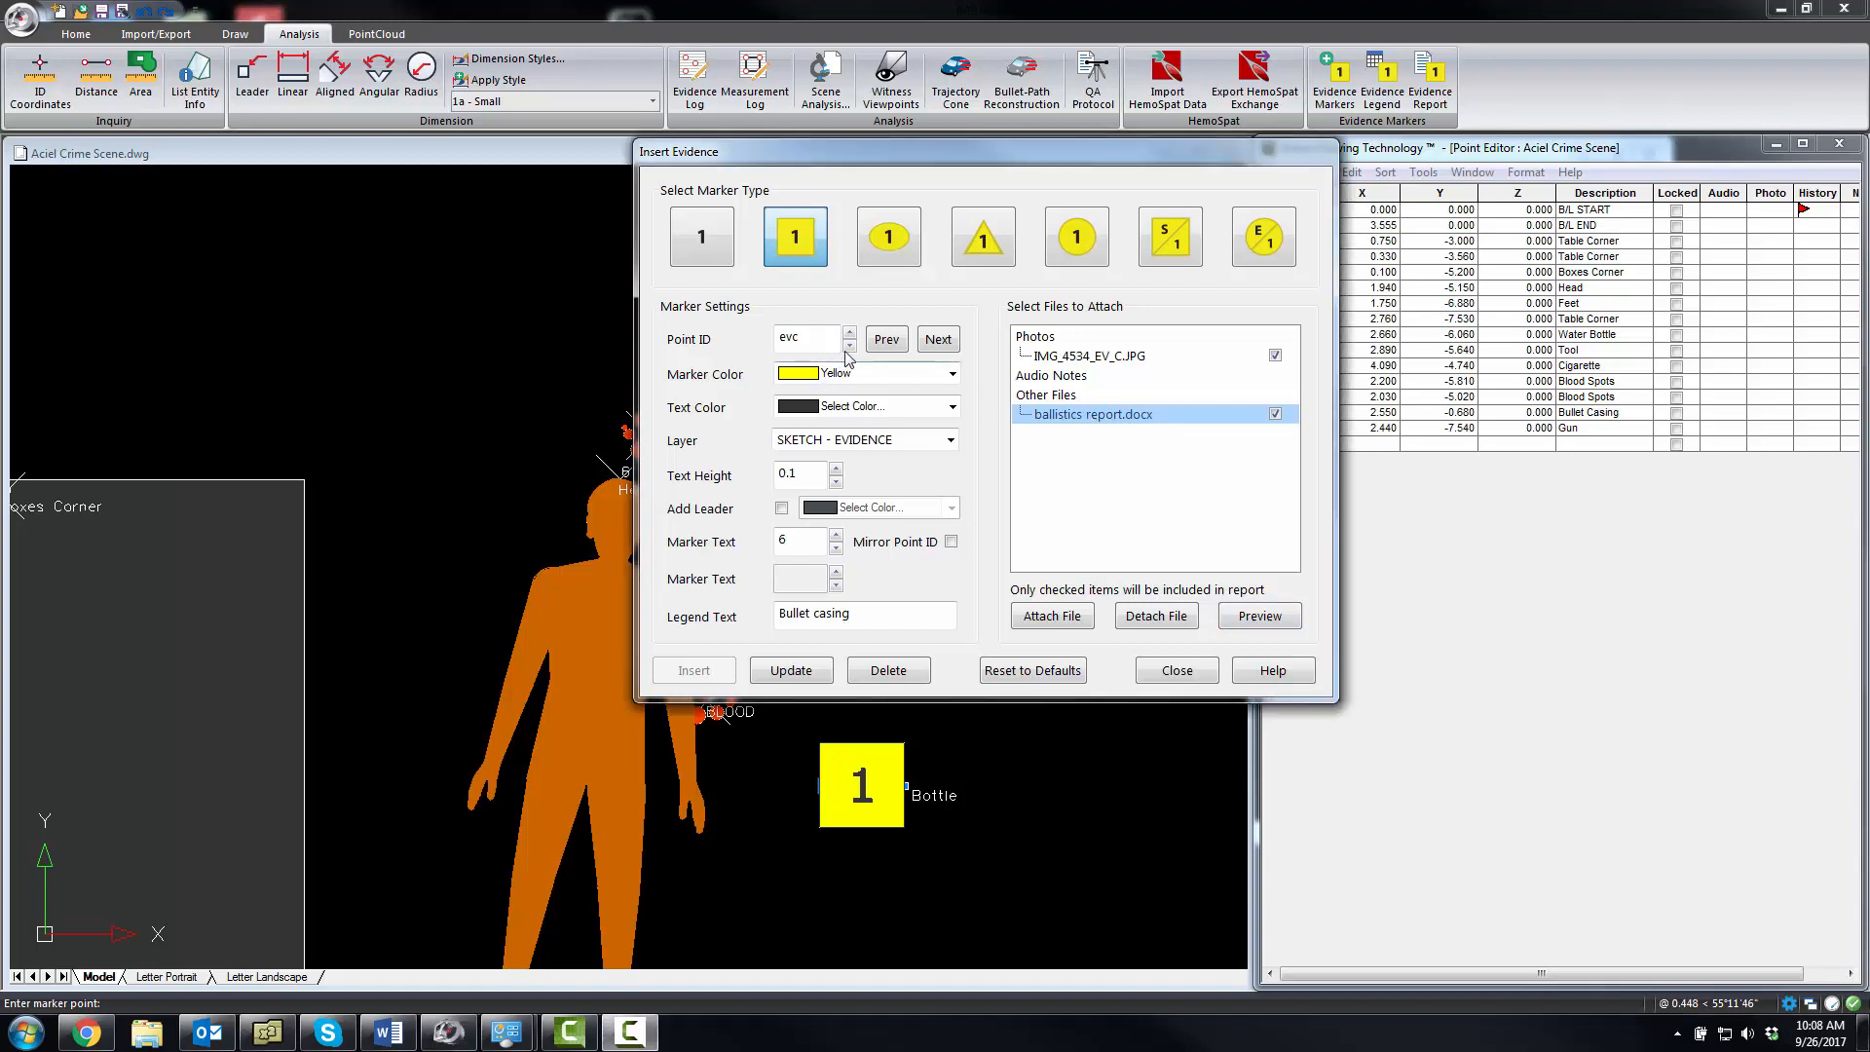
# Switch the marker to point evd and attach photo IMG_4533_EV_D.JPG
pyautogui.click(810, 338)
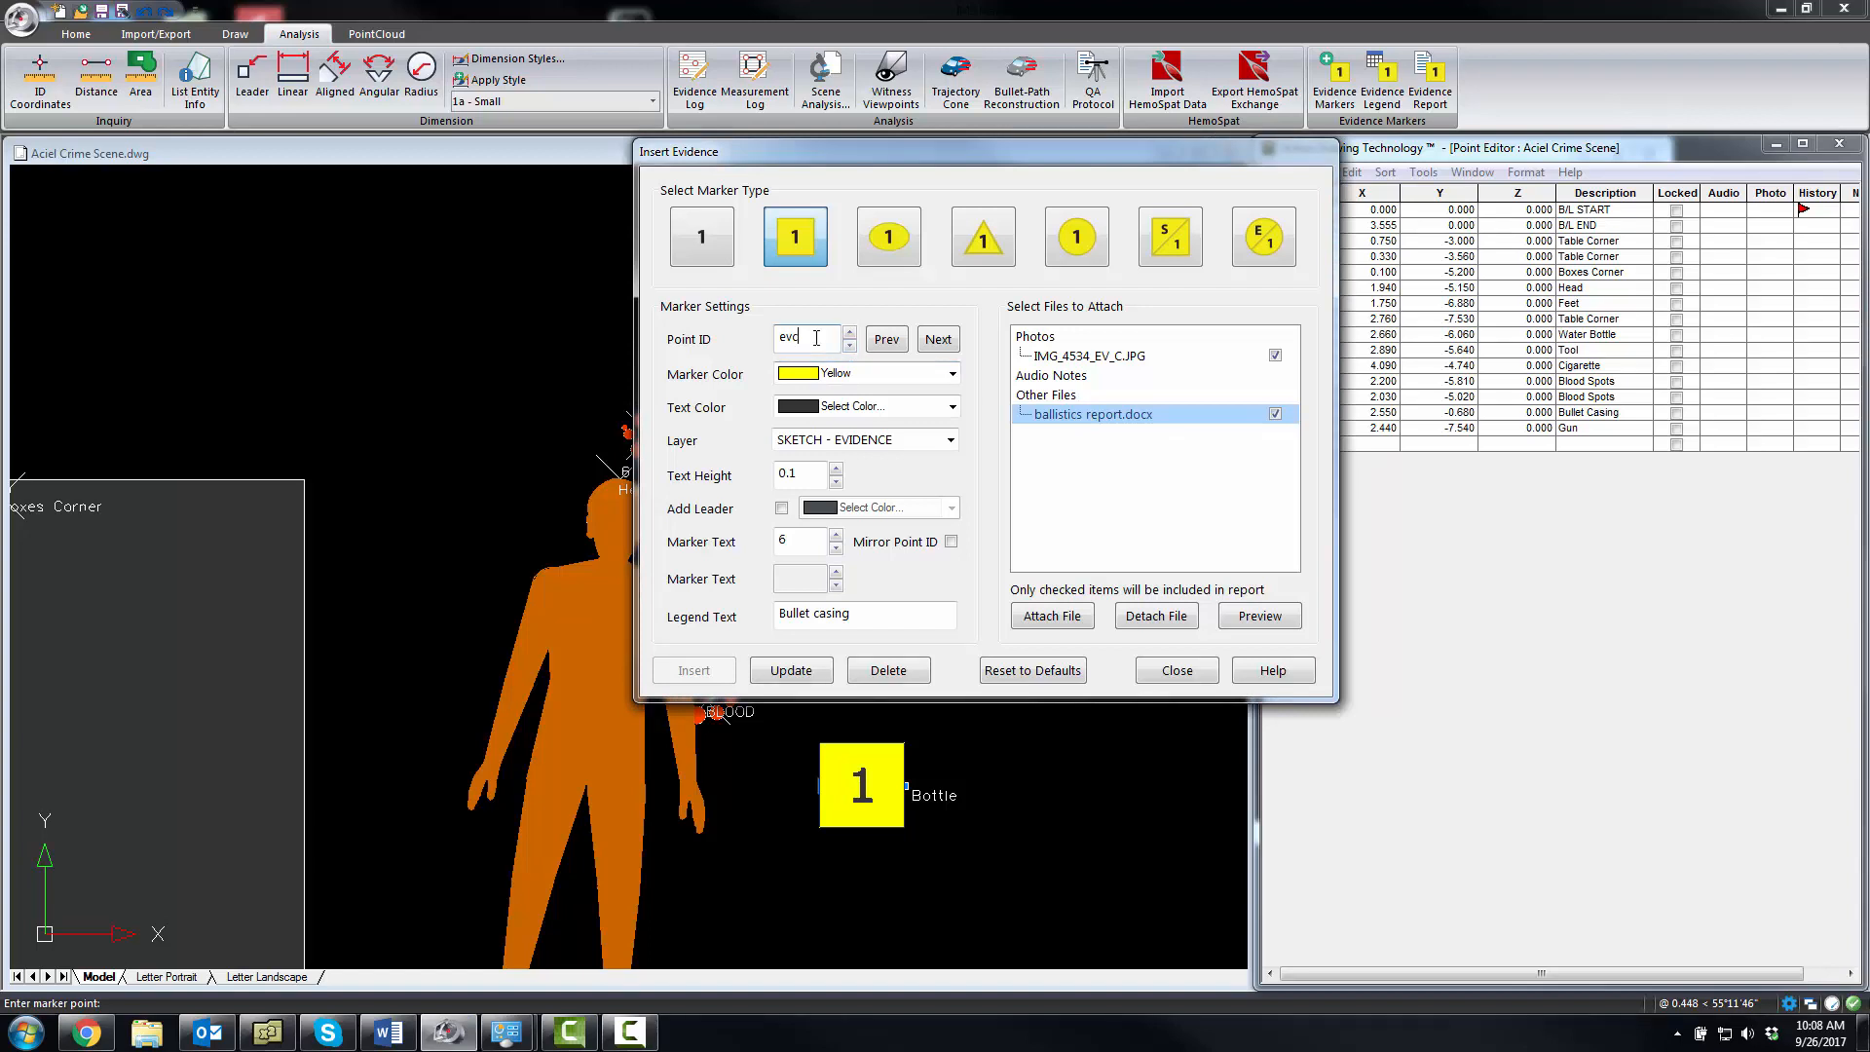
pyautogui.click(1155, 616)
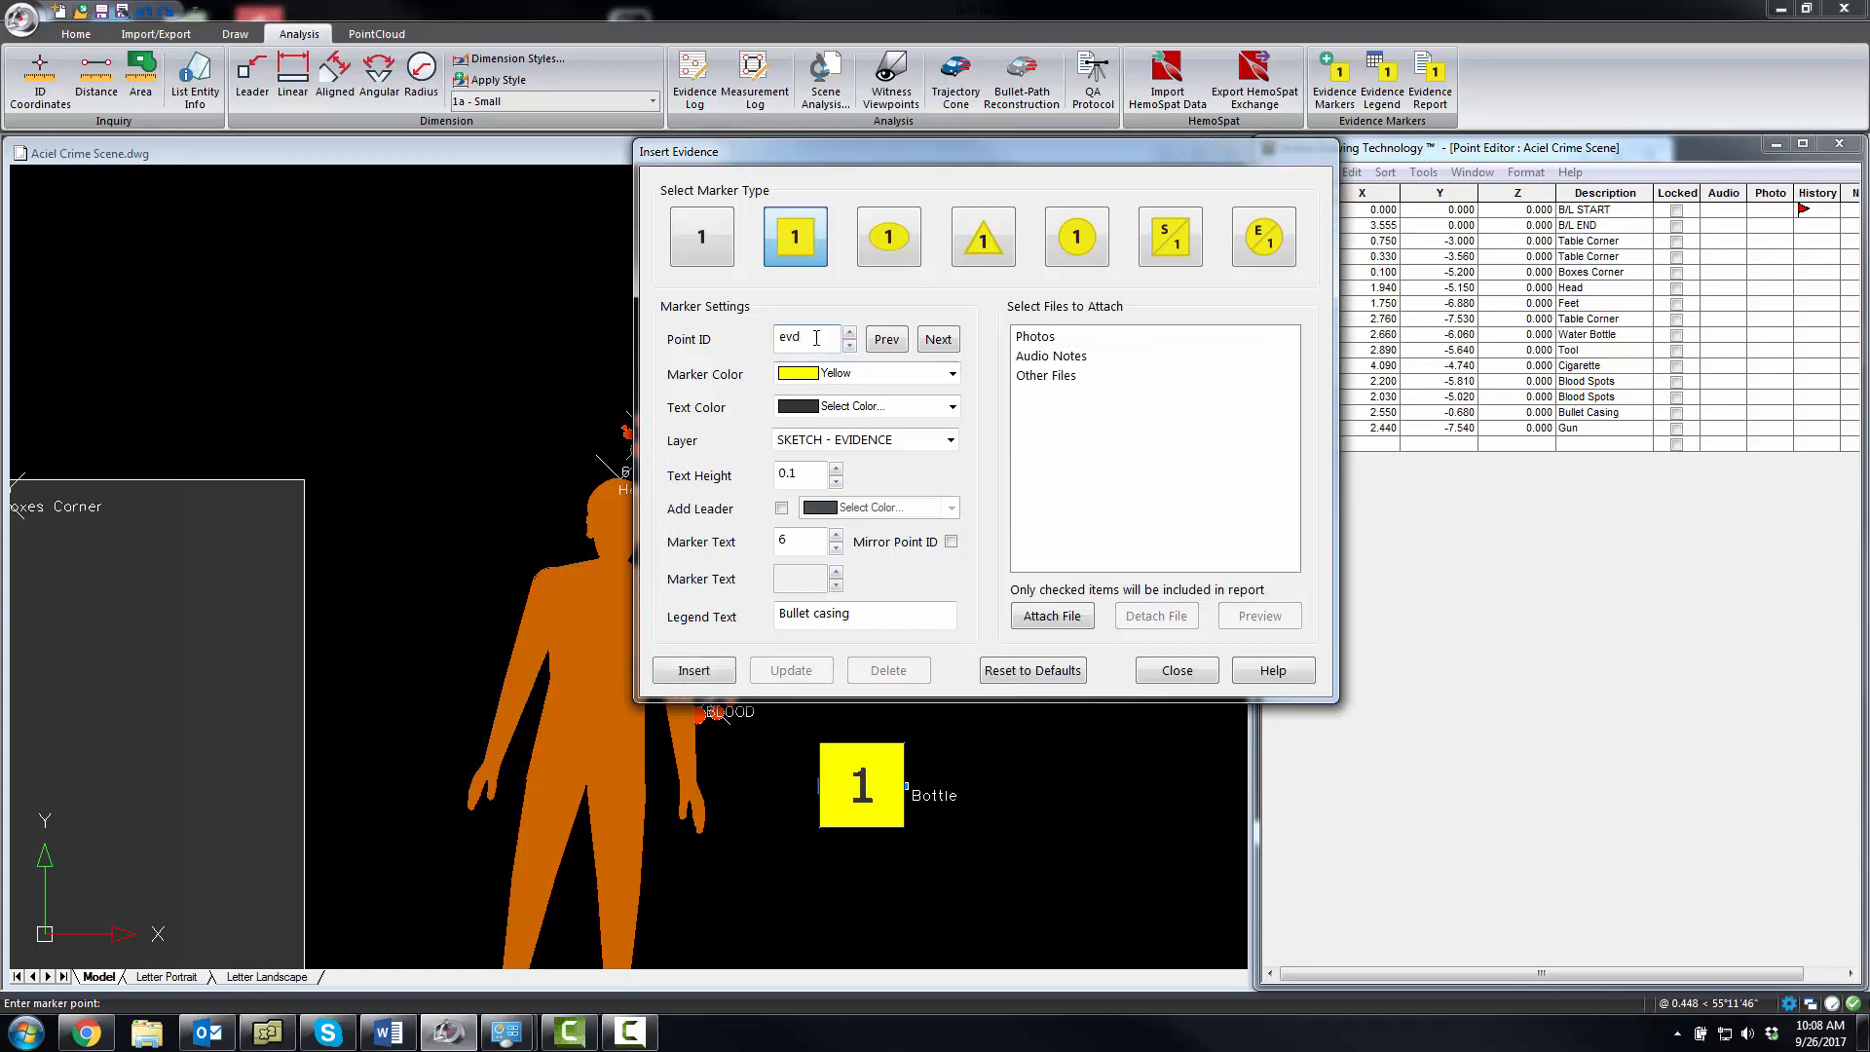
pyautogui.click(1050, 616)
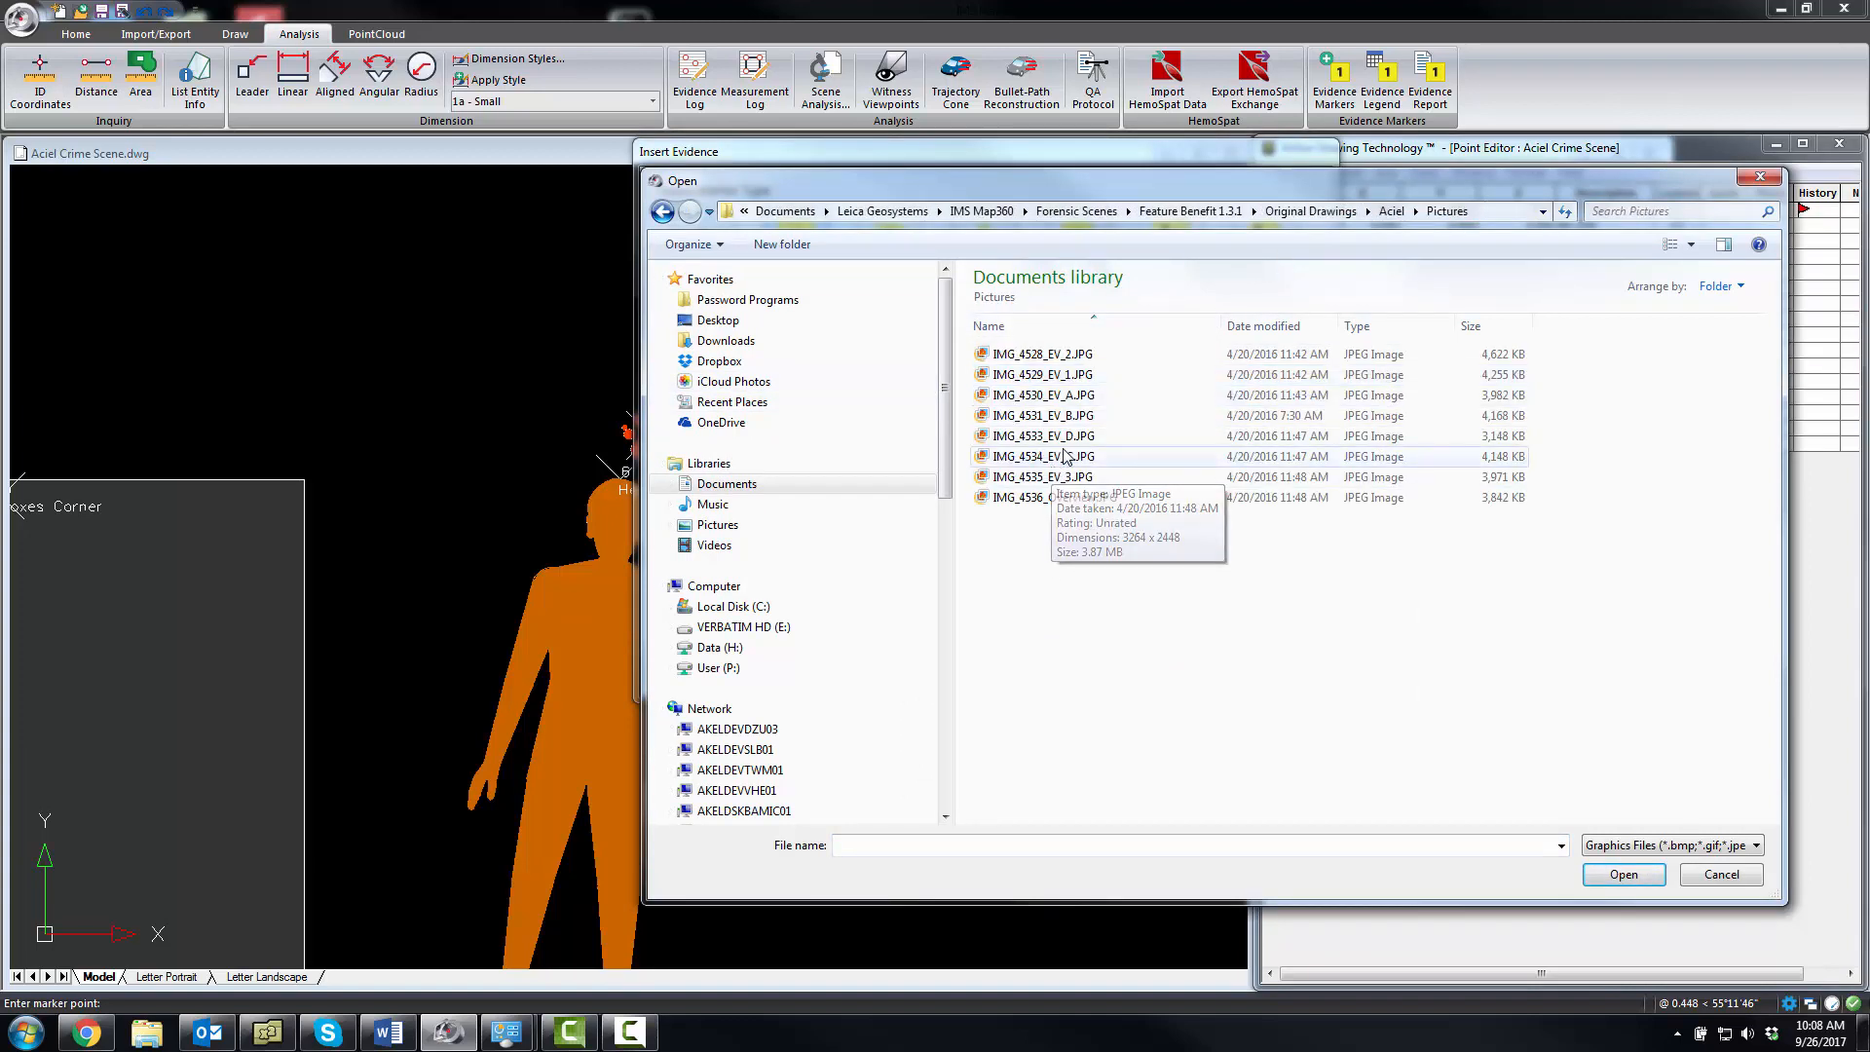
pyautogui.click(1622, 874)
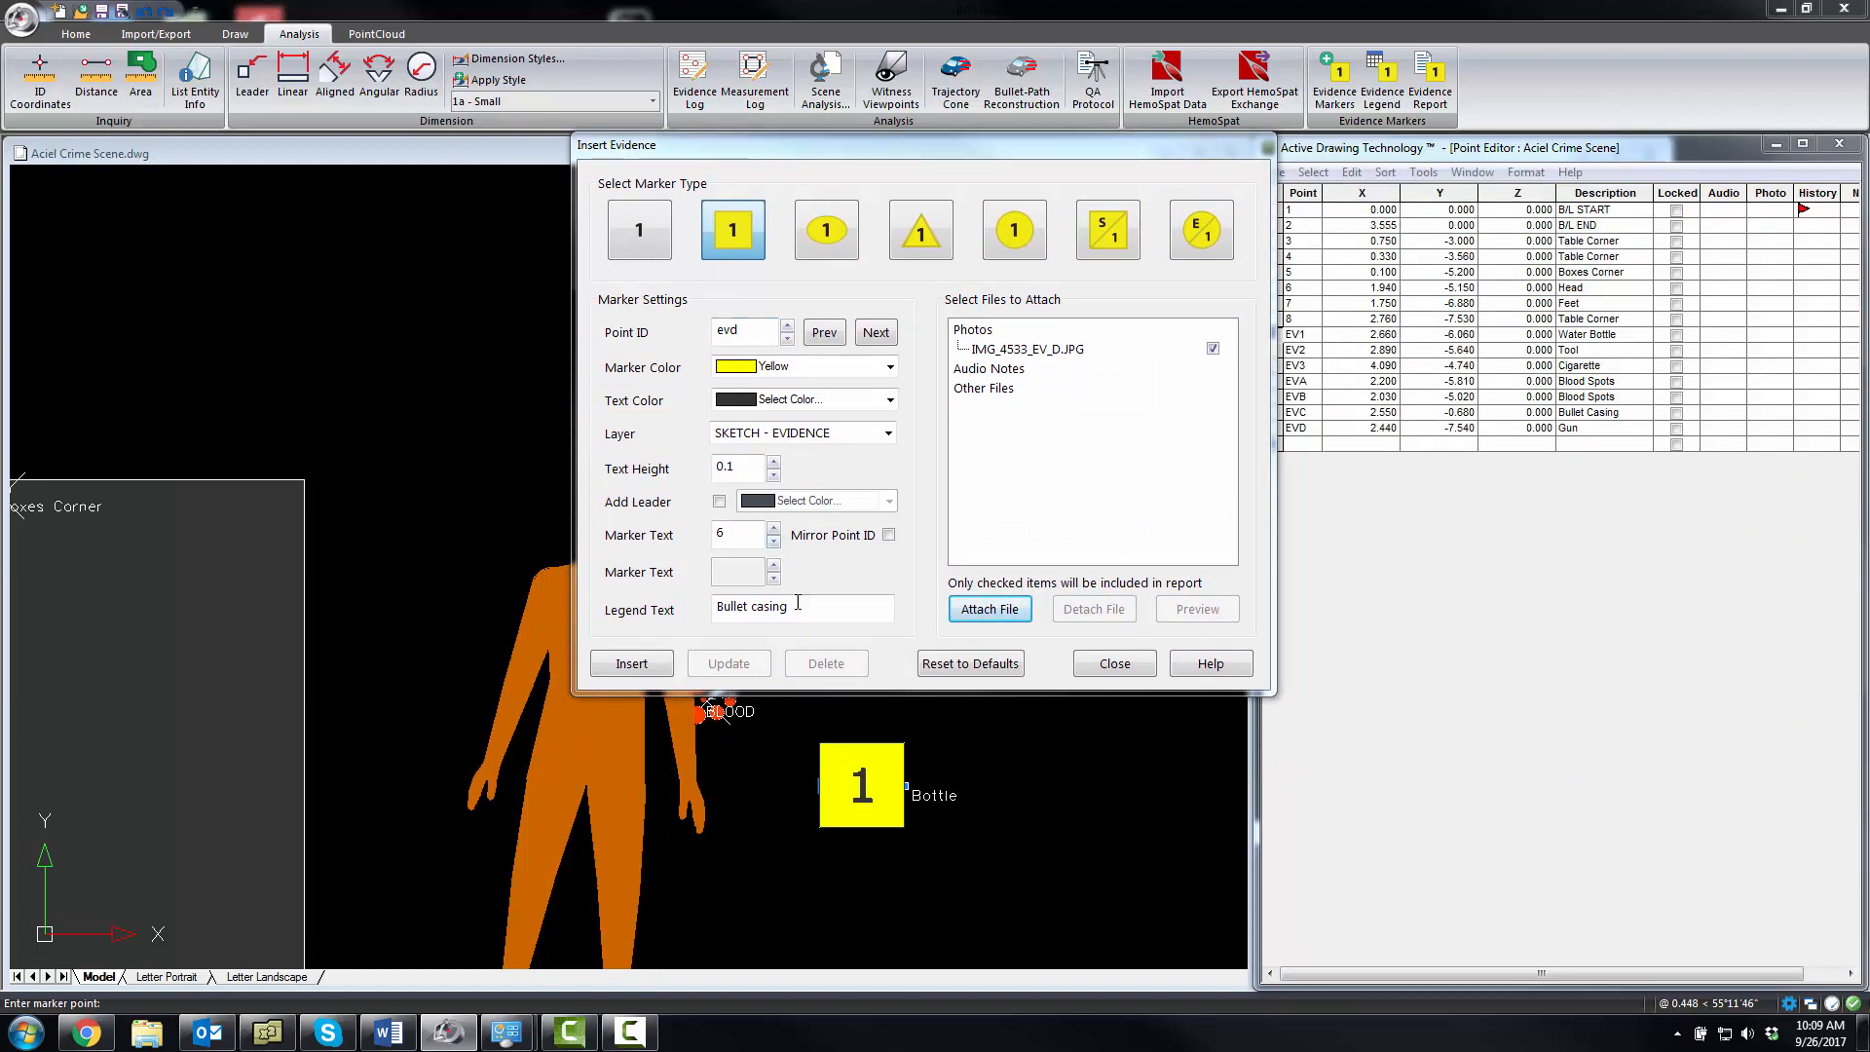
# Label the marker Gun with number 7, insert it and close the marker settings
pyautogui.write('Gun')
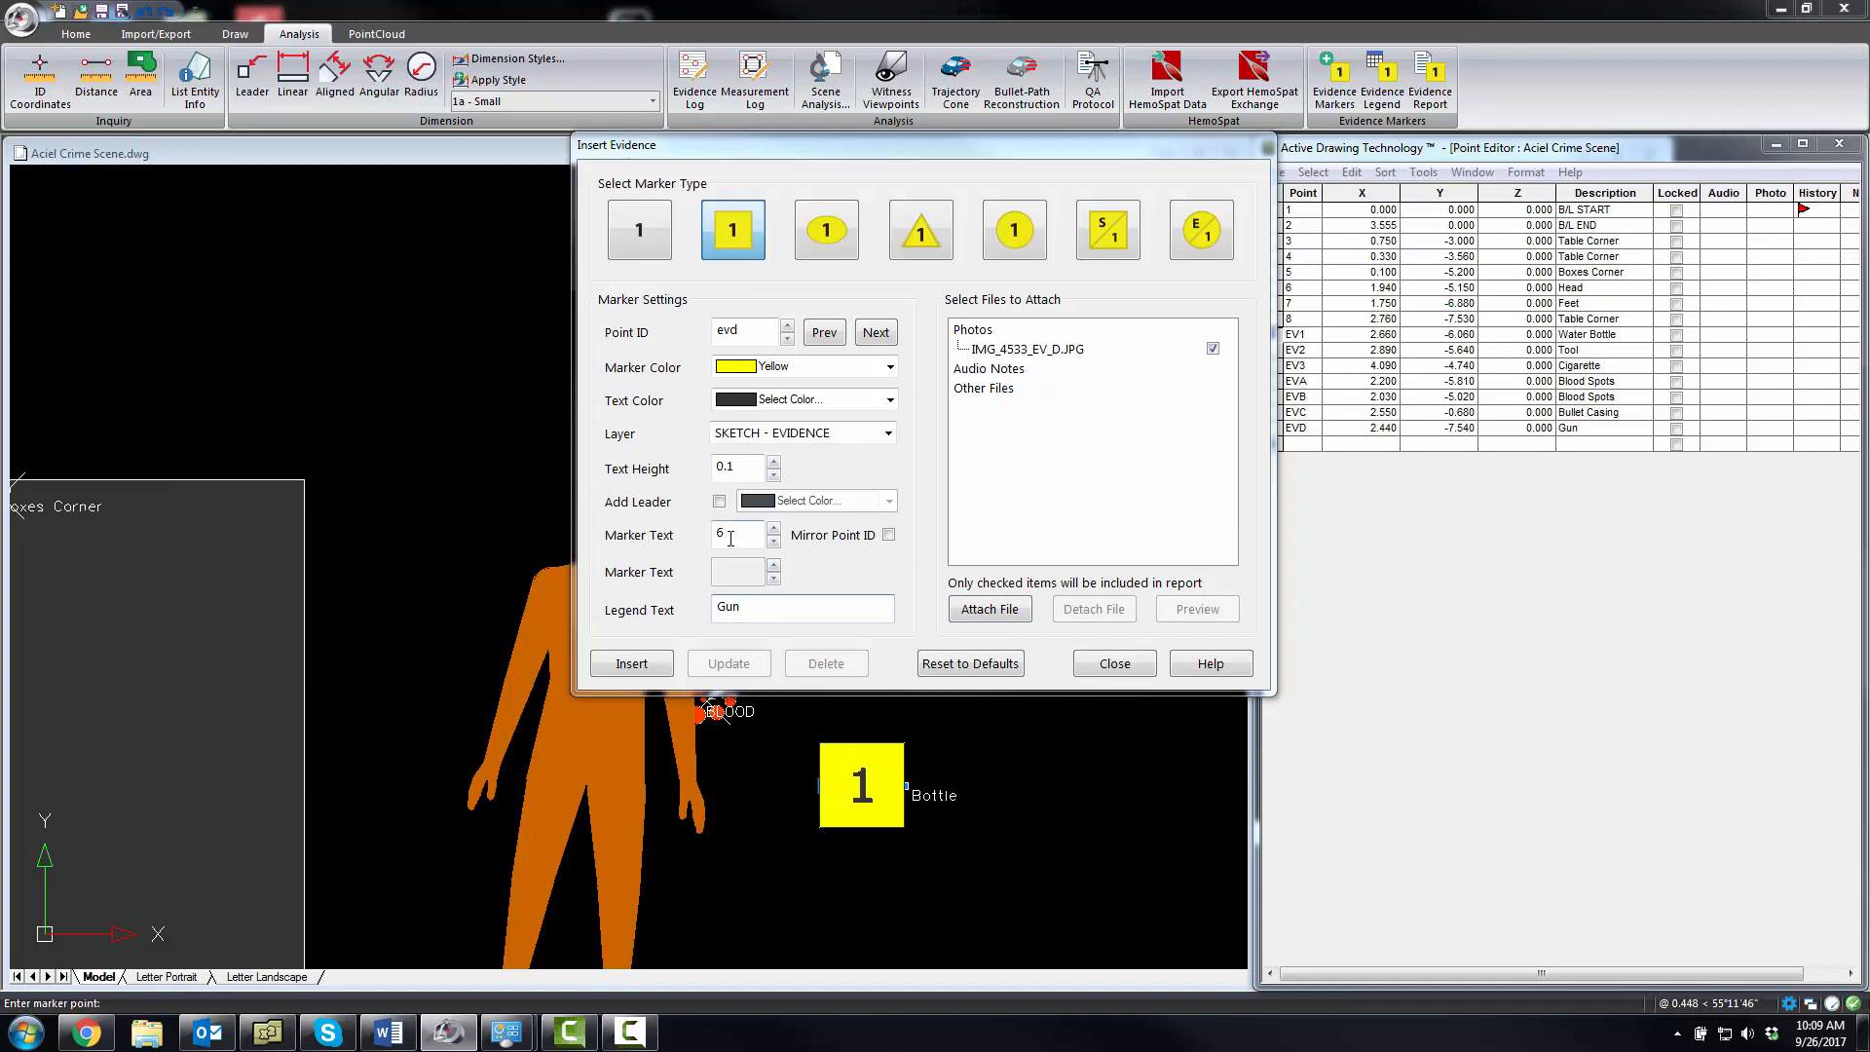
pyautogui.click(773, 528)
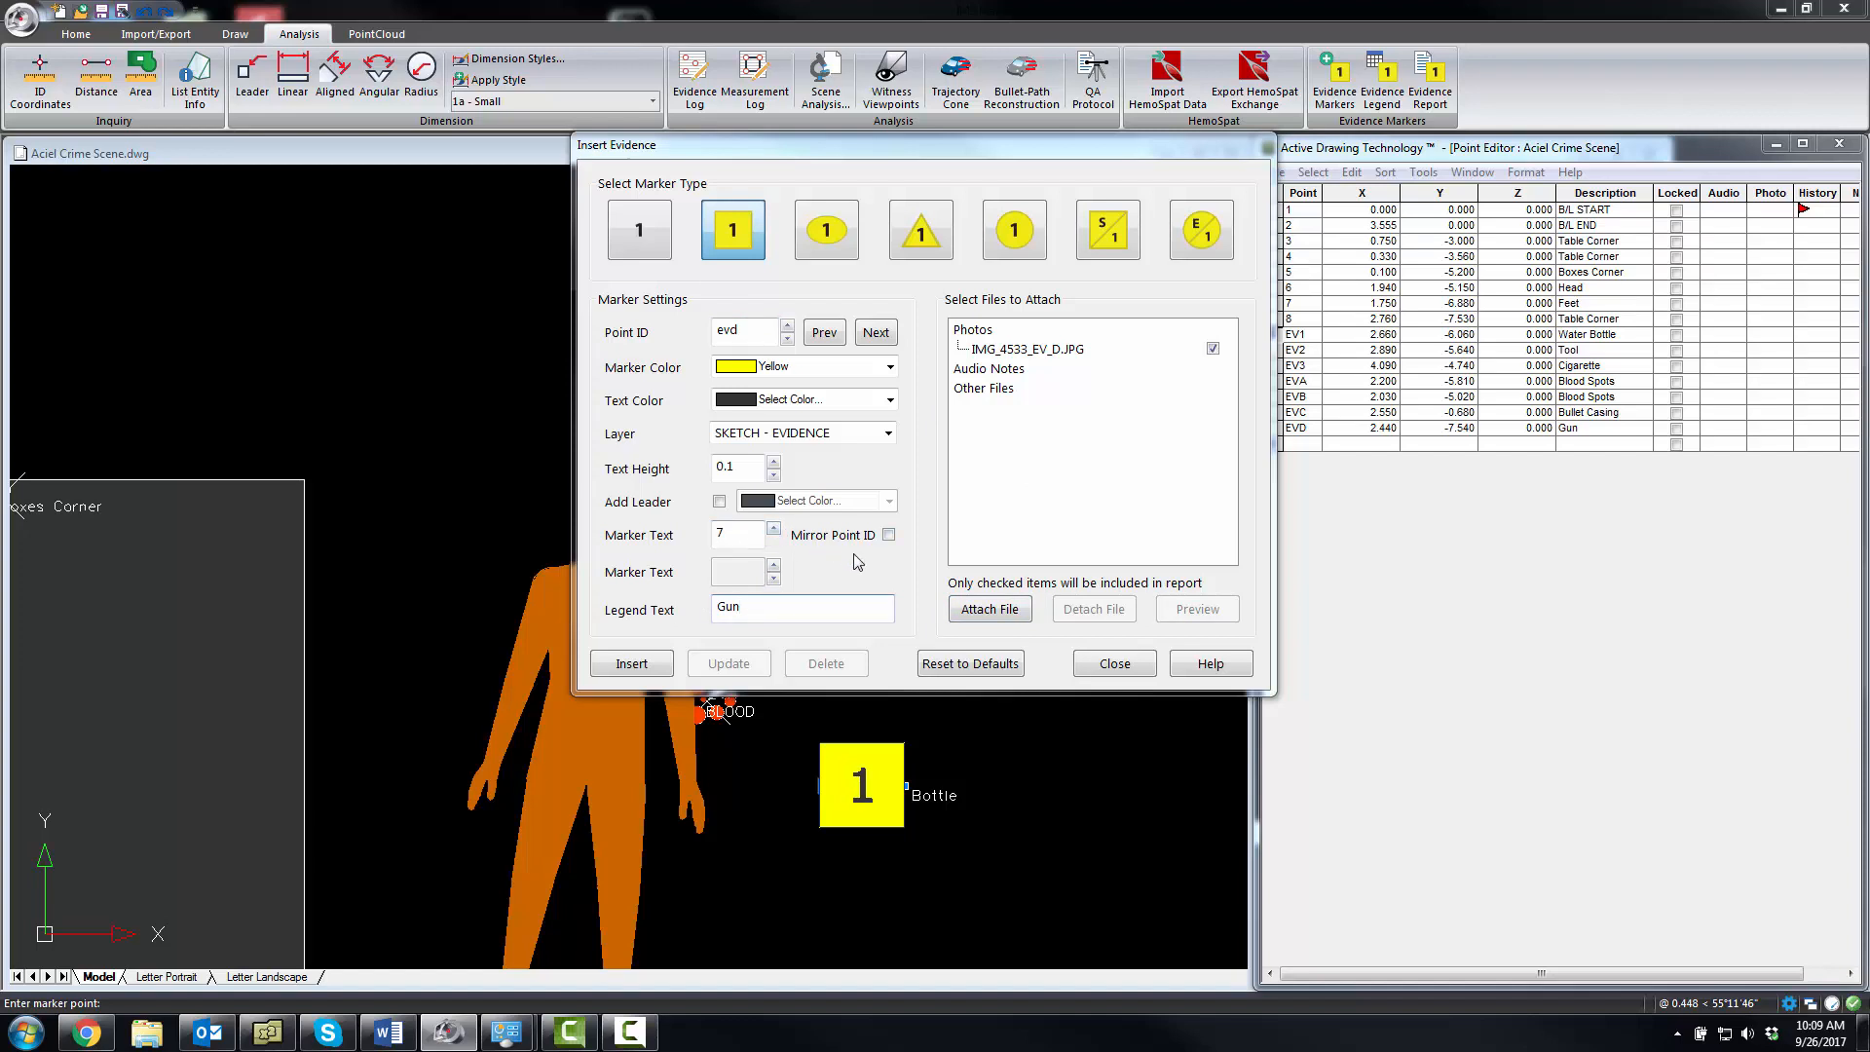
pyautogui.click(631, 662)
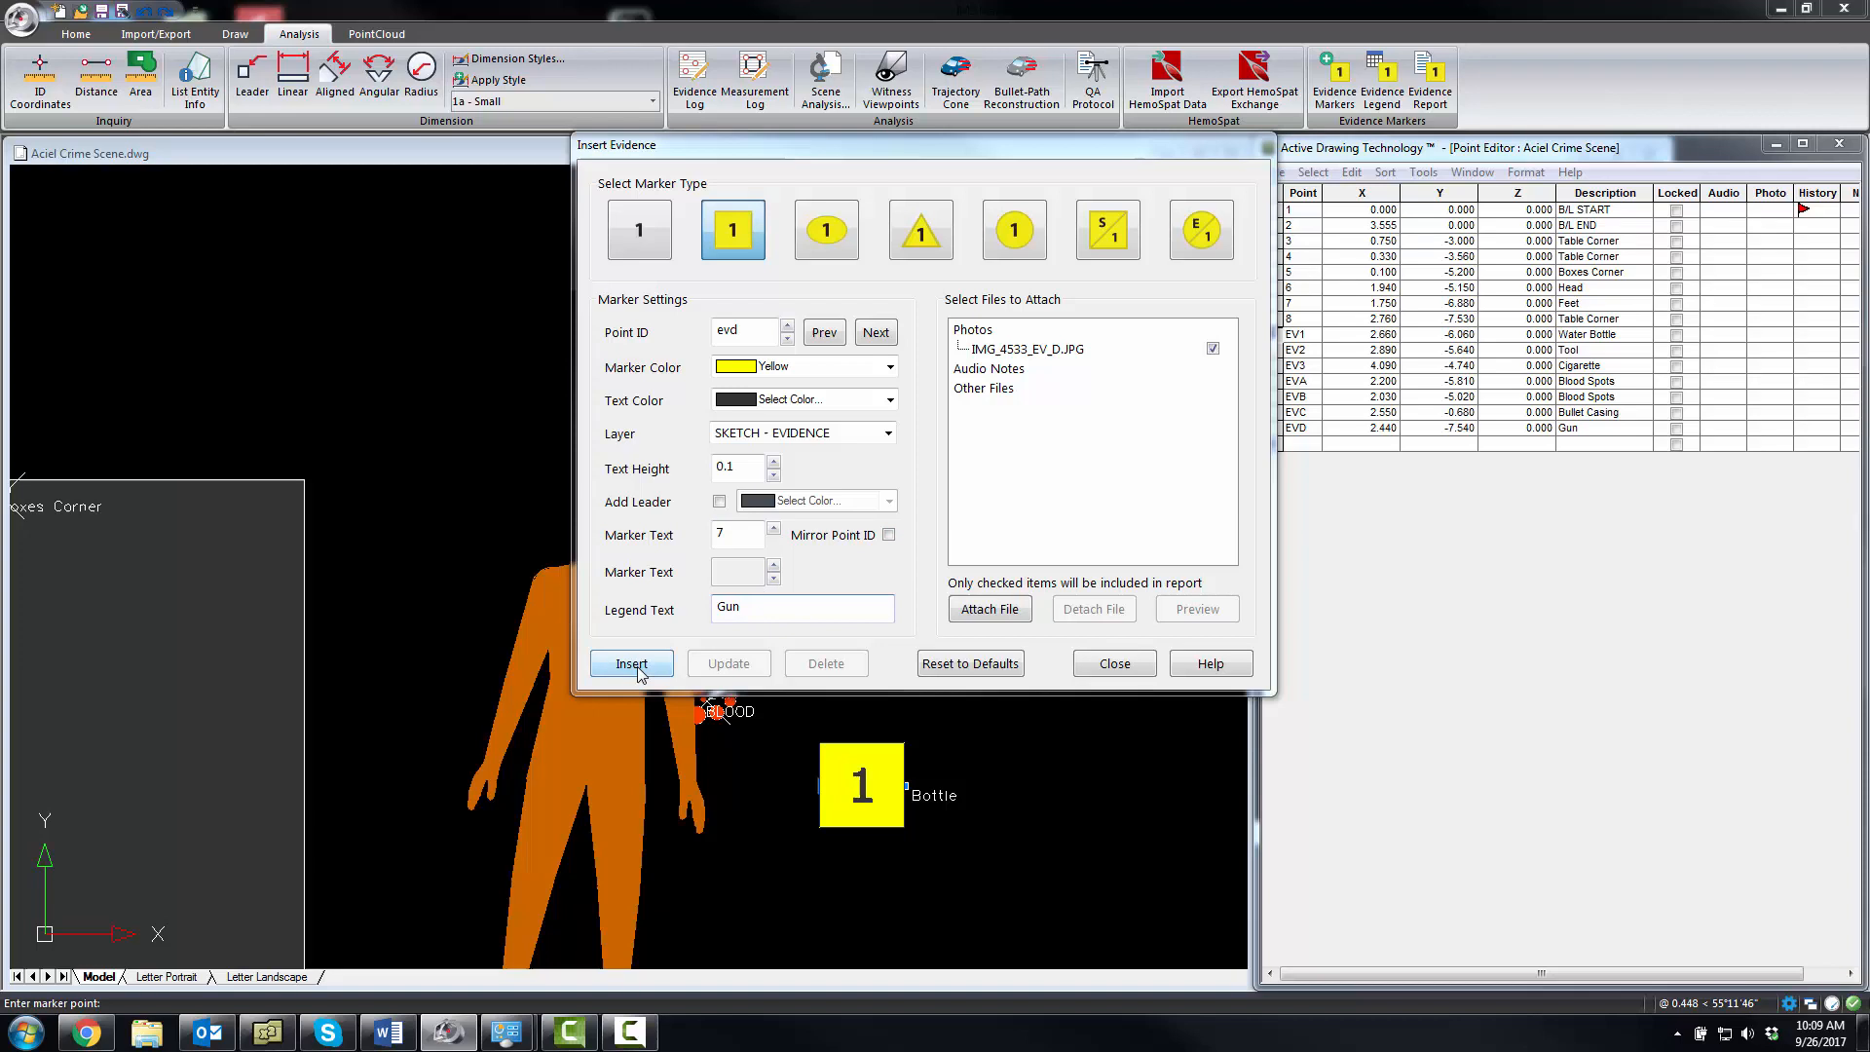
pyautogui.click(631, 663)
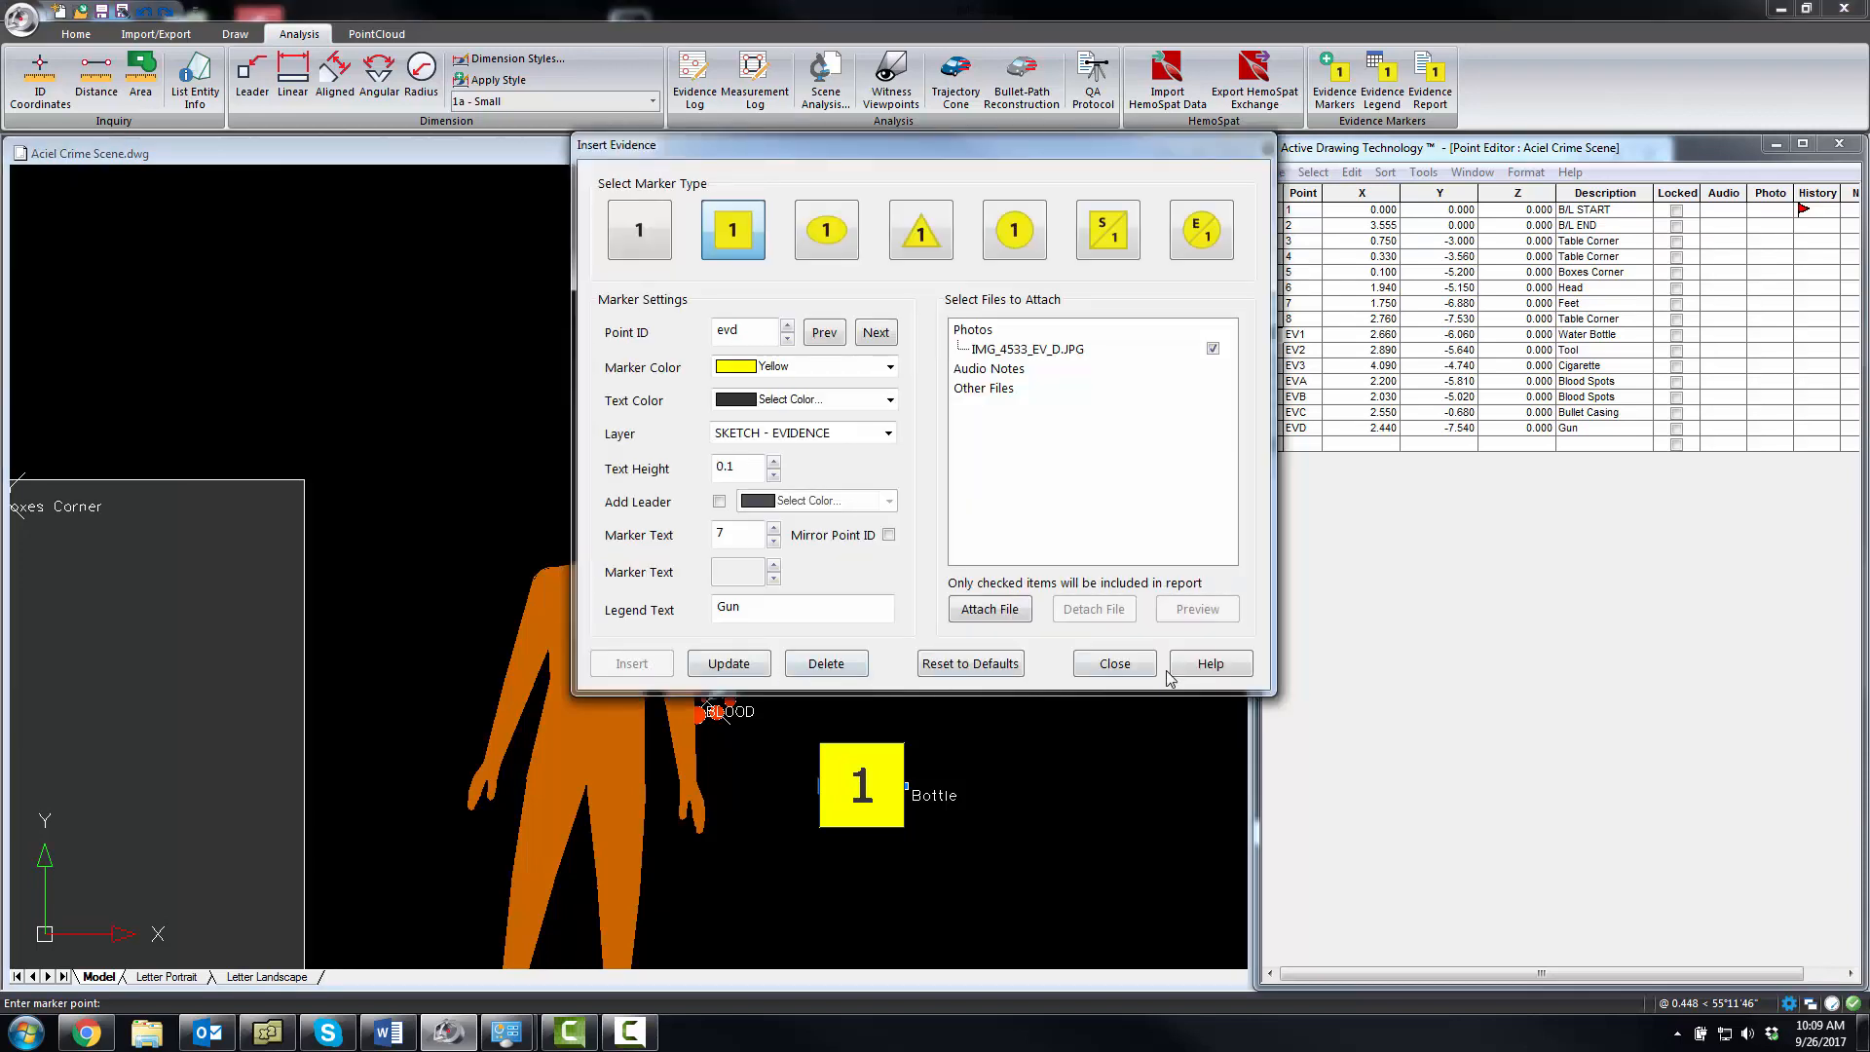
pyautogui.click(1112, 662)
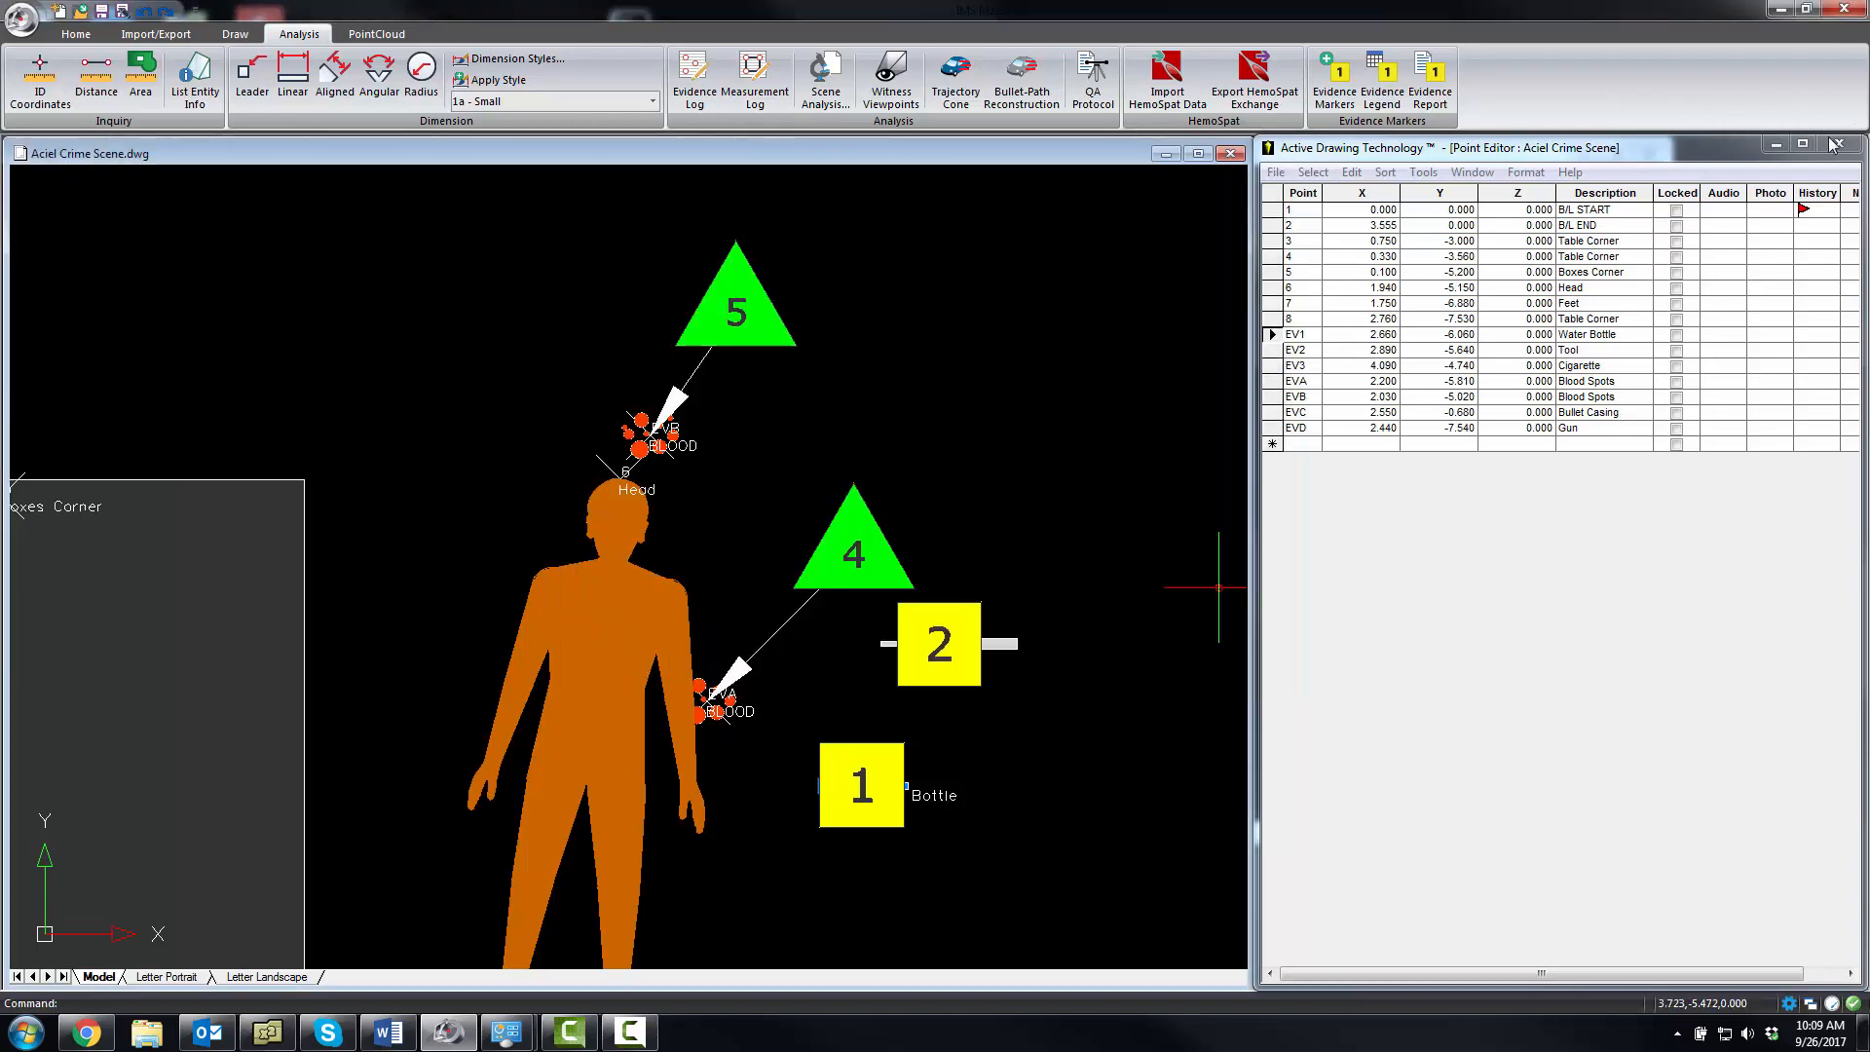
pyautogui.click(1854, 146)
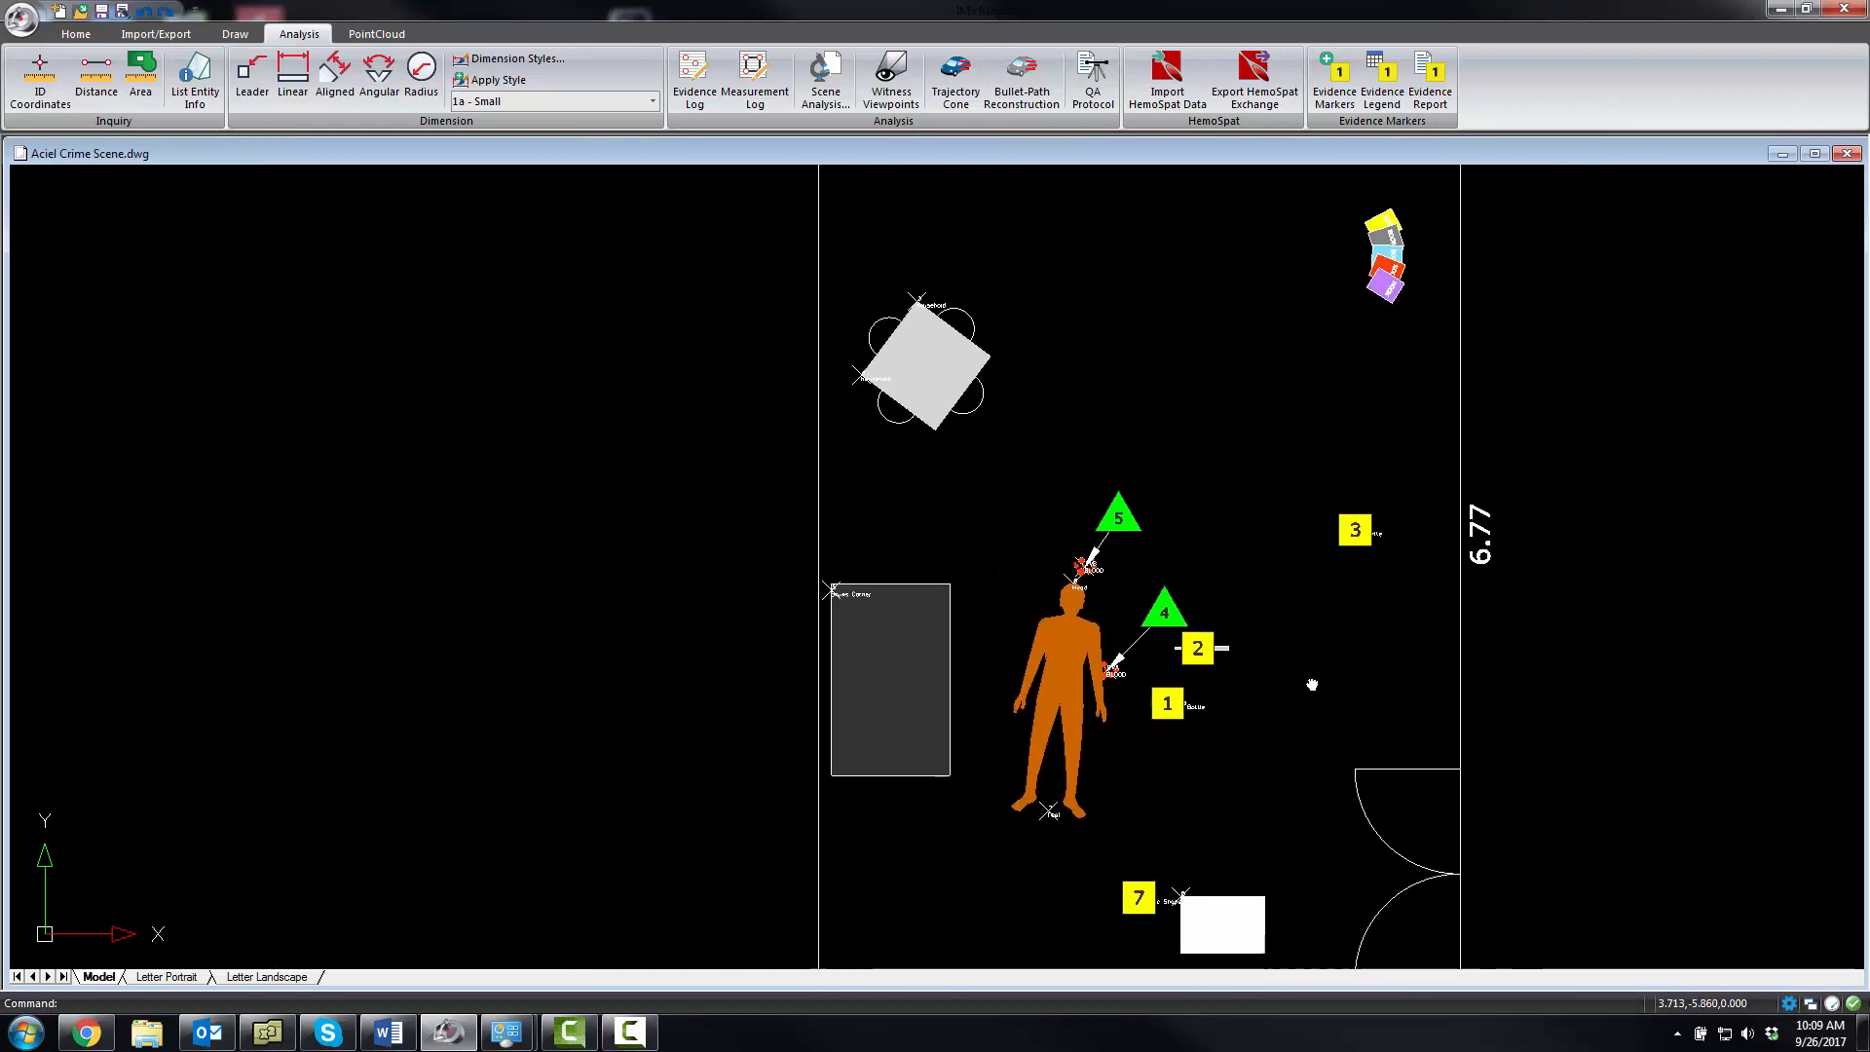
pyautogui.scroll(-3)
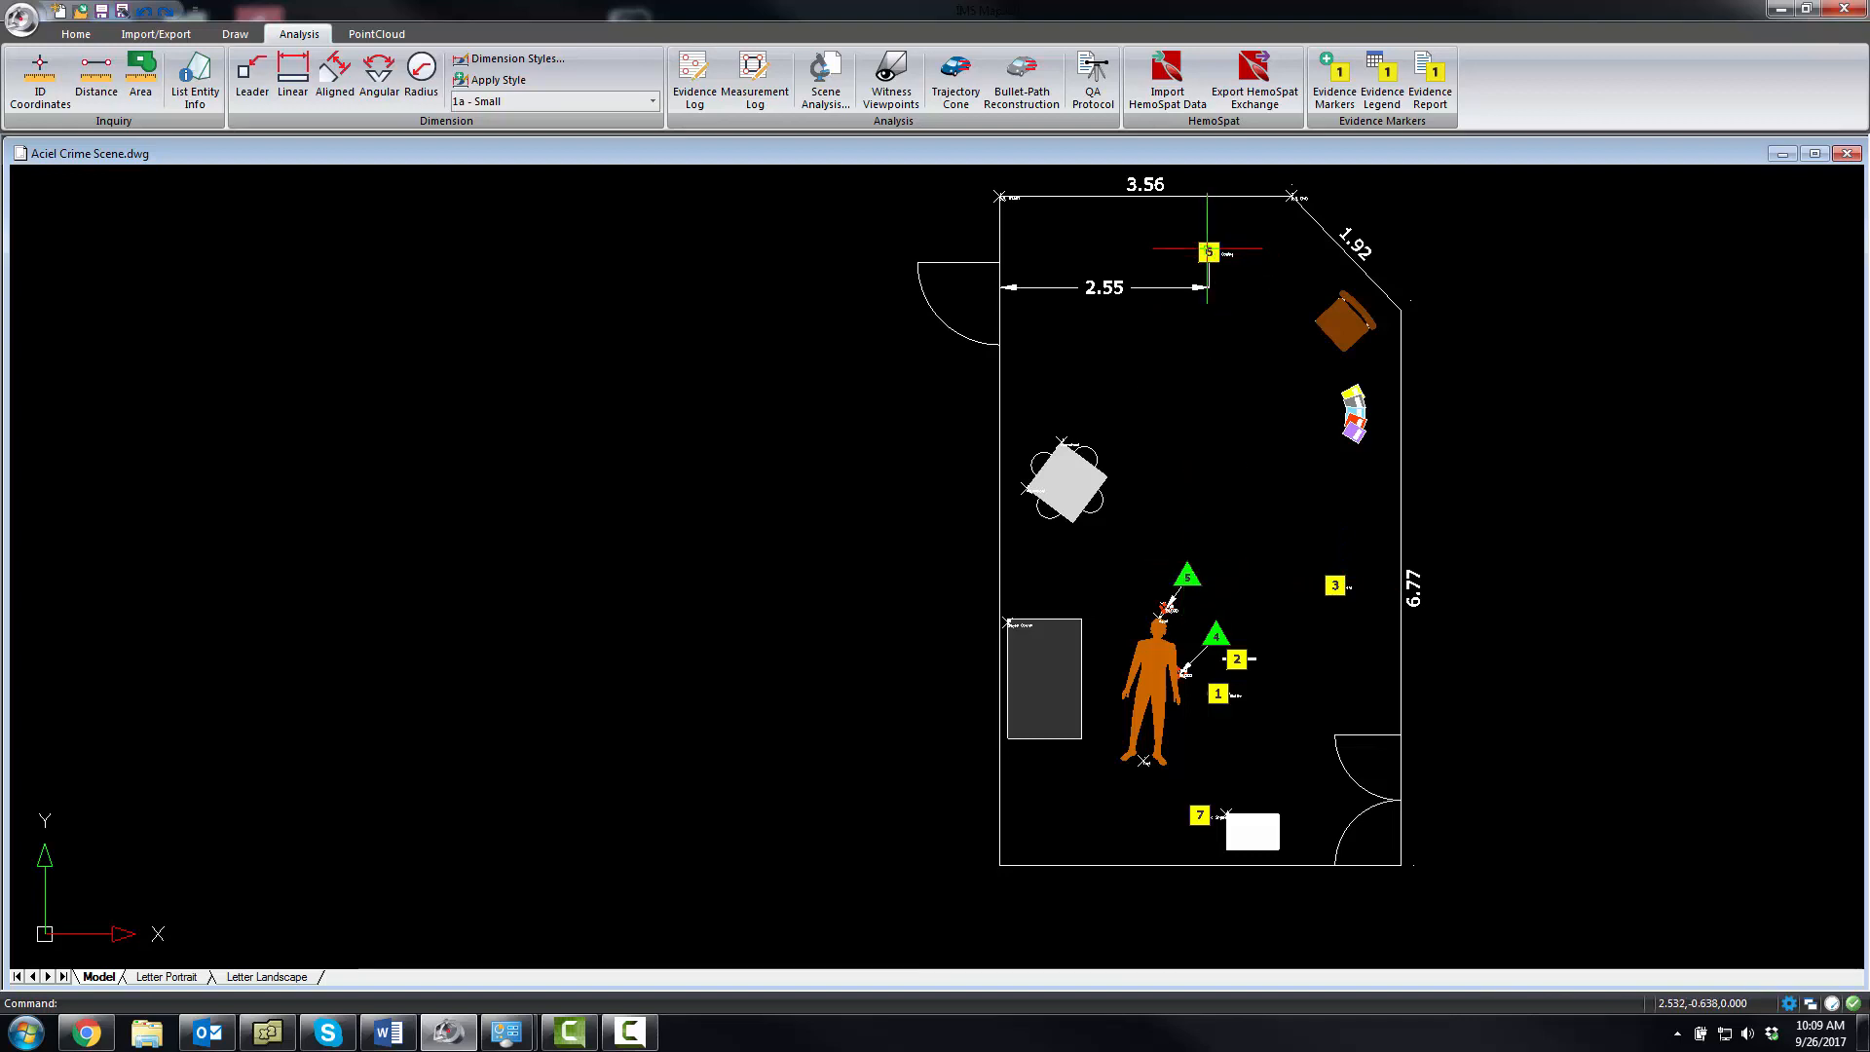
pyautogui.click(165, 976)
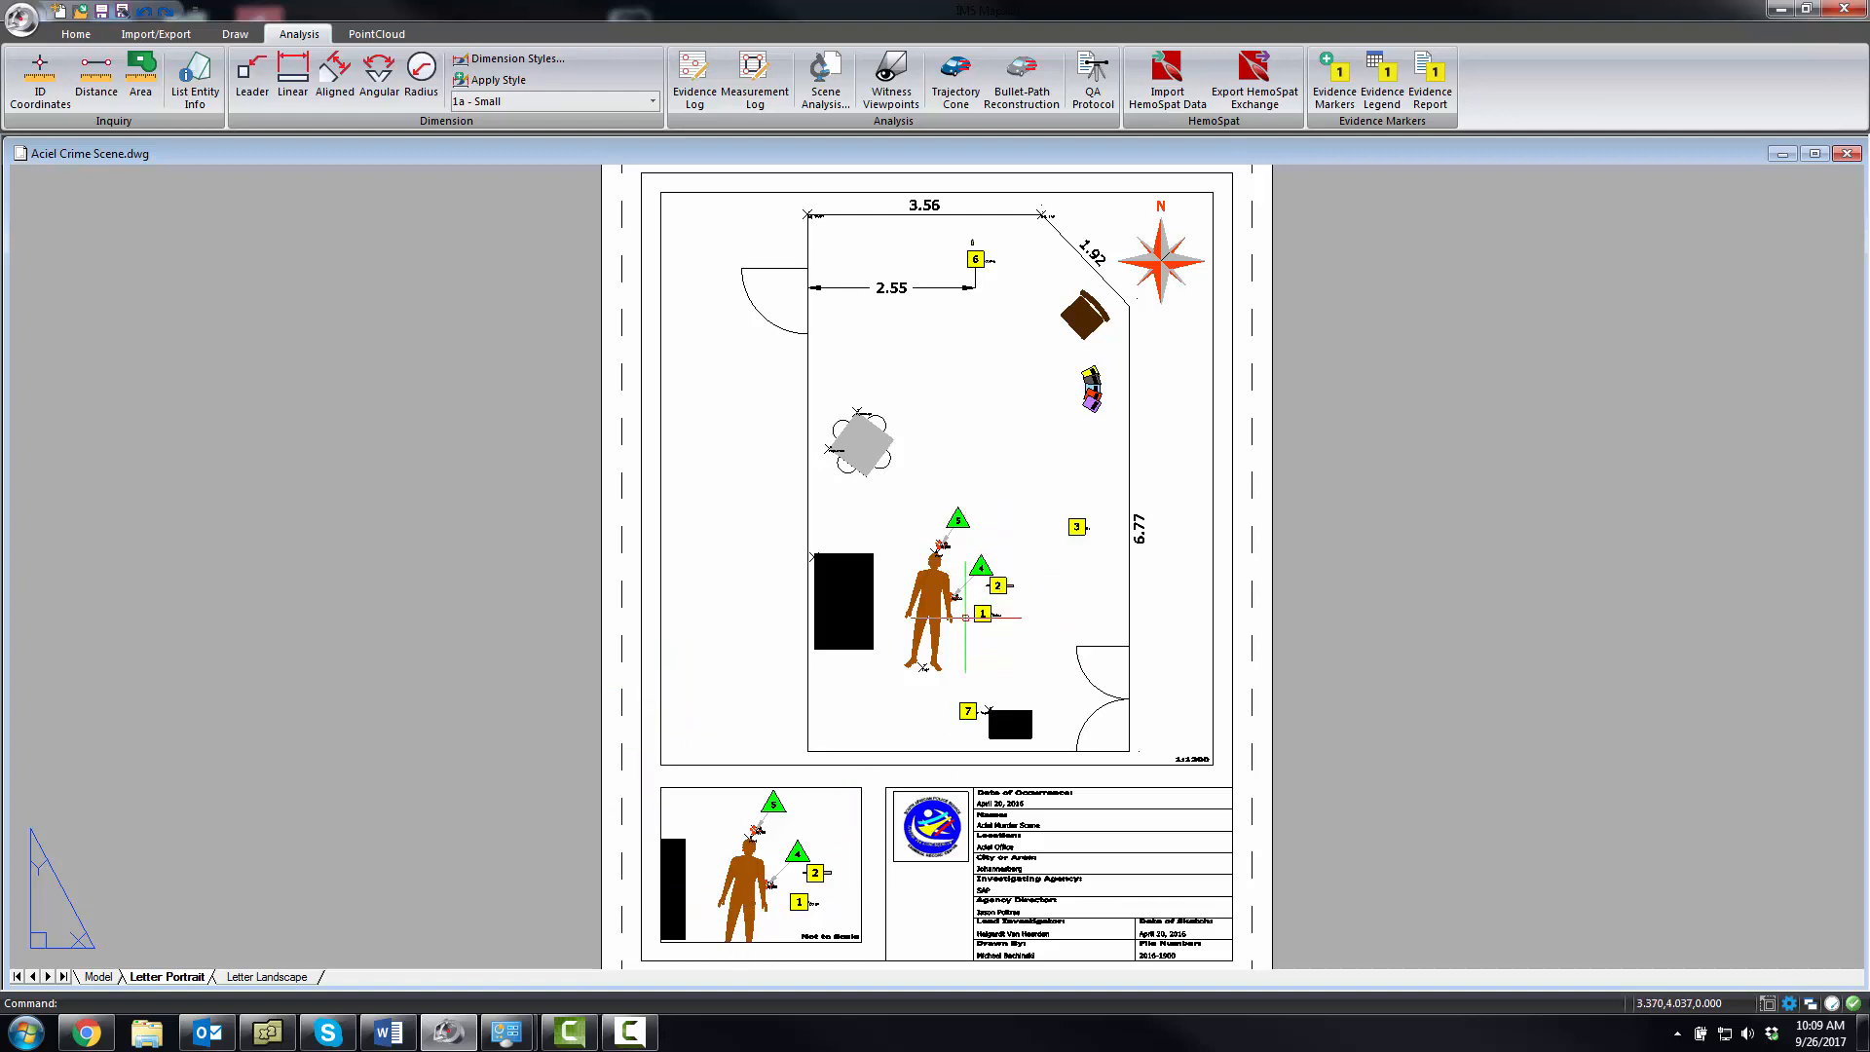
pyautogui.click(97, 975)
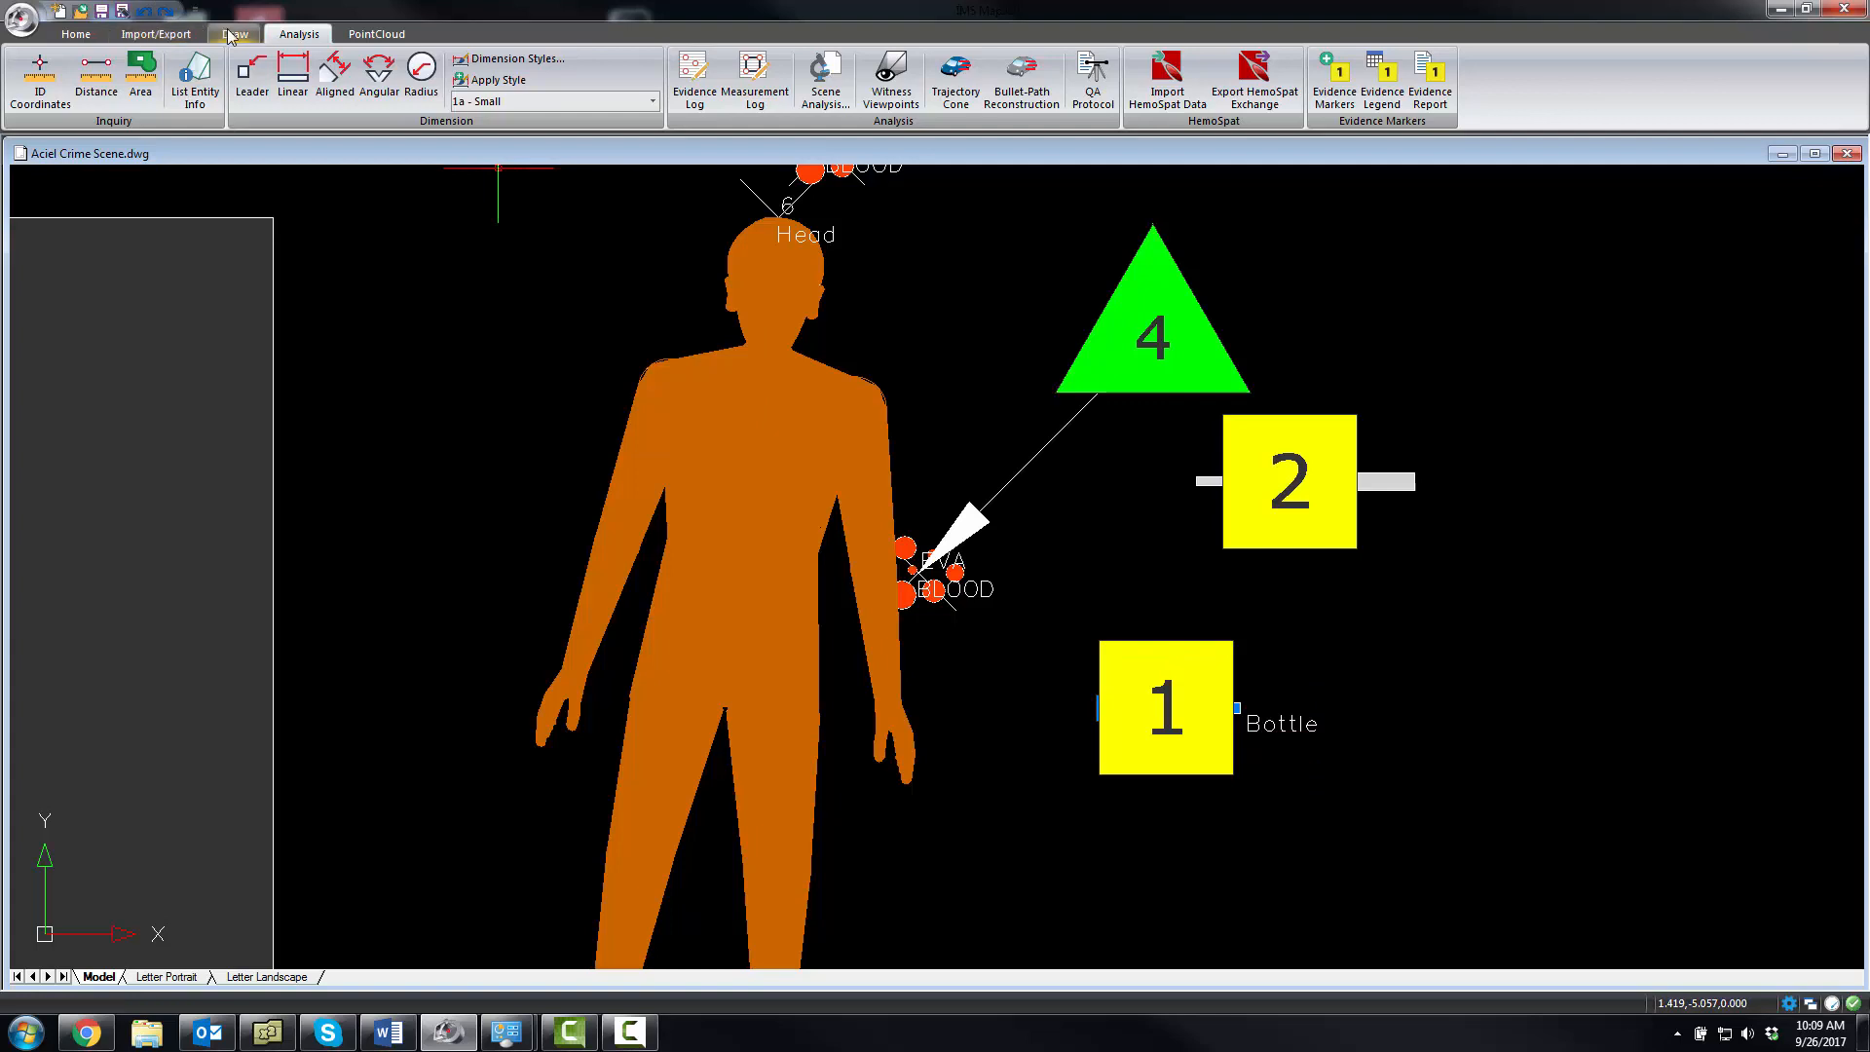
# Start Freeze Layer by Entity for the description labels, check Letter Portrait and return to Model
pyautogui.click(234, 33)
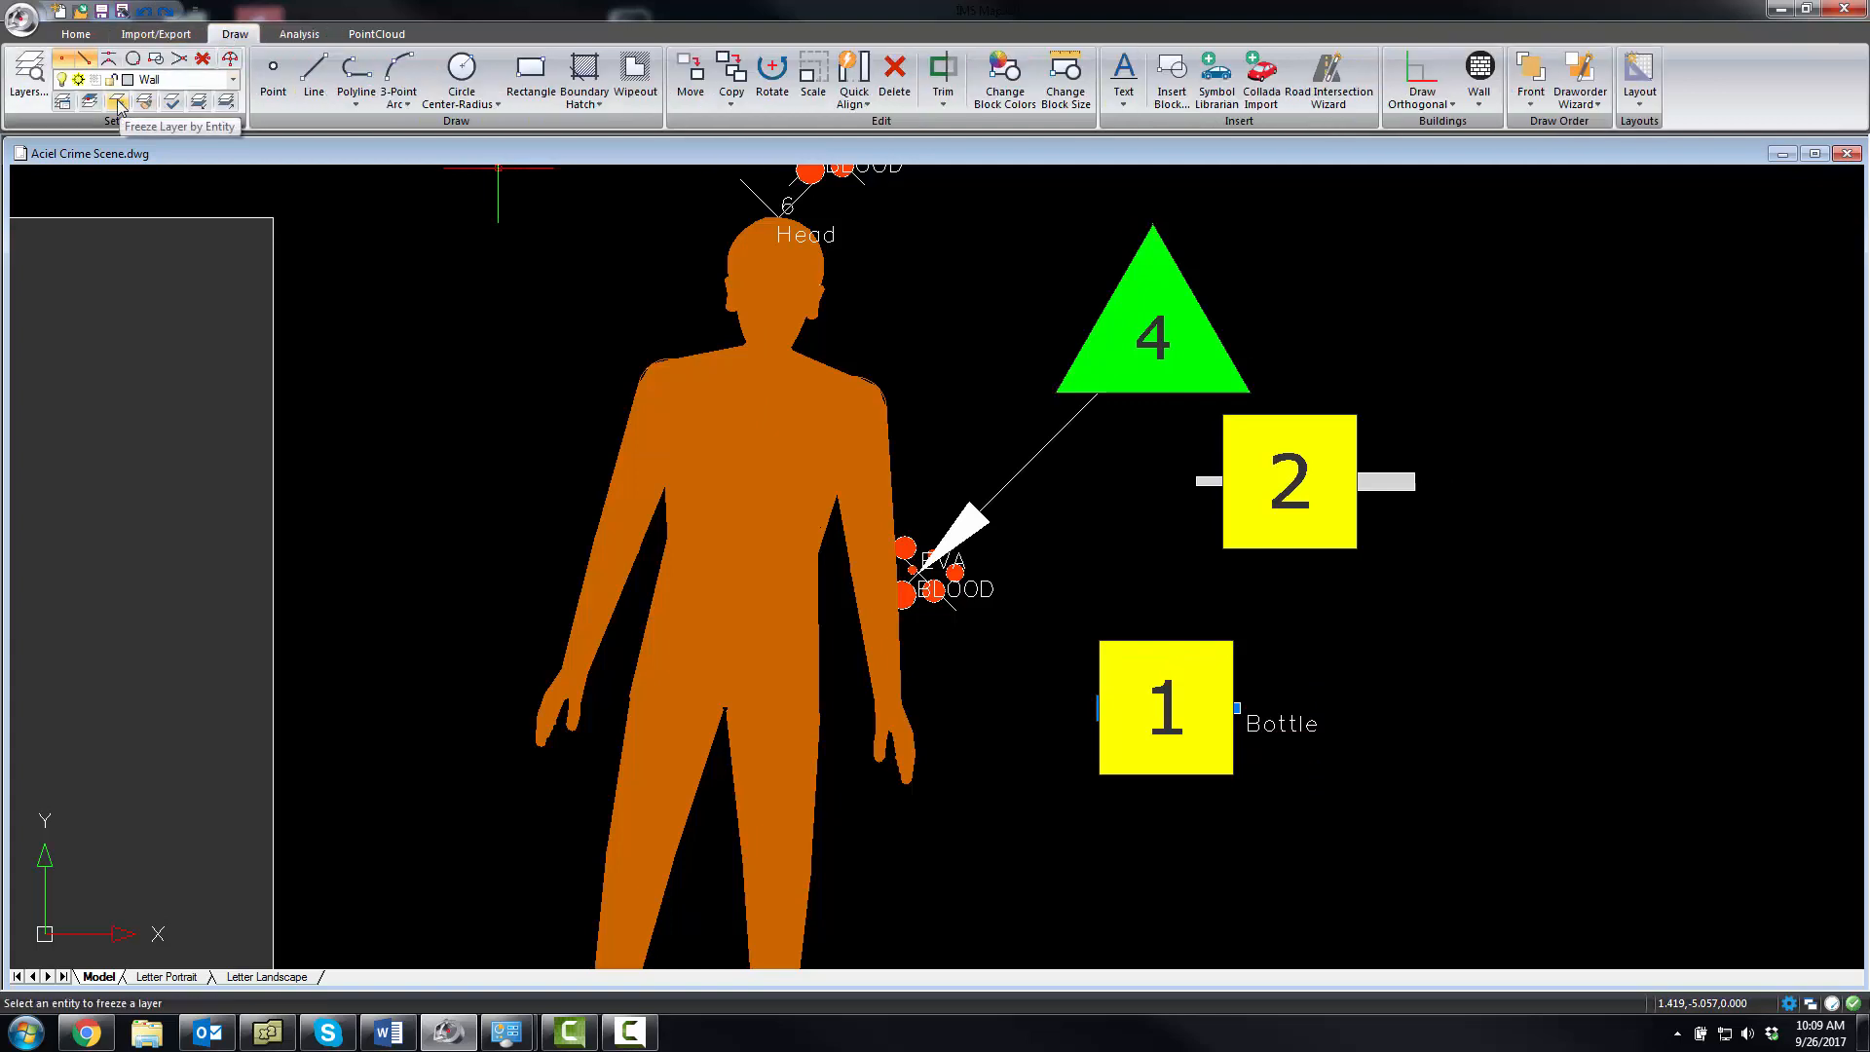
pyautogui.click(117, 101)
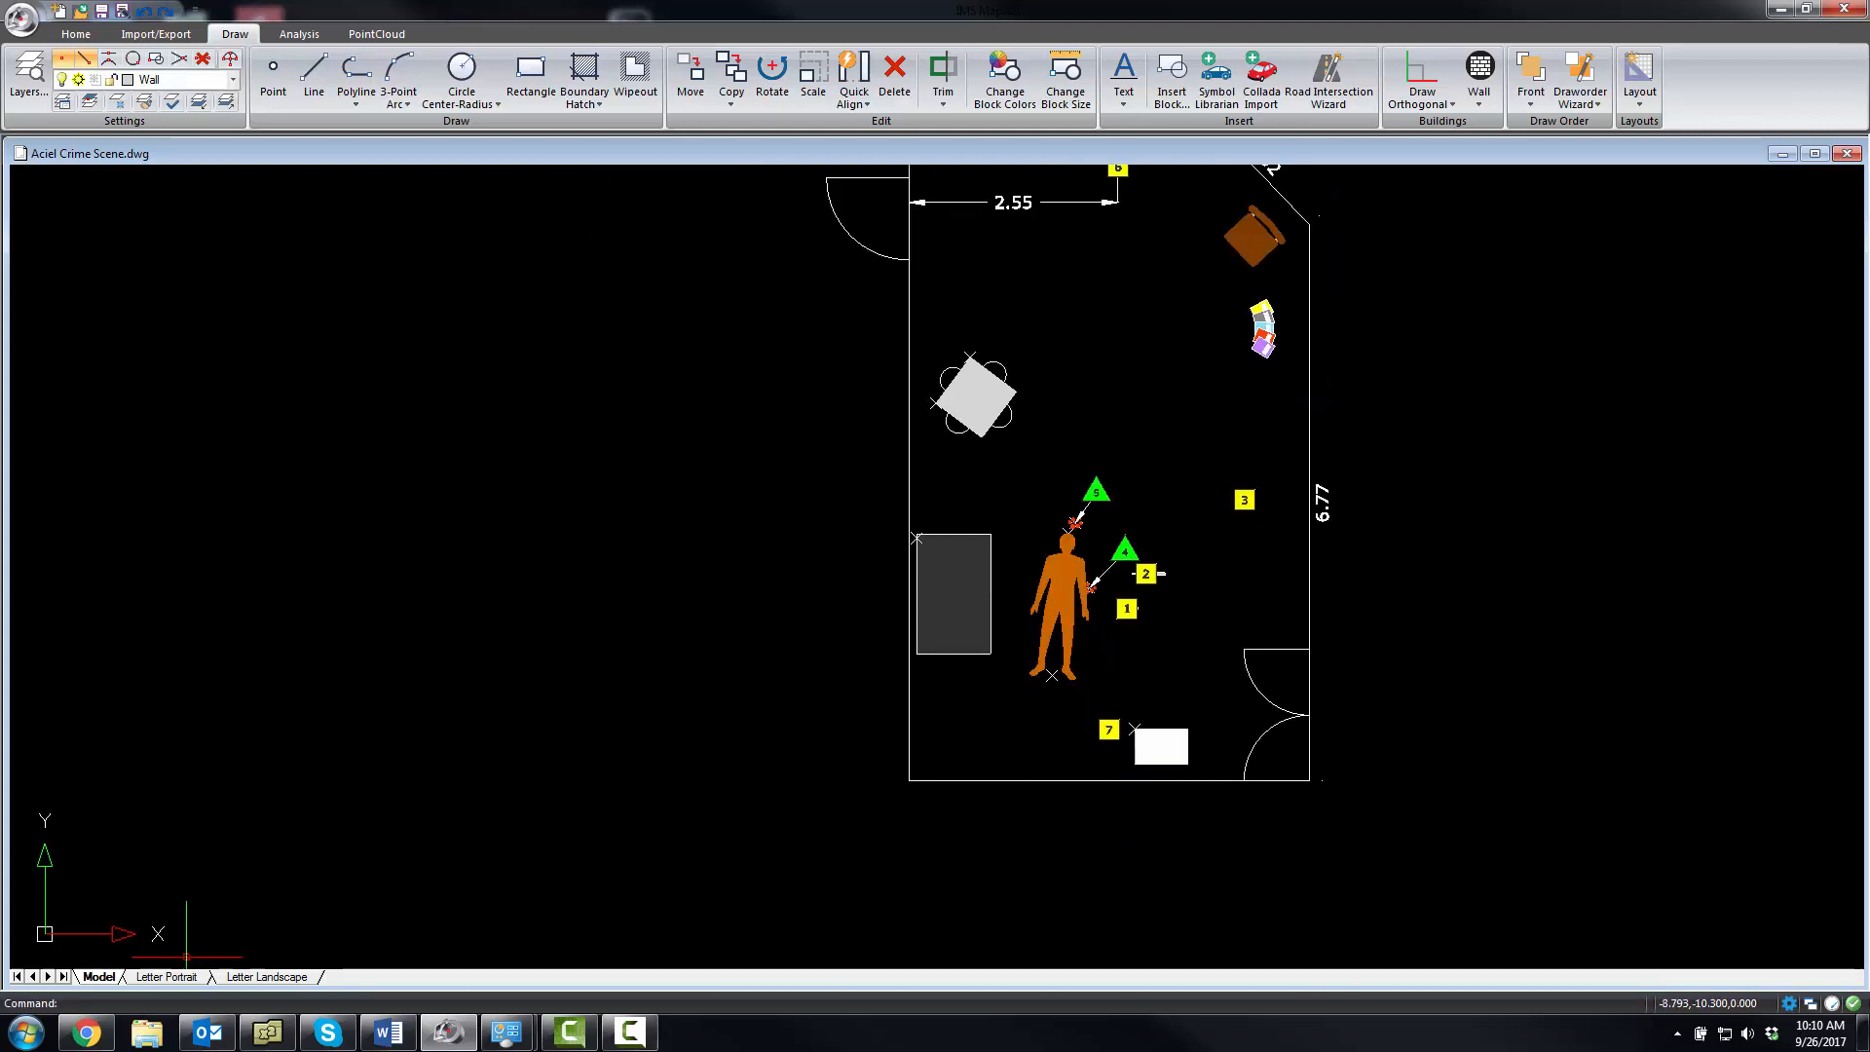
pyautogui.click(166, 976)
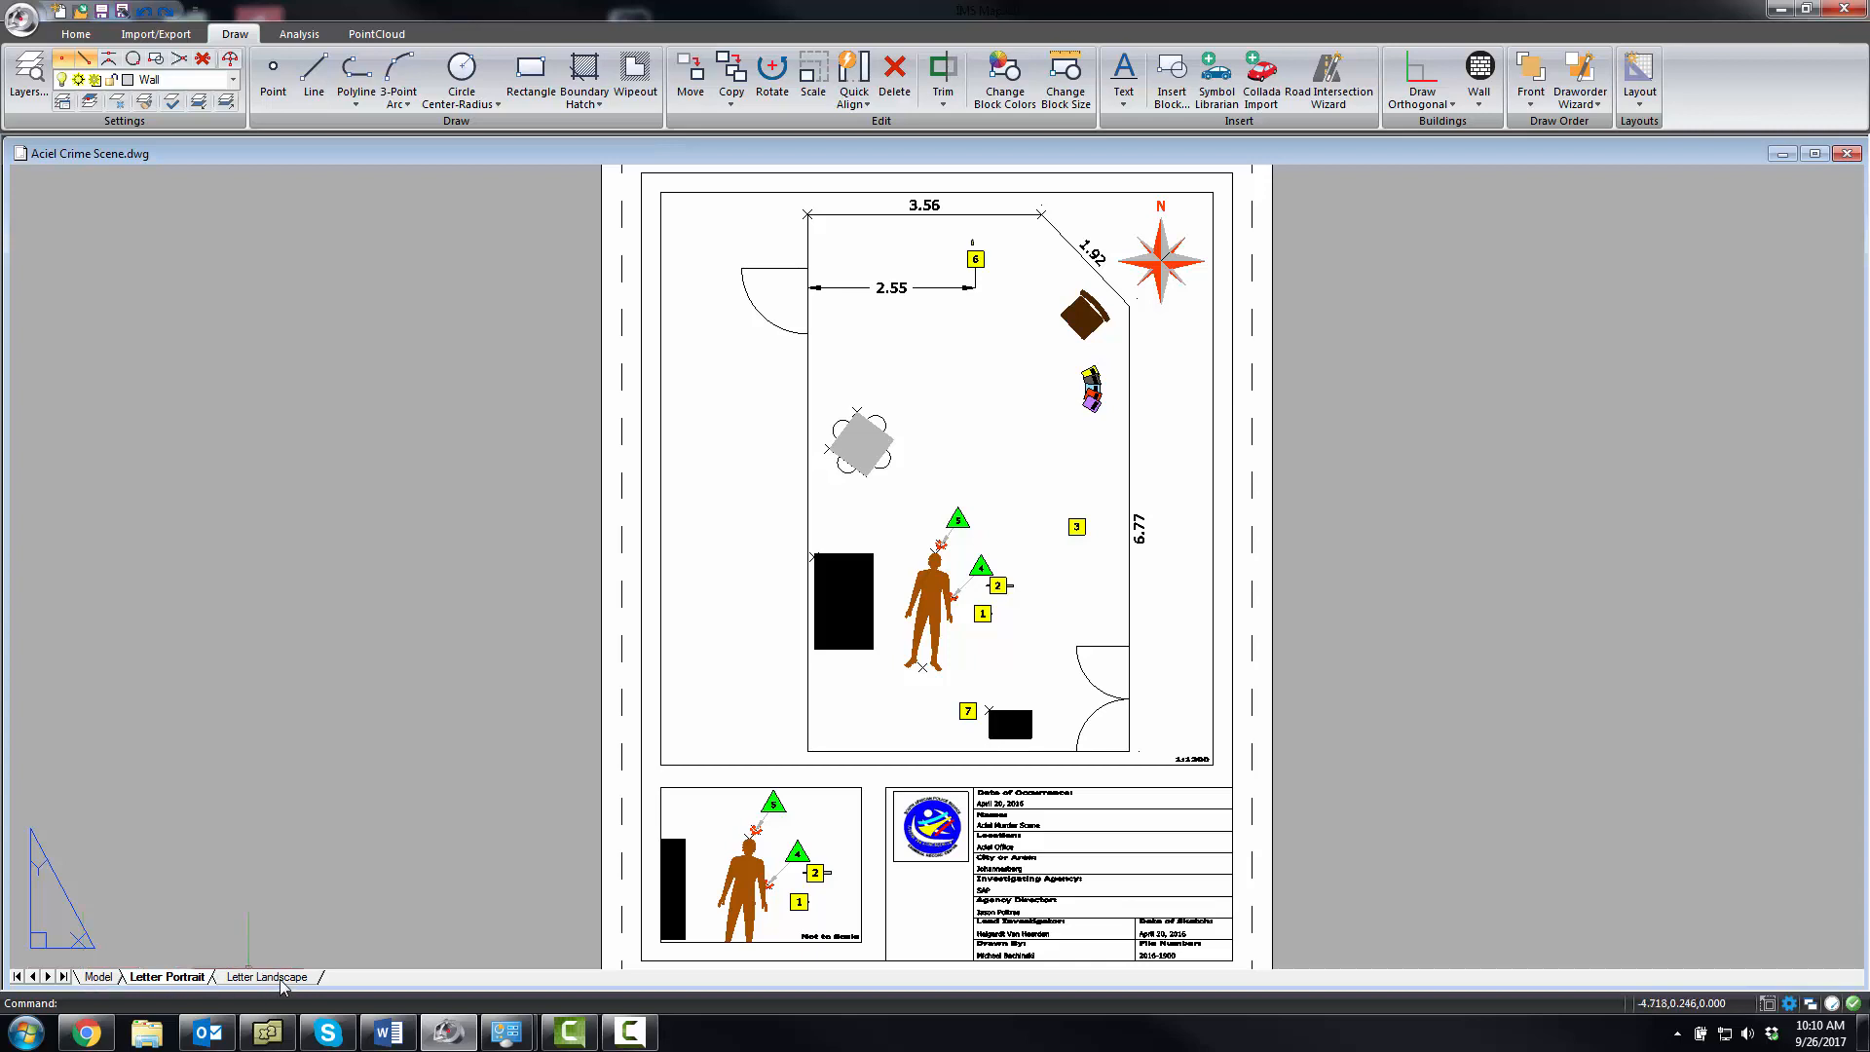
pyautogui.click(100, 976)
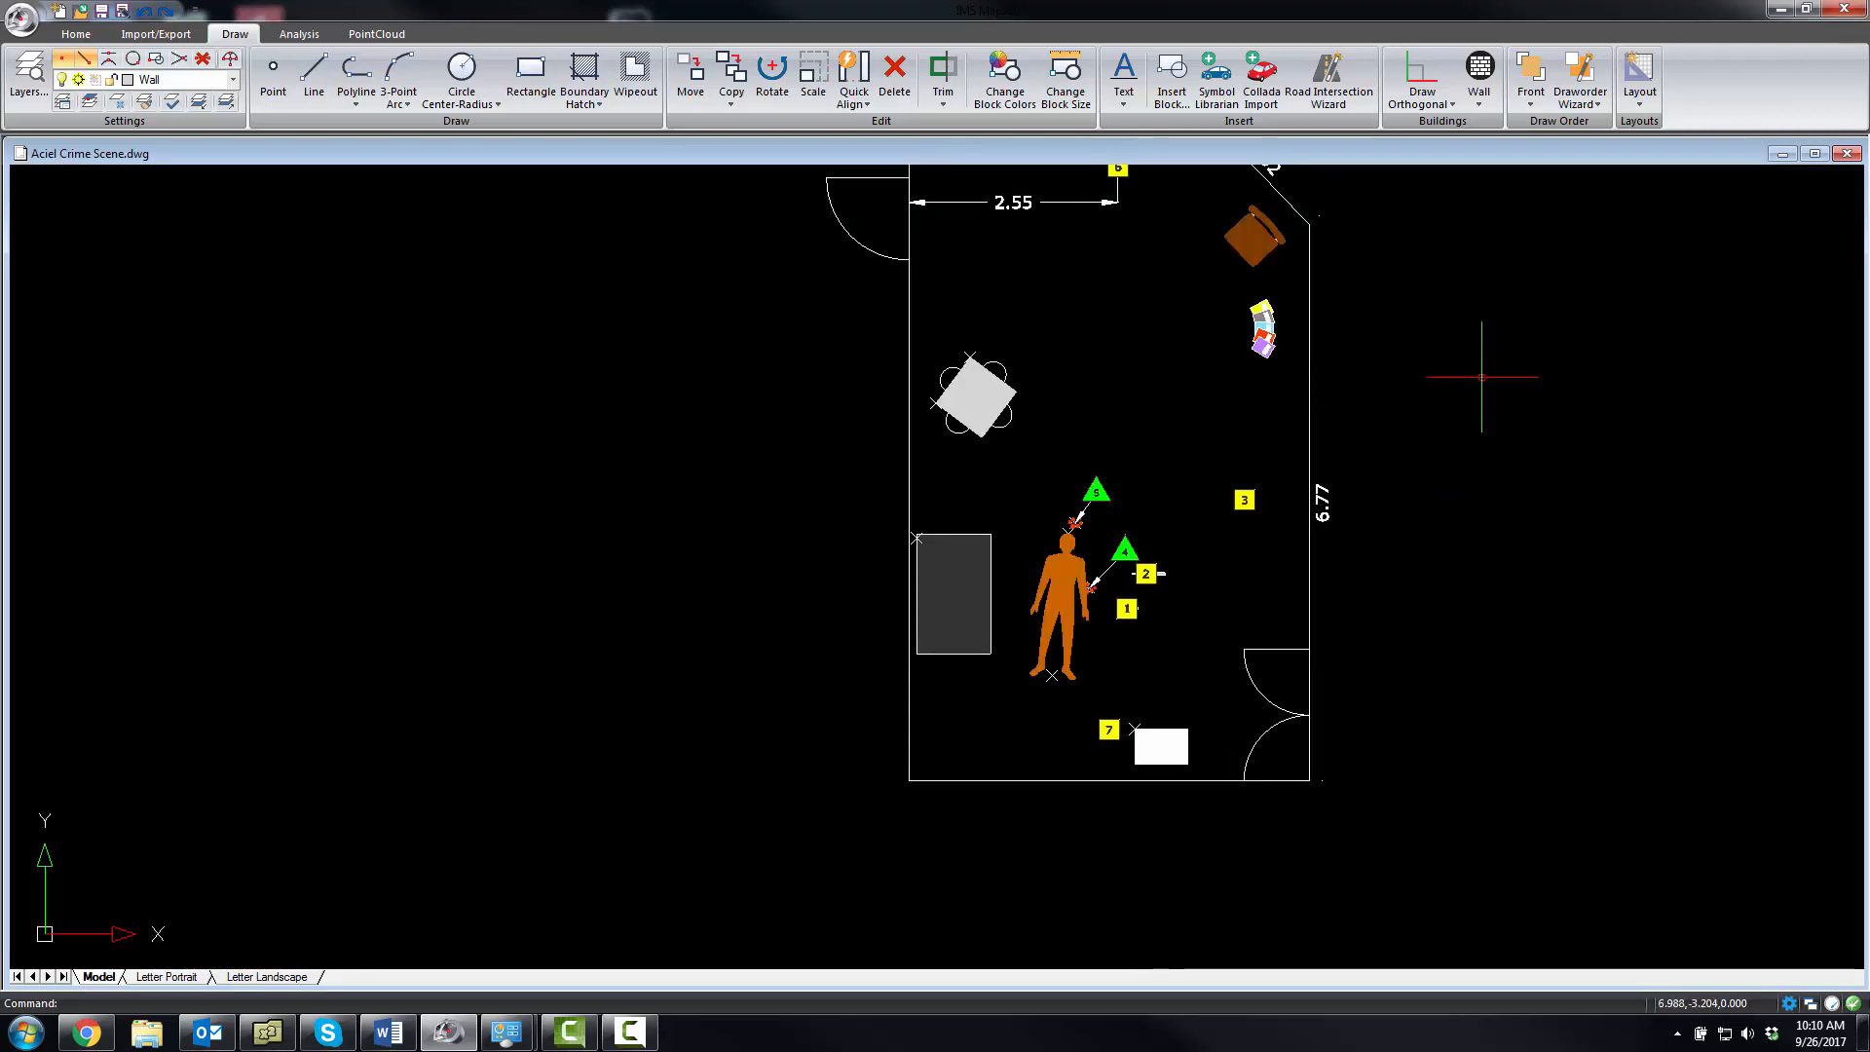